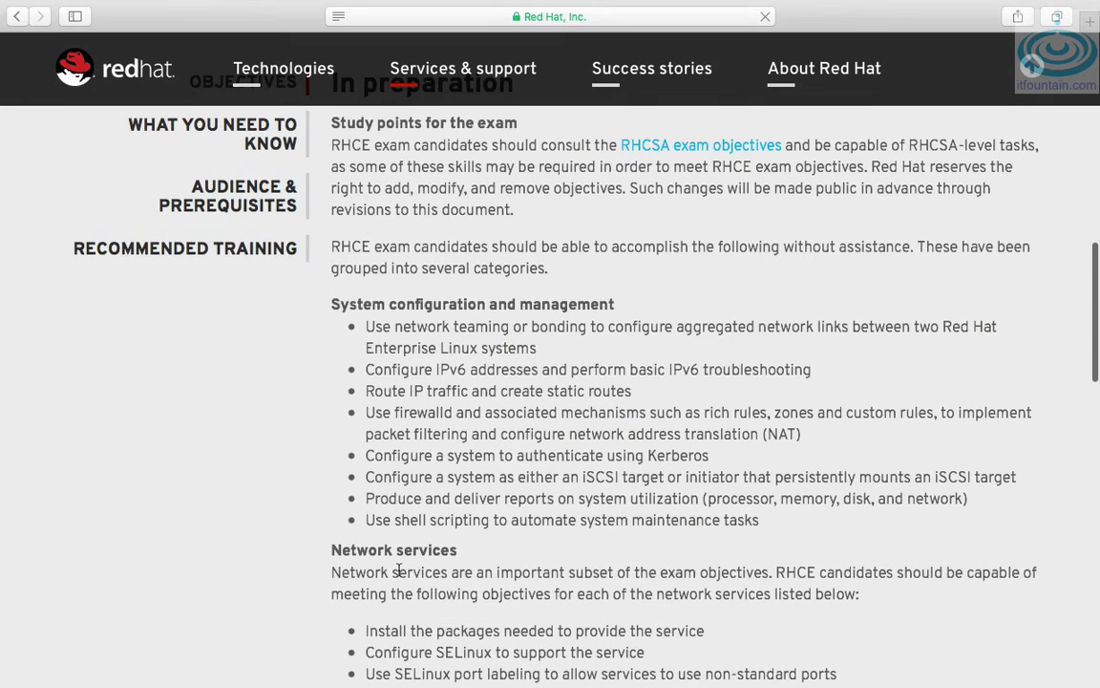
{"action": "mouse_move", "coordinate": [619, 432]}
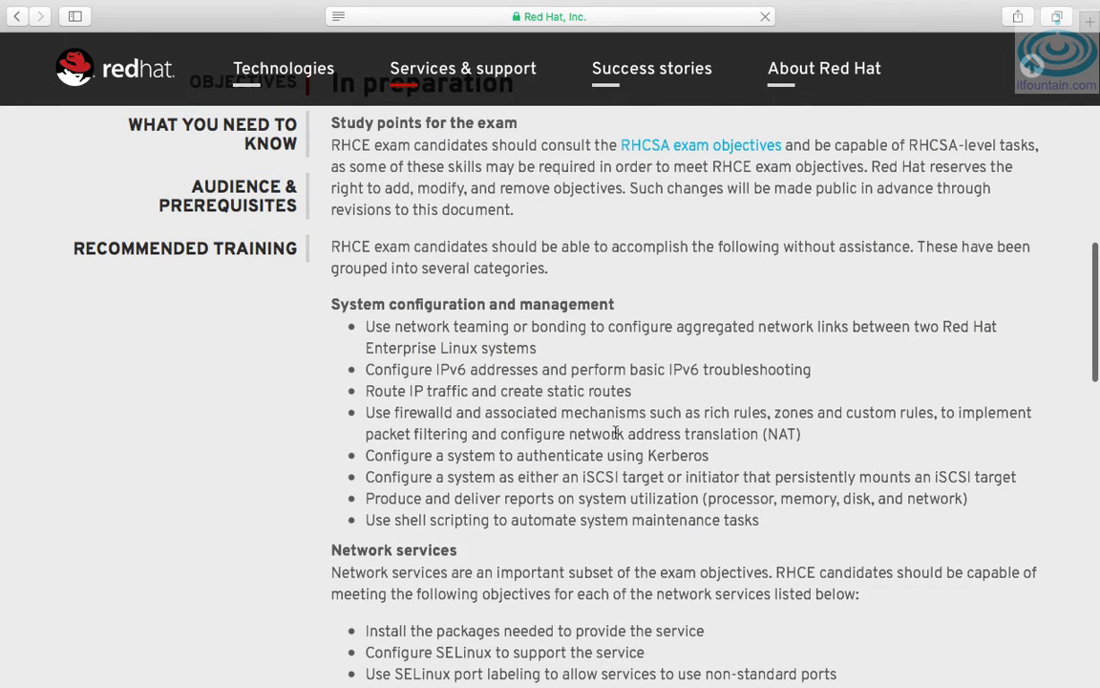
{"action": "mouse_move", "coordinate": [879, 429]}
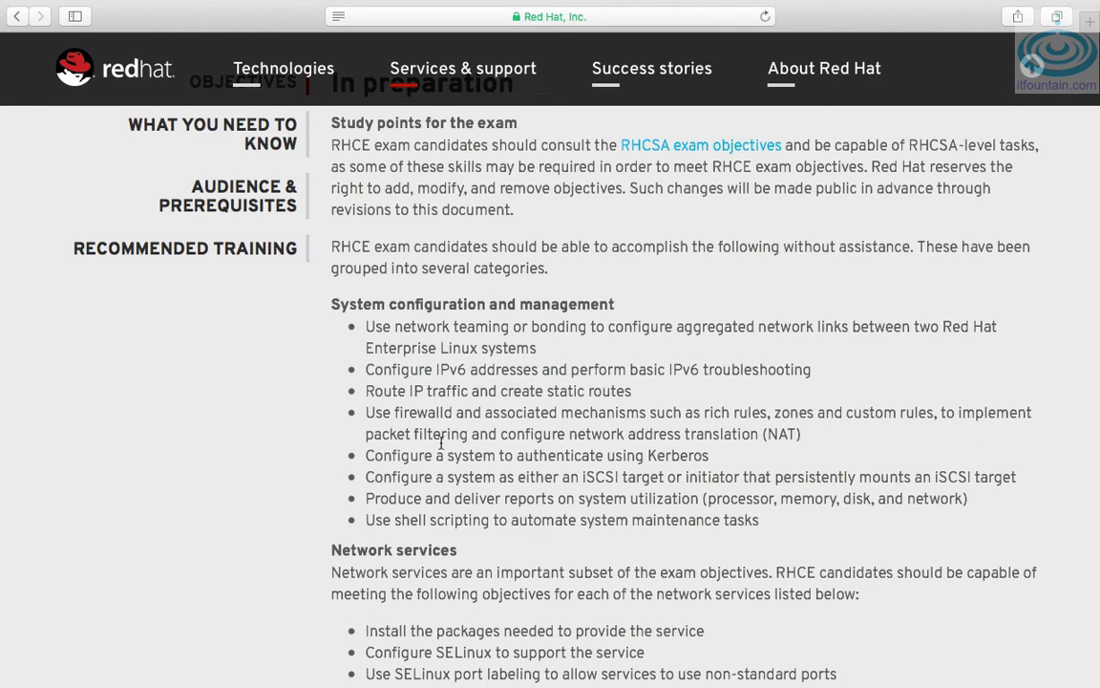
{"action": "mouse_move", "coordinate": [780, 436]}
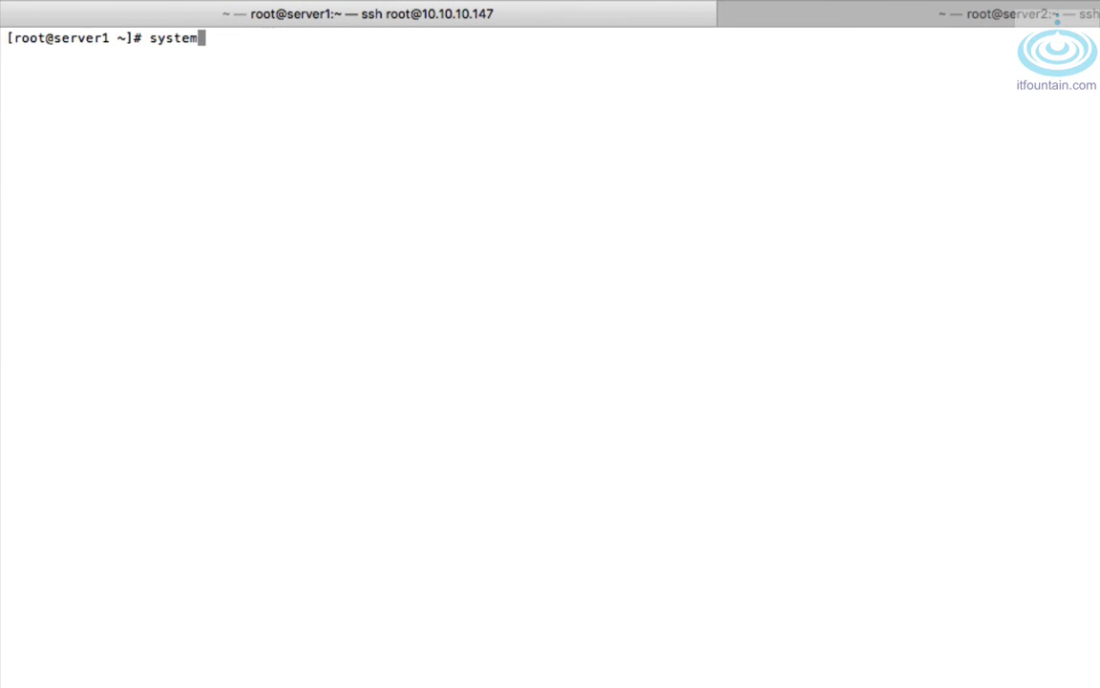
Confirm via systemctl status firewalld that the firewalld service is active and running.
{"action": "type", "text": "ctl"}
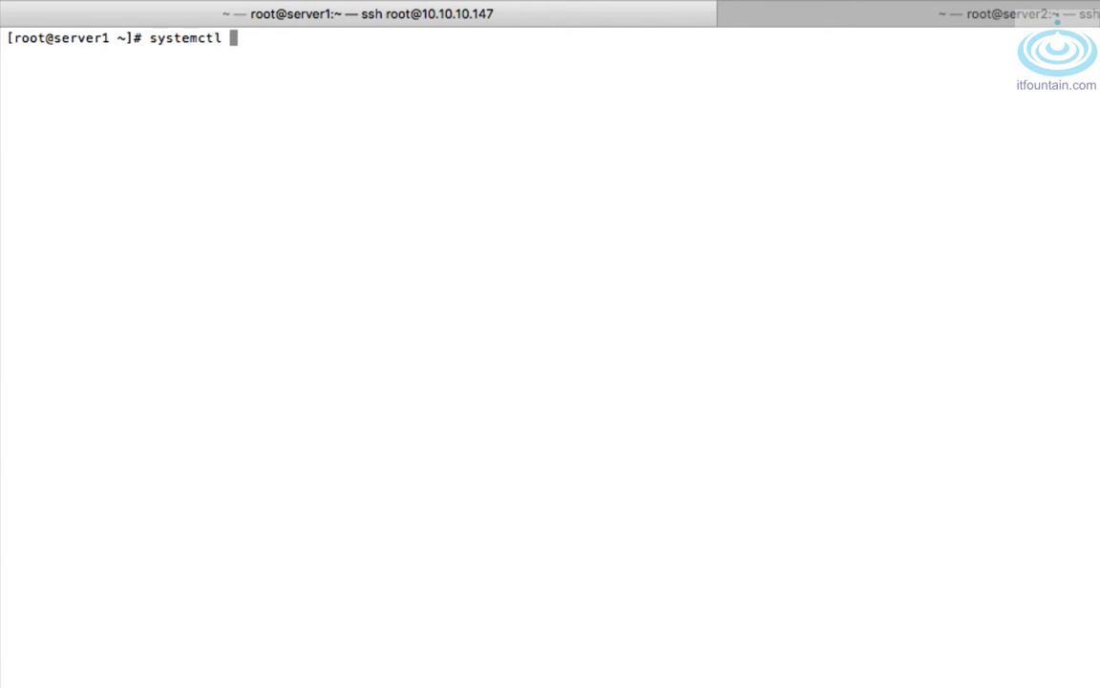
{"action": "type", "text": "s"}
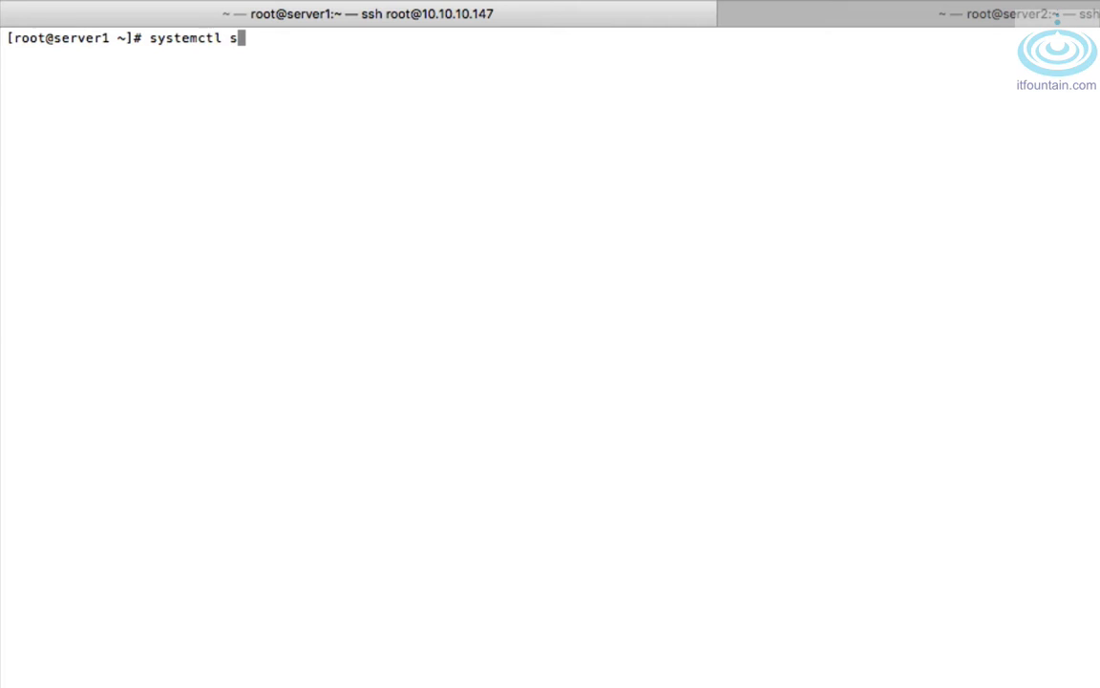
{"action": "type", "text": "tatus"}
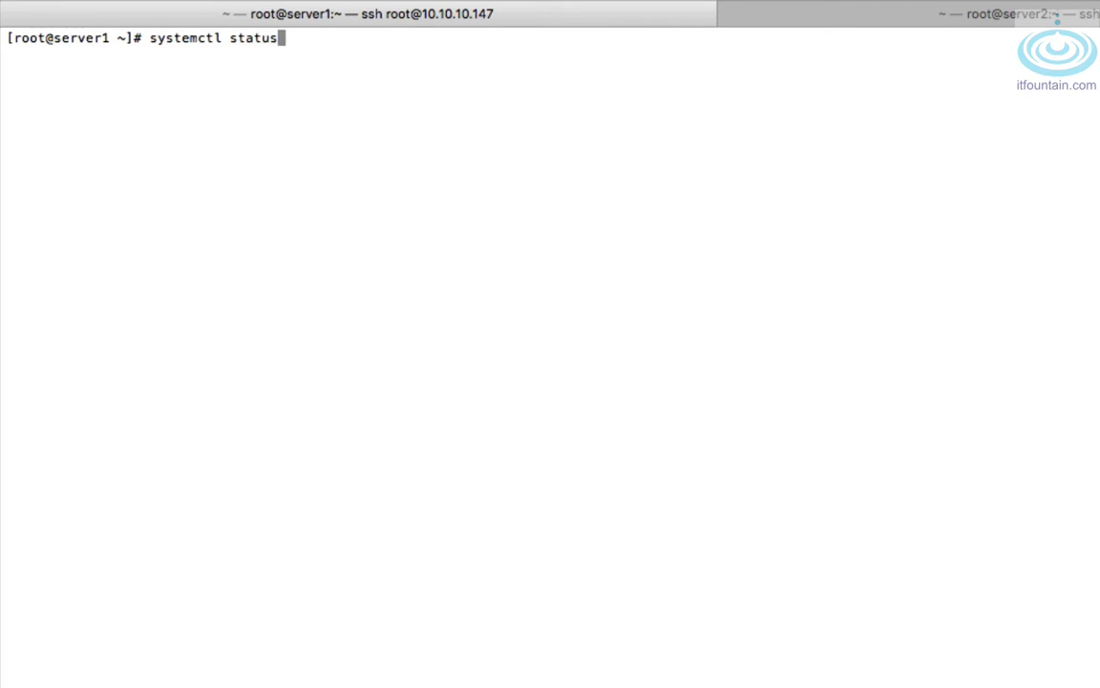
{"action": "type", "text": "firew"}
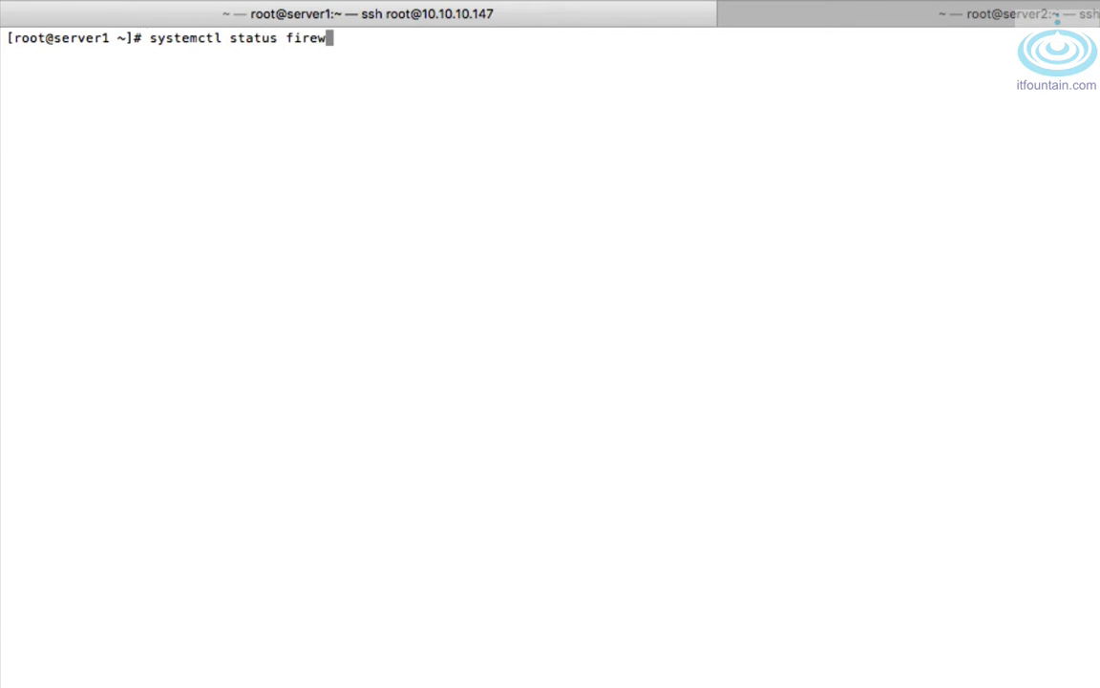
{"action": "key", "text": "Return"}
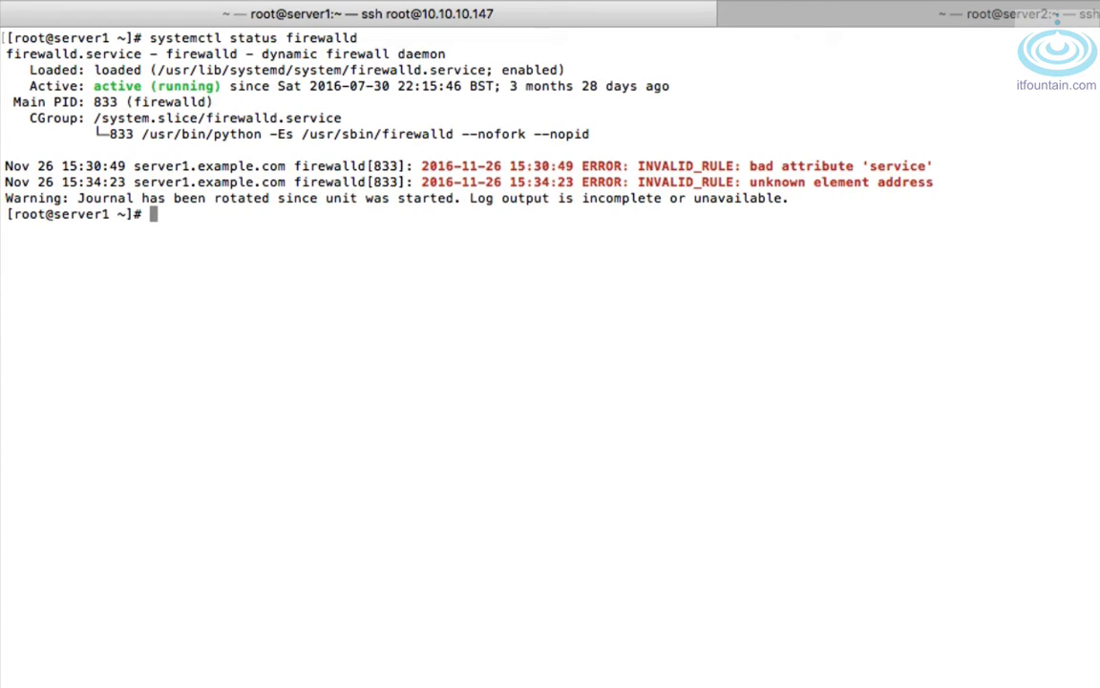
{"action": "mouse_move", "coordinate": [271, 140]}
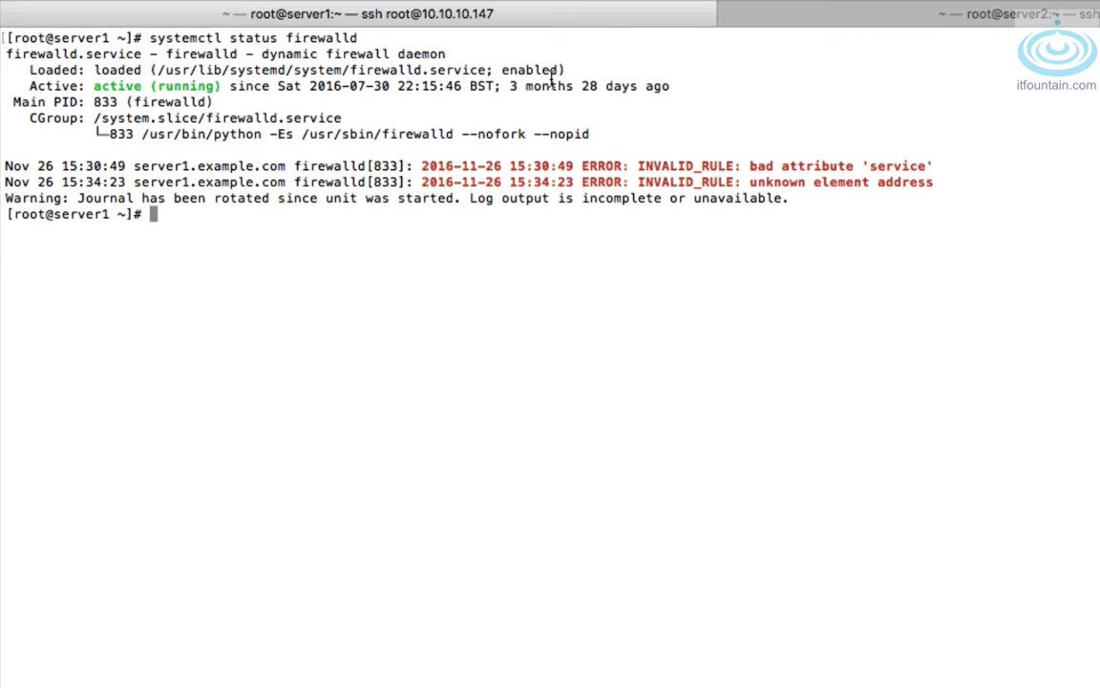
{"action": "mouse_move", "coordinate": [524, 210]}
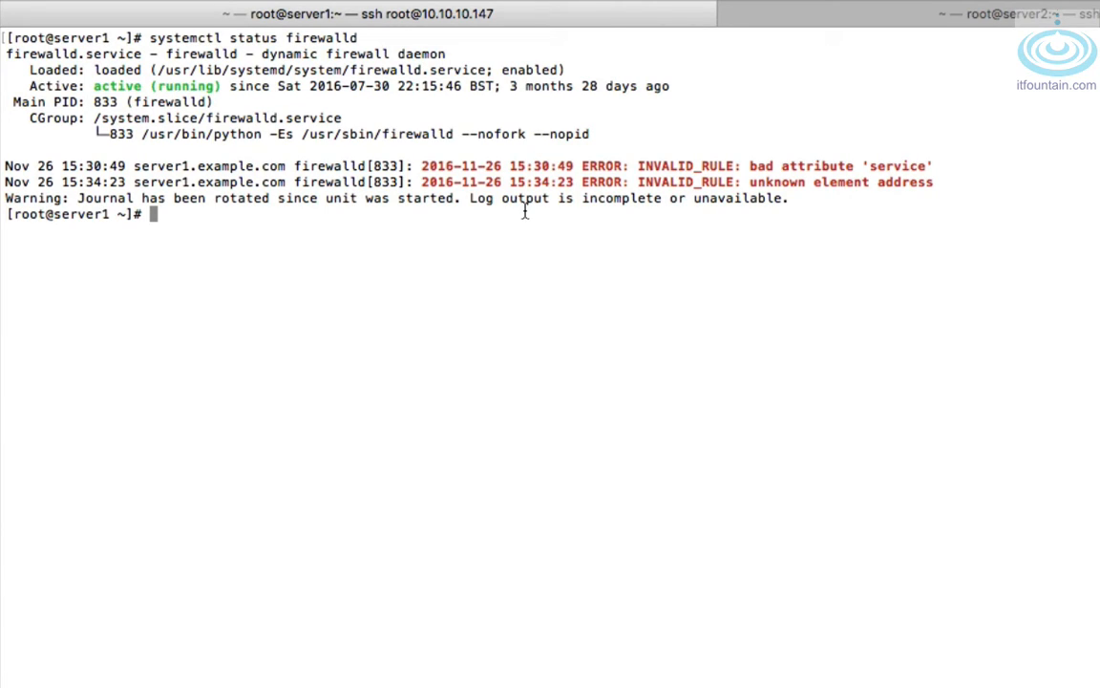
Display the firewall-cmd help listing its available -- options and review the output.
{"action": "type", "text": "firewall"}
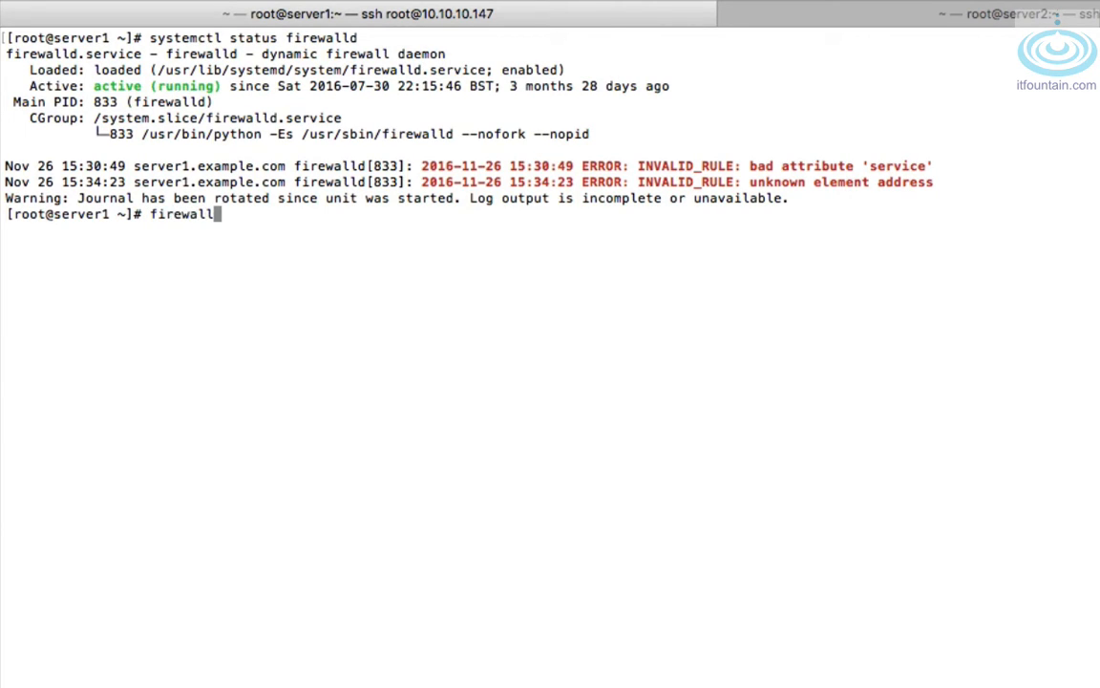
{"action": "type", "text": "-cmd"}
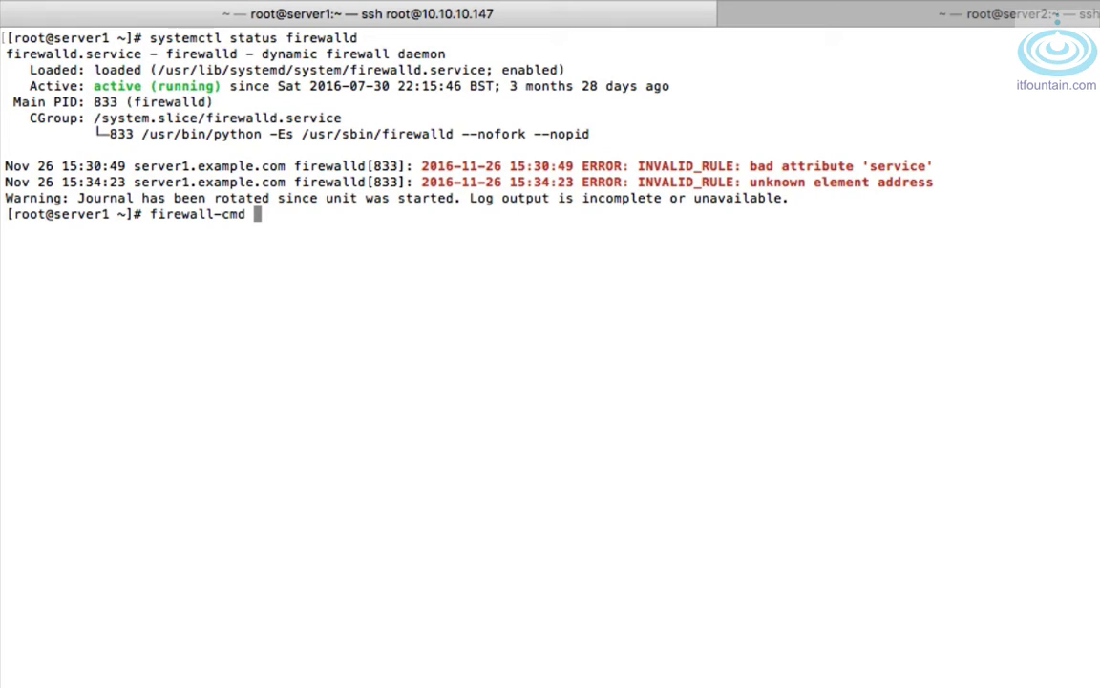
{"action": "type", "text": "--"}
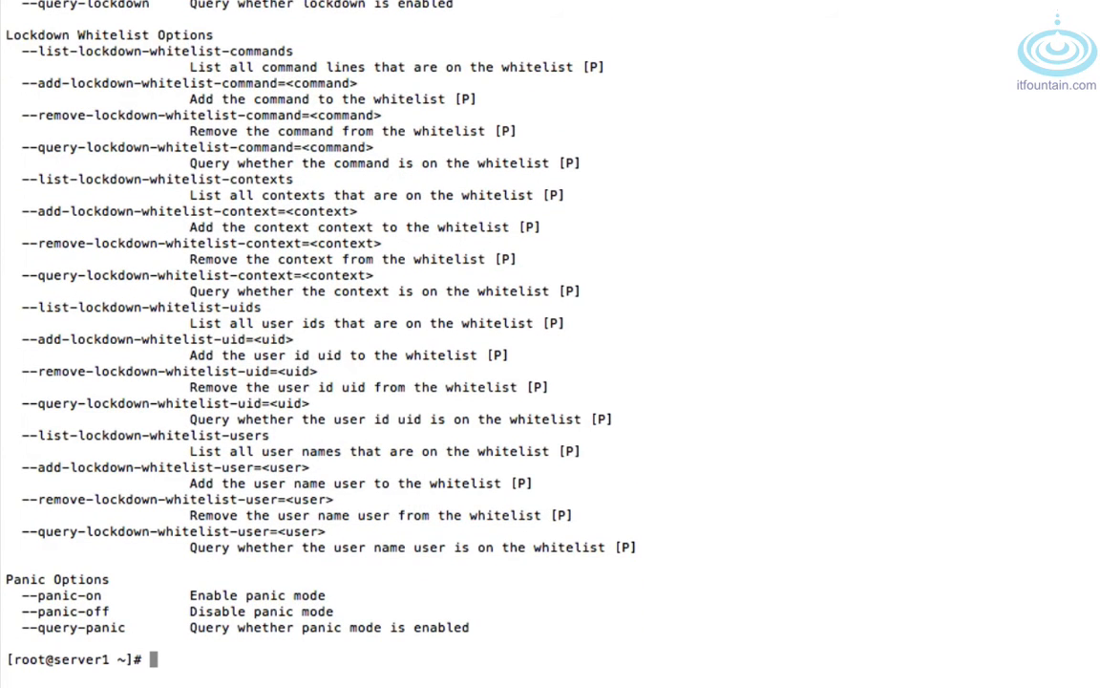
{"action": "scroll", "scroll_direction": "up", "scroll_amount": 3}
{"action": "type", "text": "fir"}
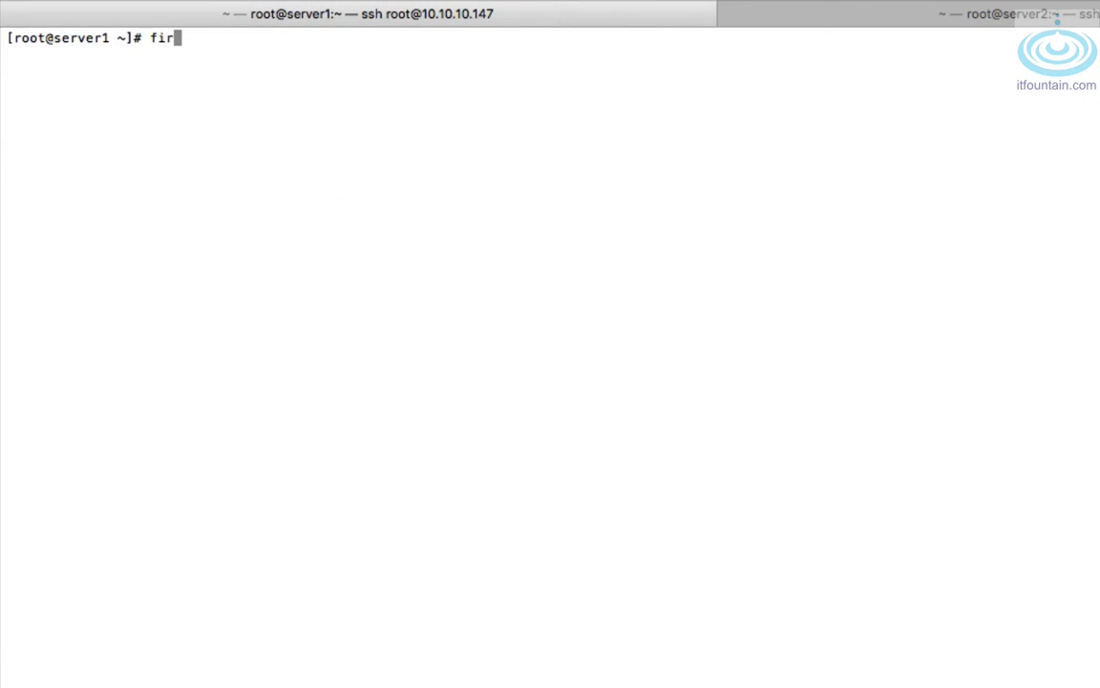
Verify with firewall-cmd --state that the firewall is running.
{"action": "type", "text": "ewall-cmd"}
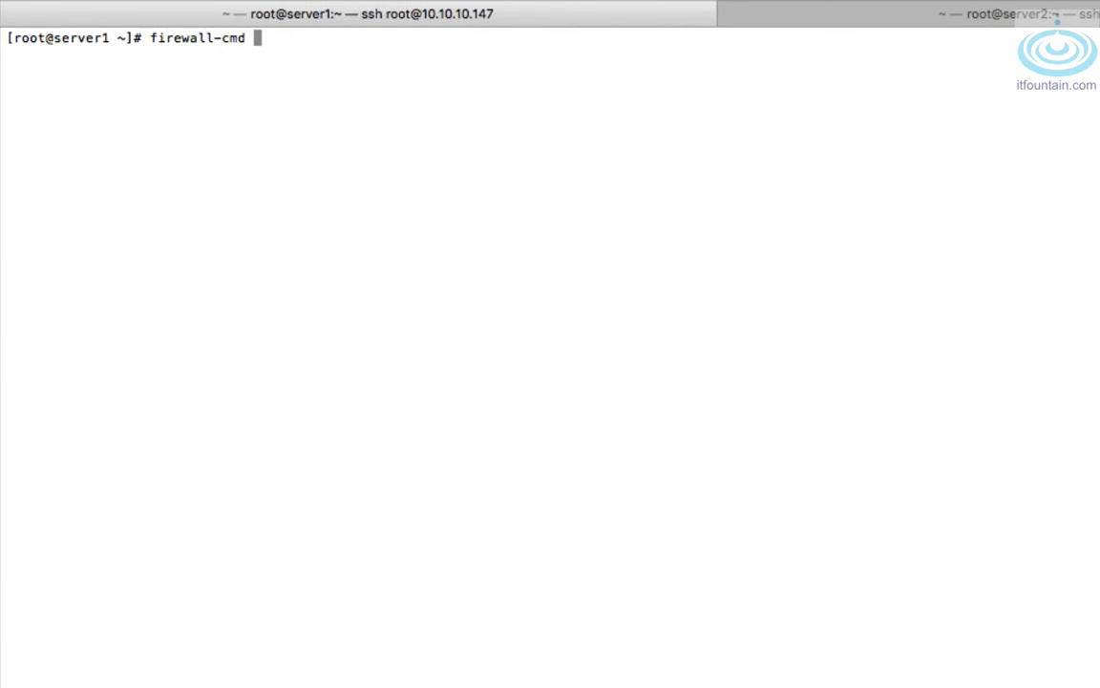
{"action": "type", "text": "--stat"}
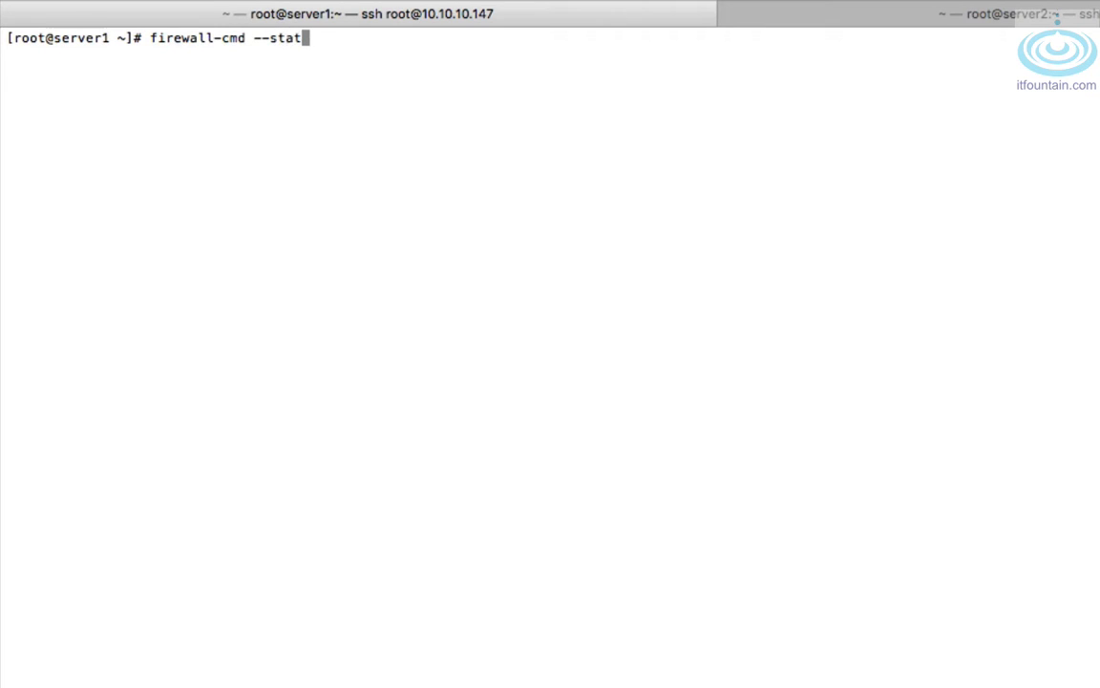
{"action": "key", "text": "Return"}
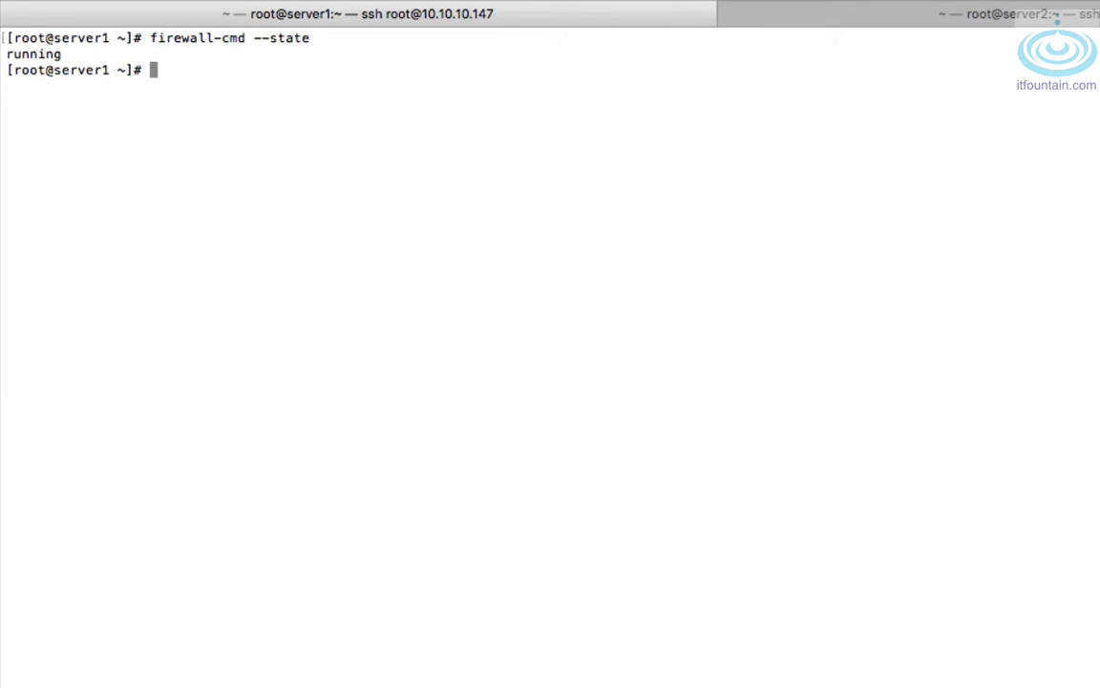
Show that public is the default zone with firewall-cmd --get-default-zone.
{"action": "type", "text": "firewall"}
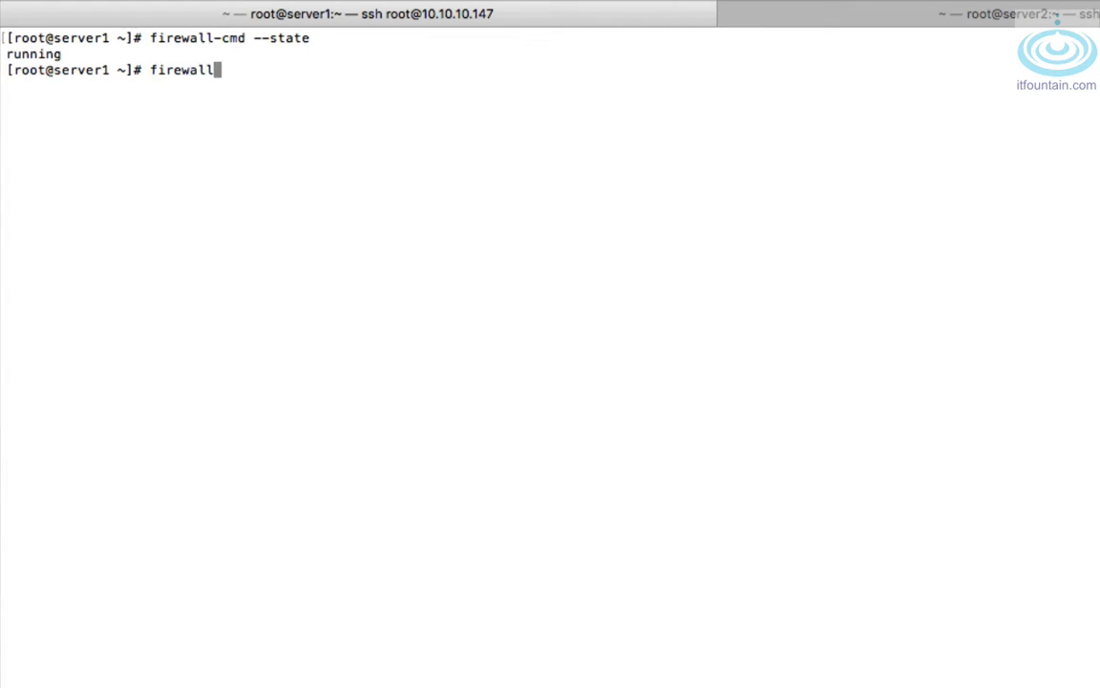
{"action": "type", "text": "-cmd"}
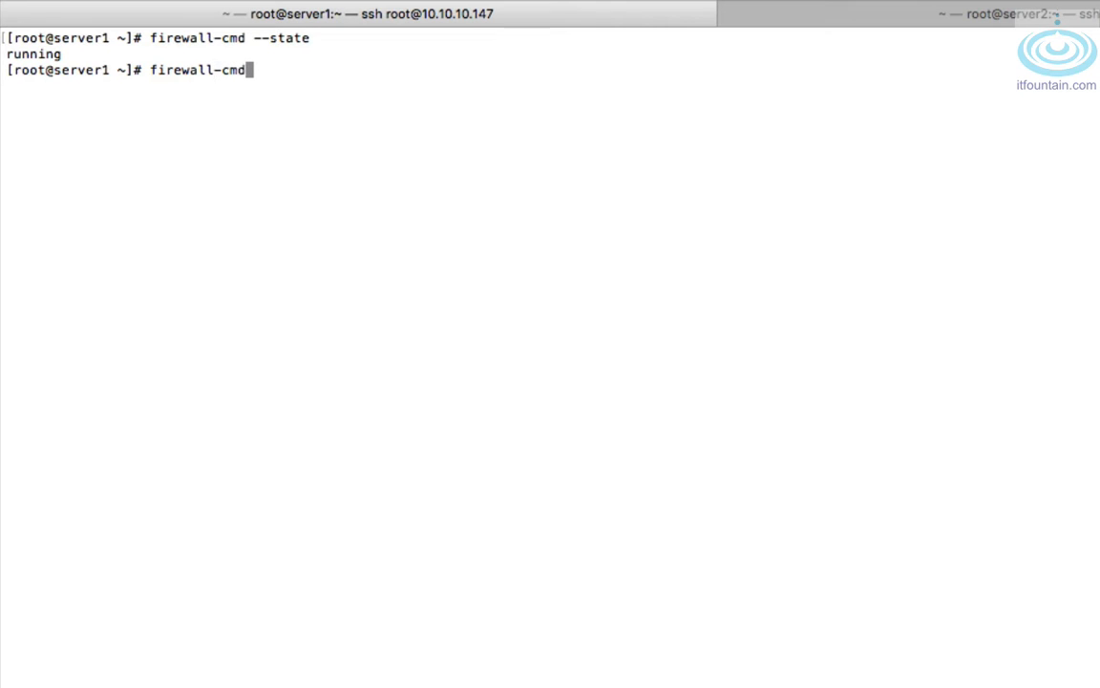
{"action": "type", "text": "--get-"}
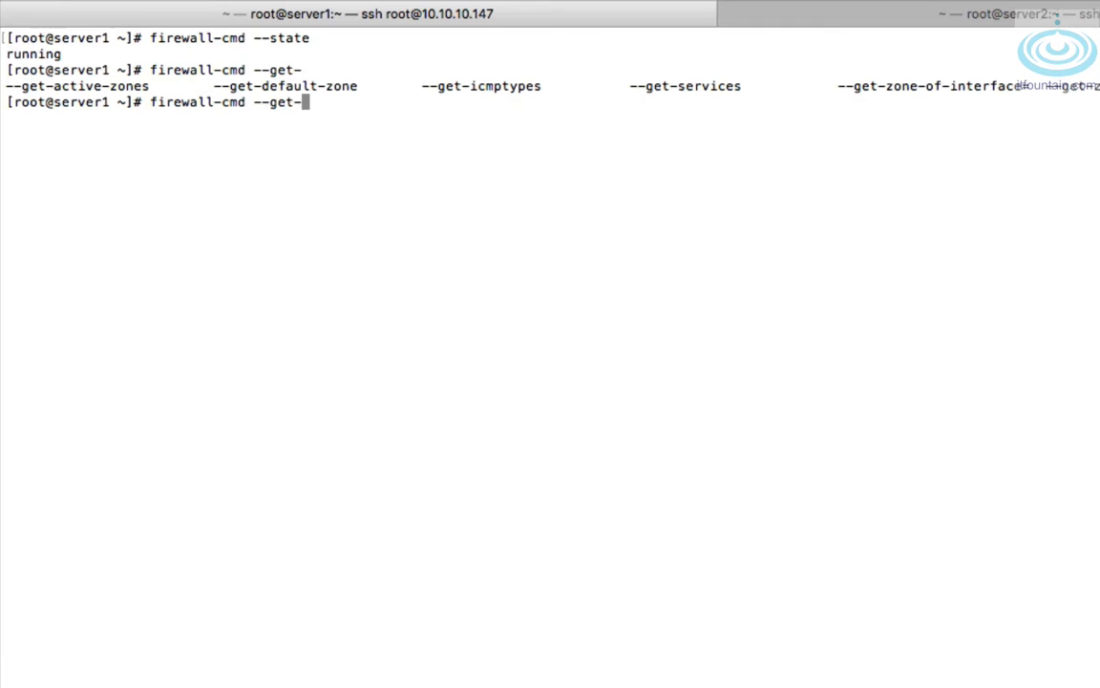
{"action": "type", "text": "default-zone"}
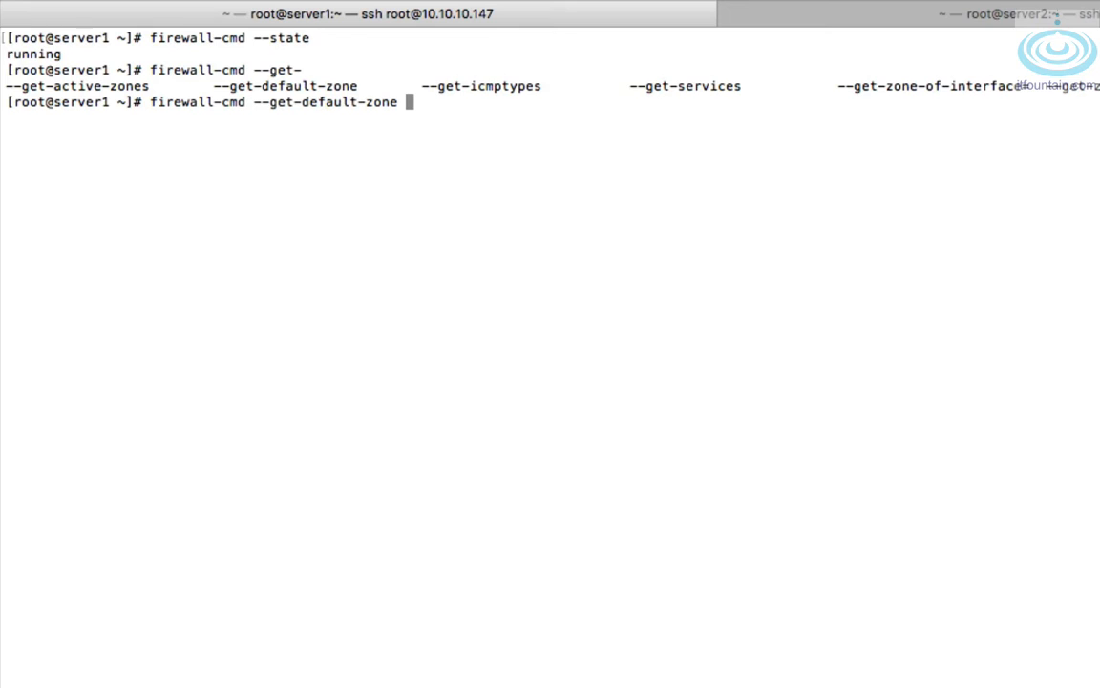
{"action": "key", "text": "Return"}
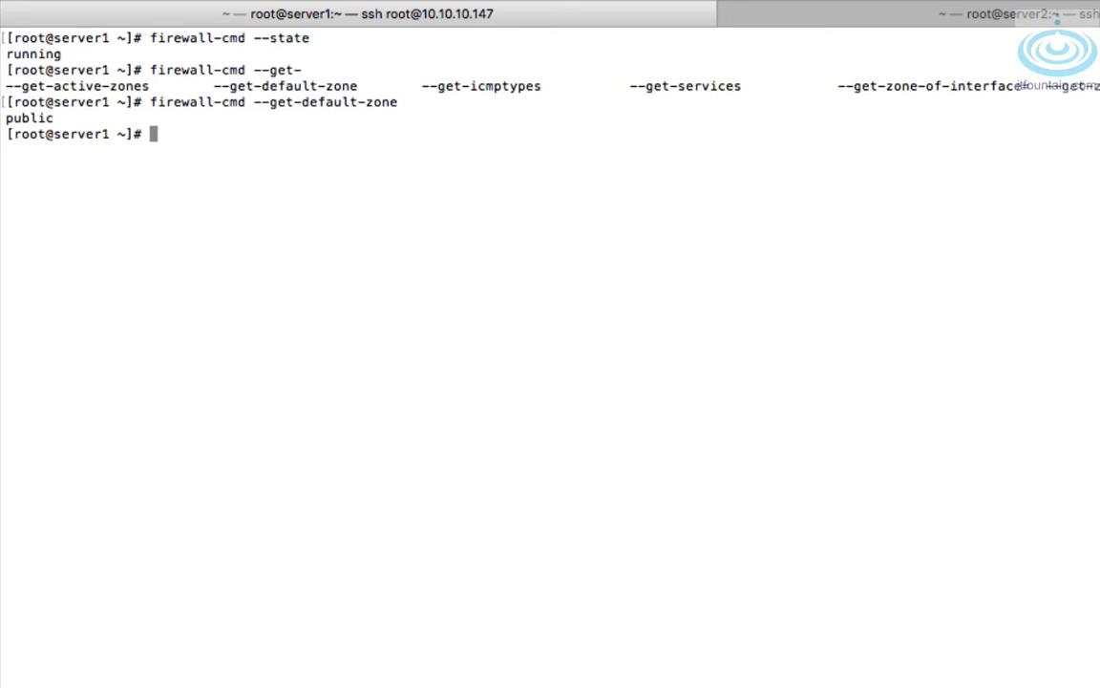
List the active zones and their interfaces with firewall-cmd --get-active-zones.
{"action": "type", "text": "fir"}
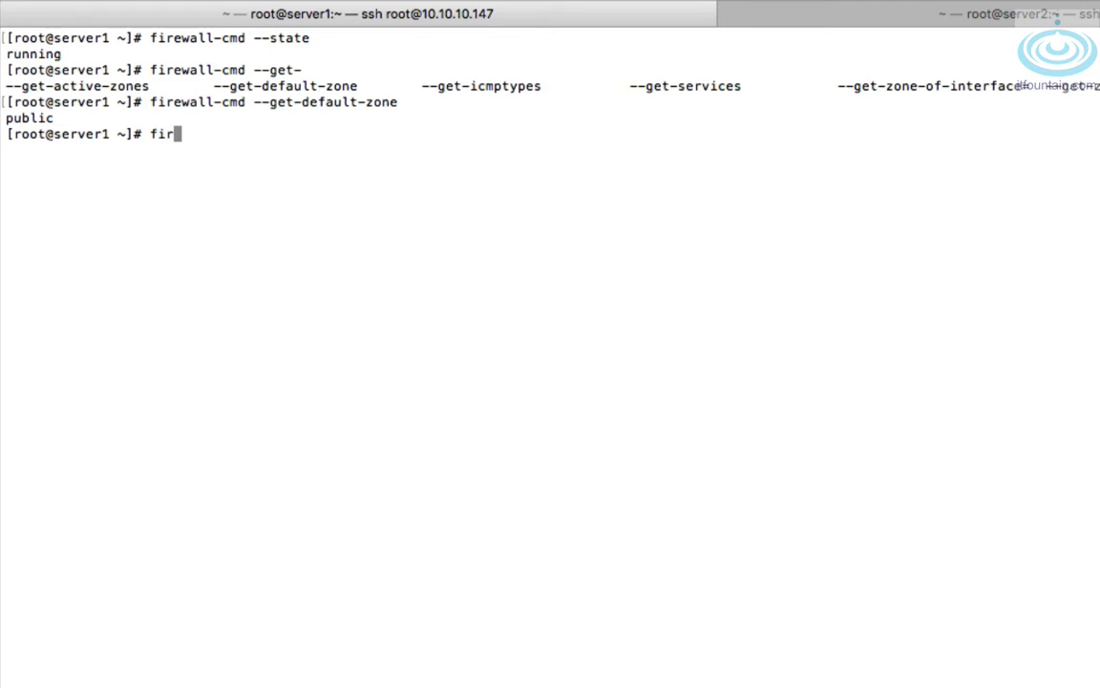
{"action": "type", "text": "ewall"}
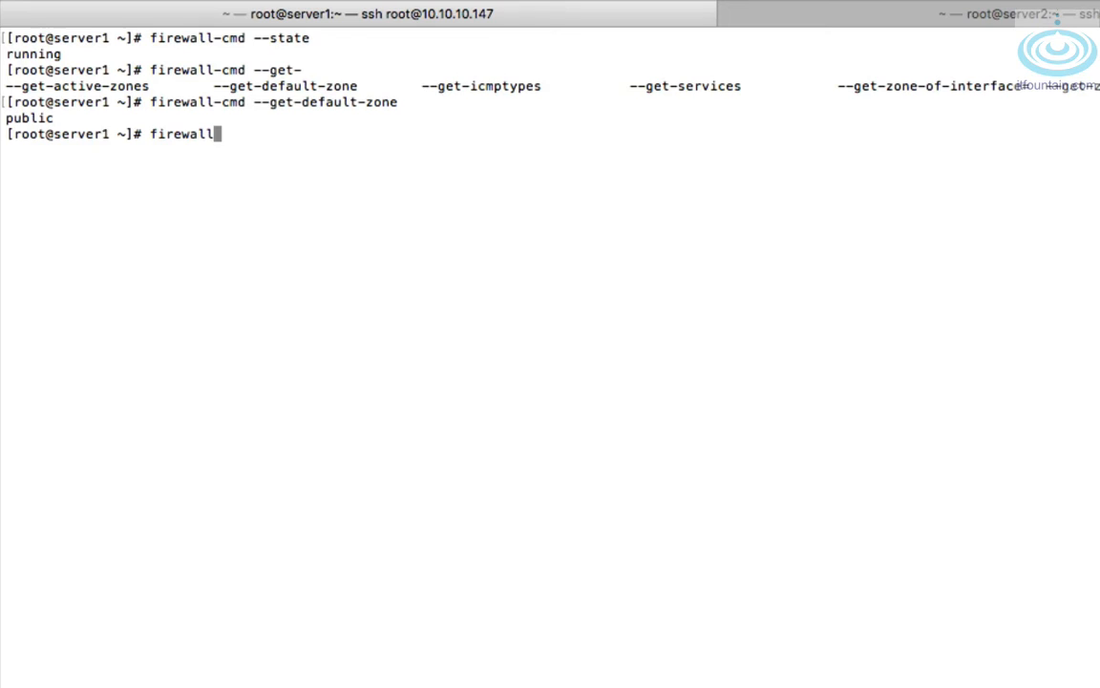
{"action": "type", "text": "-cmd -"}
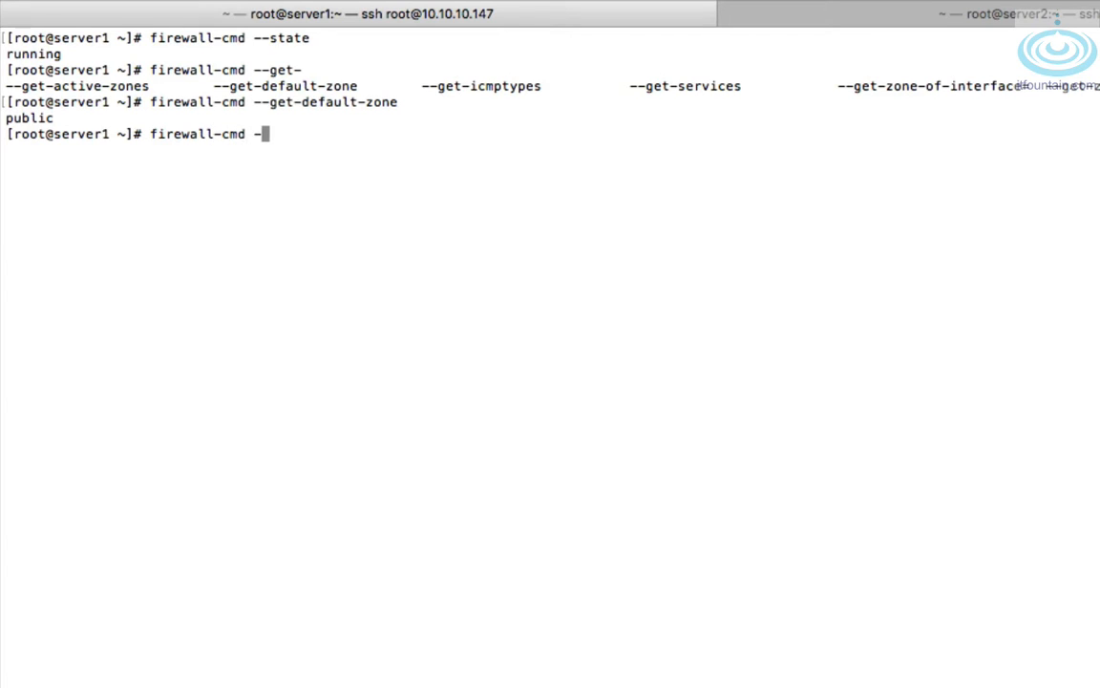
{"action": "type", "text": "-get-act"}
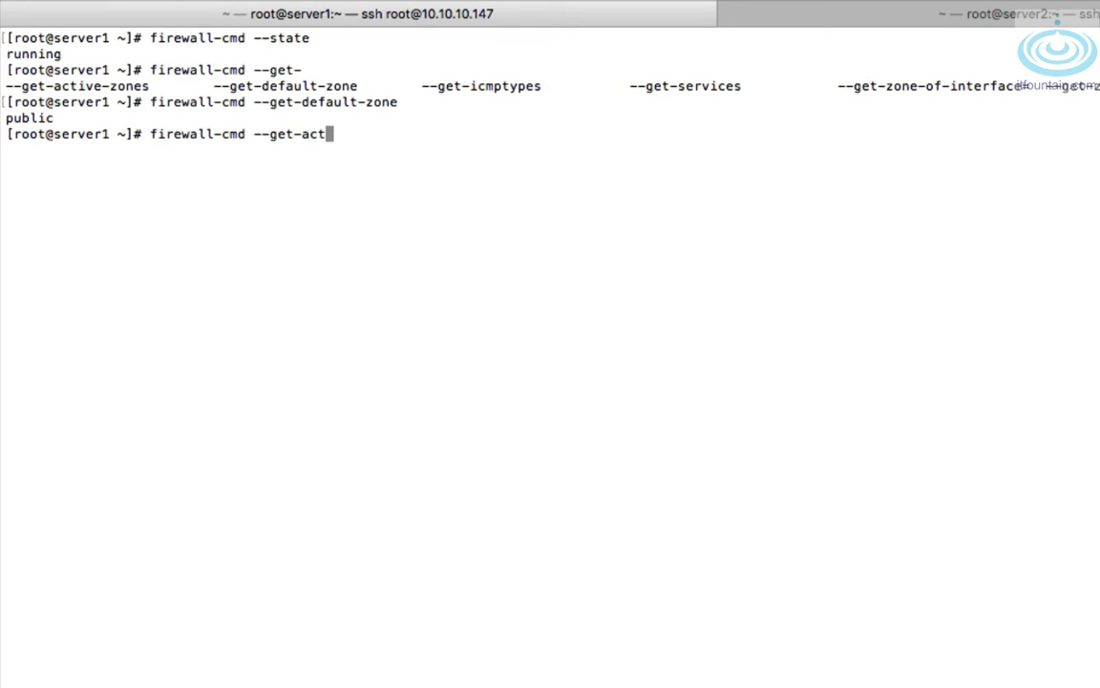
{"action": "key", "text": "Return"}
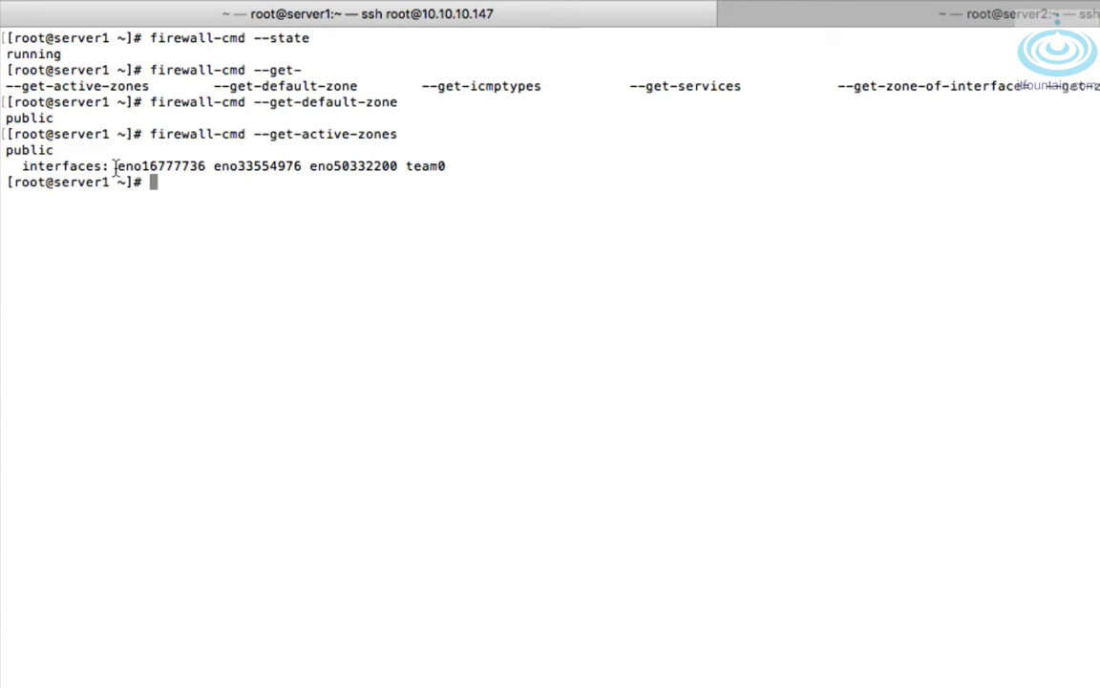
{"action": "mouse_move", "coordinate": [455, 160]}
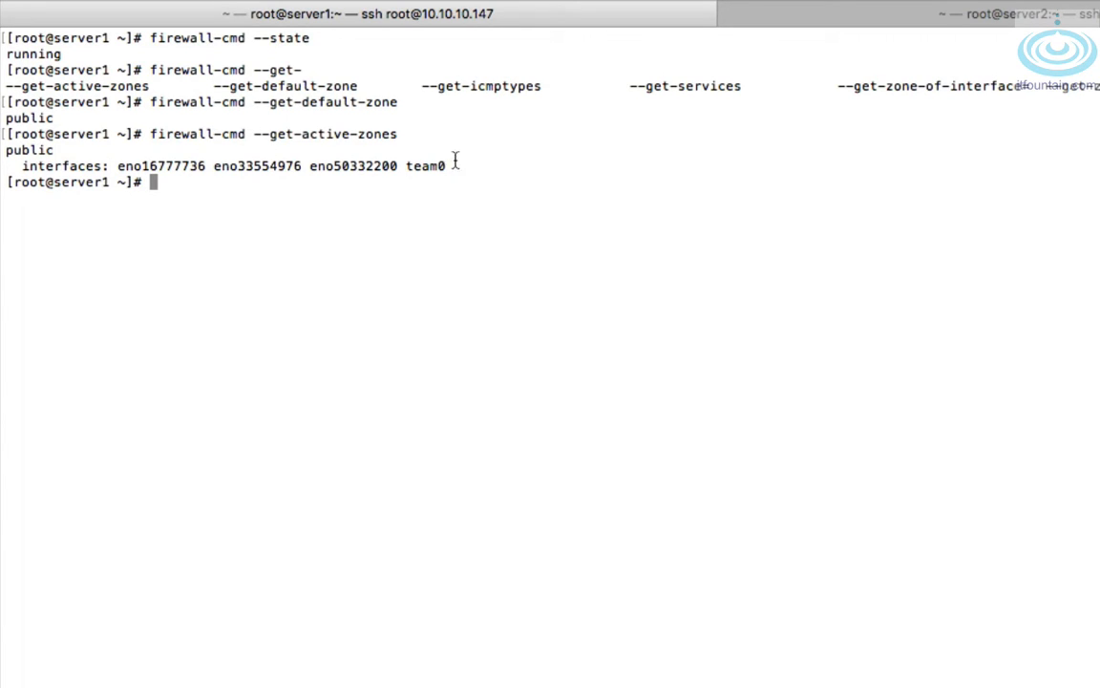
{"action": "mouse_move", "coordinate": [202, 145]}
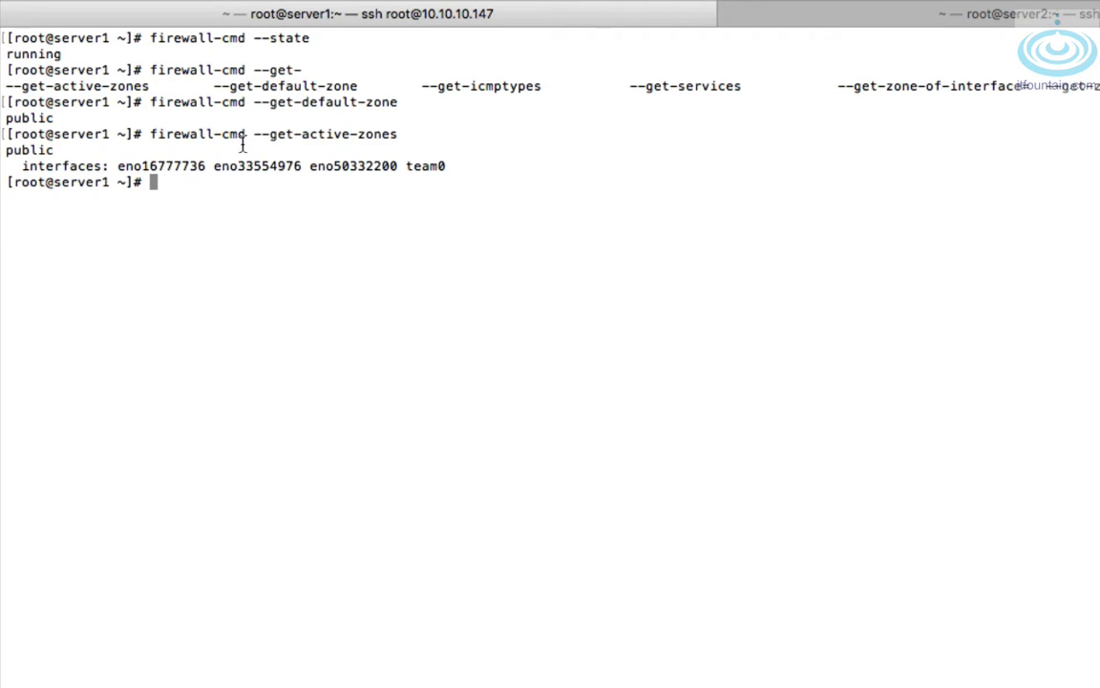
{"action": "mouse_move", "coordinate": [206, 200]}
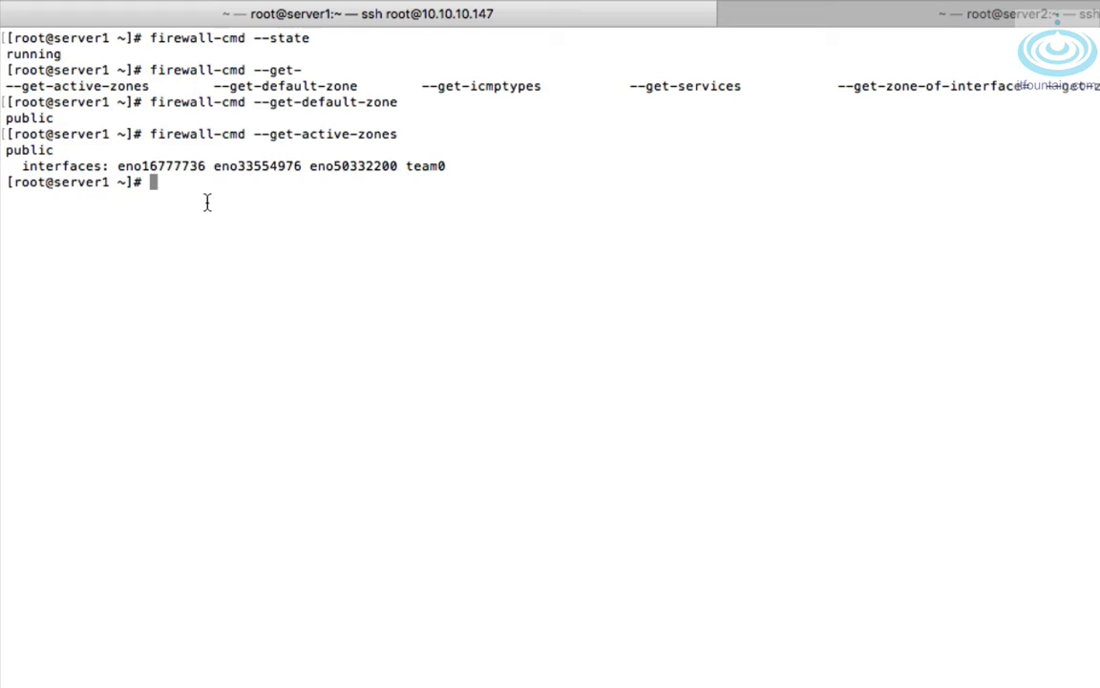
{"action": "mouse_move", "coordinate": [203, 191]}
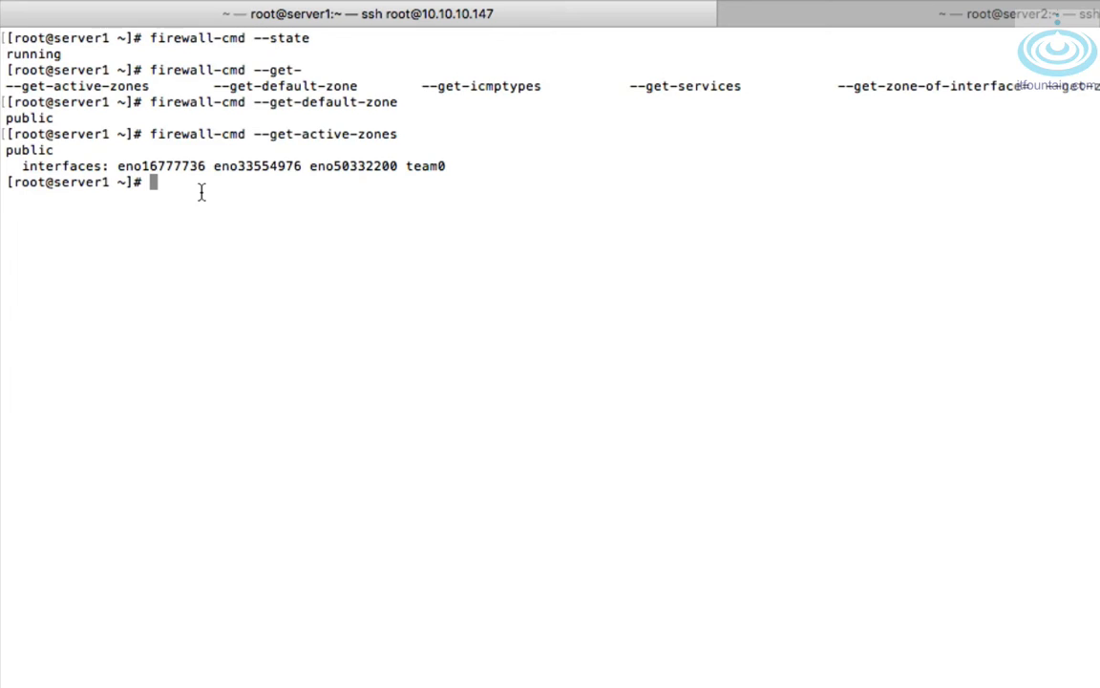
Print every zone's configuration with firewall-cmd --list-all-zones, using Tab completion for the list options.
{"action": "type", "text": "firewall"}
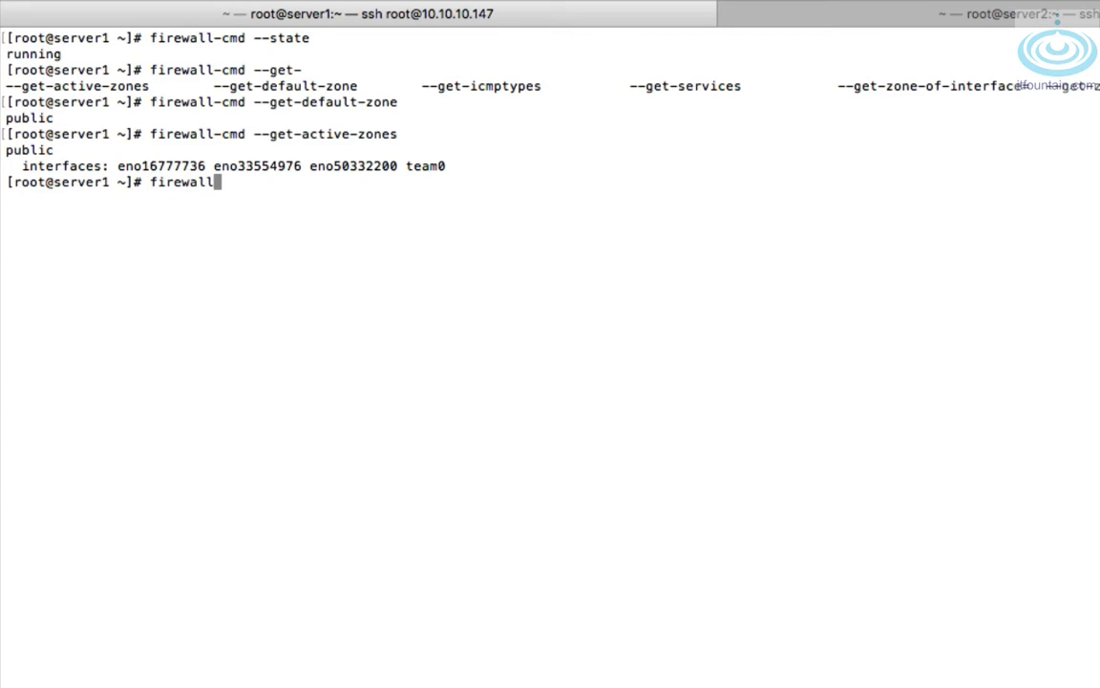
{"action": "type", "text": "c"}
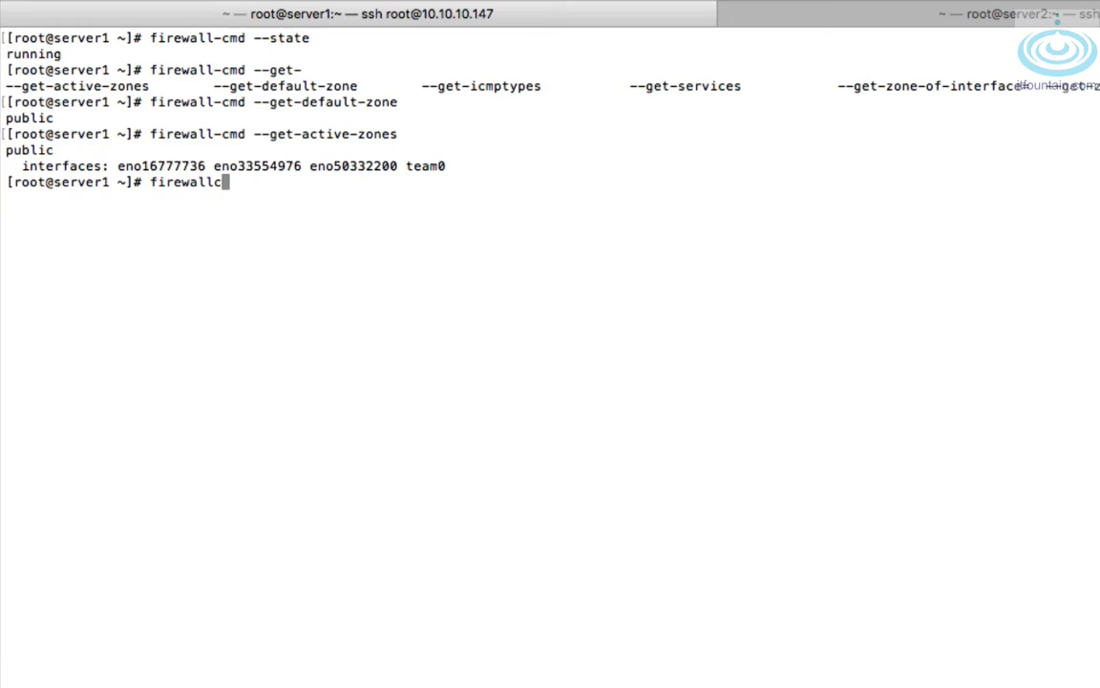
{"action": "type", "text": "-cmd"}
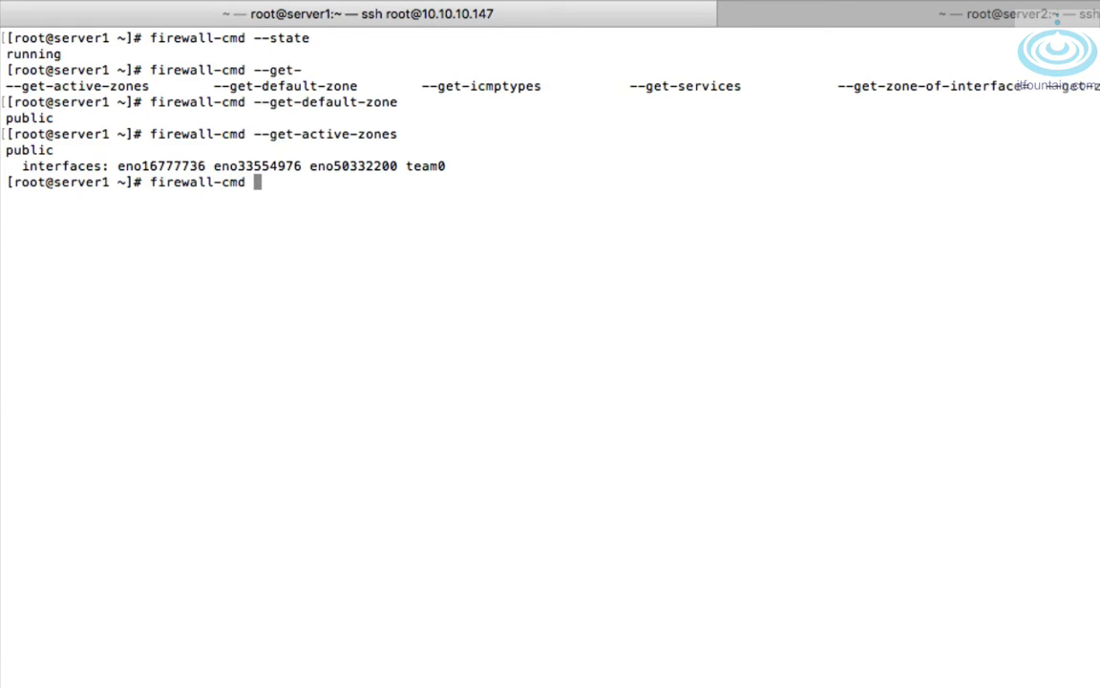
{"action": "type", "text": "--list-"}
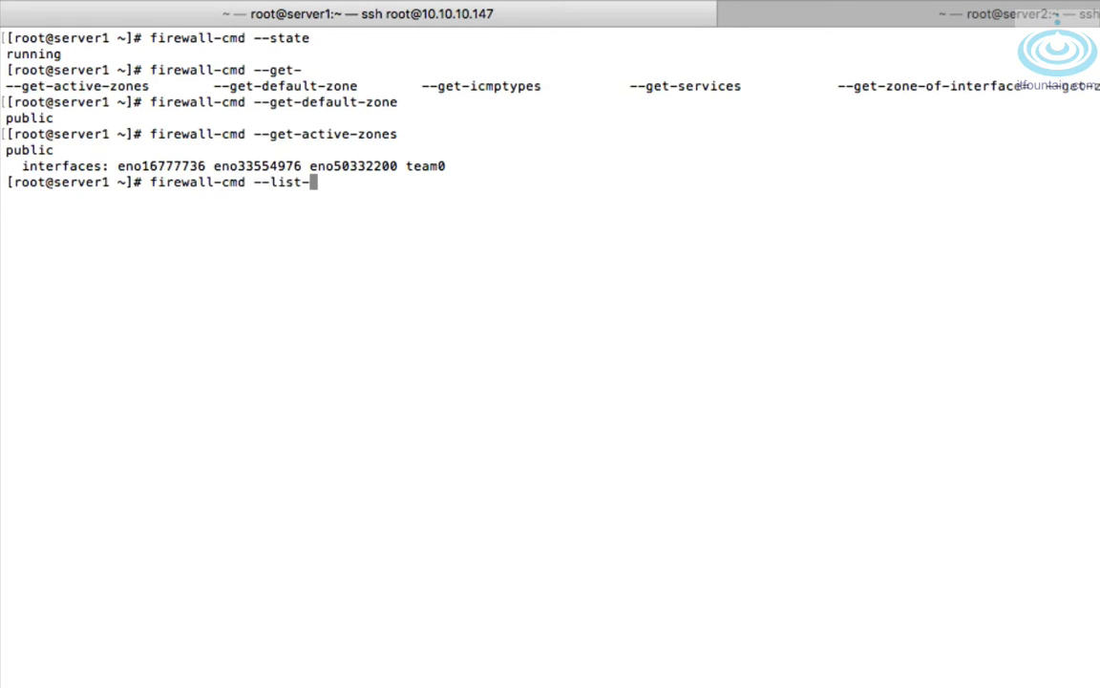
{"action": "key", "text": "Tab"}
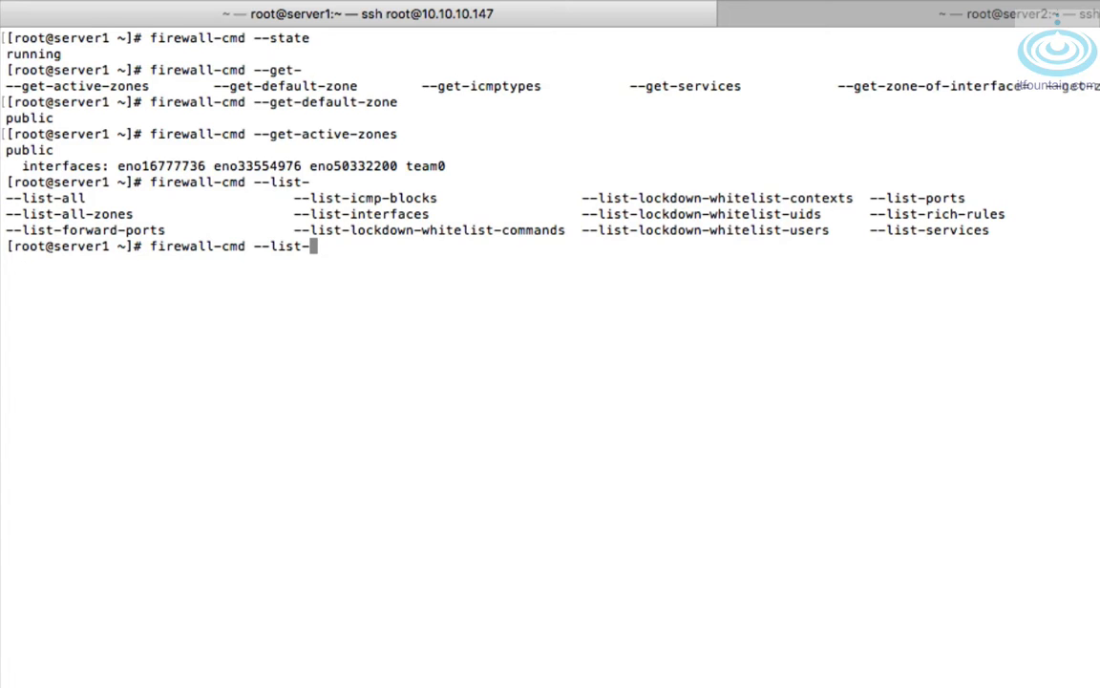
{"action": "type", "text": "all-zone"}
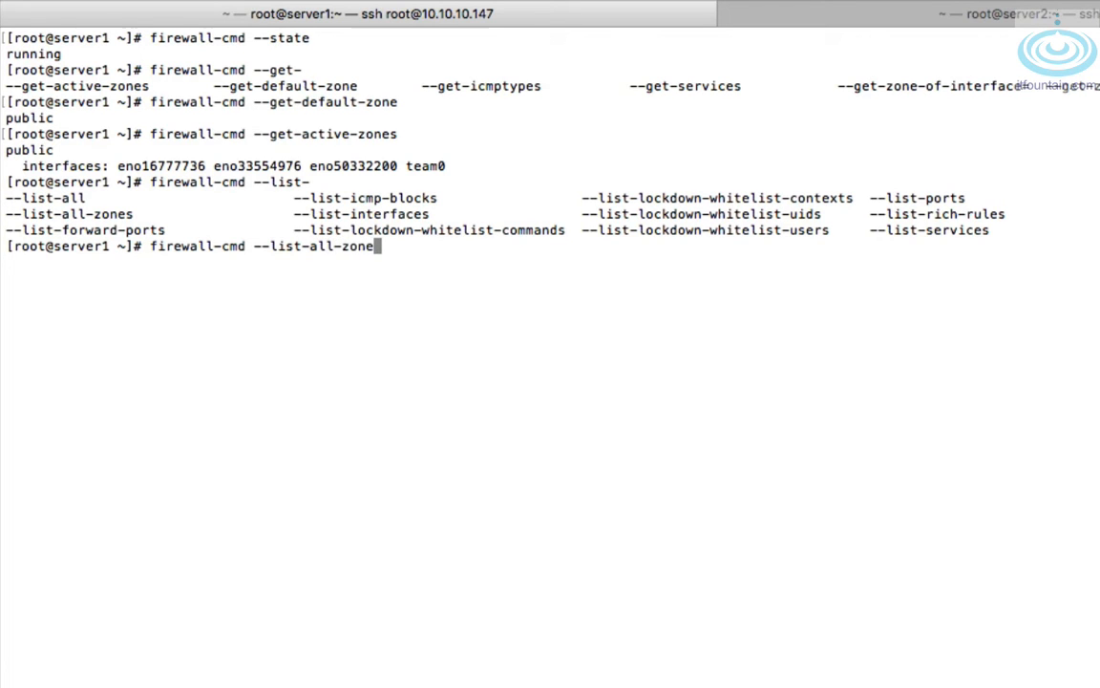
{"action": "key", "text": "Return"}
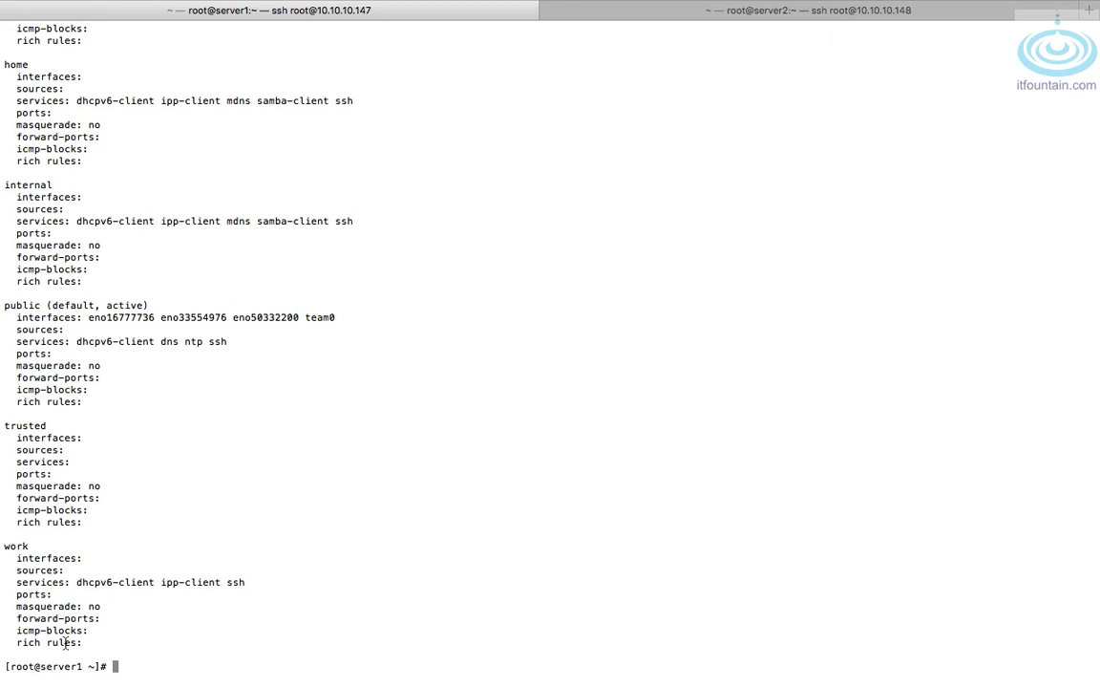
{"action": "mouse_move", "coordinate": [107, 310]}
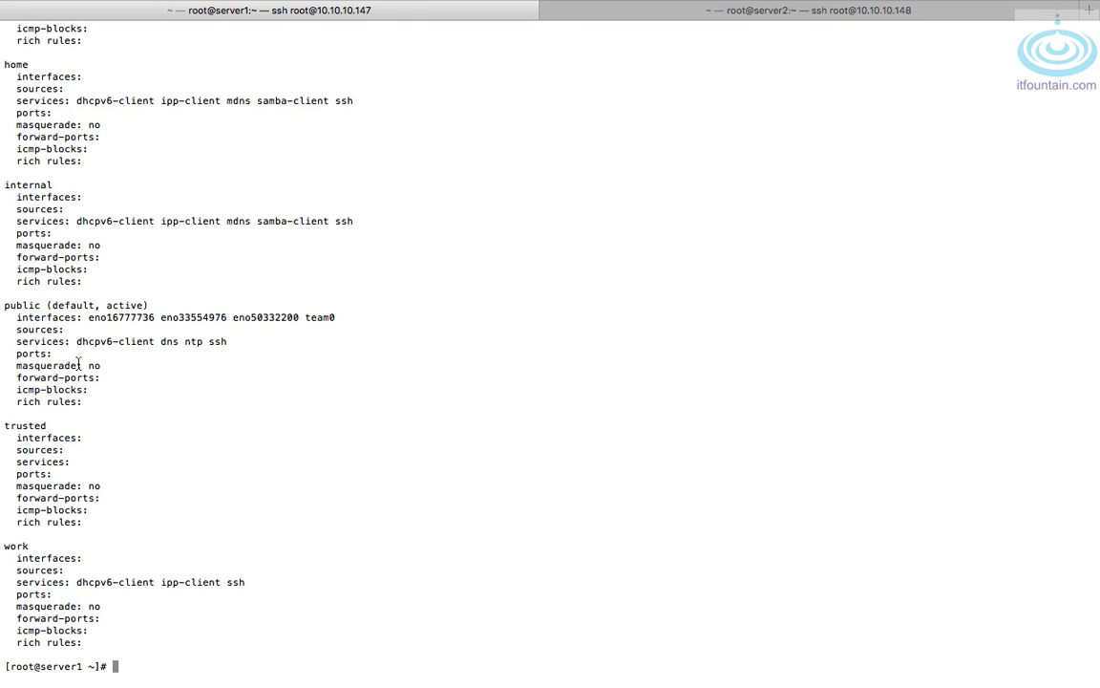
Read the man firewall-cmd page down through its zone and service option sections.
{"action": "type", "text": "man firewa"}
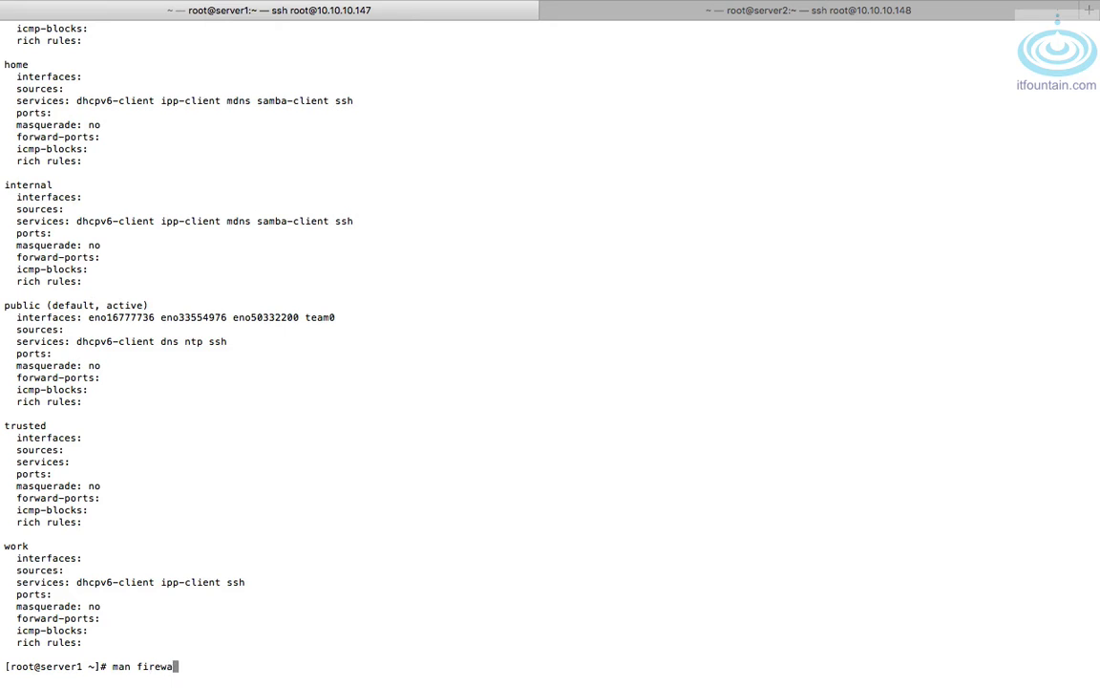
{"action": "type", "text": "ll-cmd"}
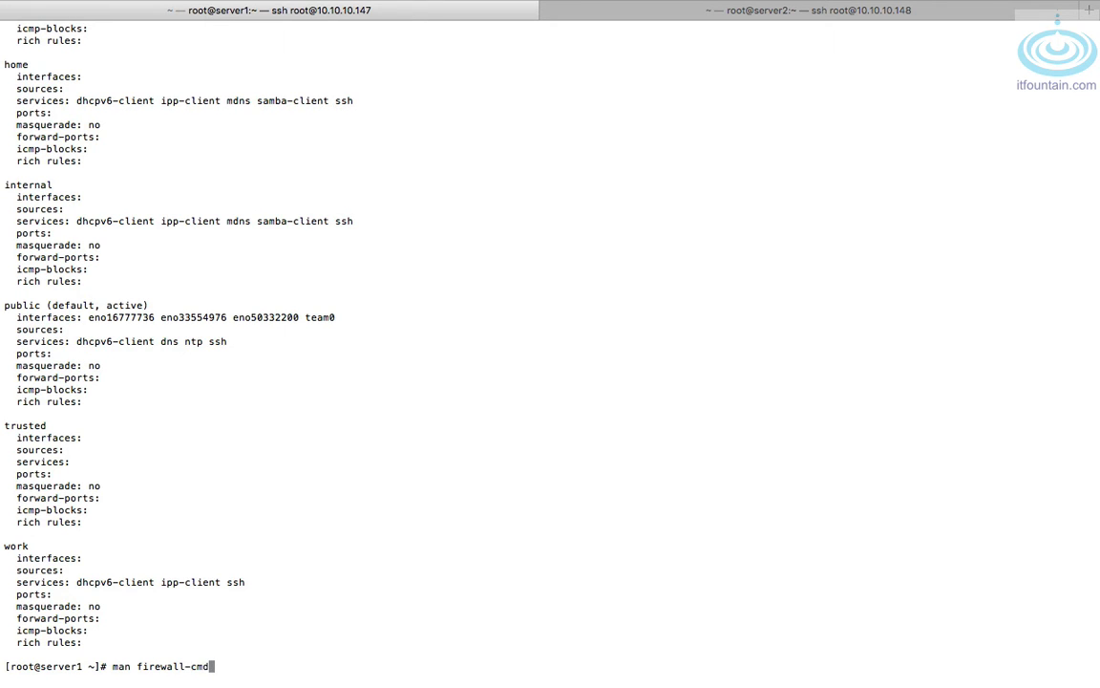
{"action": "key", "text": "Return"}
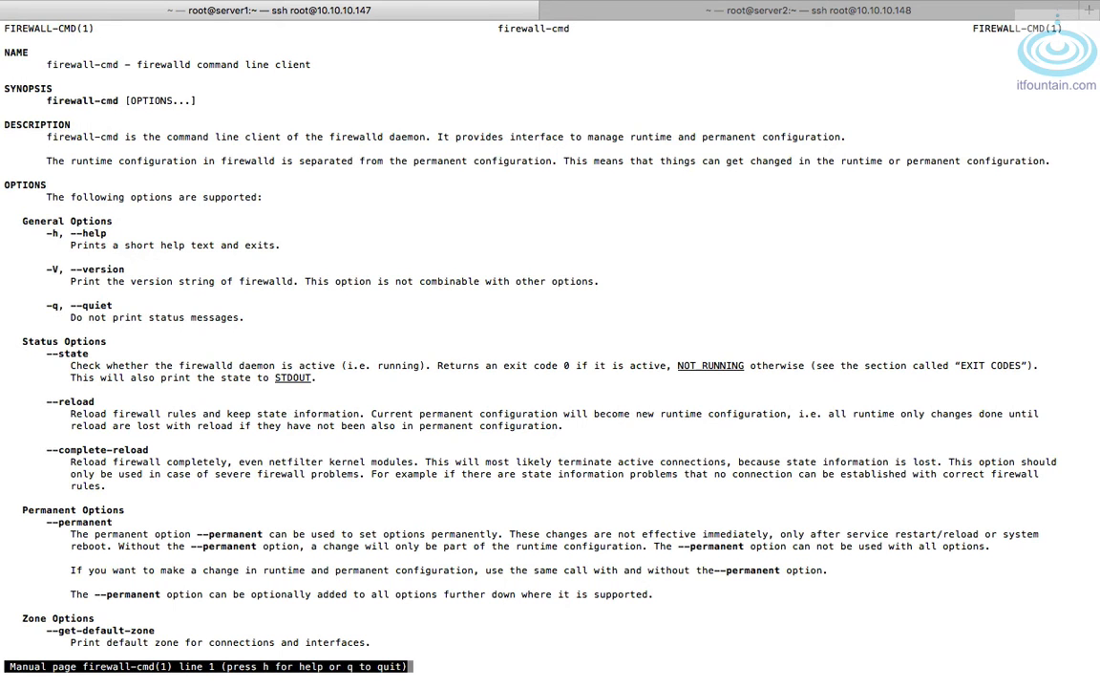
{"action": "scroll", "scroll_direction": "down", "scroll_amount": 3}
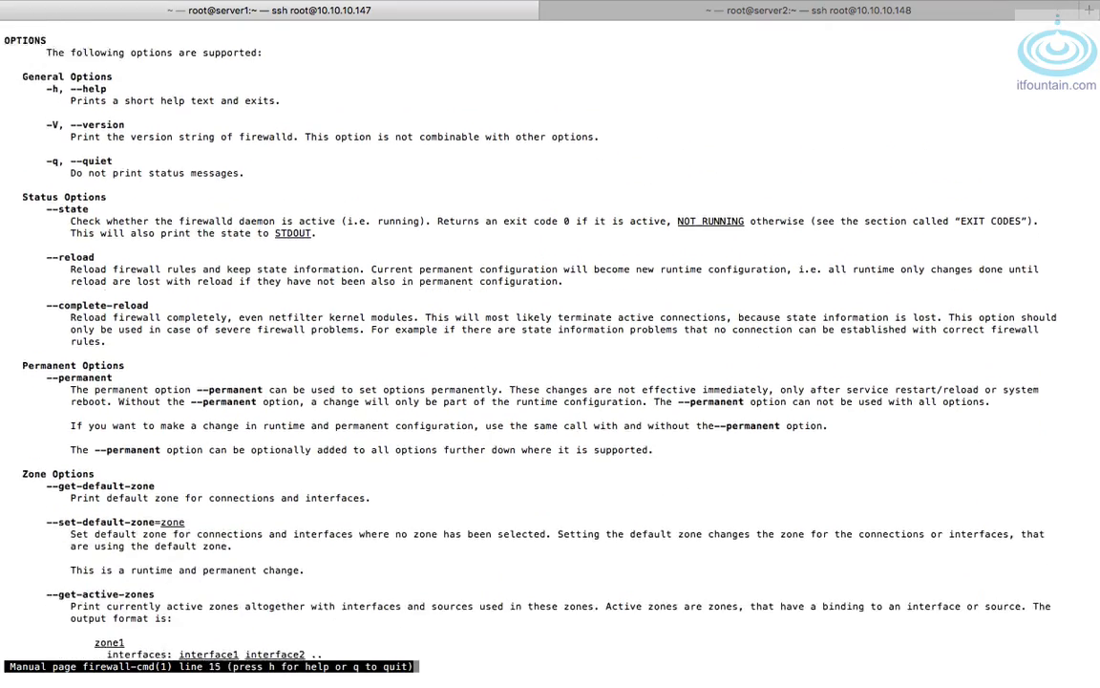
{"action": "scroll", "scroll_direction": "down", "scroll_amount": 3}
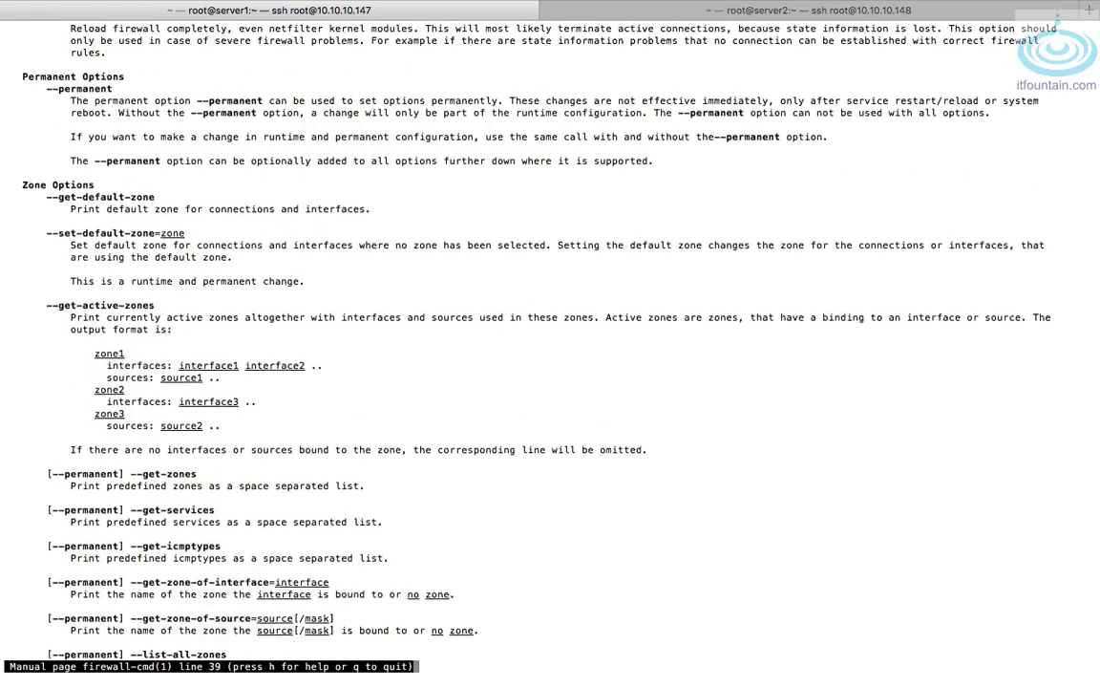
{"action": "scroll", "scroll_direction": "down", "scroll_amount": 3}
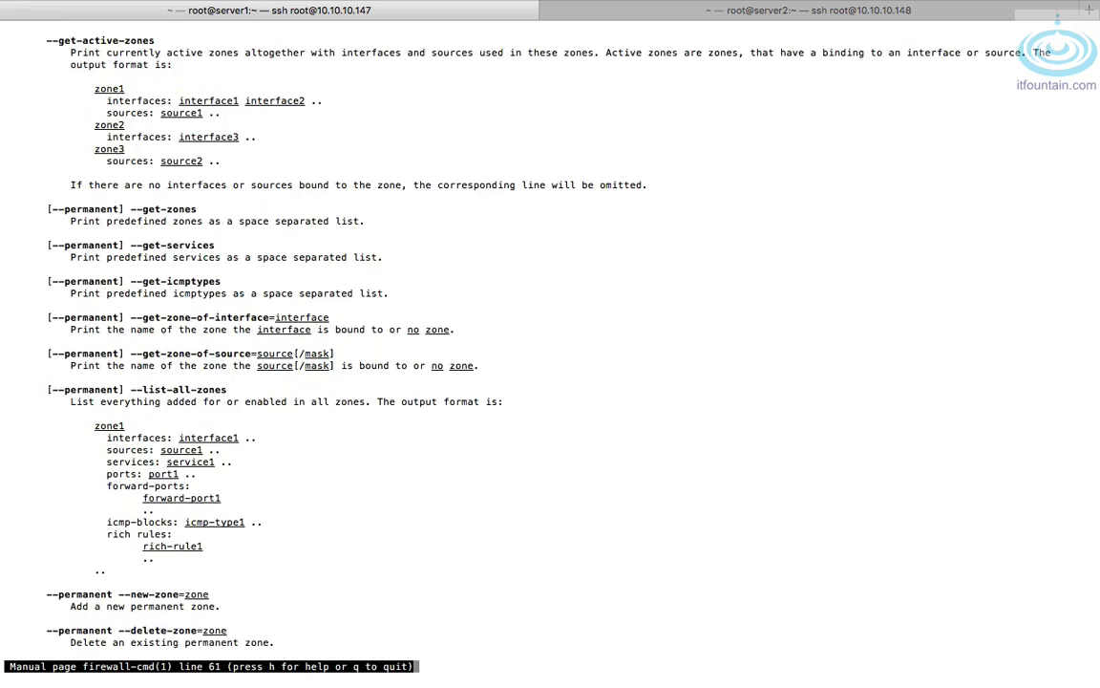
{"action": "scroll", "scroll_direction": "down", "scroll_amount": 3}
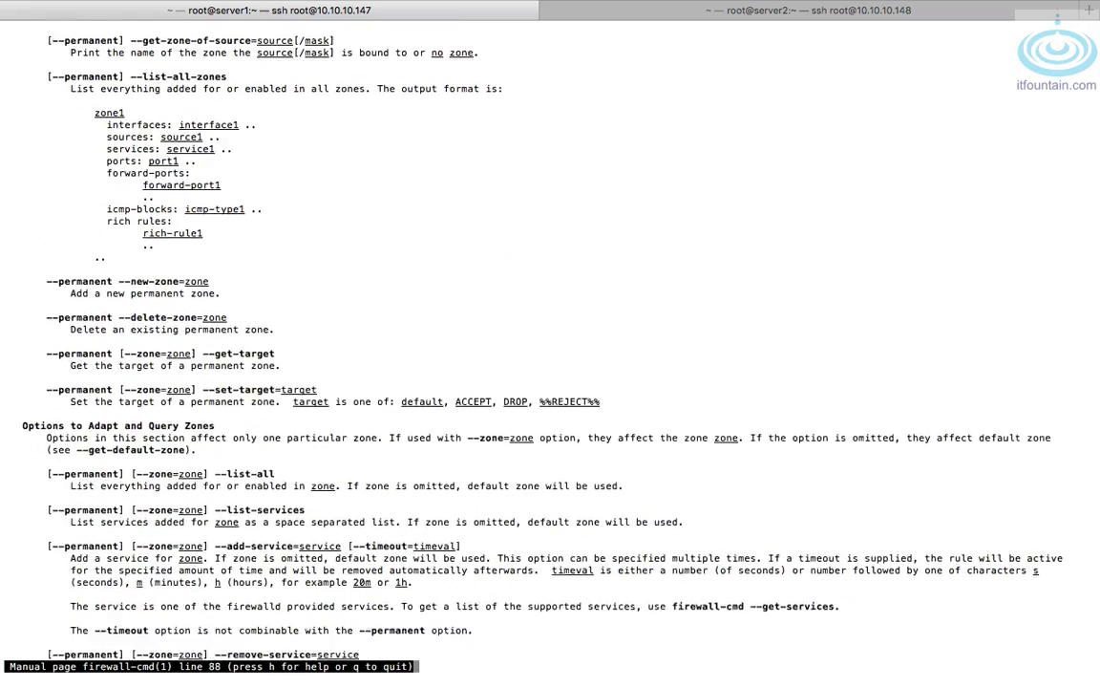
{"action": "scroll", "scroll_direction": "down", "scroll_amount": 3}
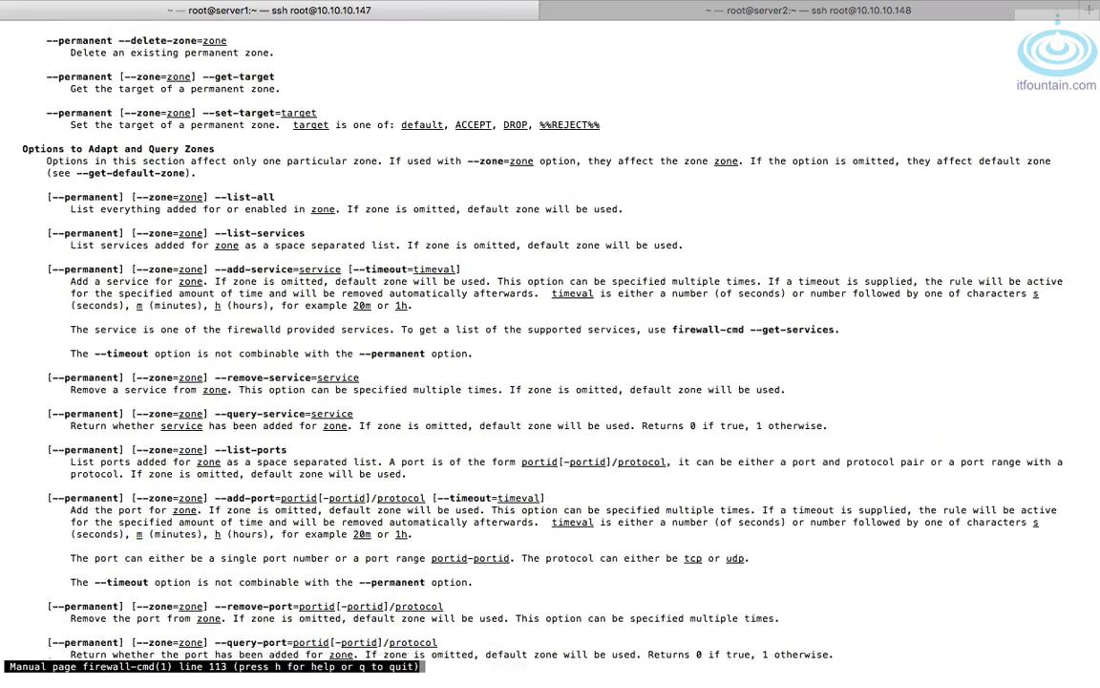
Quit the manual page and return to the shell prompt.
{"action": "scroll", "scroll_direction": "down", "scroll_amount": 3}
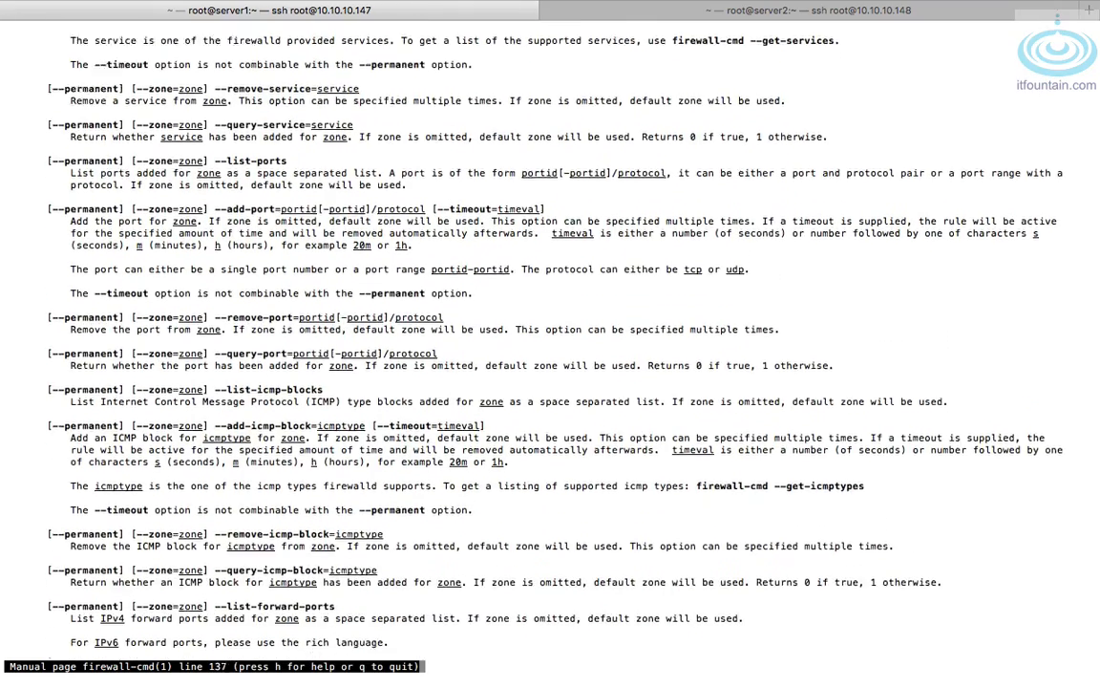
{"action": "key", "text": "q"}
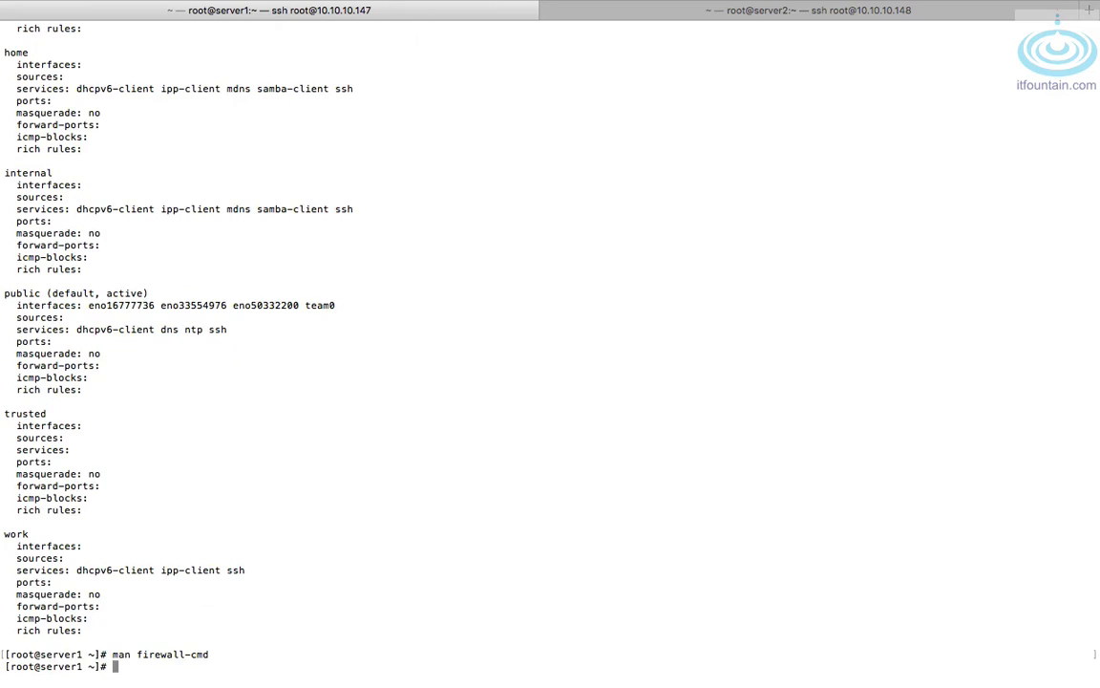
Show the firewall-cmd --get- query completions and list the predefined firewalld services.
{"action": "type", "text": "fir"}
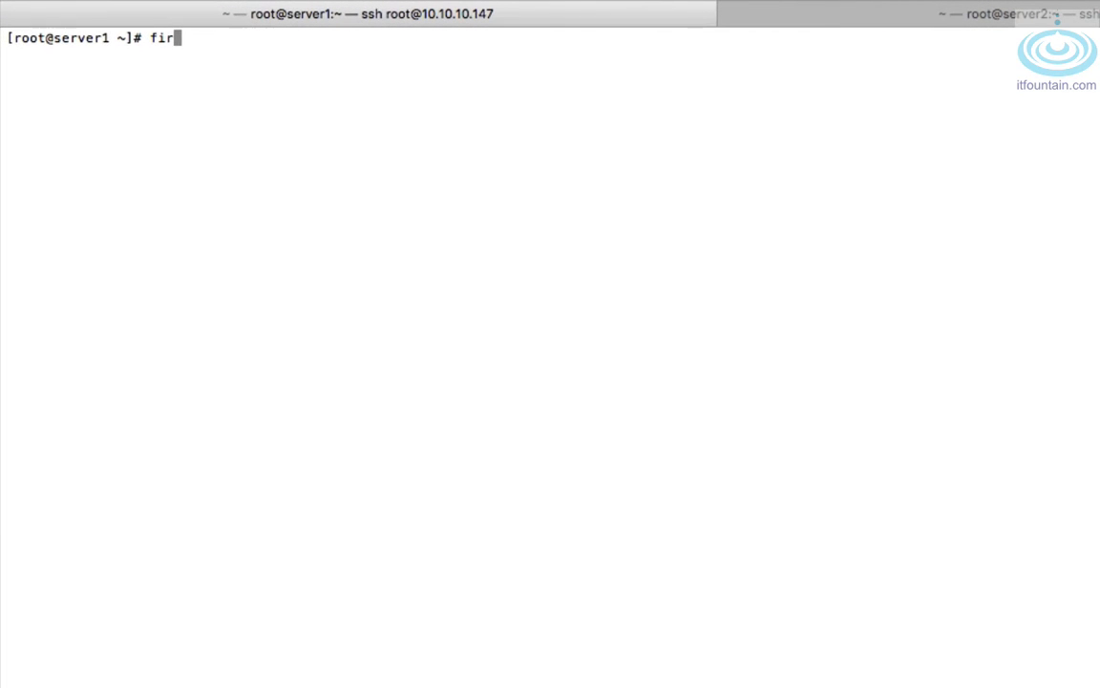
{"action": "type", "text": "ewall-cmd"}
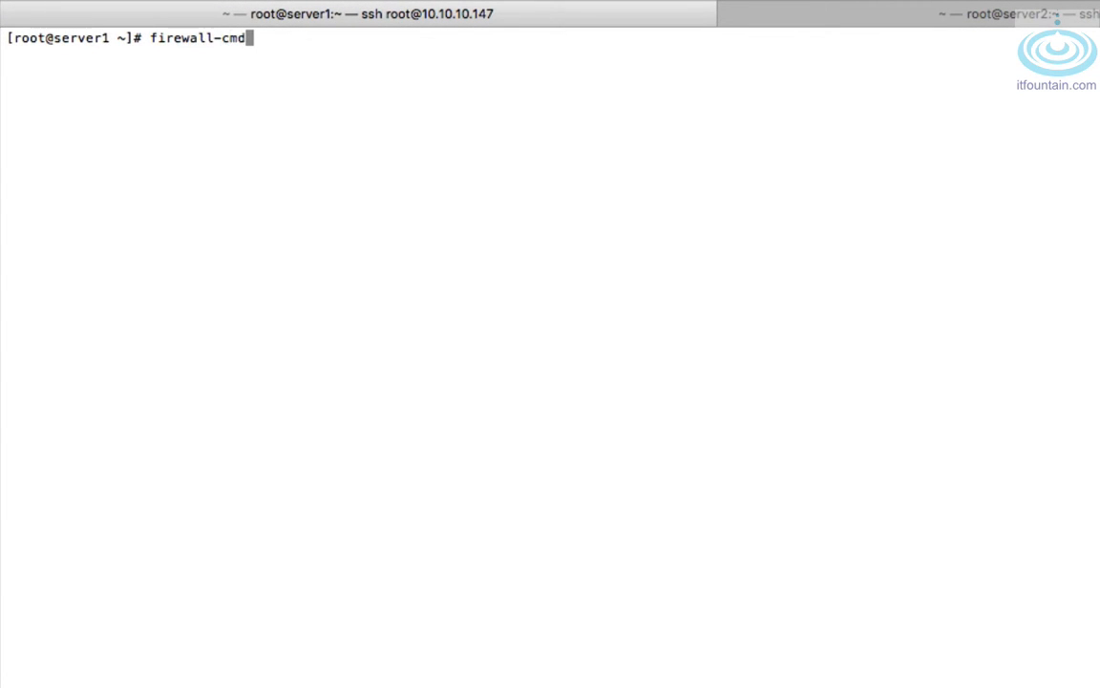
{"action": "type", "text": "--get-"}
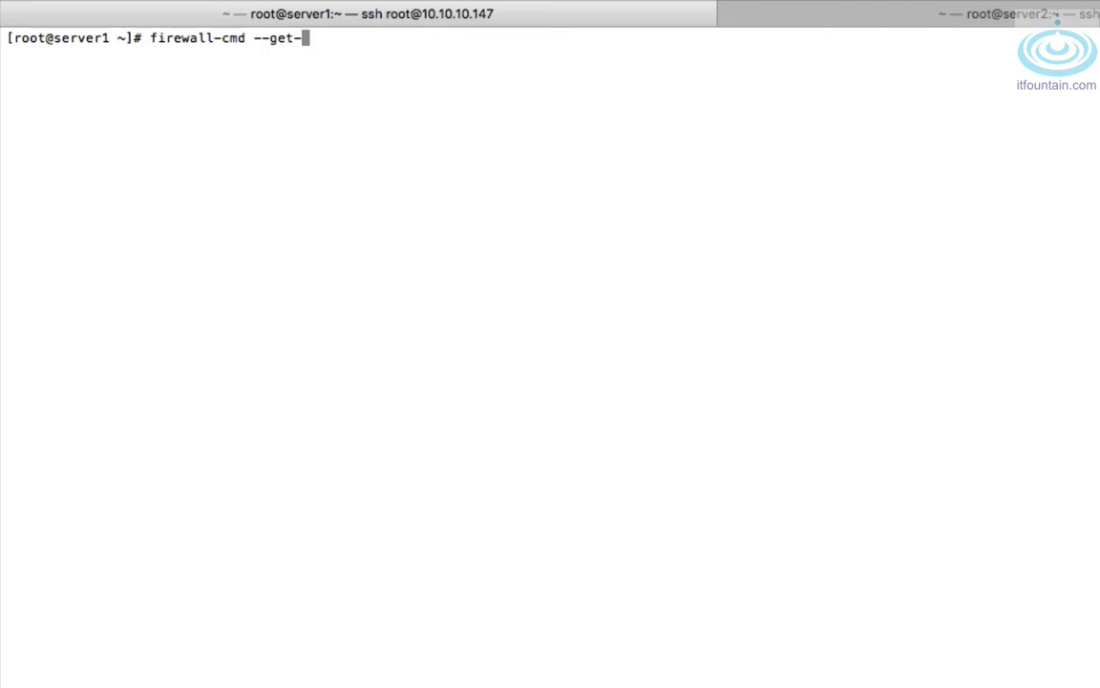
{"action": "key", "text": "Tab"}
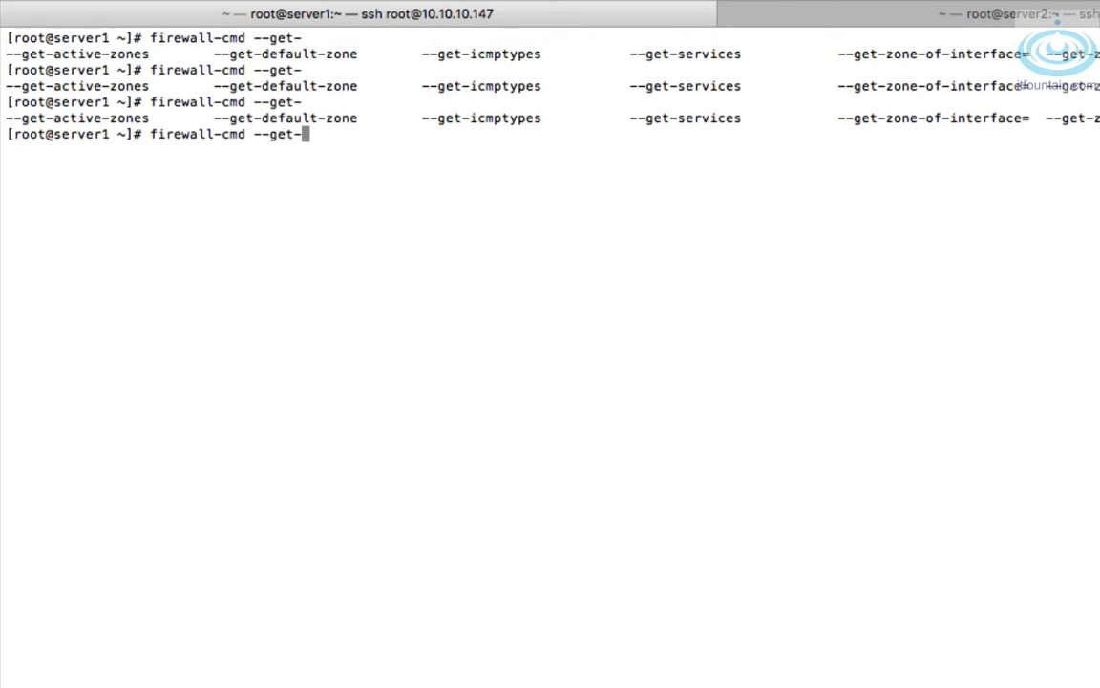
{"action": "type", "text": "services"}
{"action": "key", "text": "Return"}
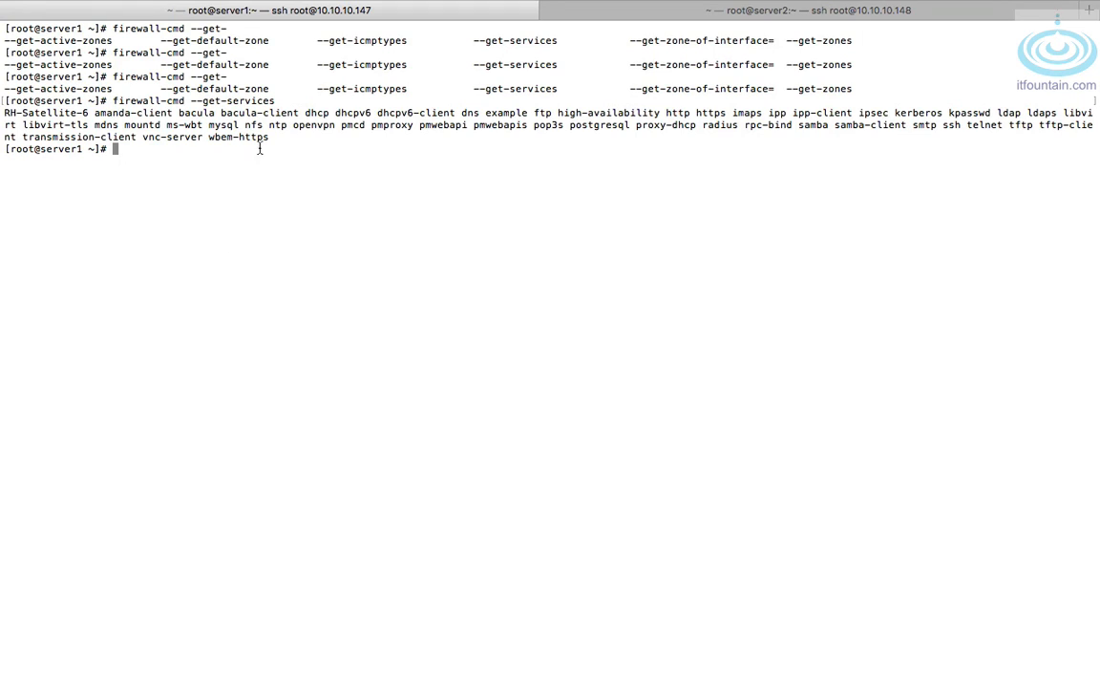
{"action": "mouse_move", "coordinate": [195, 137]}
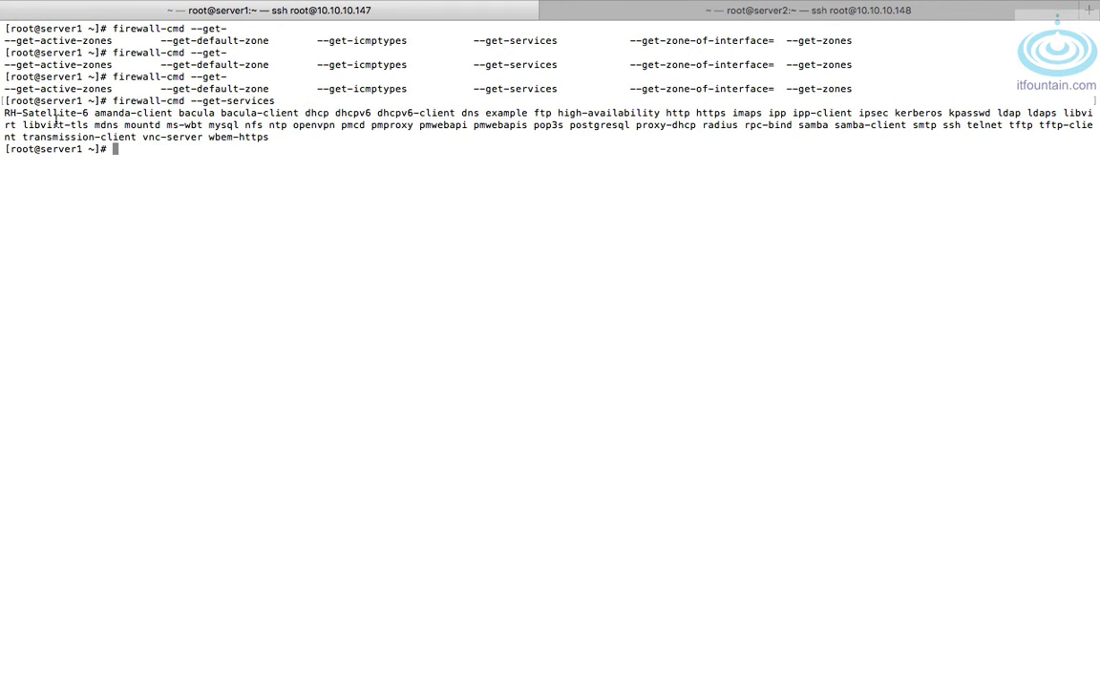
{"action": "mouse_move", "coordinate": [118, 168]}
{"action": "type", "text": "firew"}
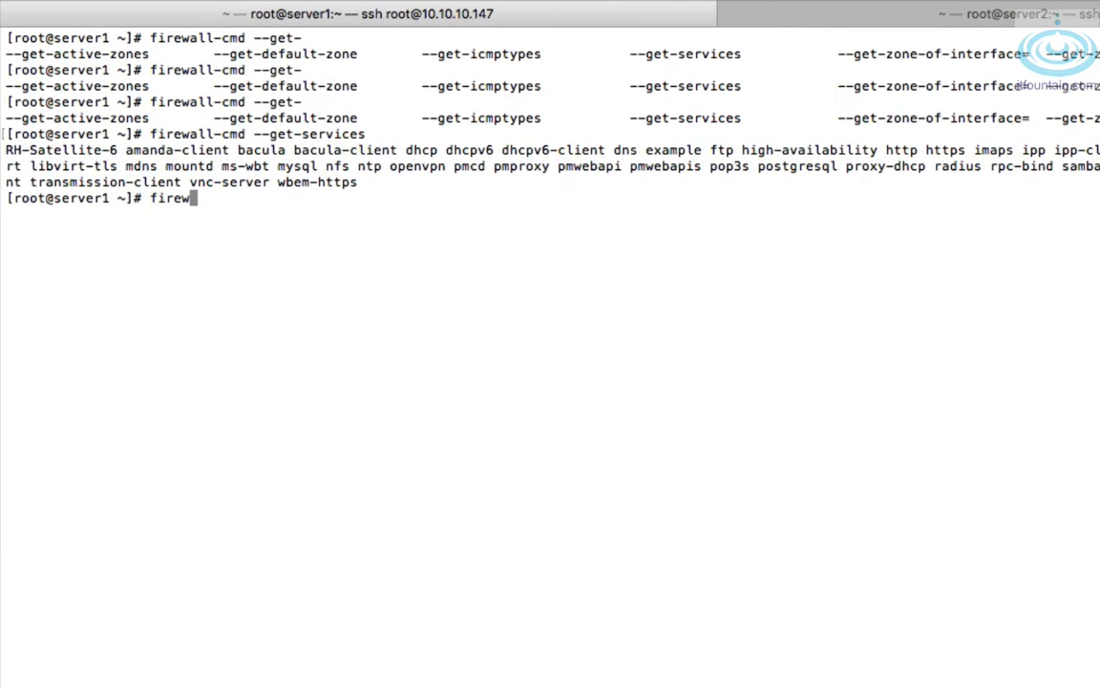
Allow the nfs service in the running firewall with firewall-cmd --add-service=nfs.
{"action": "type", "text": "all-cmd"}
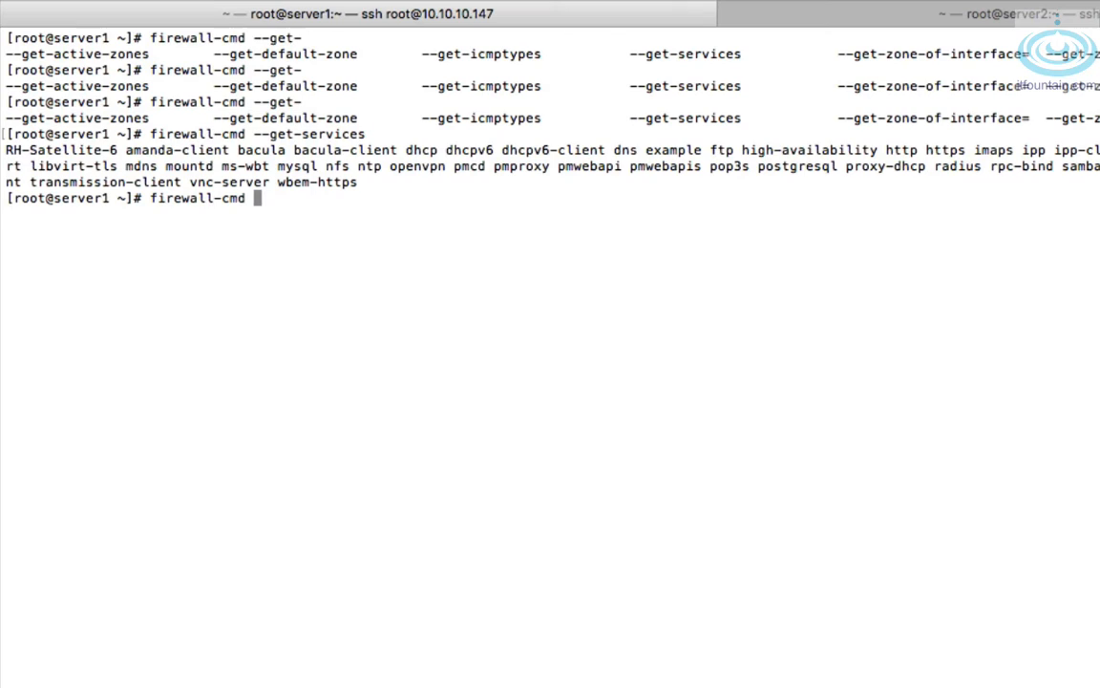
{"action": "type", "text": "--"}
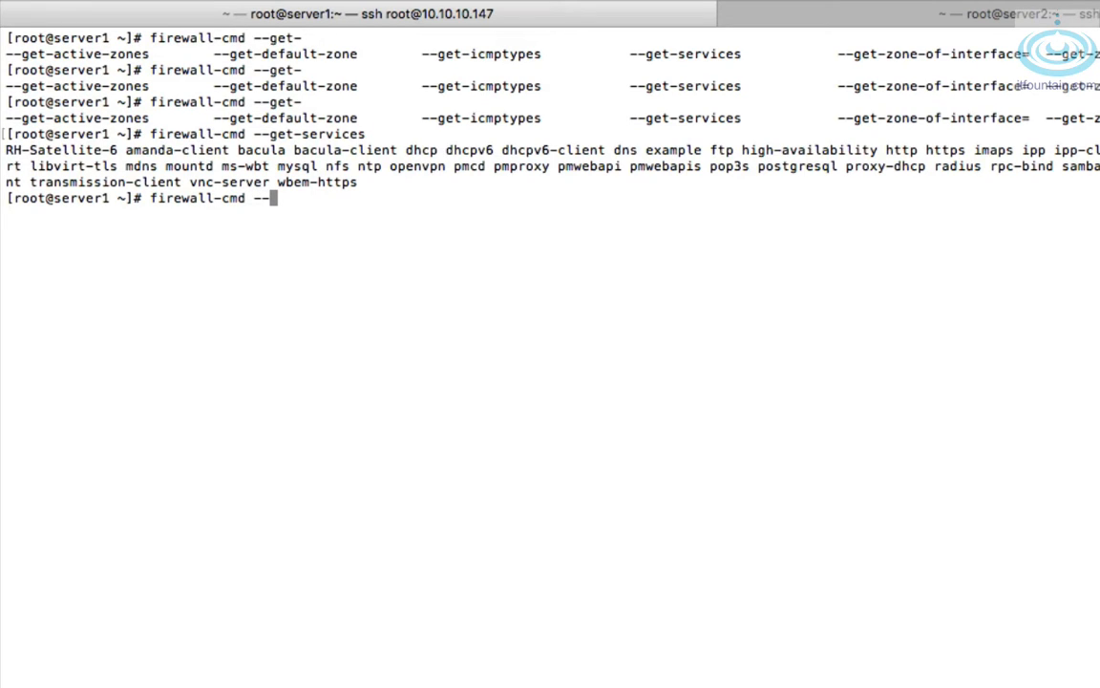
{"action": "type", "text": "add-"}
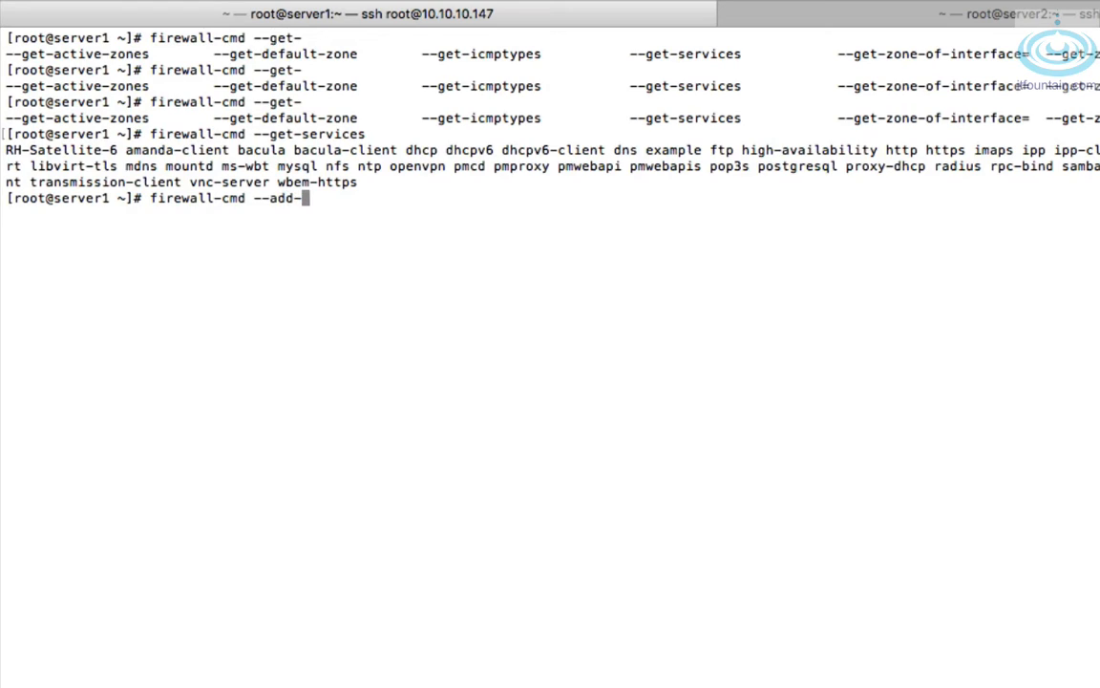
{"action": "type", "text": "service="}
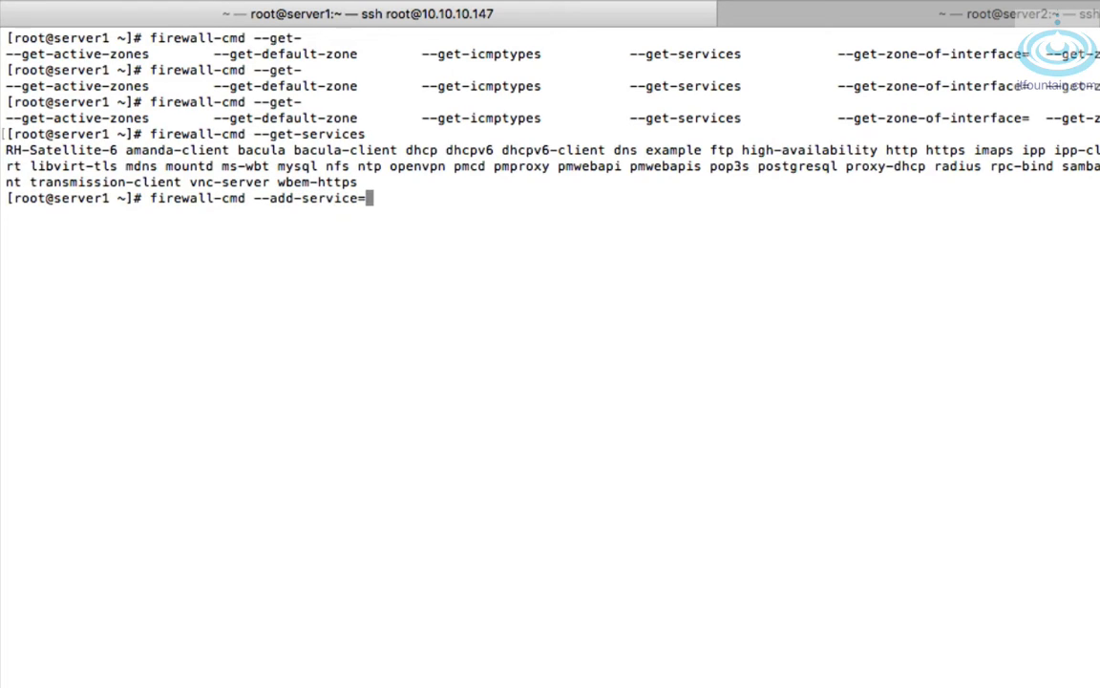
{"action": "type", "text": "http"}
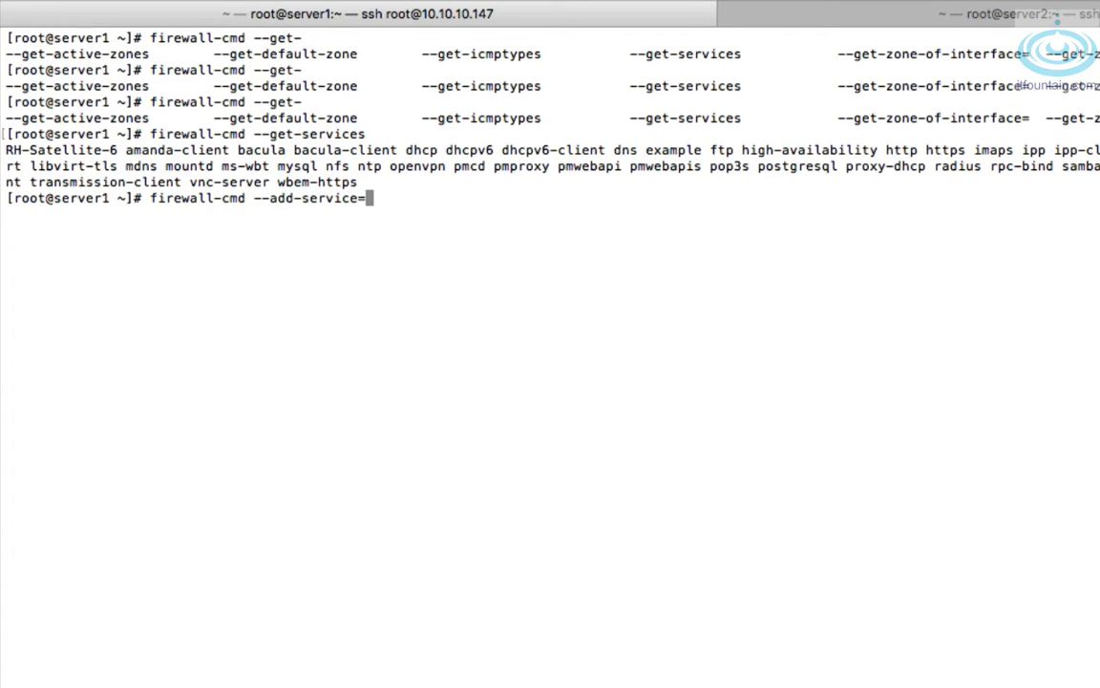
{"action": "type", "text": "nfs"}
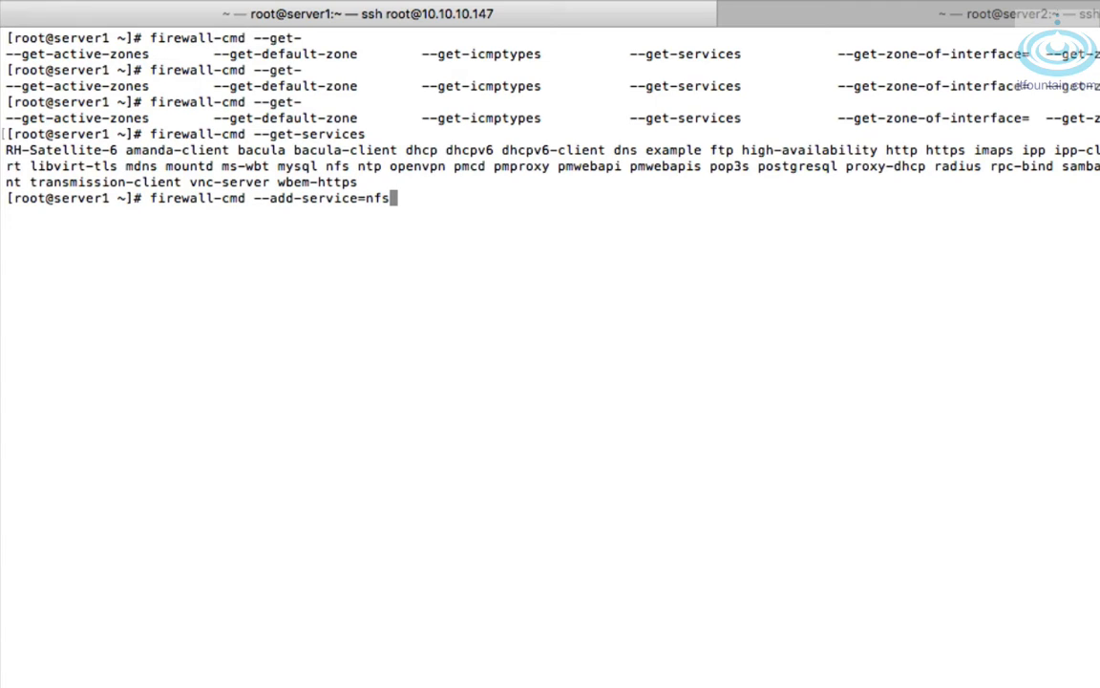
{"action": "key", "text": "Return"}
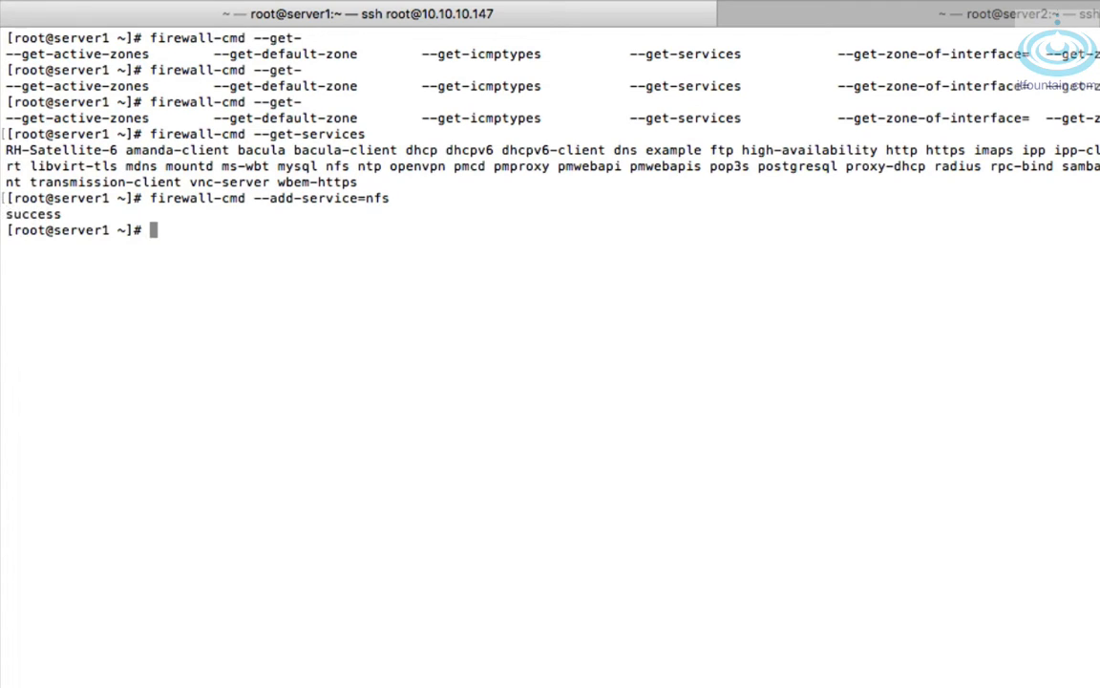
Make the nfs service rule permanent with firewall-cmd --permanent --add-service=nfs.
{"action": "type", "text": "firew"}
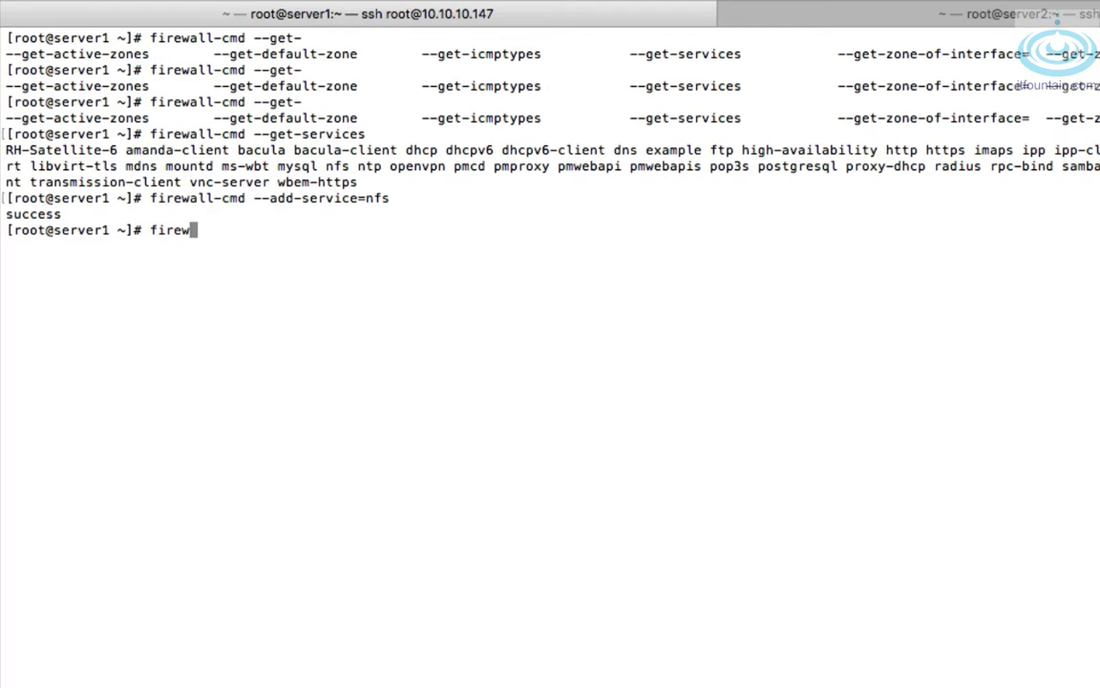
{"action": "type", "text": "ll-m"}
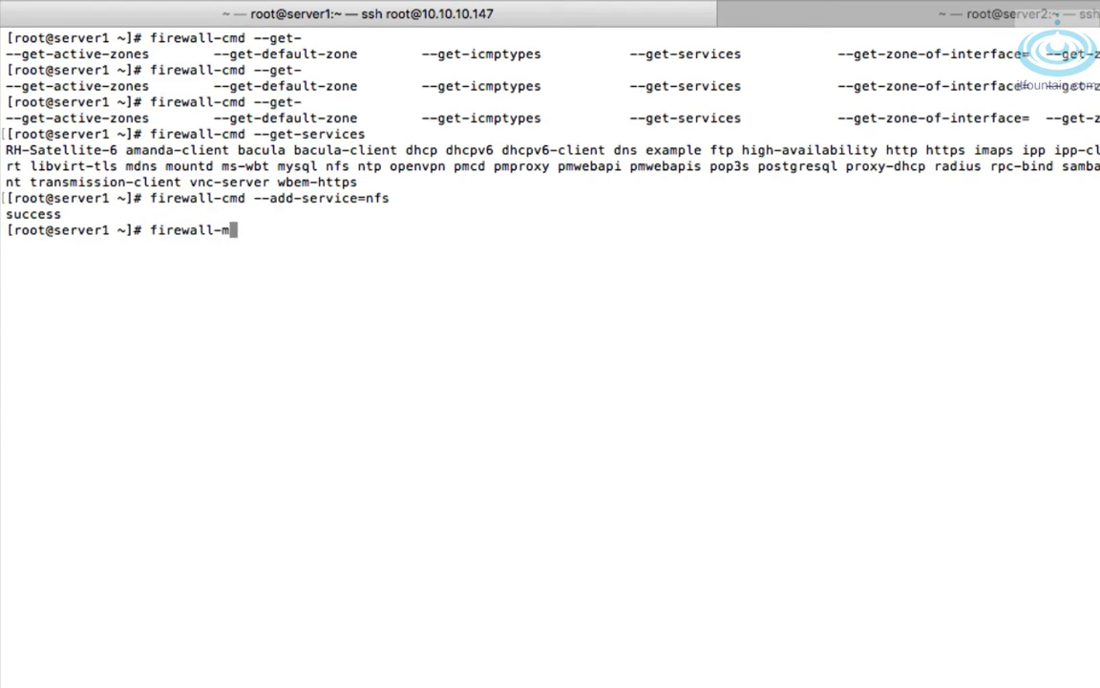
{"action": "type", "text": "cmd --per"}
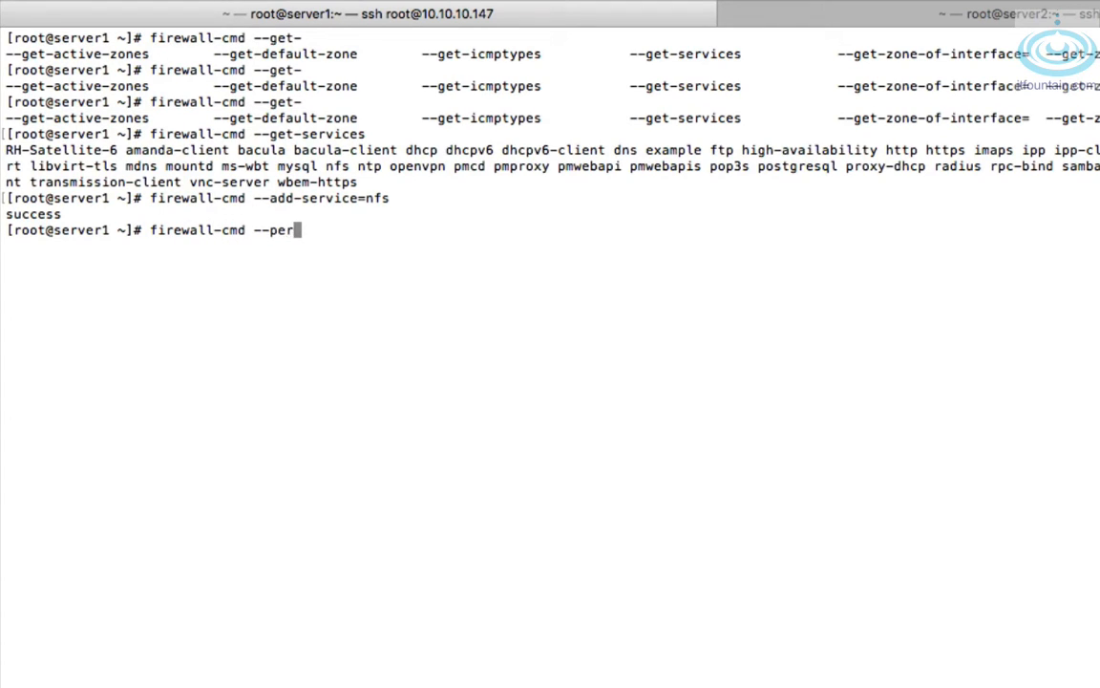
{"action": "type", "text": "manent --add-se"}
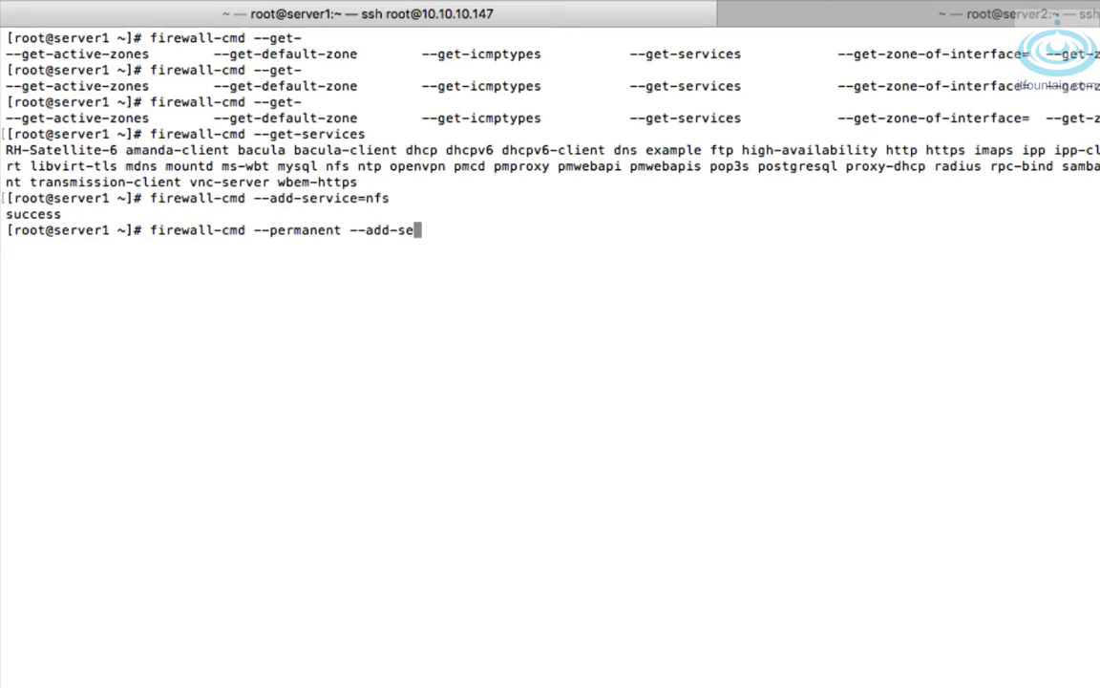
{"action": "type", "text": "rvice="}
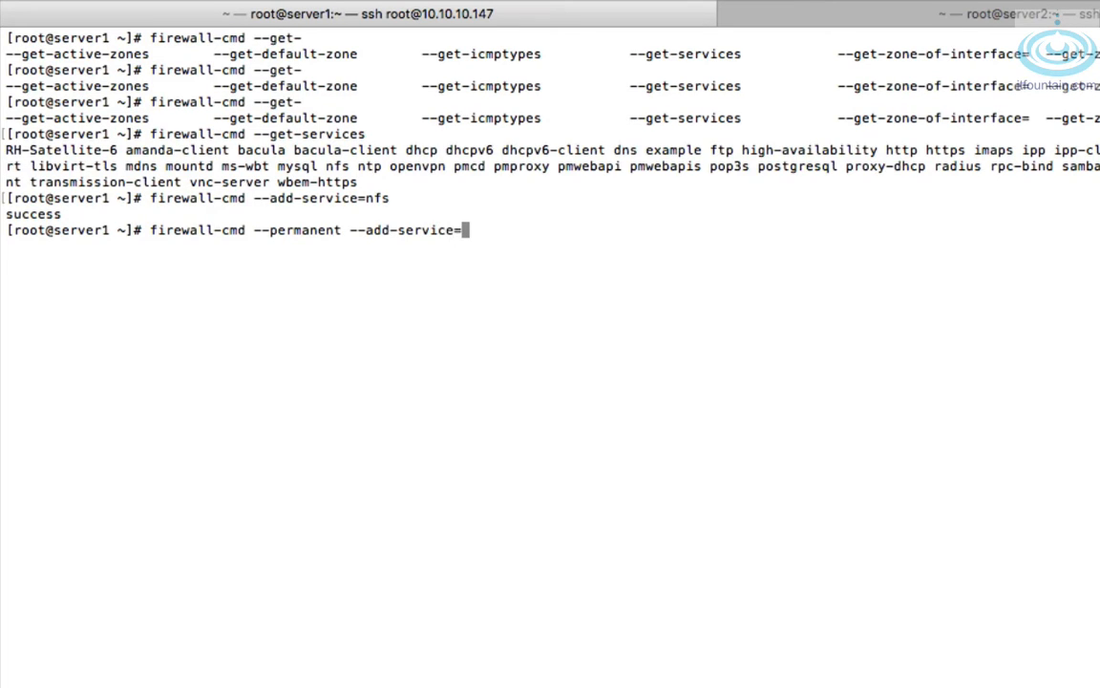
{"action": "key", "text": "Return"}
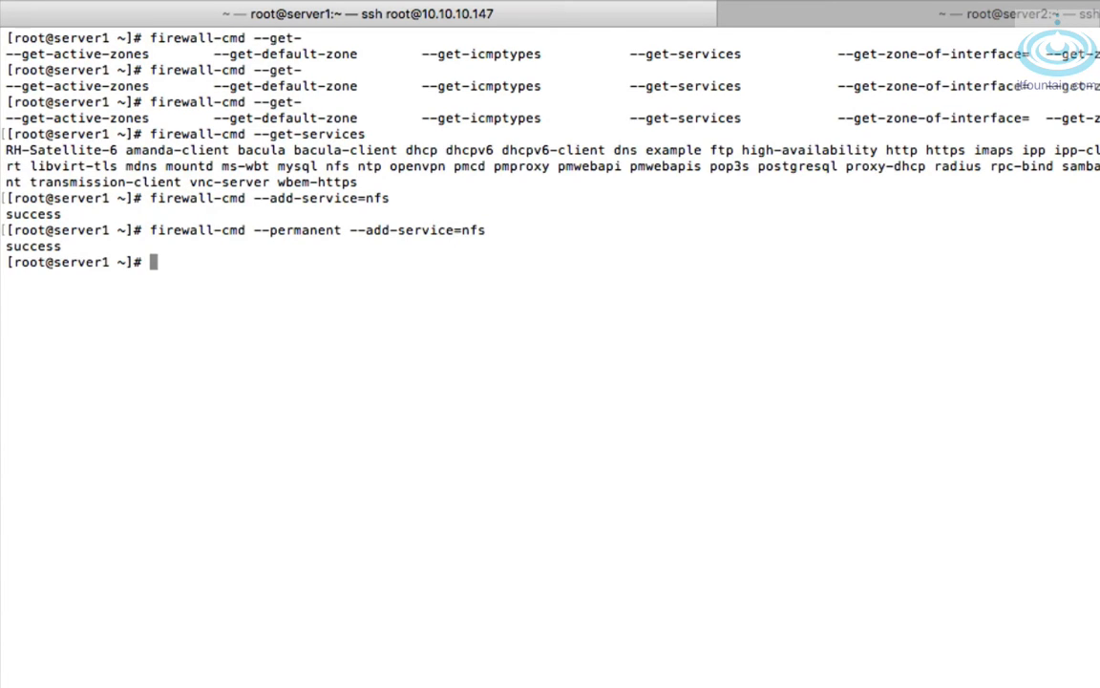
{"action": "type", "text": "firewall"}
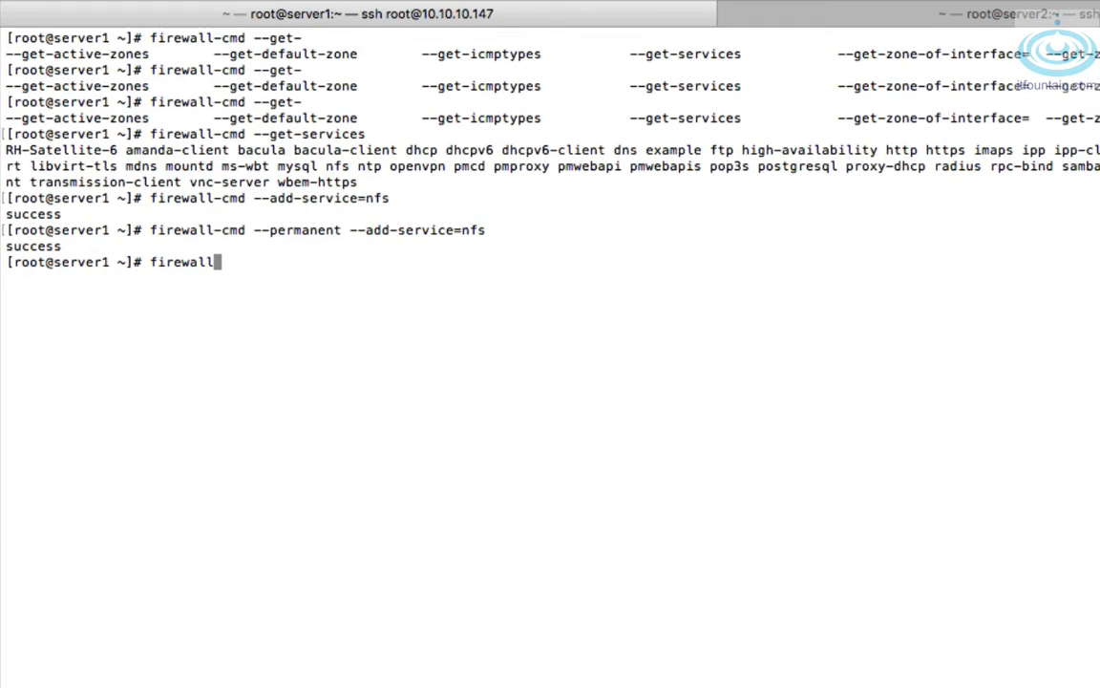
{"action": "type", "text": "-cmd --list-a"}
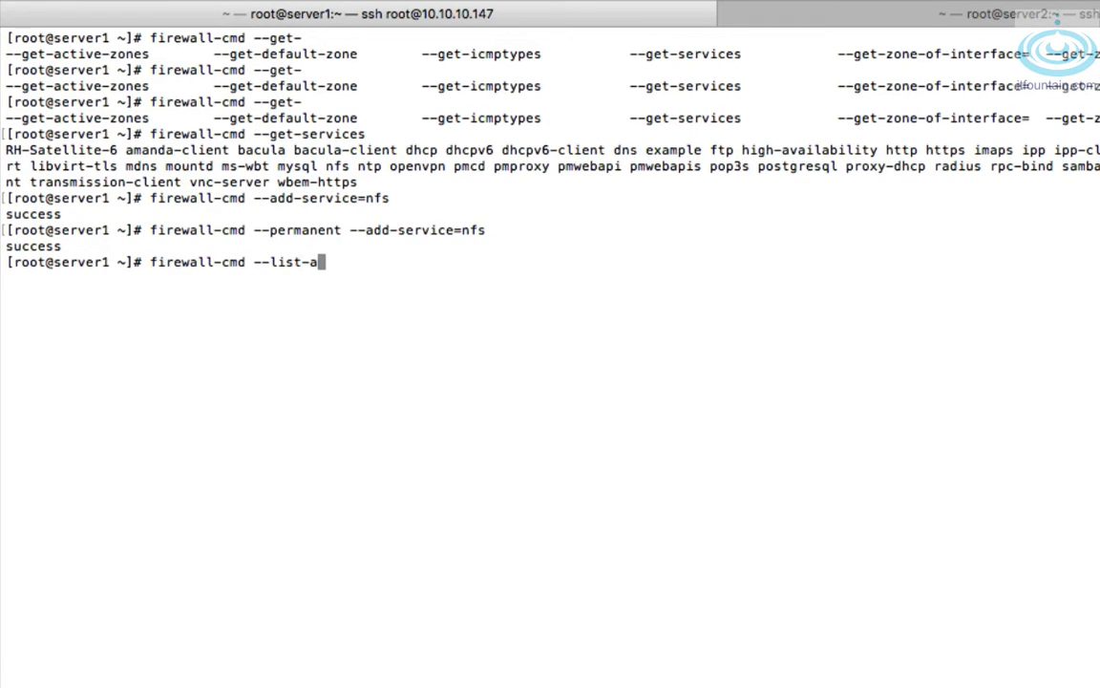
List the public zone's settings with firewall-cmd --list-all, confirming nfs among its services.
{"action": "key", "text": "Return"}
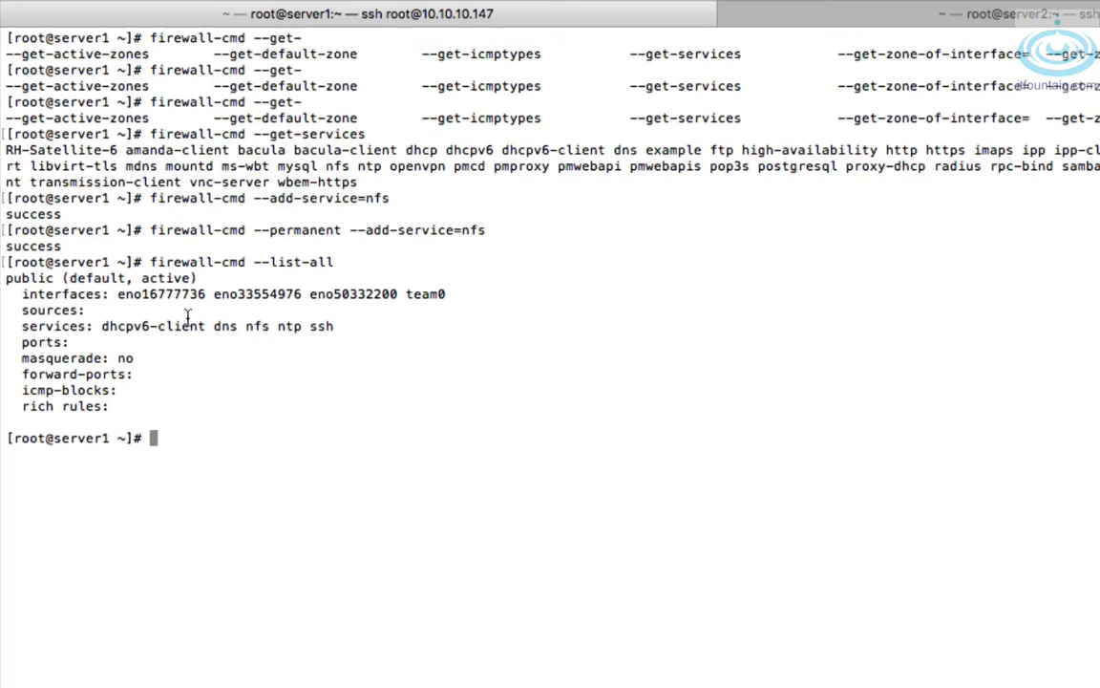
{"action": "mouse_move", "coordinate": [226, 392]}
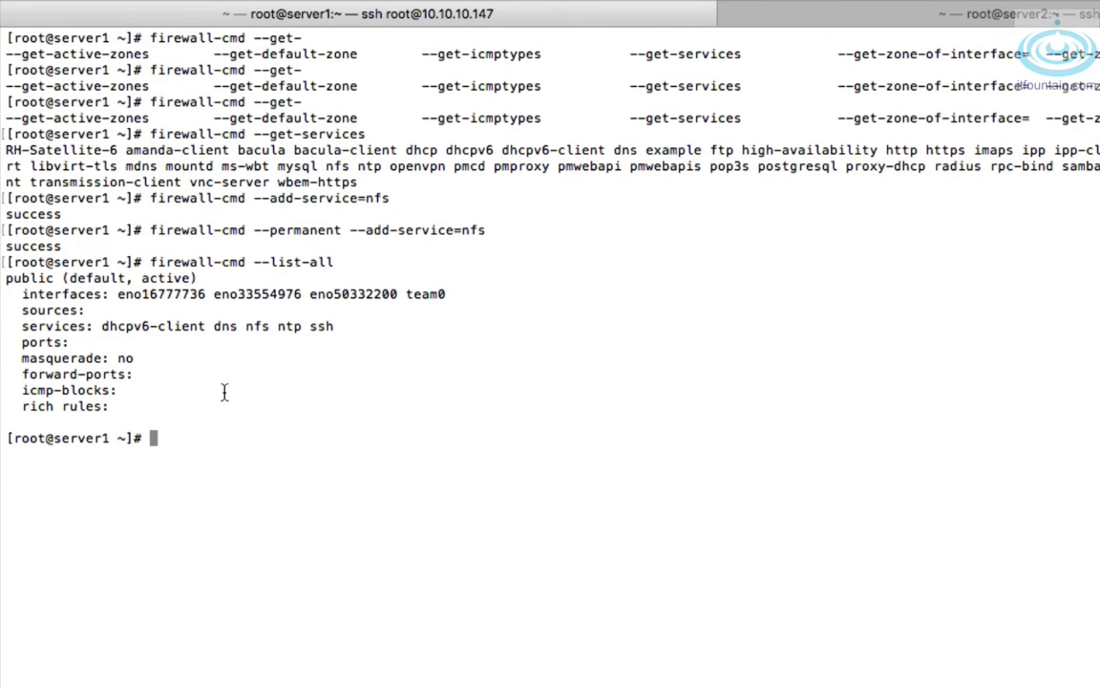
{"action": "type", "text": "firewall"}
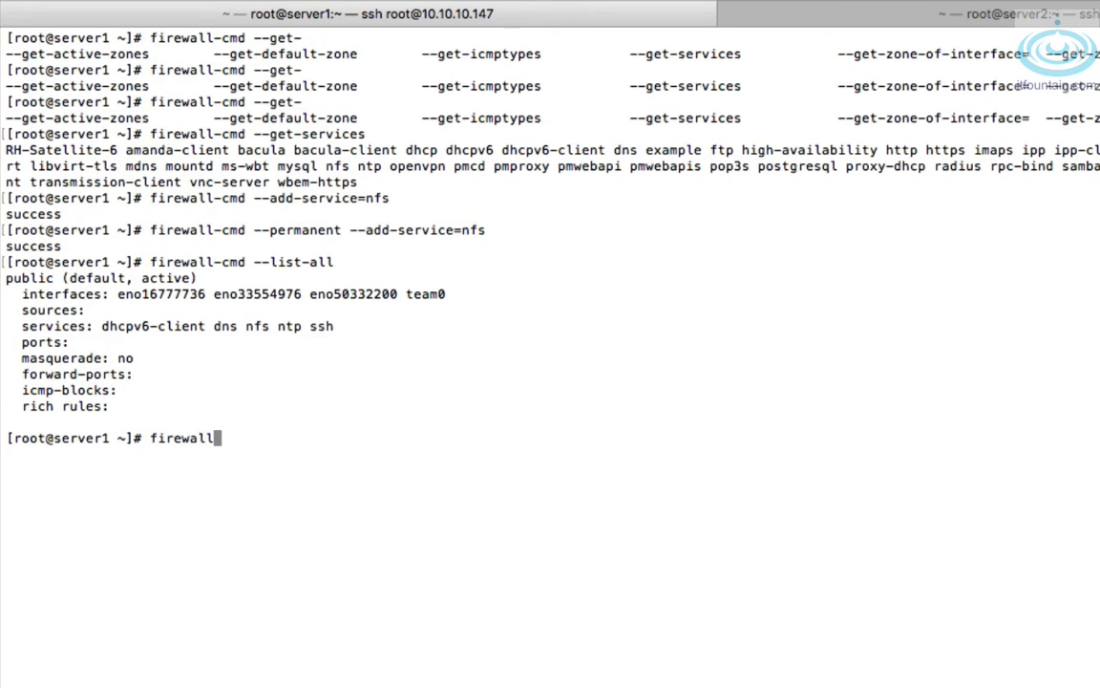
Open port 1234/tcp at runtime with firewall-cmd --add-port=1234/tcp.
{"action": "type", "text": "-cmd -"}
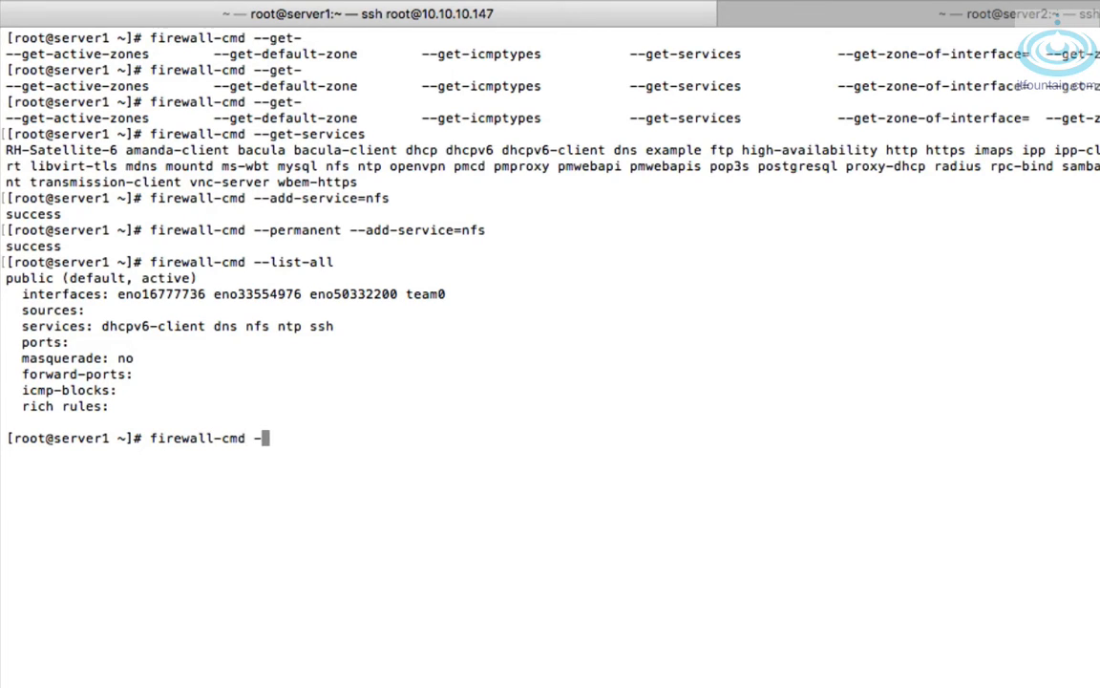
{"action": "type", "text": "-add"}
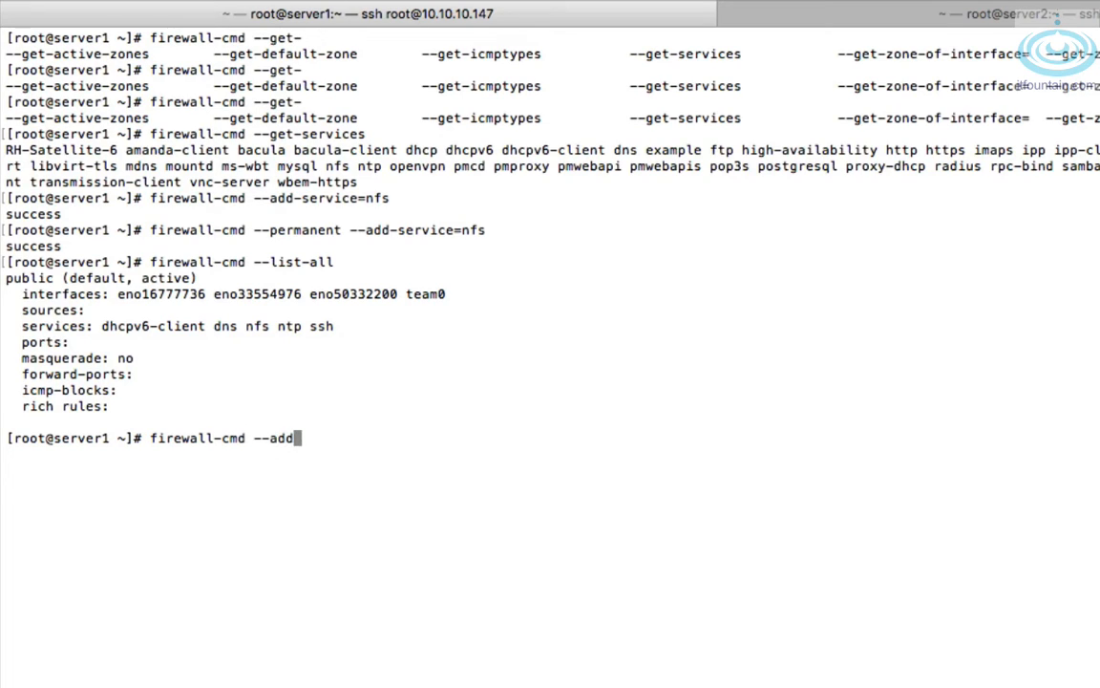
{"action": "type", "text": "-port="}
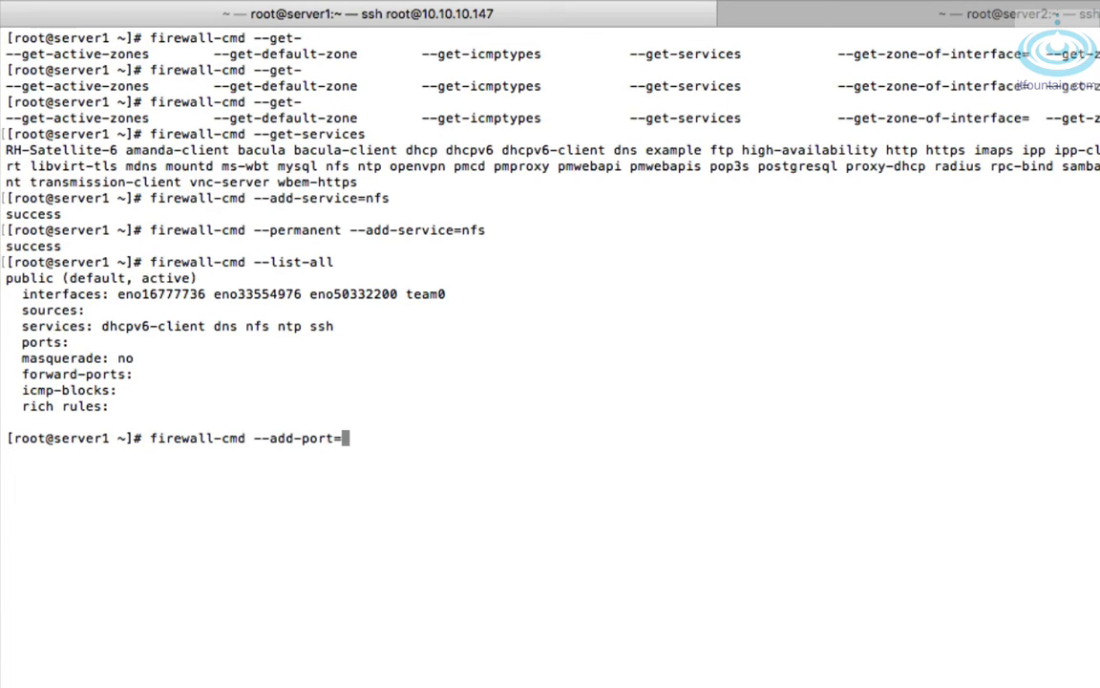
{"action": "type", "text": "1234"}
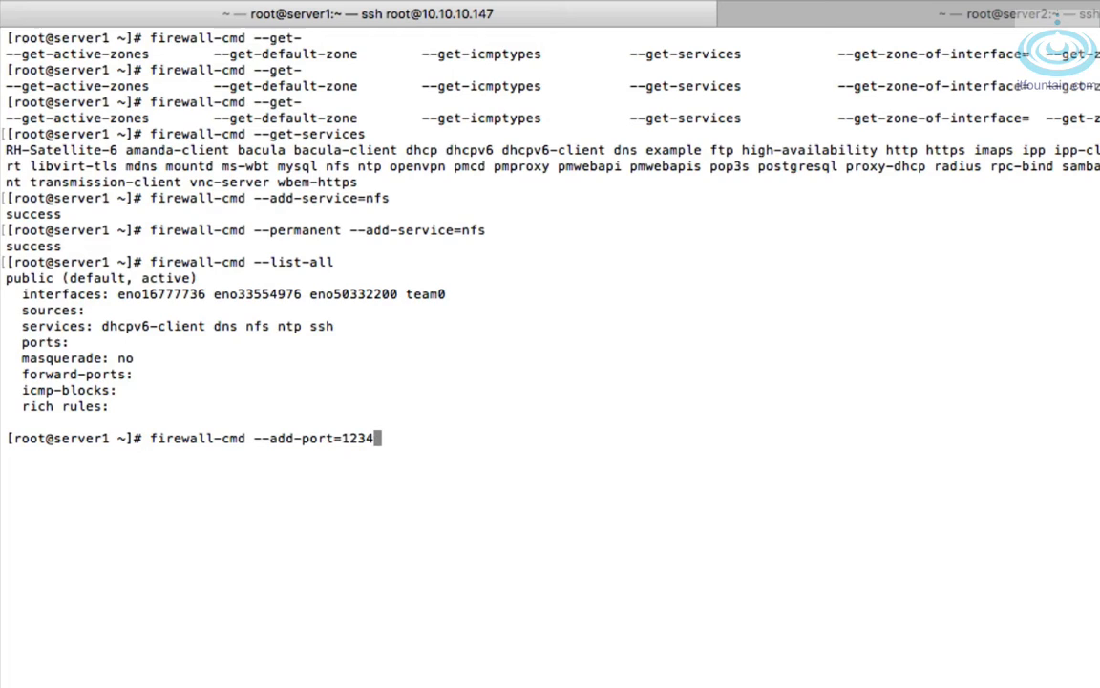
{"action": "type", "text": "/tc"}
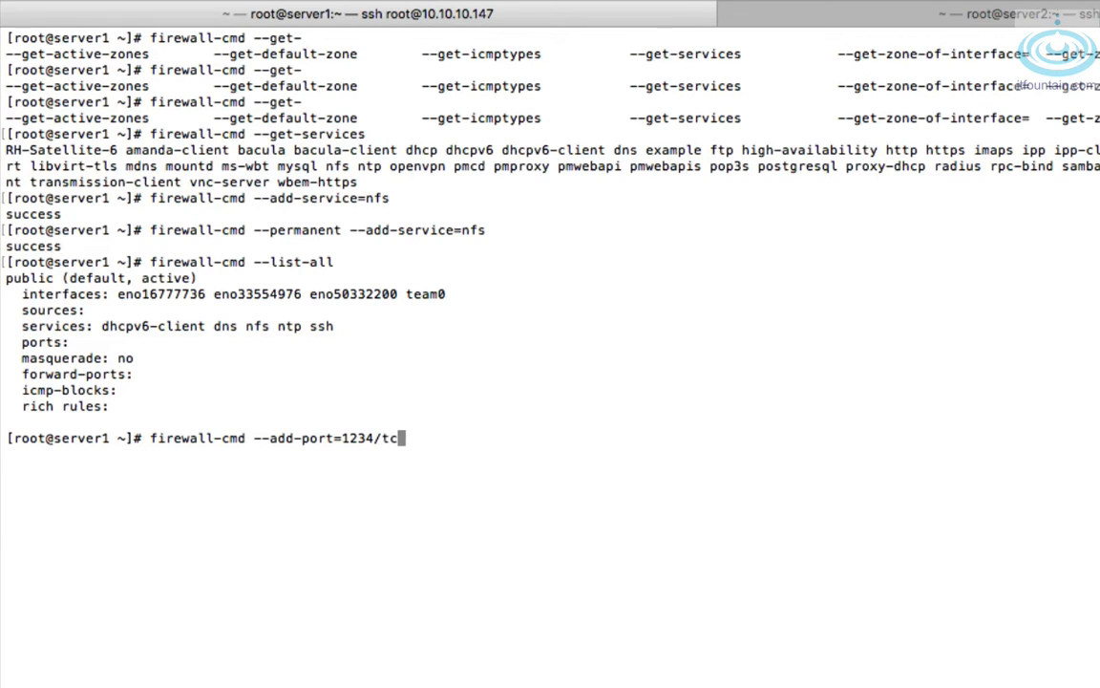
{"action": "key", "text": "Return"}
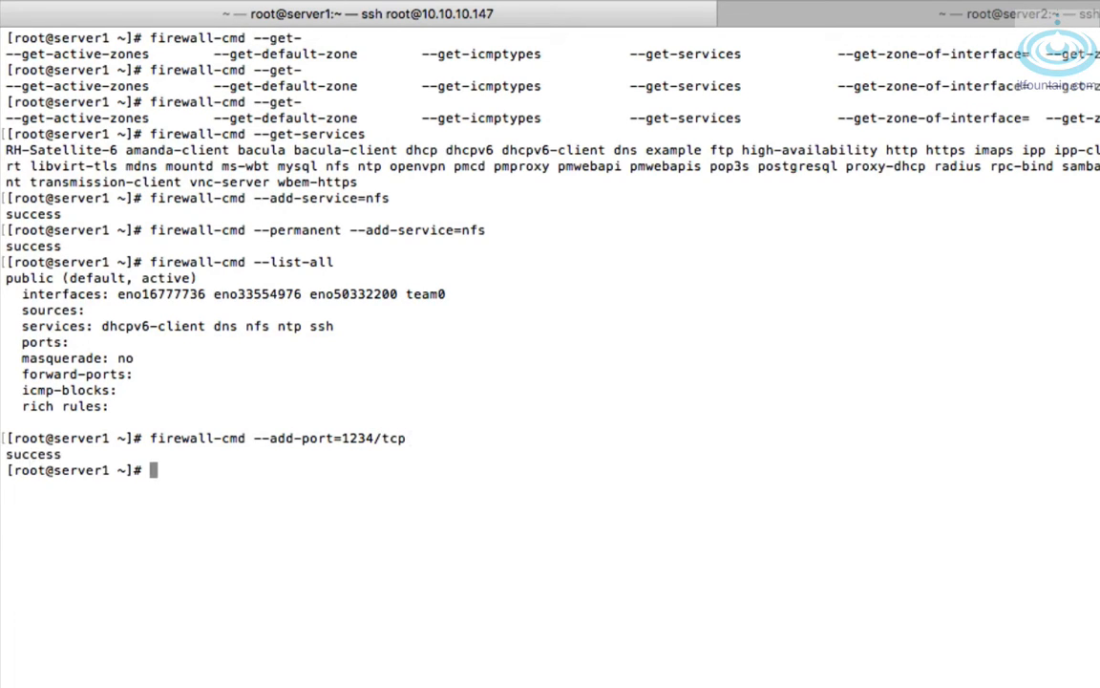
Open port 1234/tcp permanently with firewall-cmd --permanent --add-port=1234/tcp.
{"action": "type", "text": "firewall"}
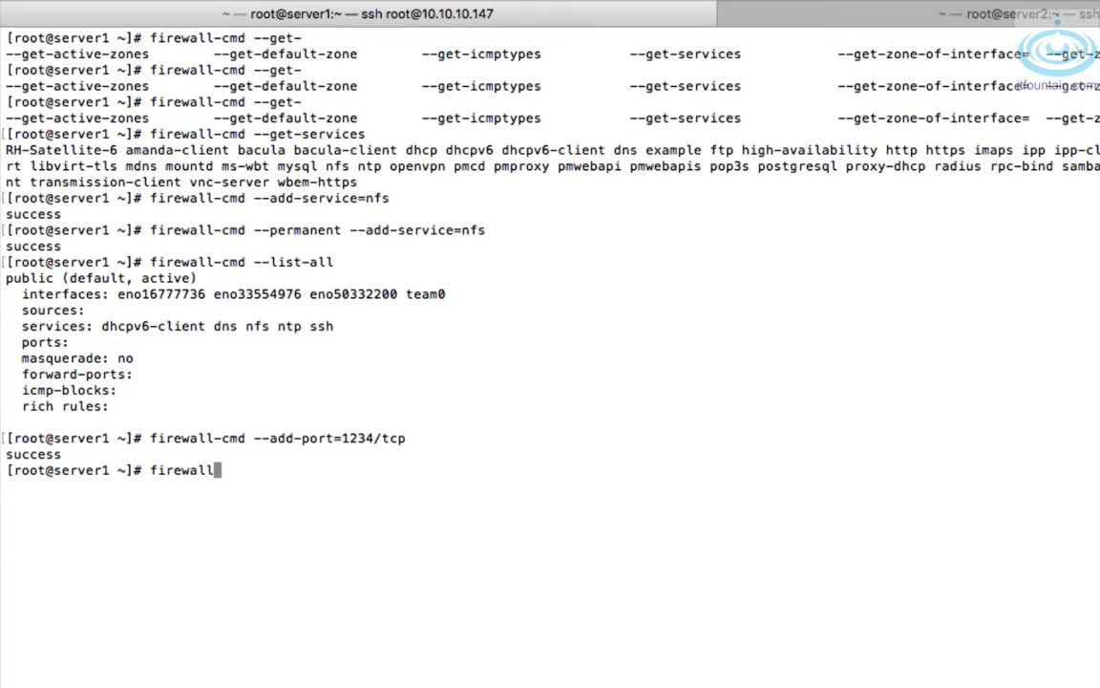
{"action": "type", "text": "-cmd --permanent"}
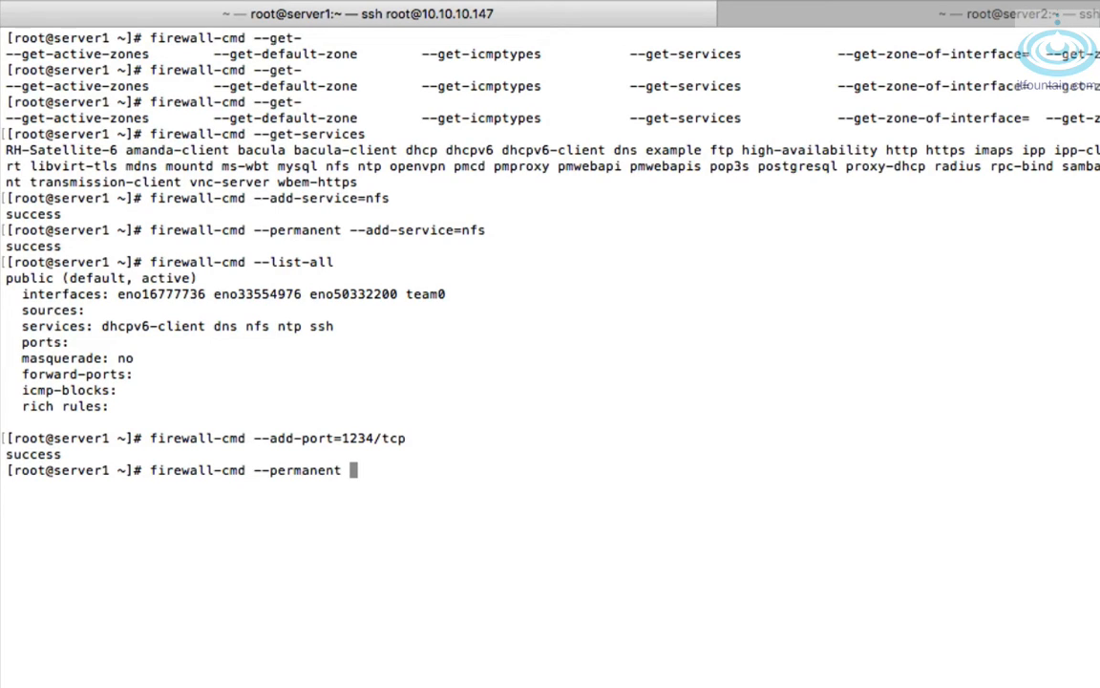
{"action": "type", "text": "--add"}
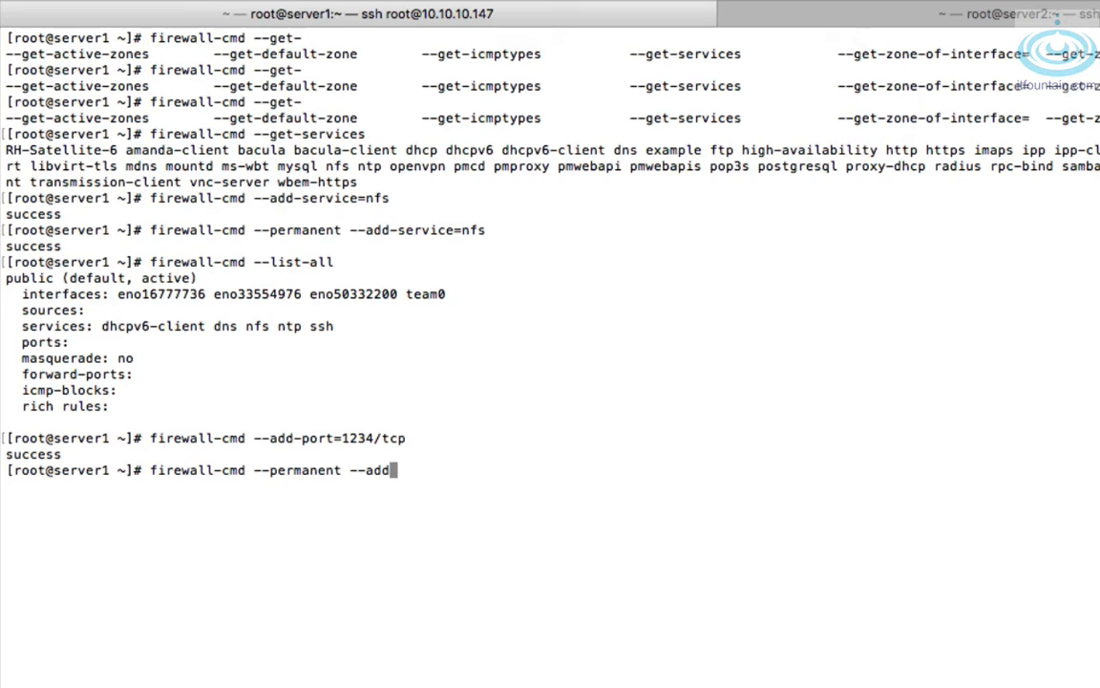
{"action": "type", "text": "-port="}
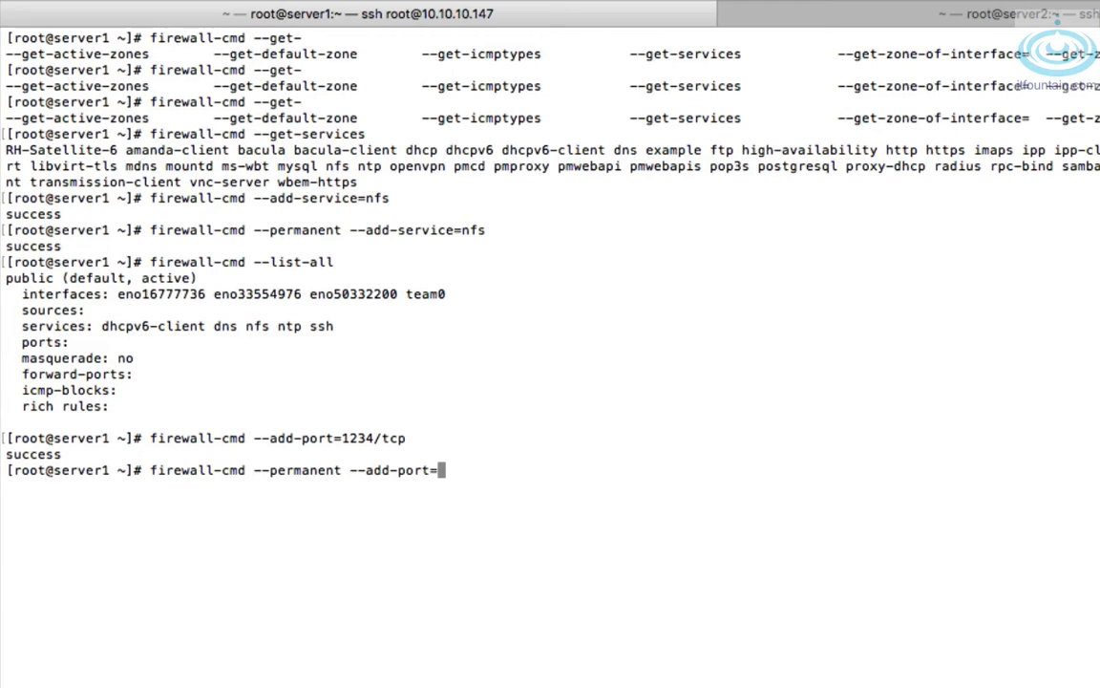
{"action": "type", "text": "1234/tc"}
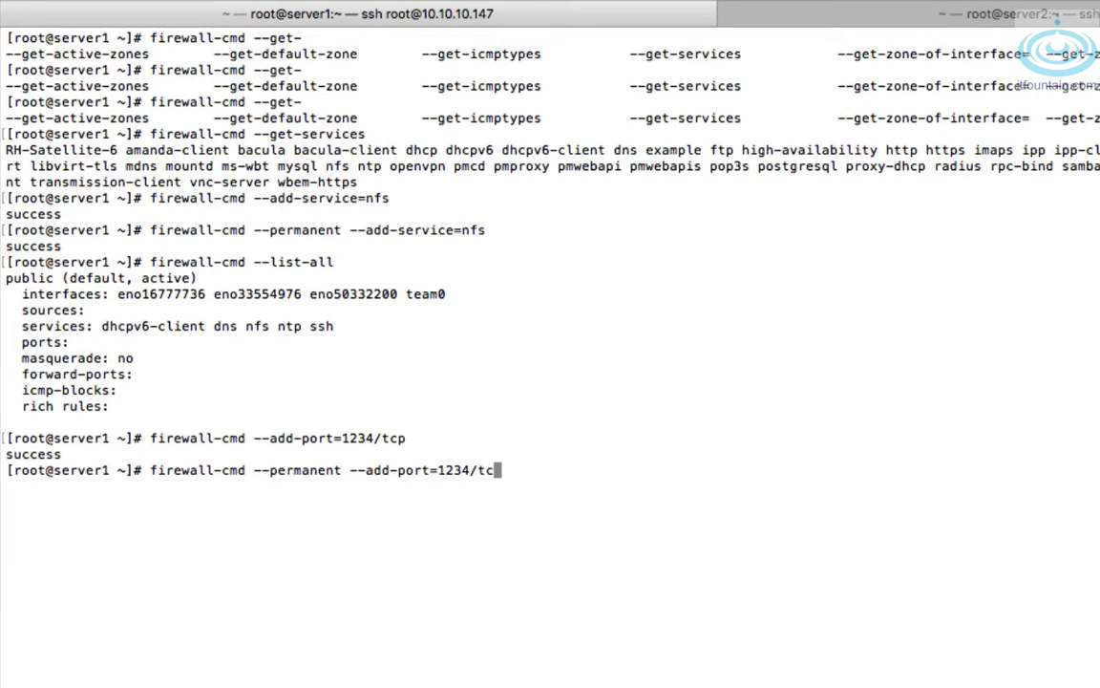
{"action": "key", "text": "Return"}
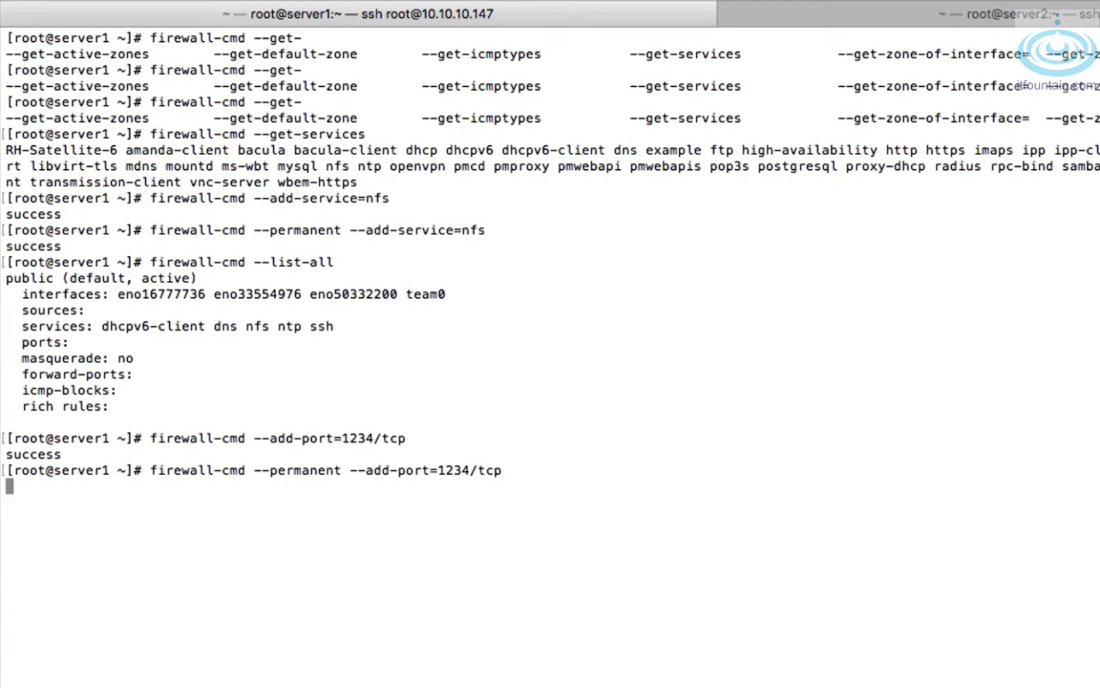
{"action": "key", "text": "Return"}
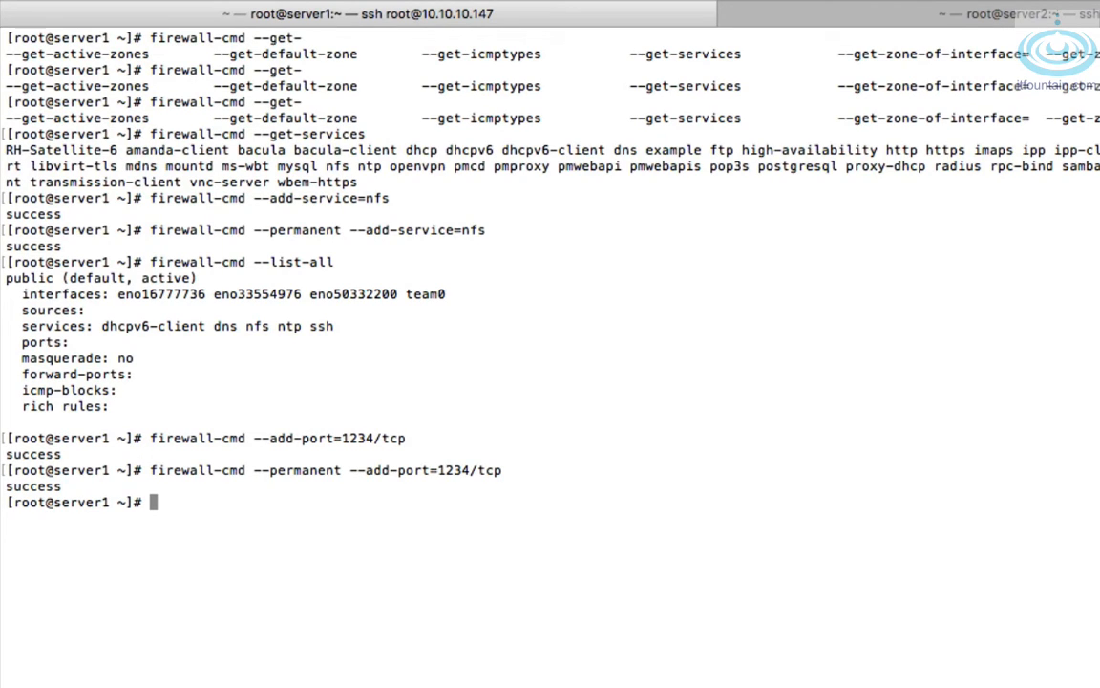
Attempt a runtime forward-port rule sending port 1234/tcp to port 22.
{"action": "type", "text": "f"}
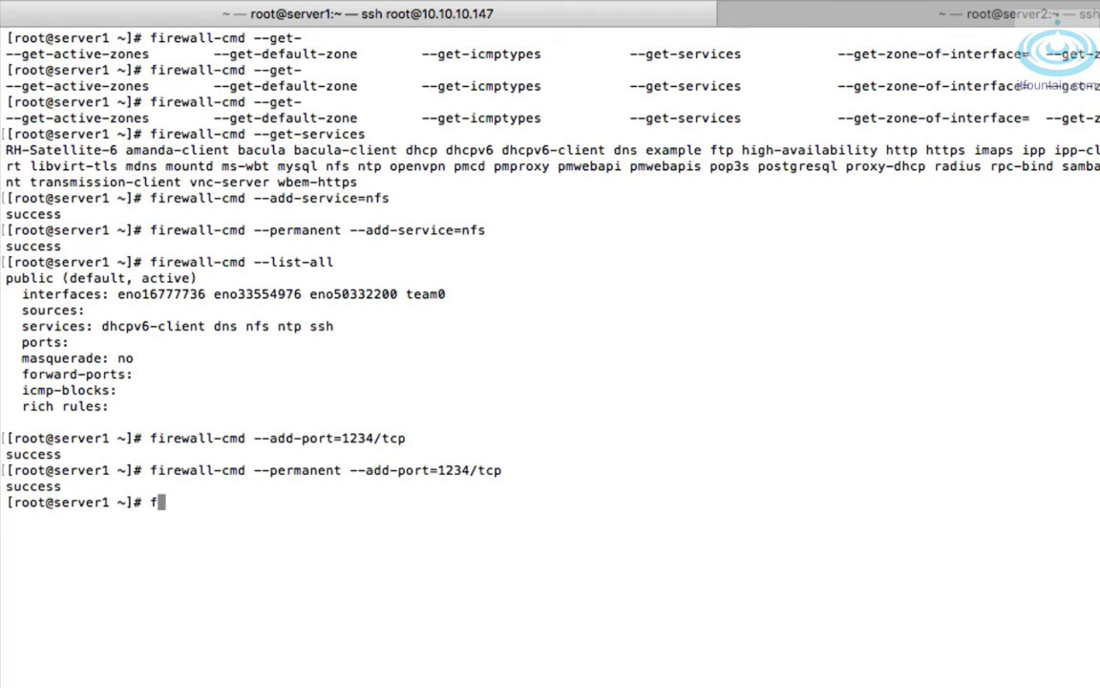
{"action": "type", "text": "irewall-"}
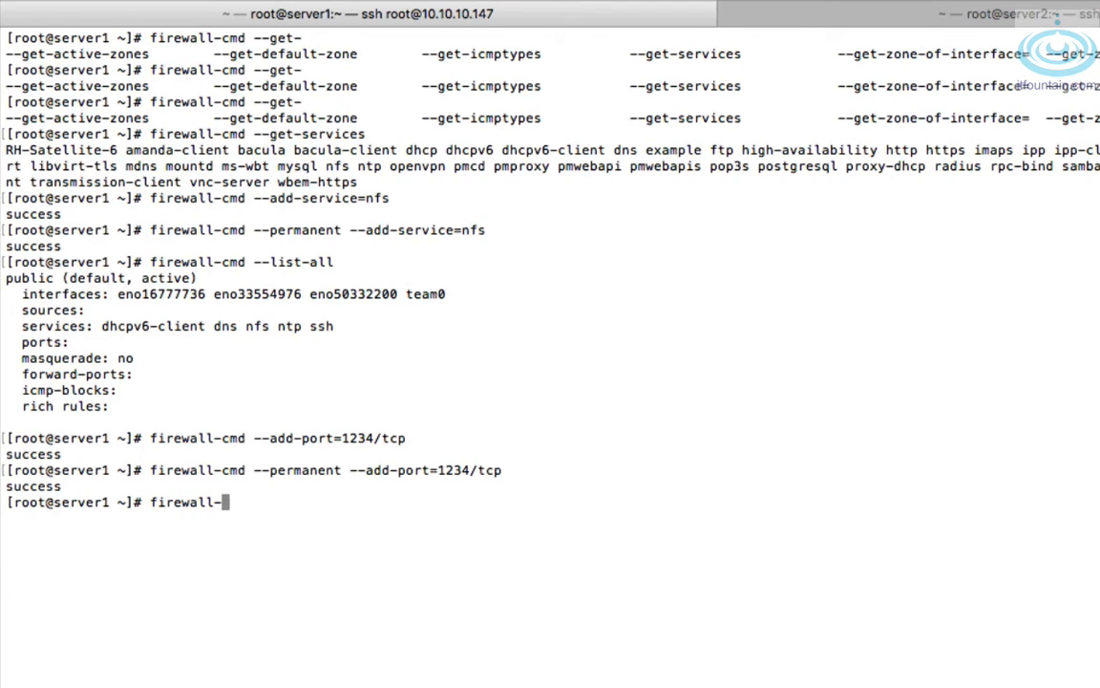
{"action": "type", "text": "cmd"}
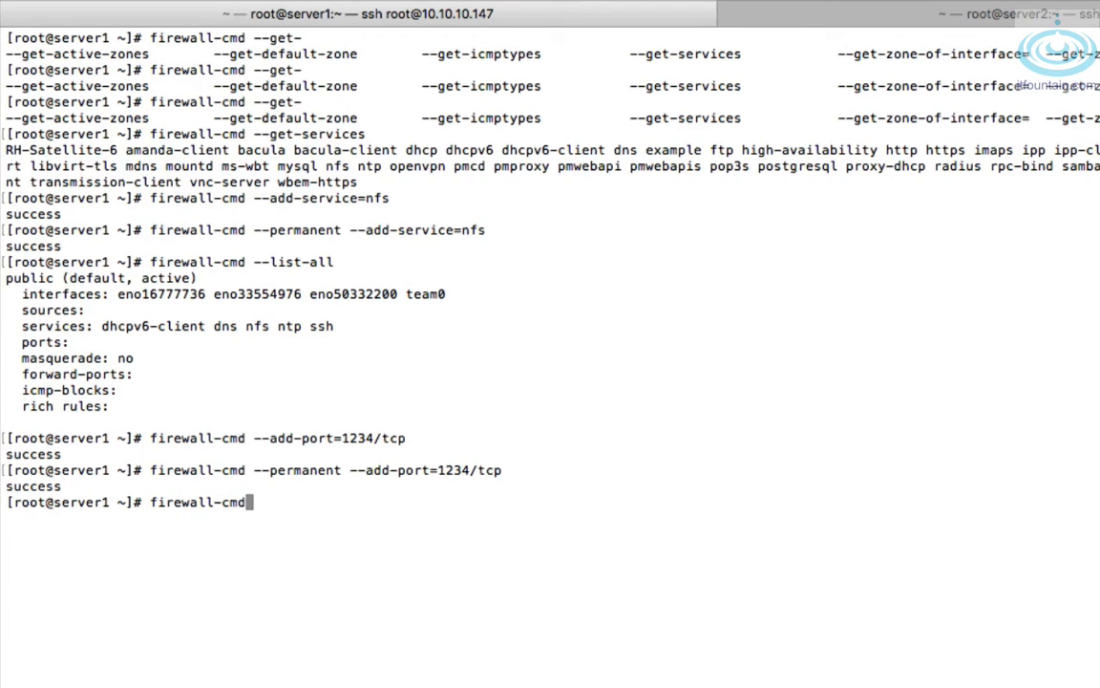
{"action": "type", "text": "--add"}
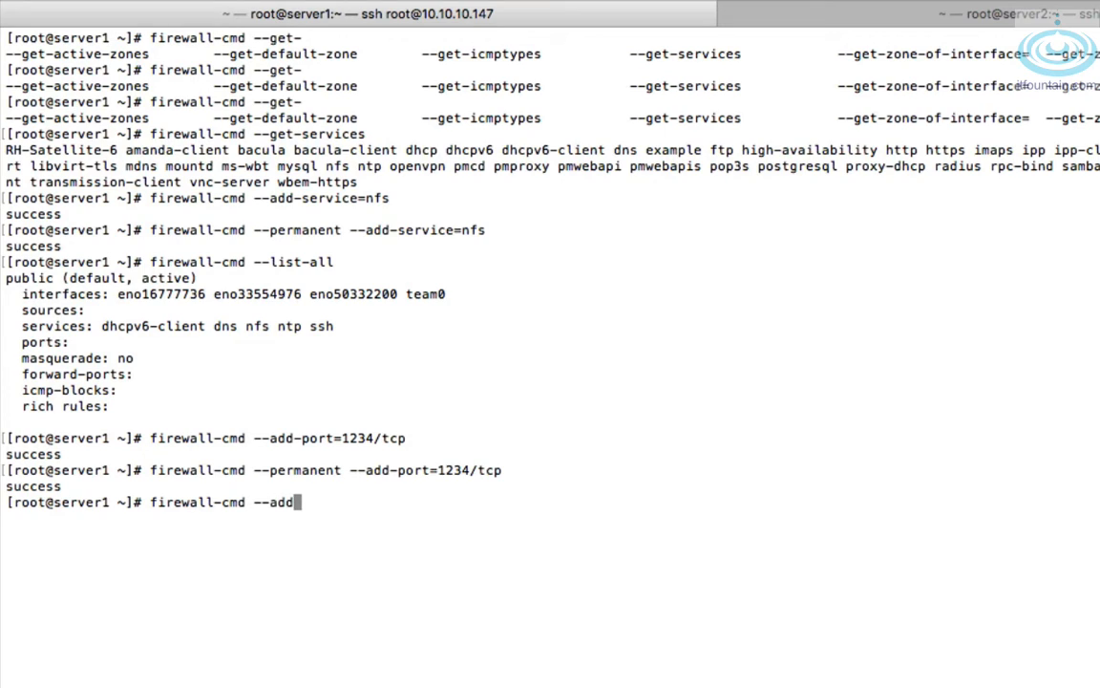
{"action": "type", "text": "-forward-port="}
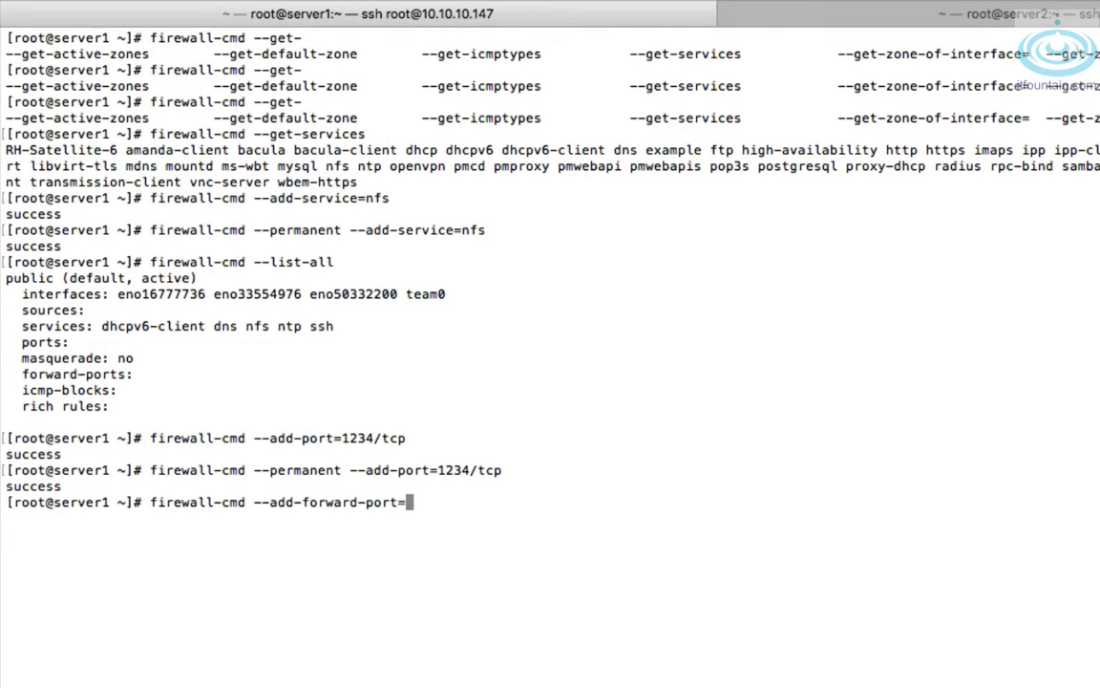
{"action": "type", "text": "port"}
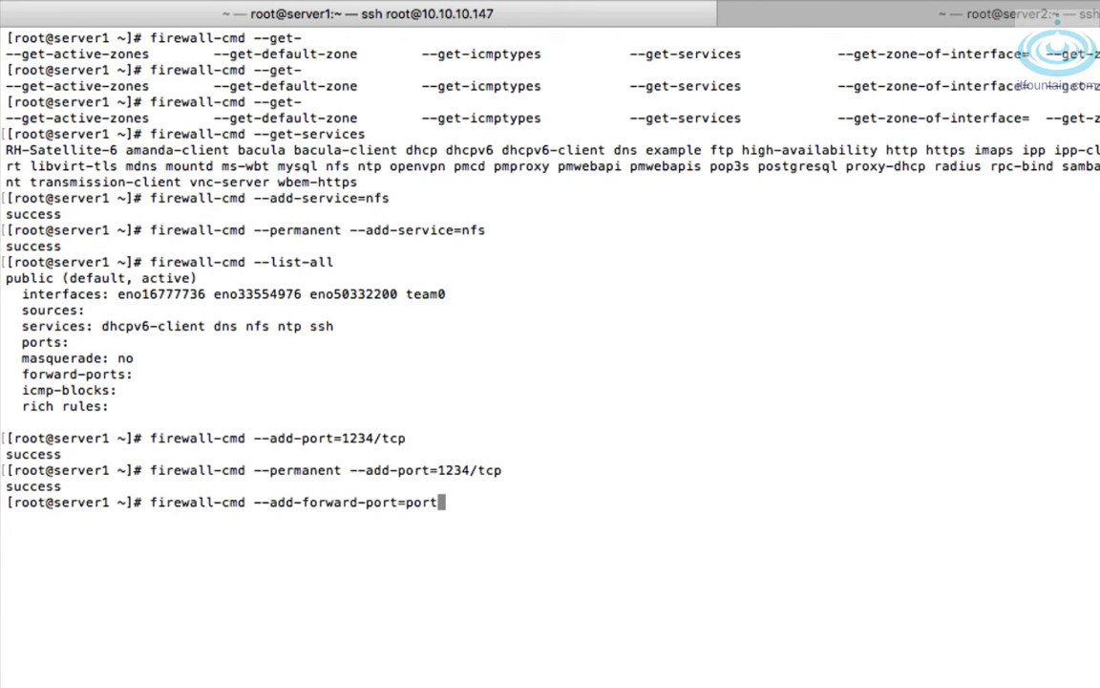
{"action": "type", "text": "=12"}
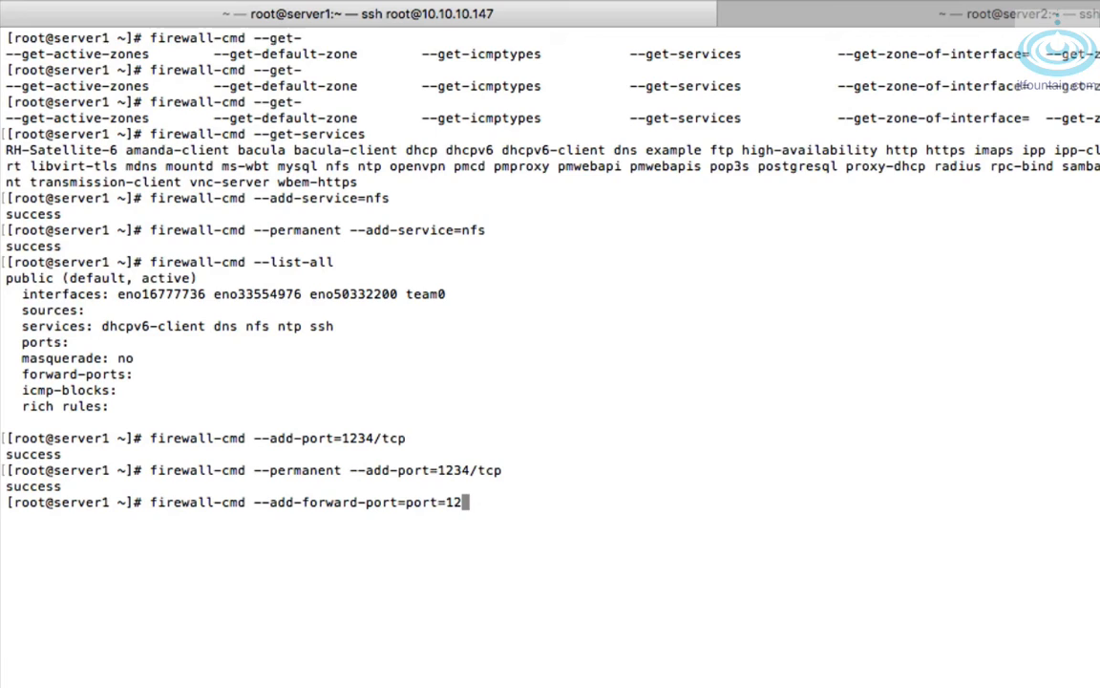
{"action": "type", "text": "34"}
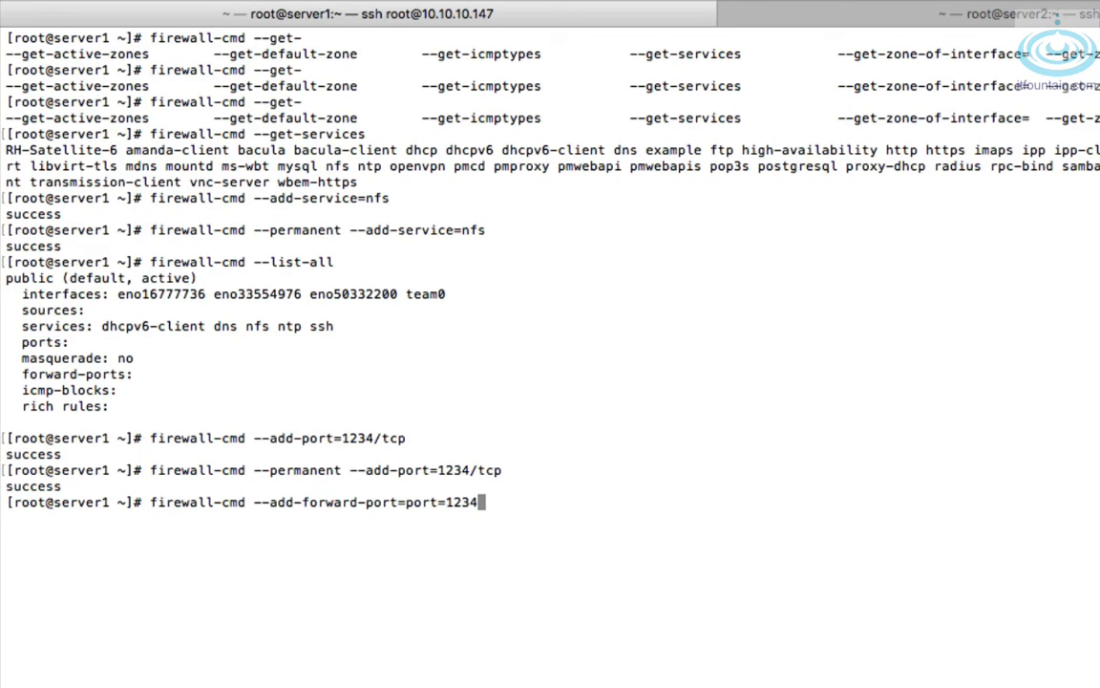
{"action": "type", "text": ":proto=t"}
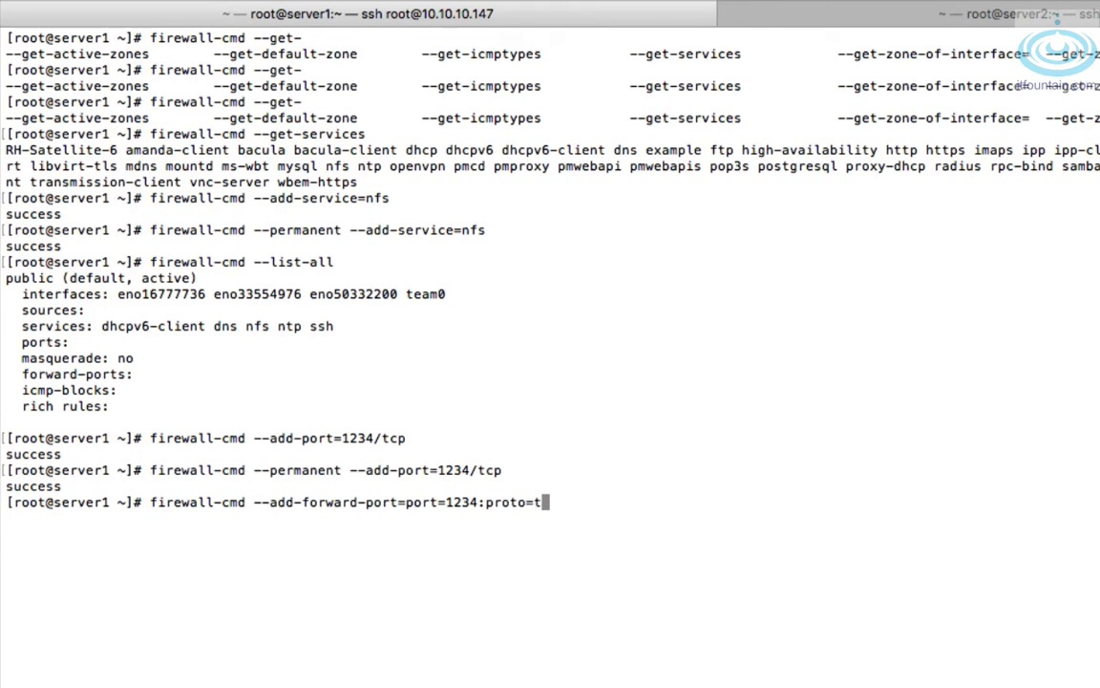
{"action": "type", "text": "cp:"}
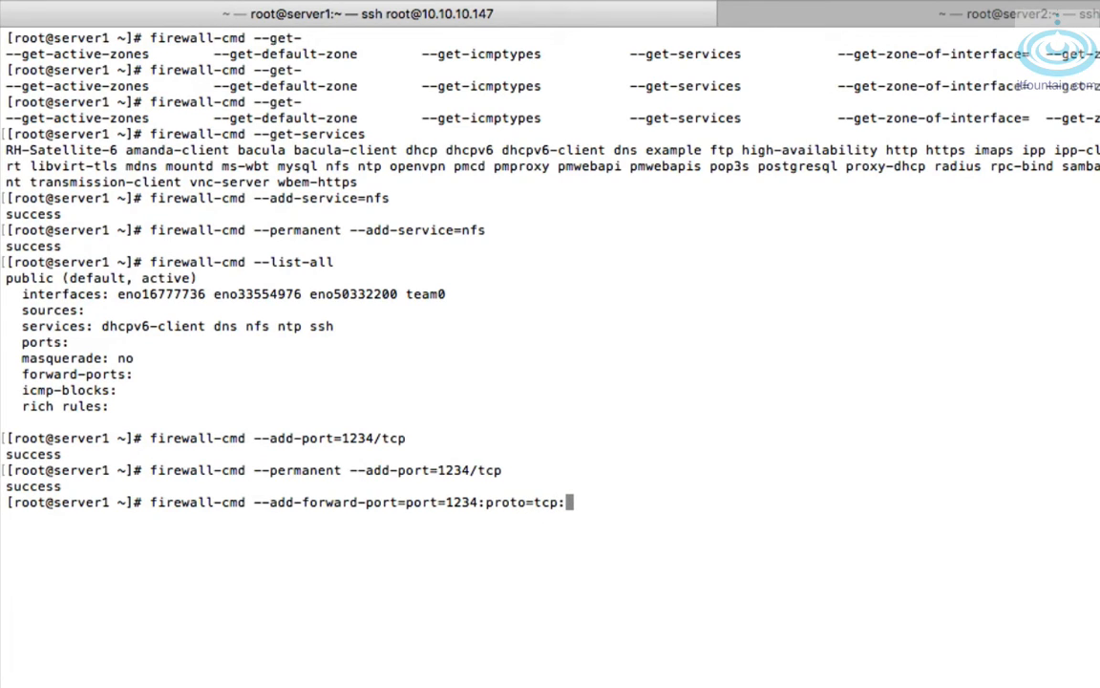
{"action": "type", "text": "toport"}
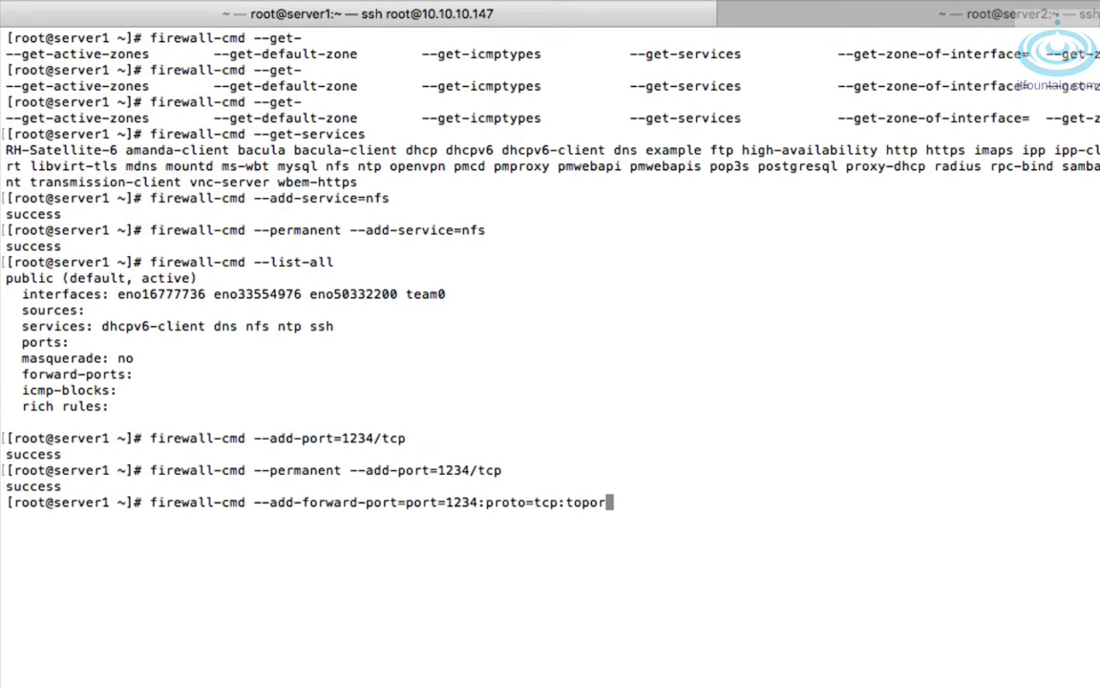
{"action": "type", "text": ":22"}
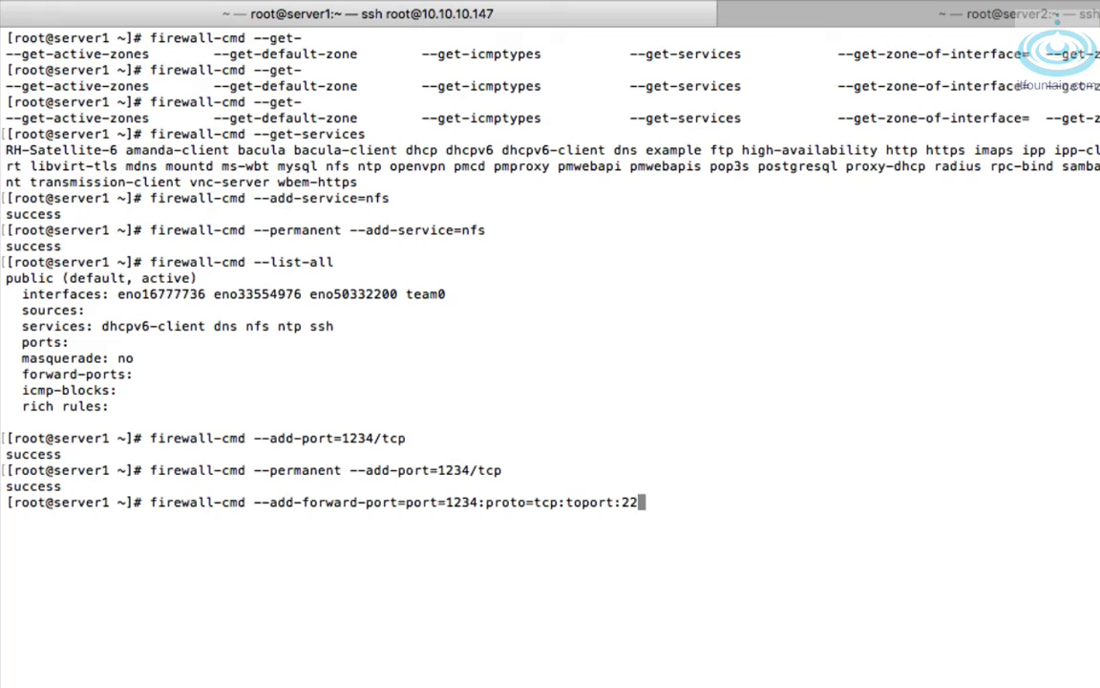
{"action": "key", "text": "Return"}
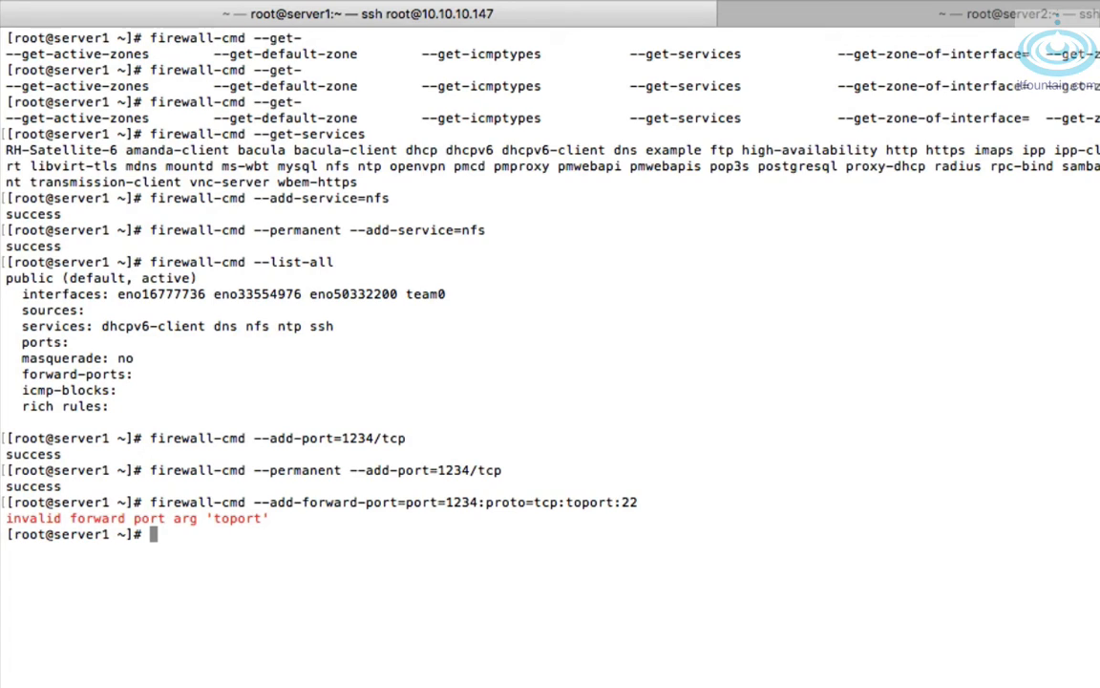
Re-run the corrected forward-port=port=1234:proto=tcp:toport=22 rule at runtime and permanently.
{"action": "type", "text": "firewall-cmd --add-forward-port=port=1234:proto=tcp:toport:22"}
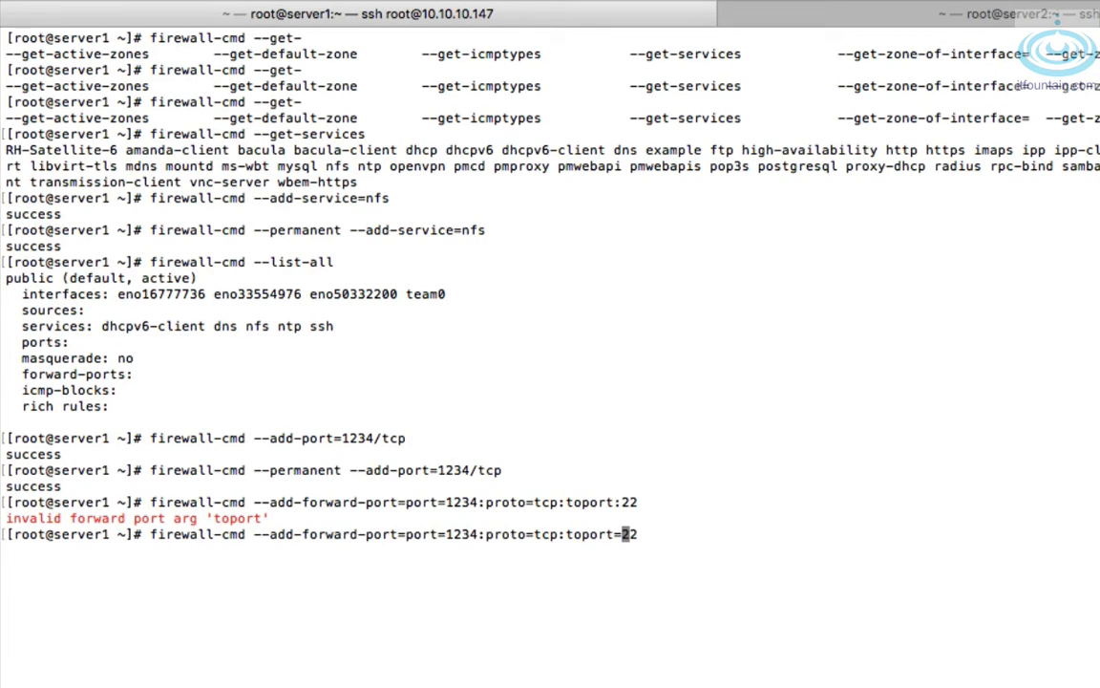
{"action": "key", "text": "Return"}
{"action": "type", "text": "firewall-cmd --permanent --add-forward-port=port=1234:proto=tcp:toport=22"}
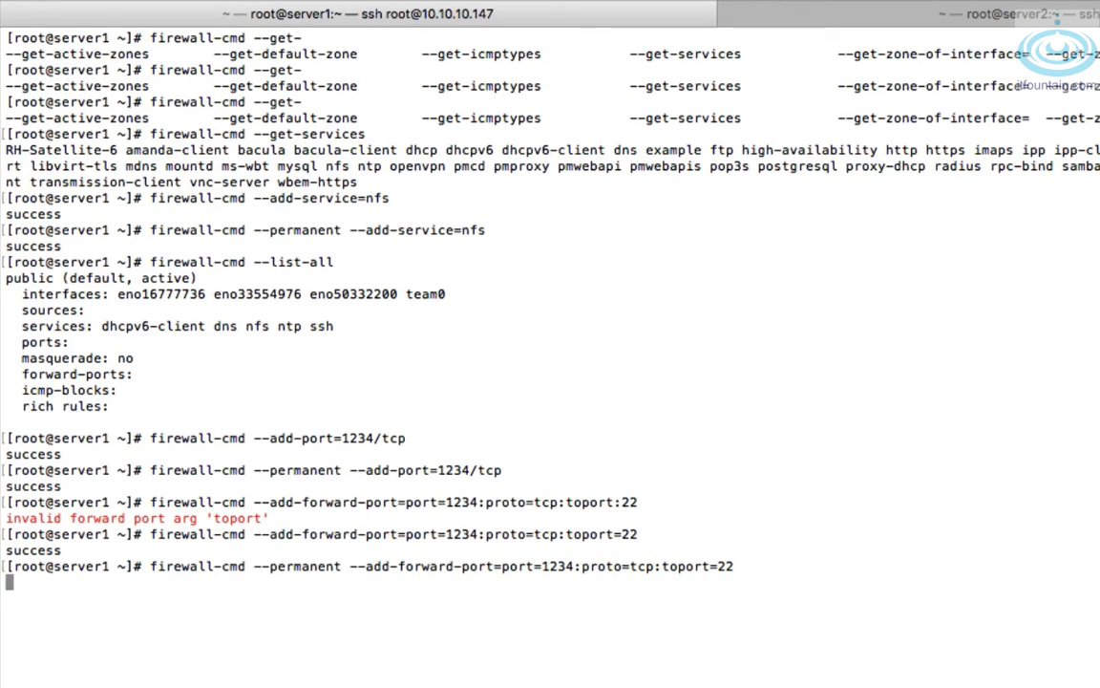
{"action": "key", "text": "Return"}
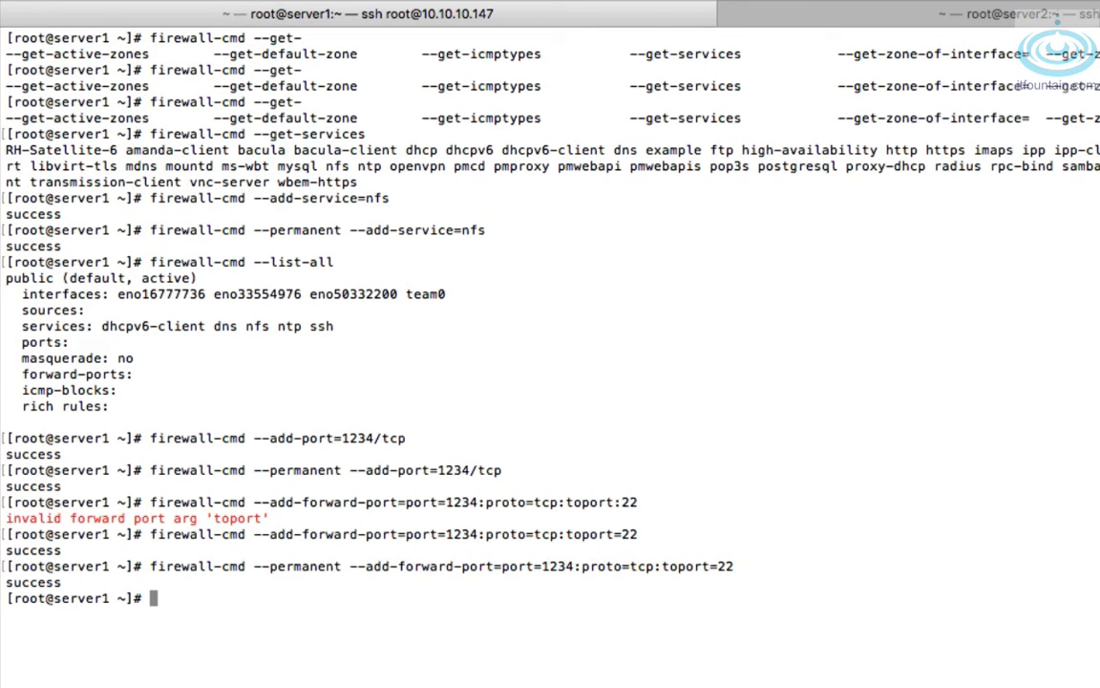
{"action": "type", "text": "firewl"}
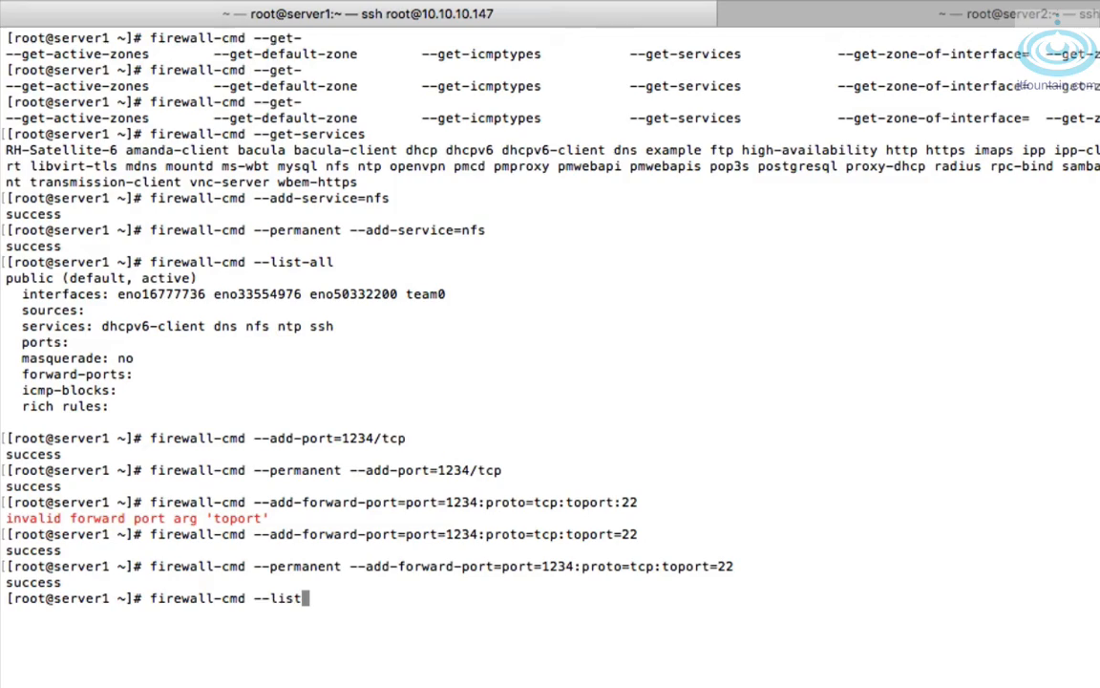
List the public zone showing port 1234/tcp open and forwarded to port 22.
{"action": "type", "text": "-all"}
{"action": "key", "text": "Return"}
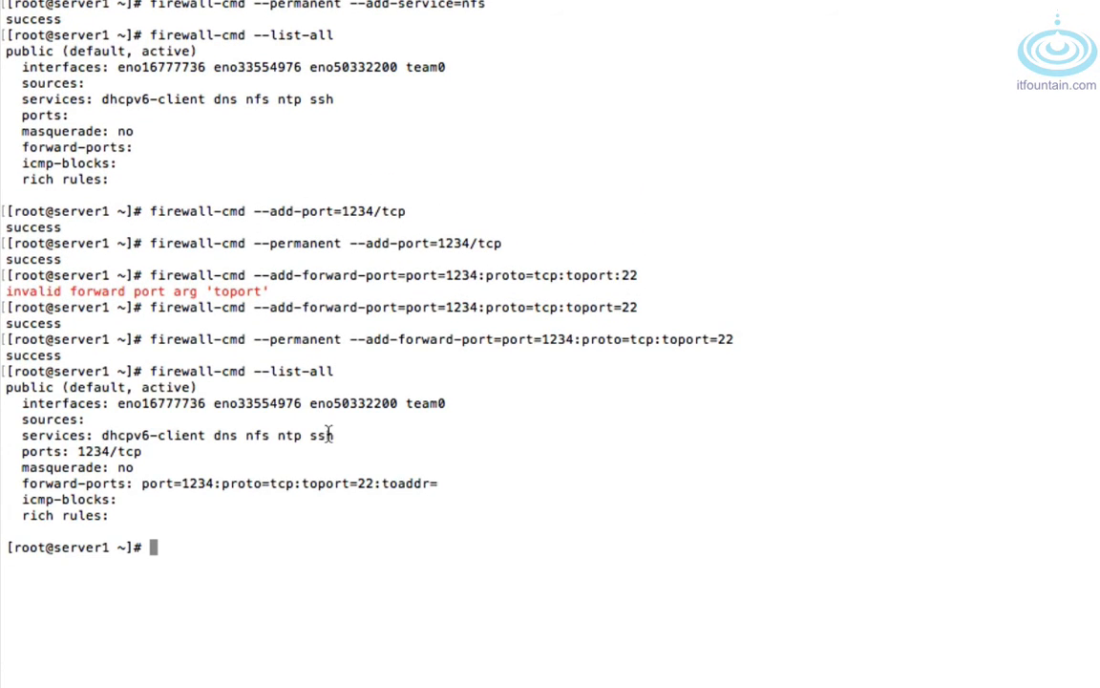
{"action": "mouse_move", "coordinate": [92, 436]}
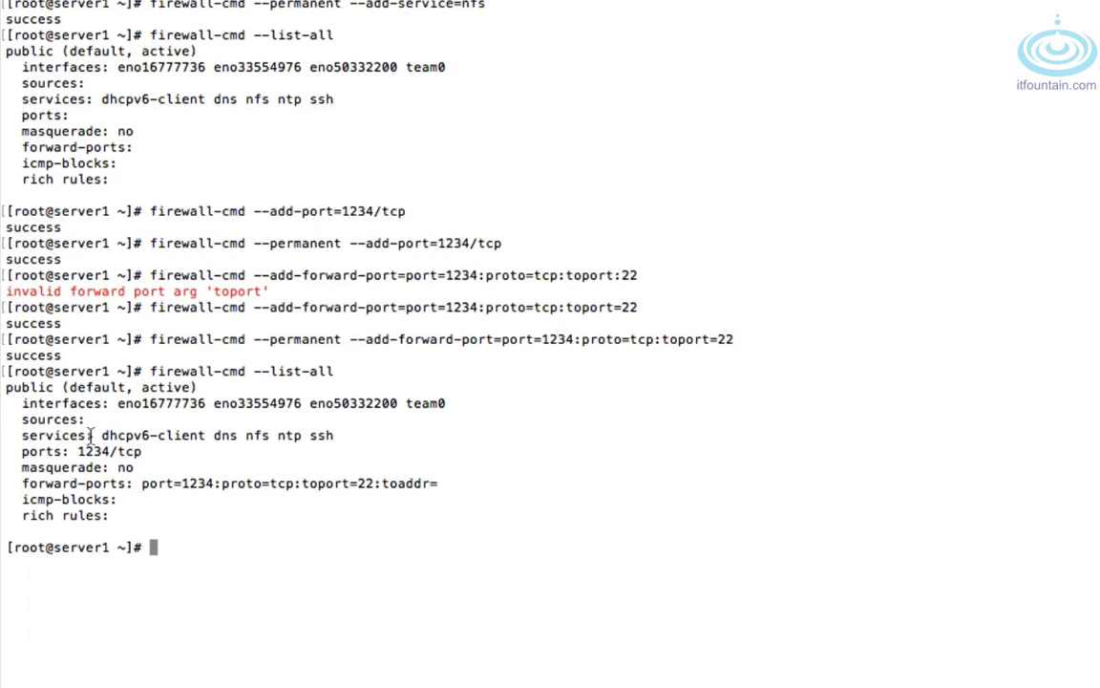
{"action": "mouse_move", "coordinate": [218, 558]}
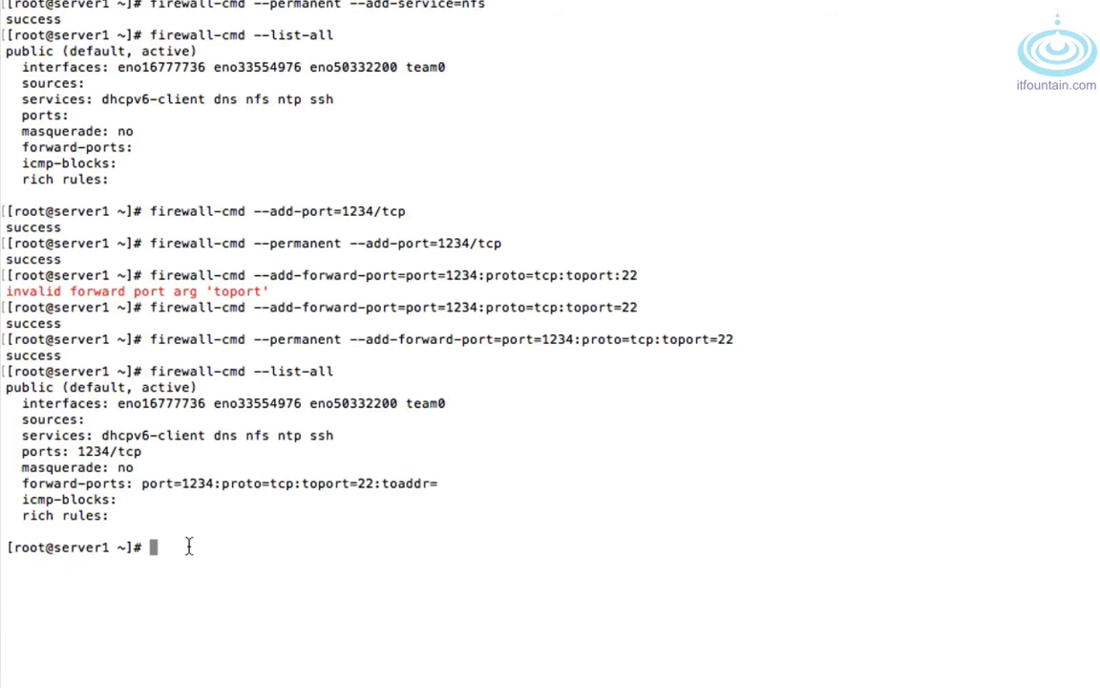
Allow the samba service in the running firewall with firewall-cmd --add-service=samba.
{"action": "type", "text": "firew"}
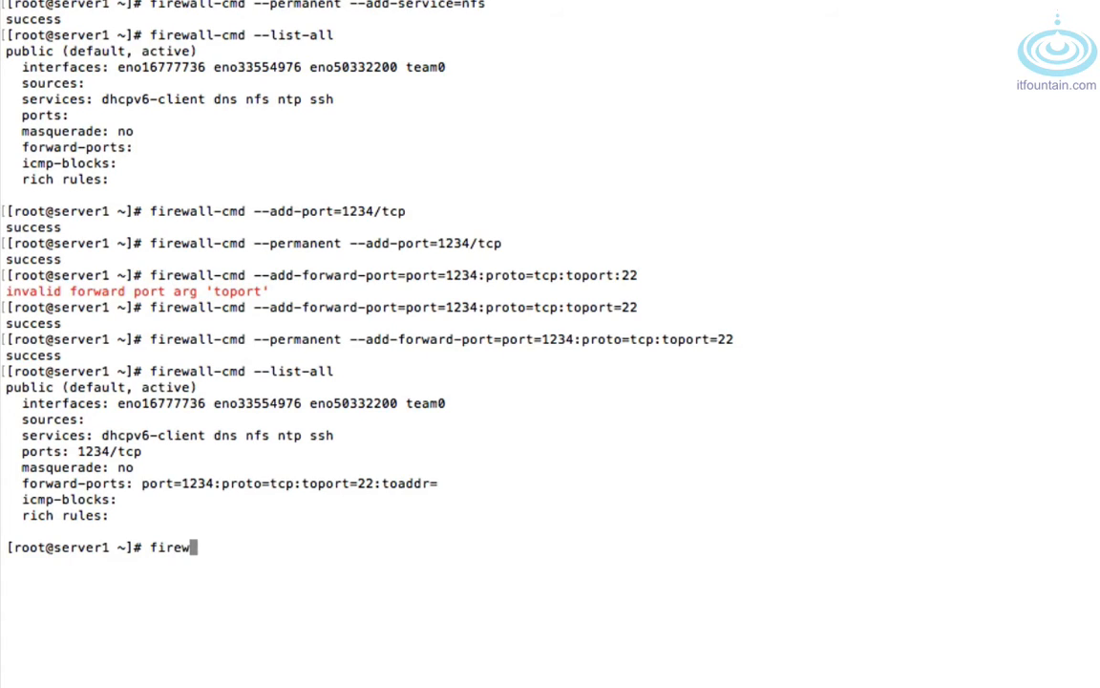
{"action": "type", "text": "all-cmd"}
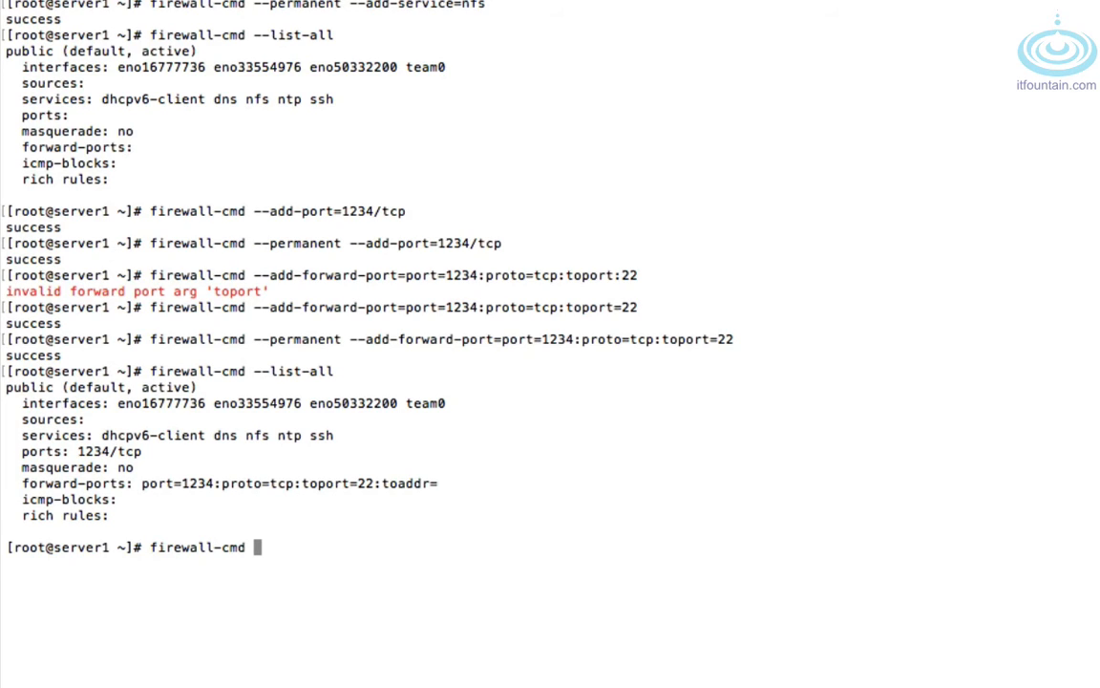
{"action": "type", "text": "--"}
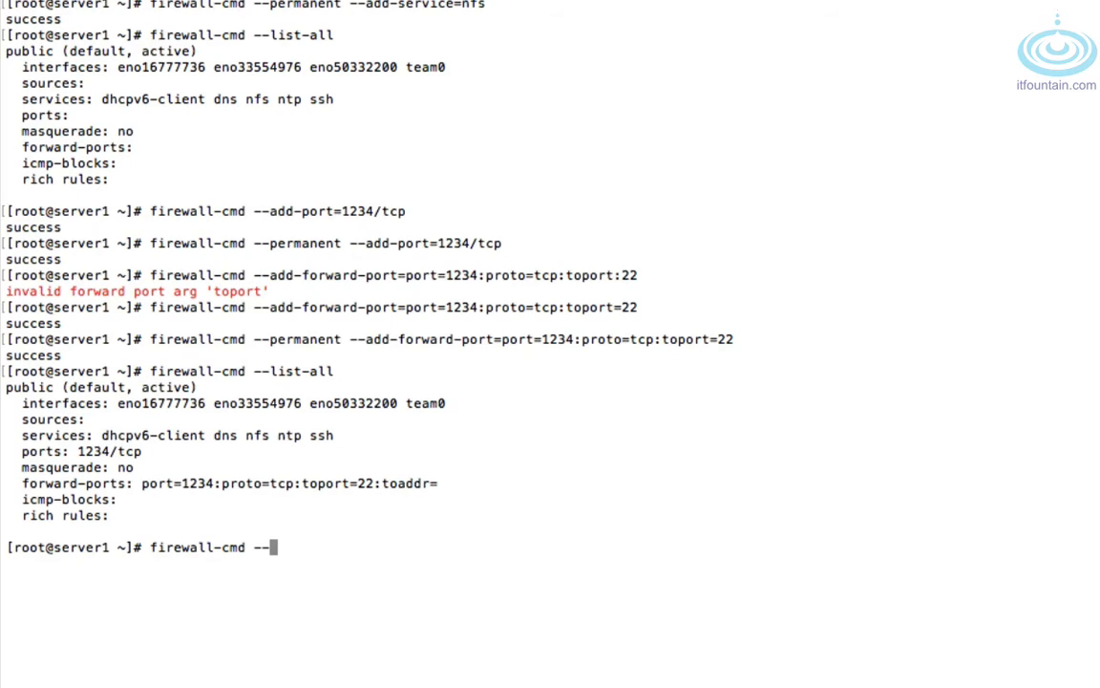
{"action": "type", "text": "a"}
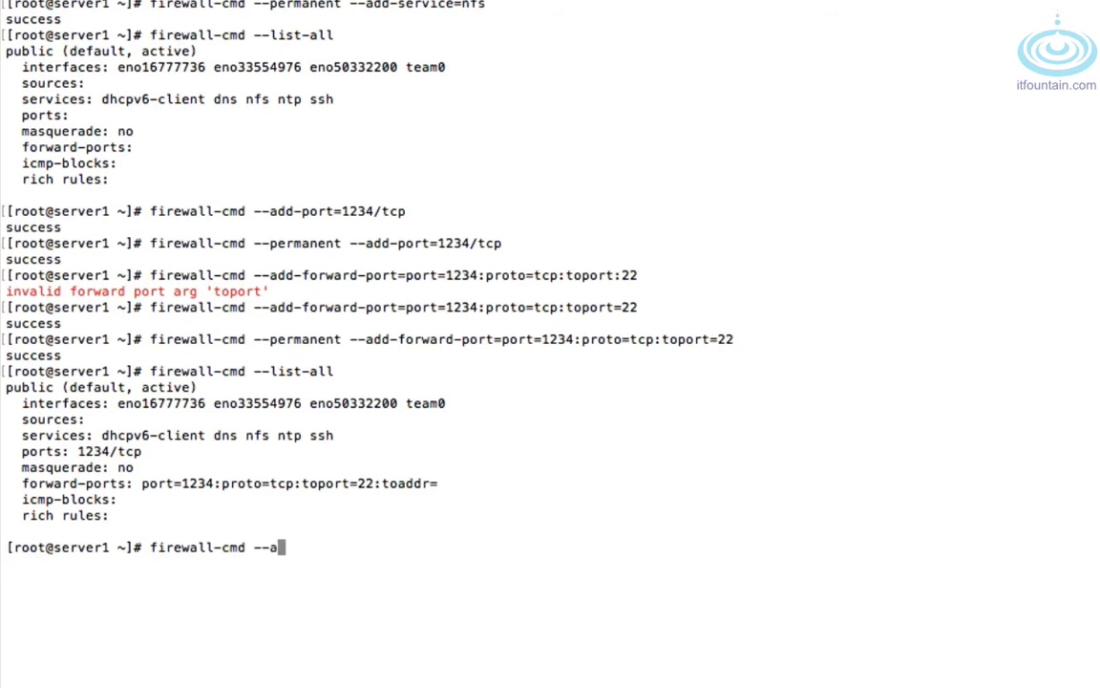
{"action": "type", "text": "dd-ser"}
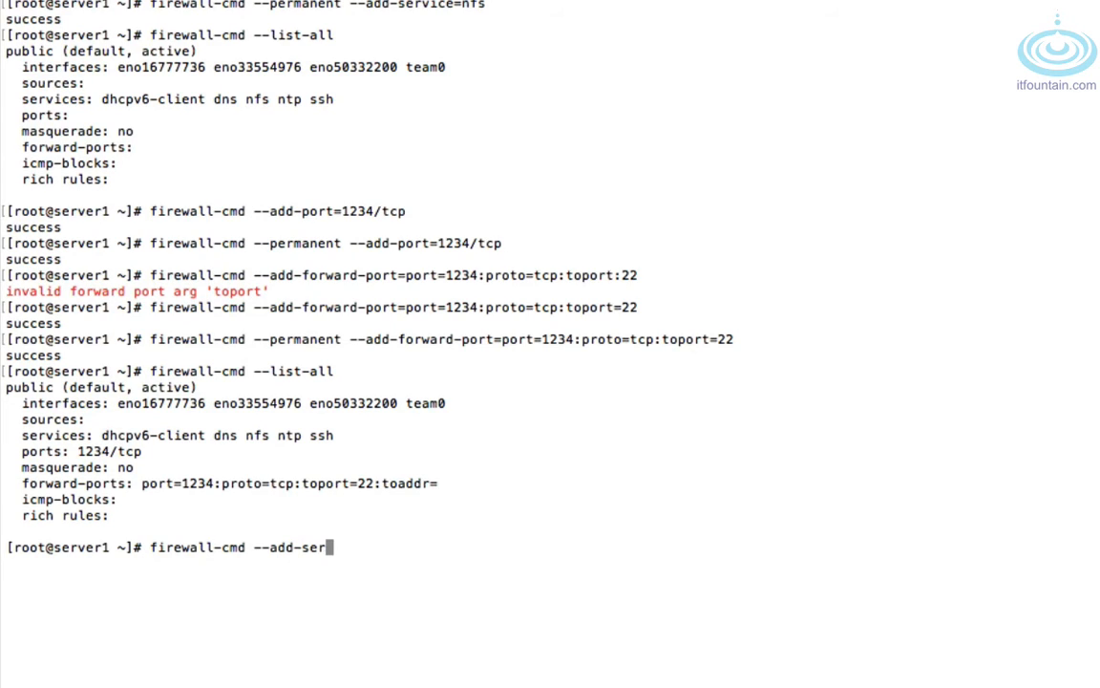
{"action": "type", "text": "vice="}
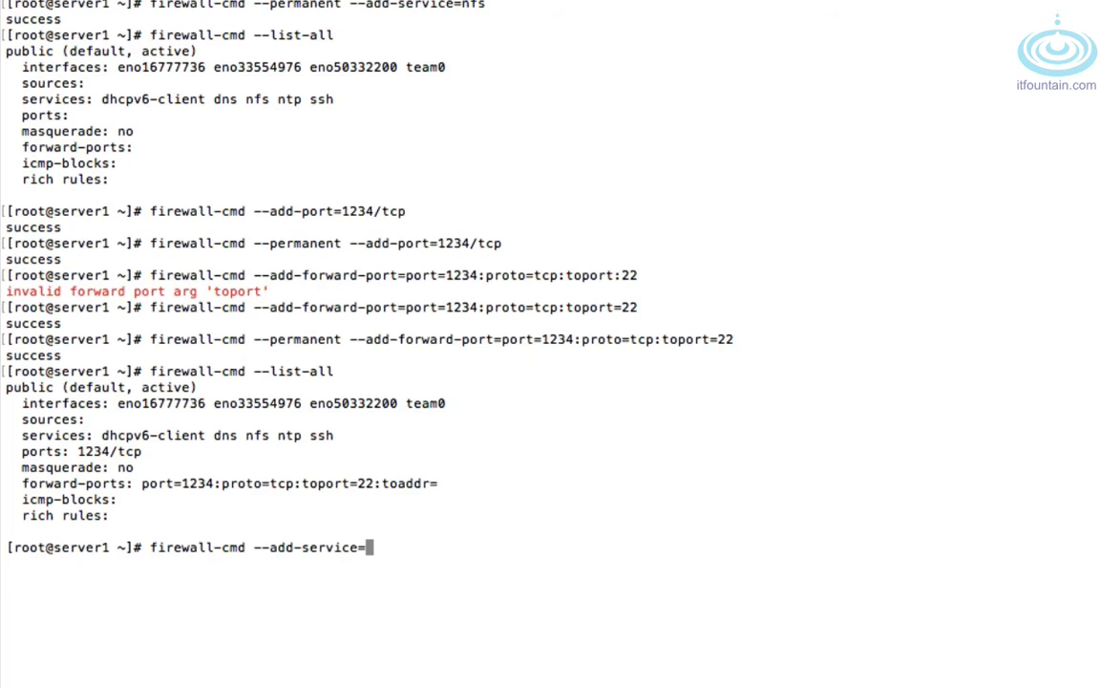
{"action": "type", "text": "samba"}
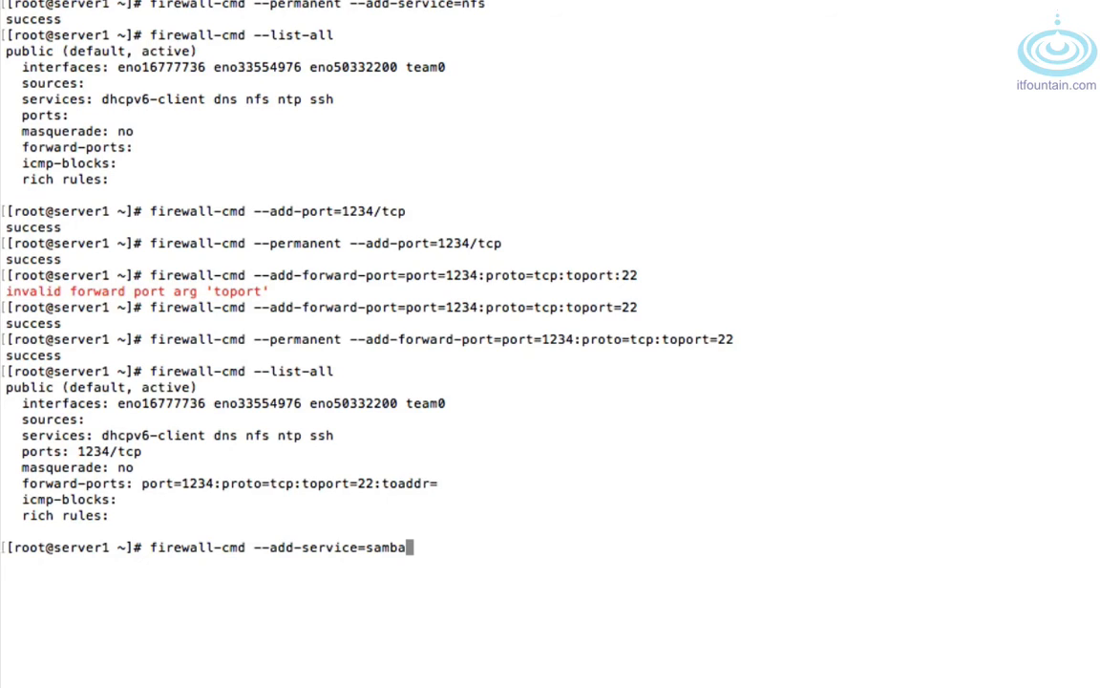
{"action": "key", "text": "Return"}
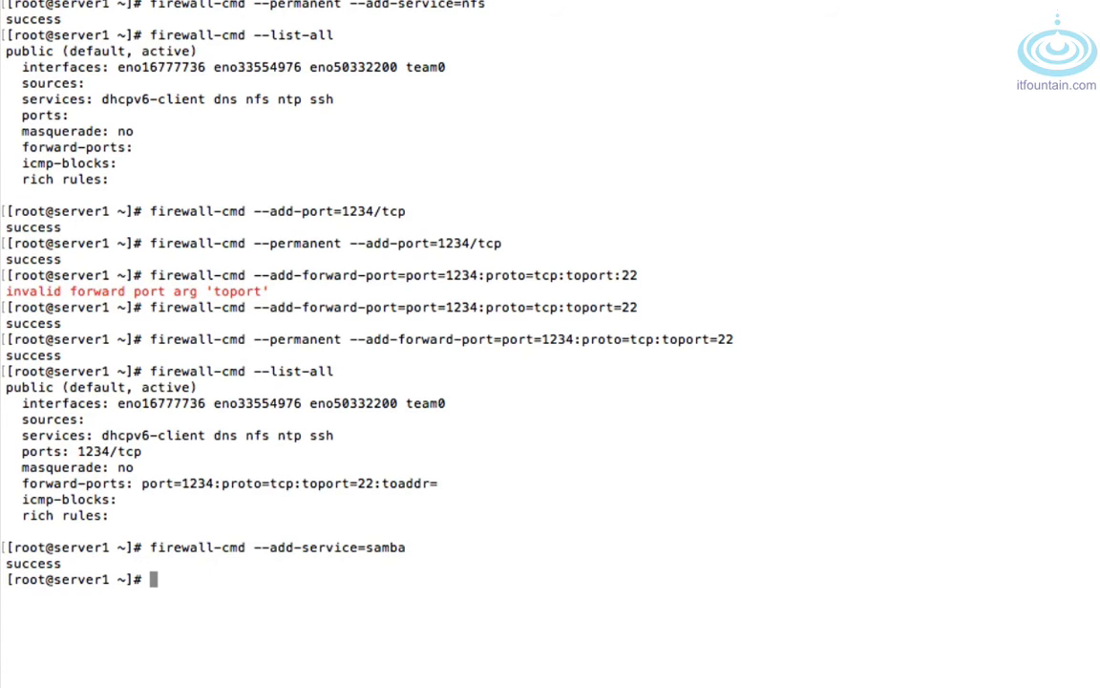
List the zone settings showing samba added, and stage firewall-cmd --reload.
{"action": "type", "text": "firewall-cmd"}
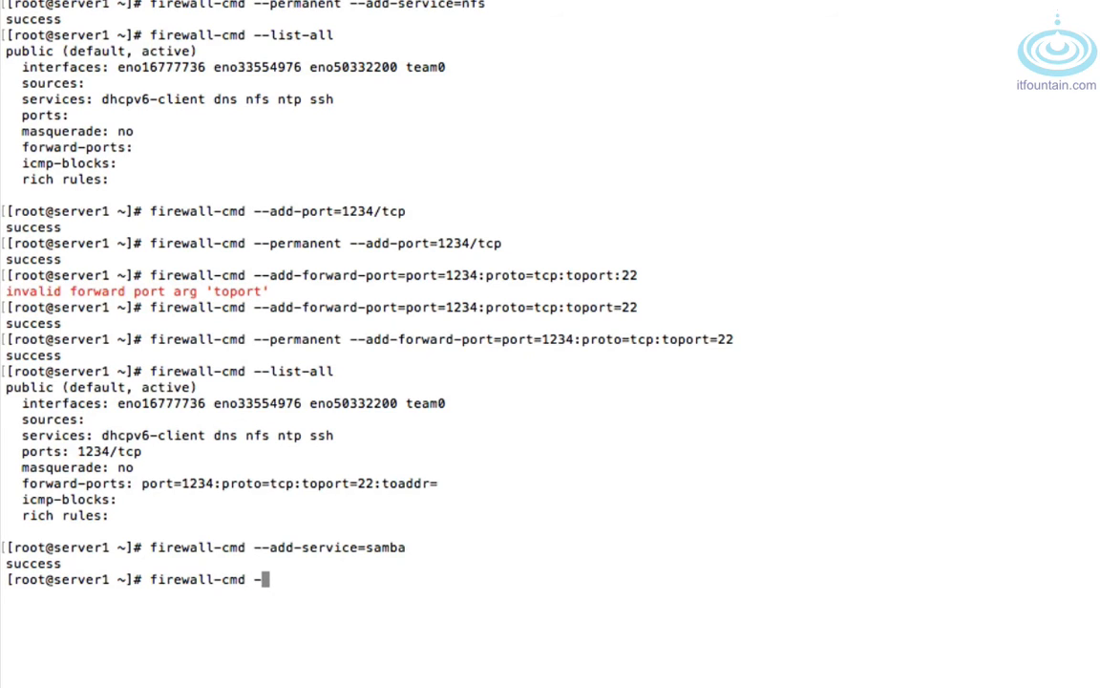
{"action": "type", "text": "-list-all"}
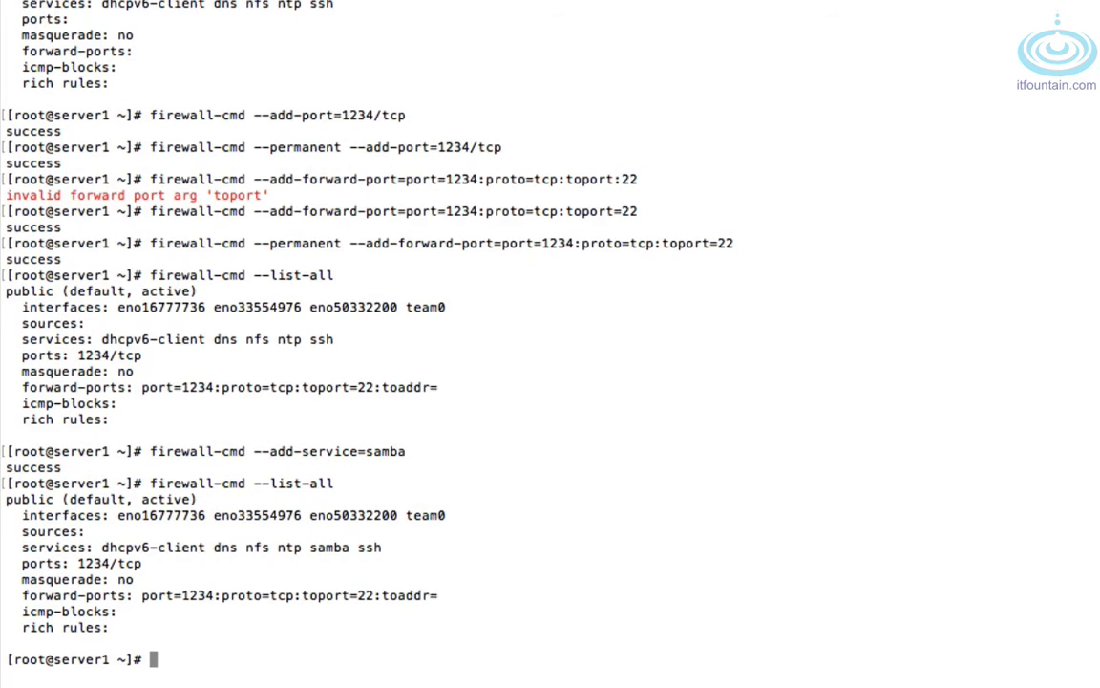
{"action": "mouse_move", "coordinate": [252, 655]}
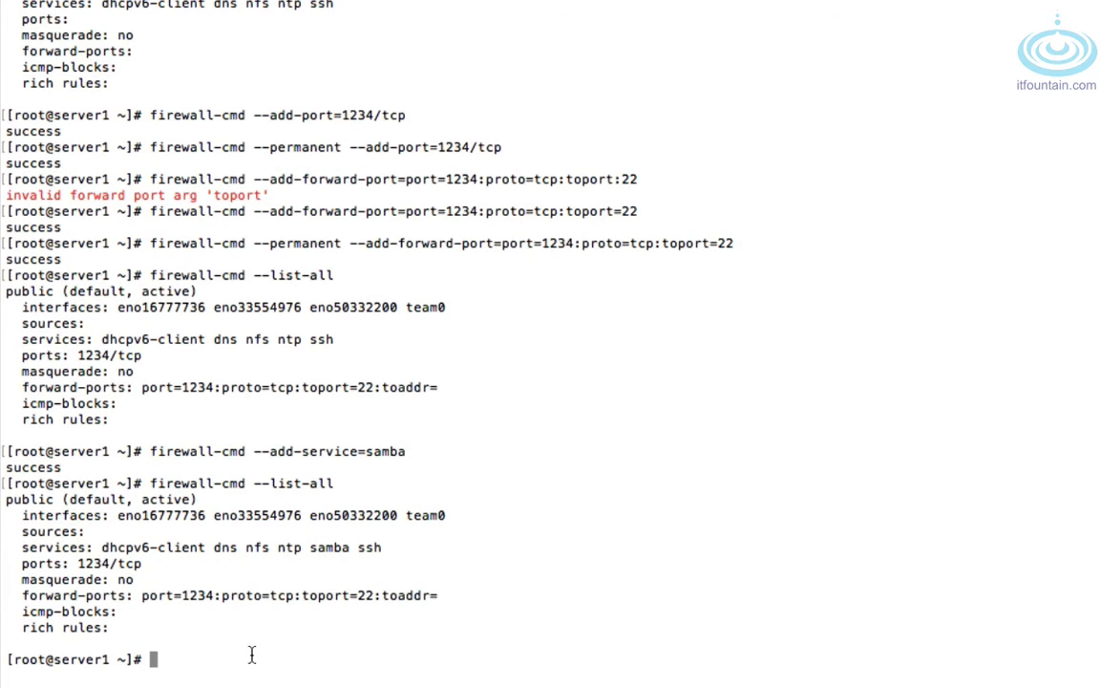
{"action": "type", "text": "firewall"}
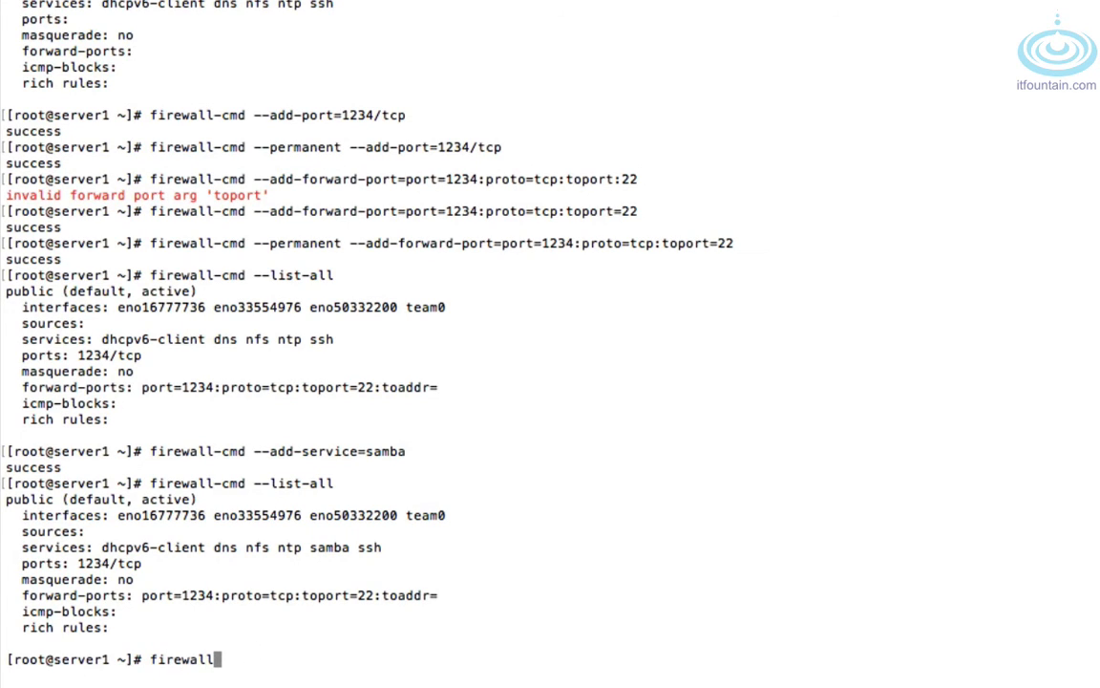
{"action": "type", "text": "-cmd --reload"}
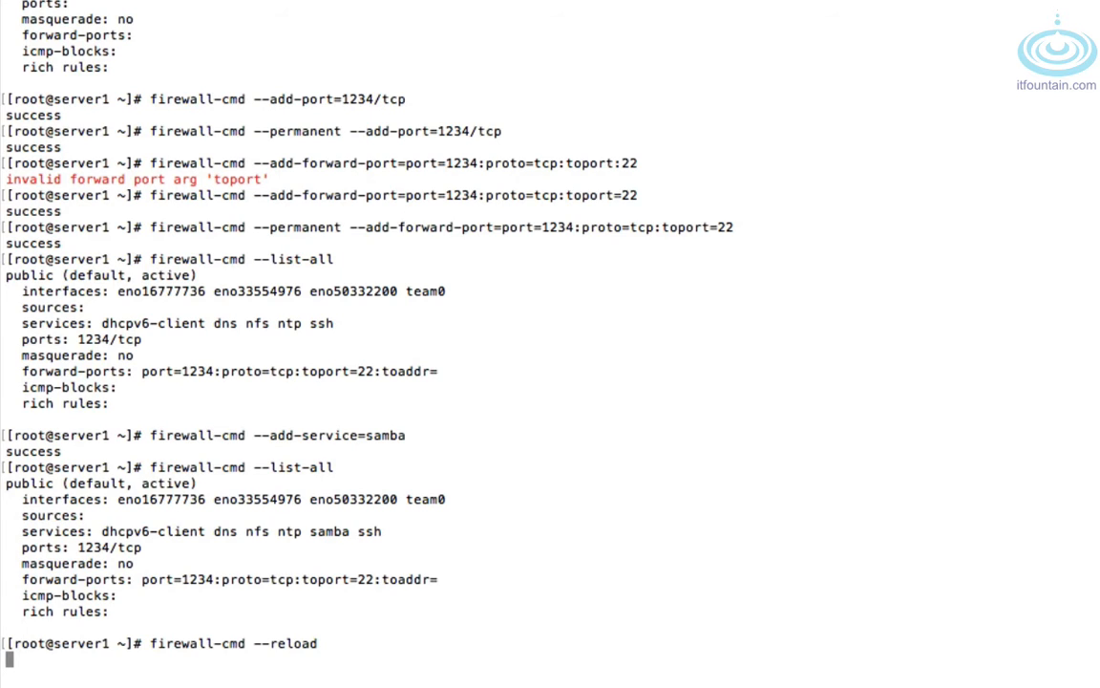
Reload firewalld and list the public zone, showing samba gone while 1234/tcp remains.
{"action": "key", "text": "Return"}
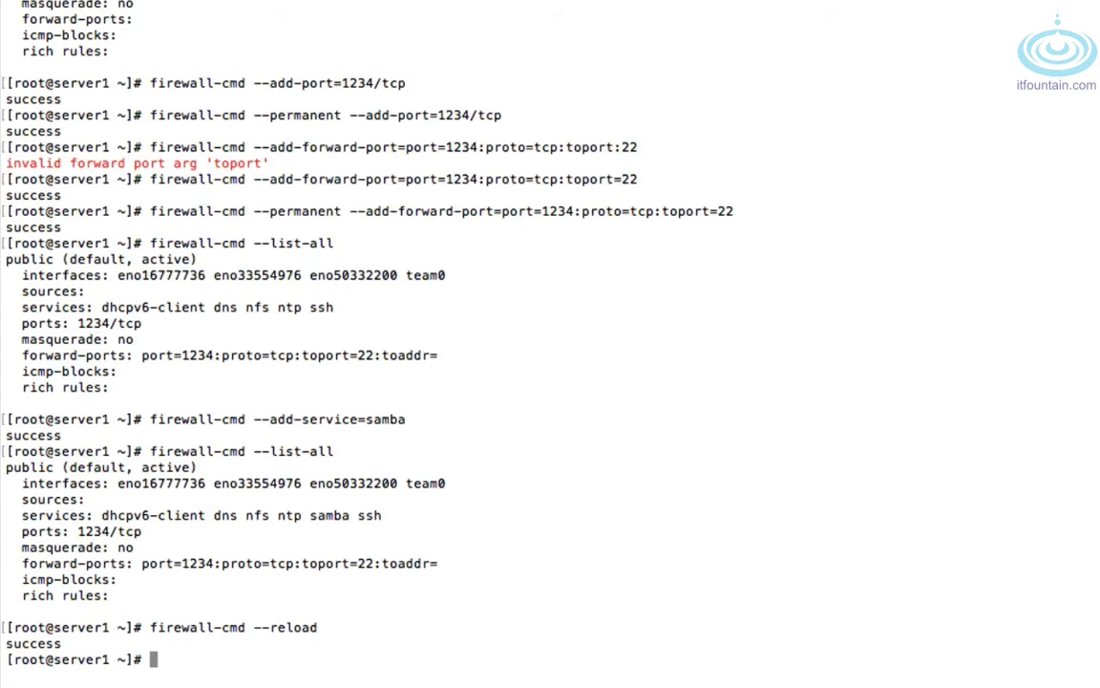
{"action": "type", "text": "firew"}
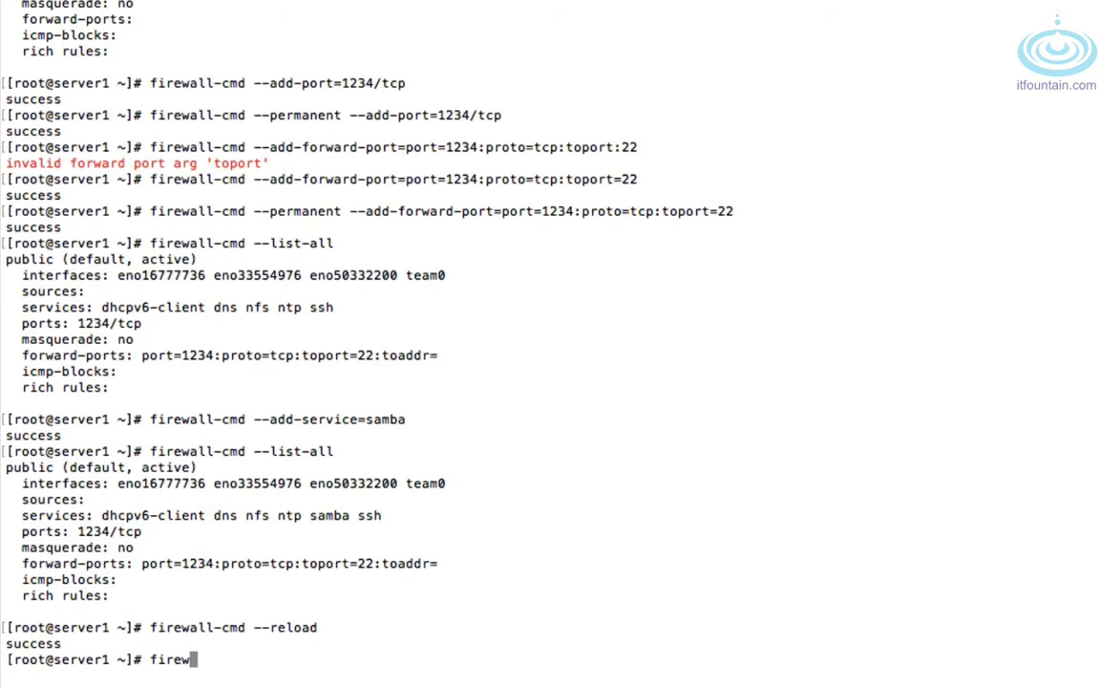
{"action": "type", "text": "all-cmd -"}
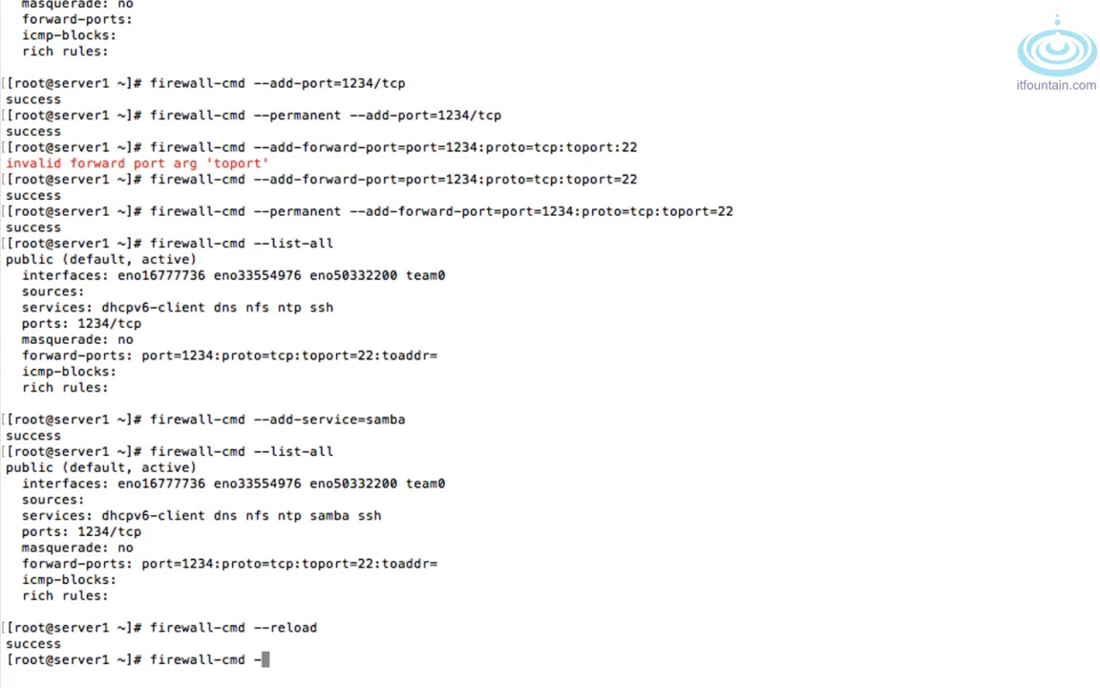
{"action": "type", "text": "--lit"}
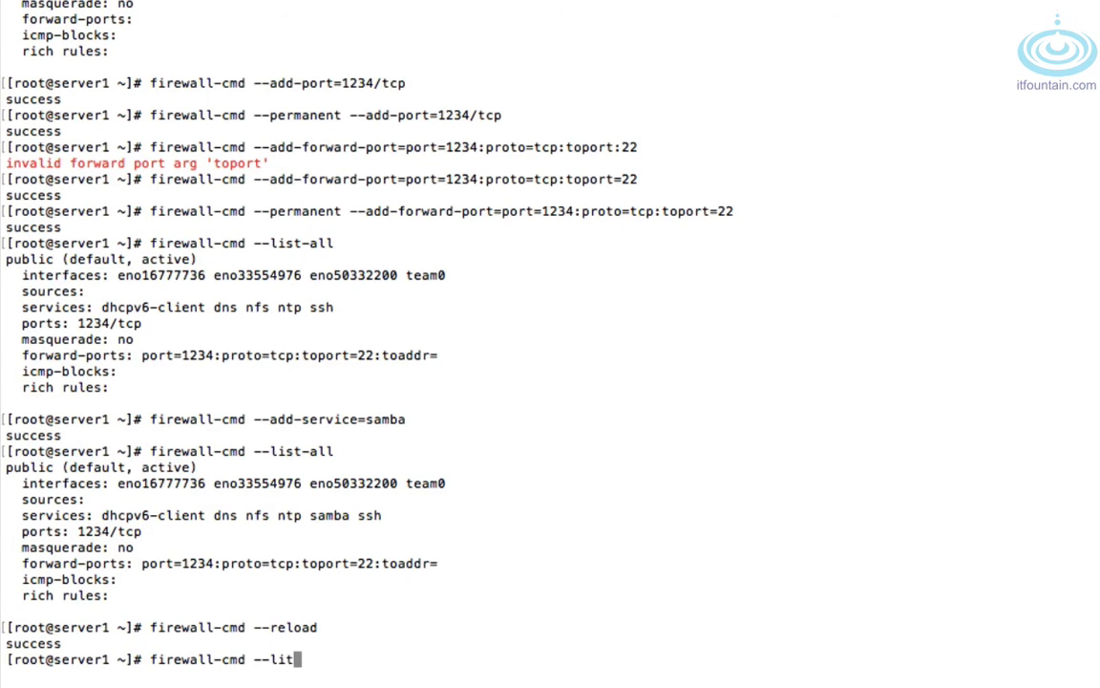
{"action": "type", "text": "st-all"}
{"action": "key", "text": "Return"}
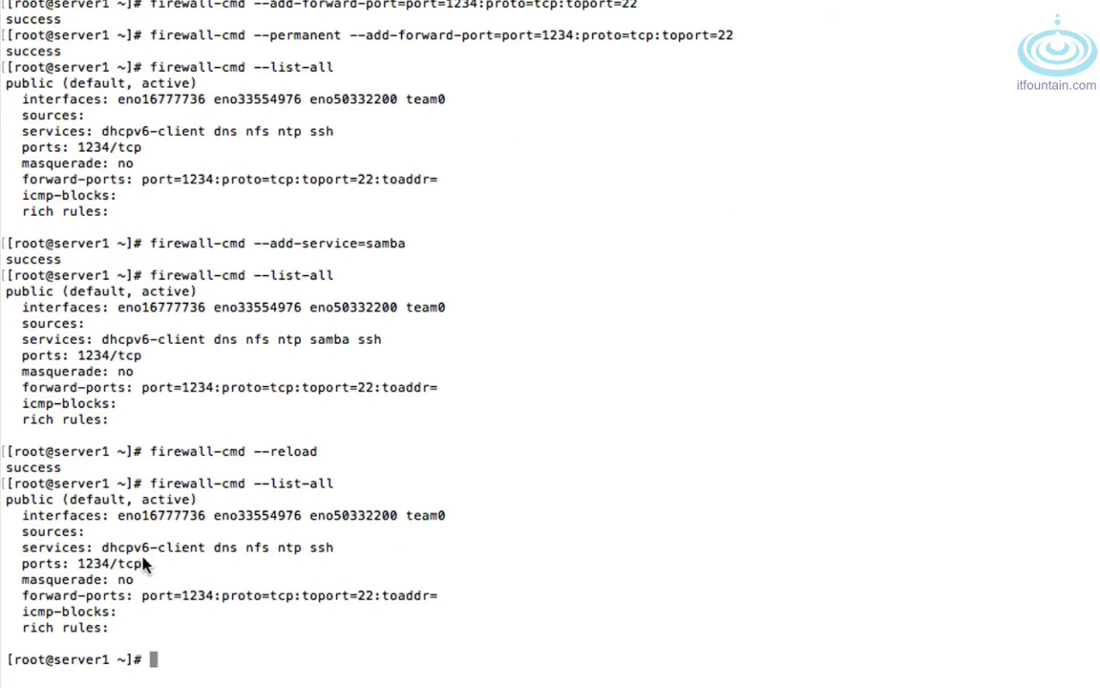
{"action": "mouse_move", "coordinate": [115, 581]}
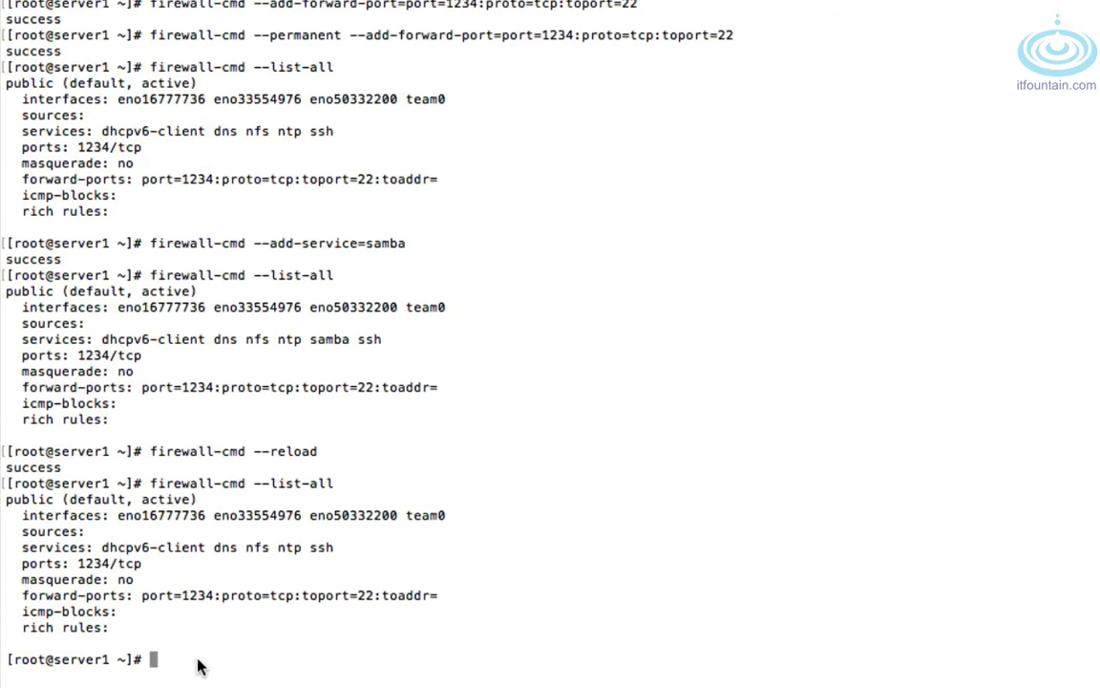
{"action": "mouse_move", "coordinate": [197, 659]}
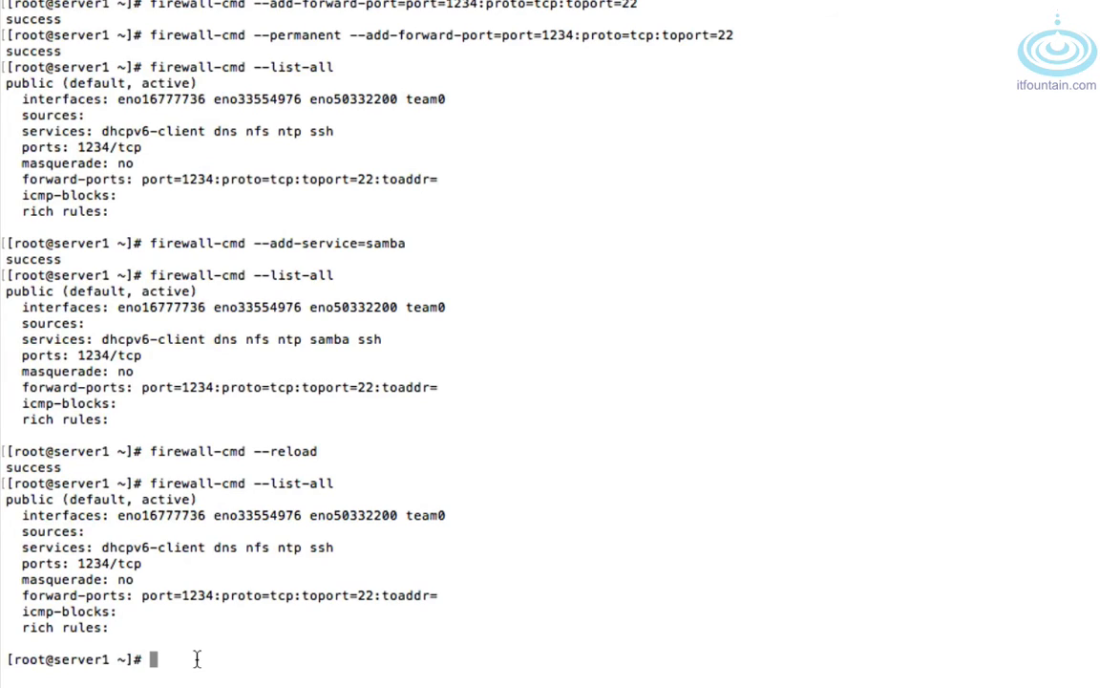
Remove the nfs service from server1's firewall at runtime and with --permanent.
{"action": "type", "text": "firewall"}
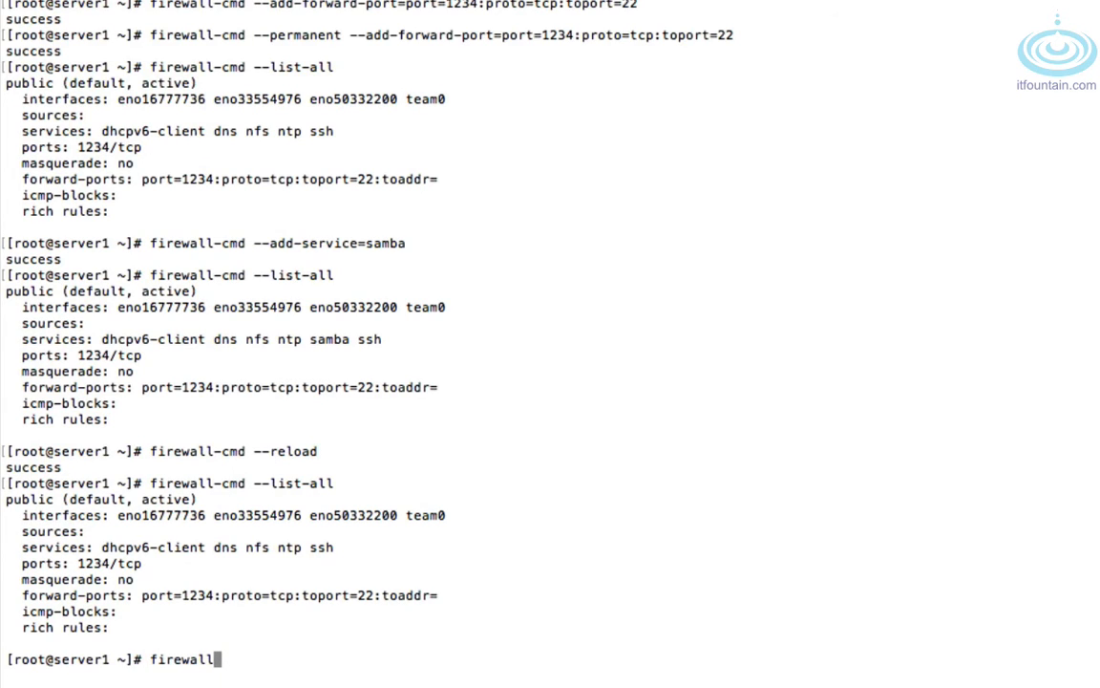
{"action": "type", "text": "-cmd -"}
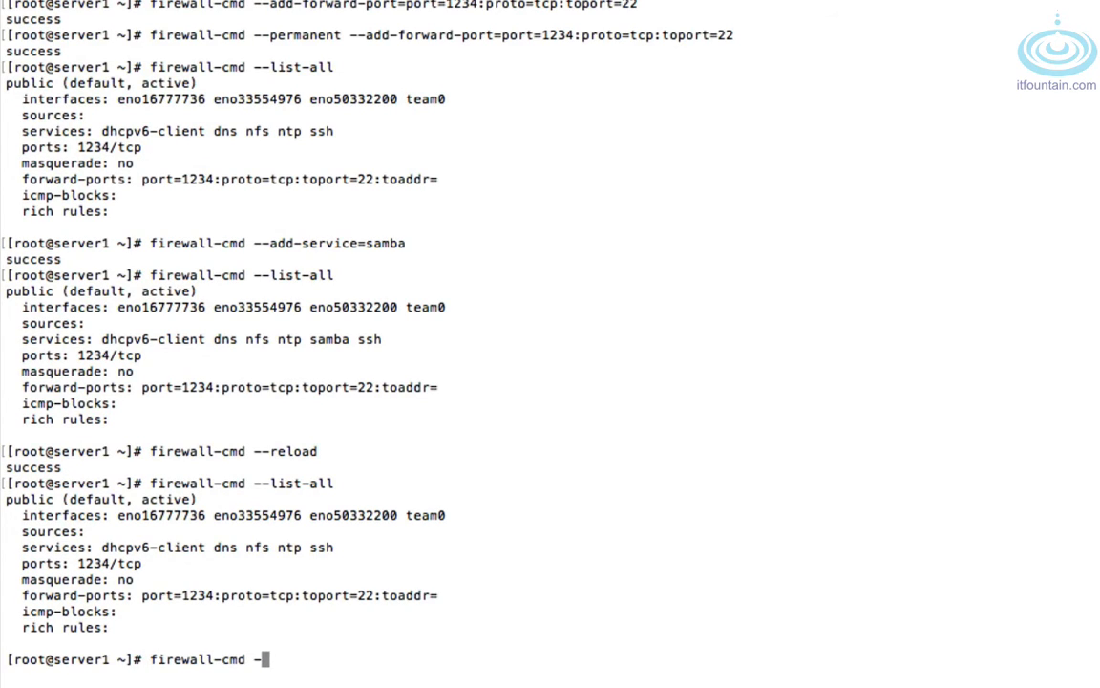
{"action": "type", "text": "-"}
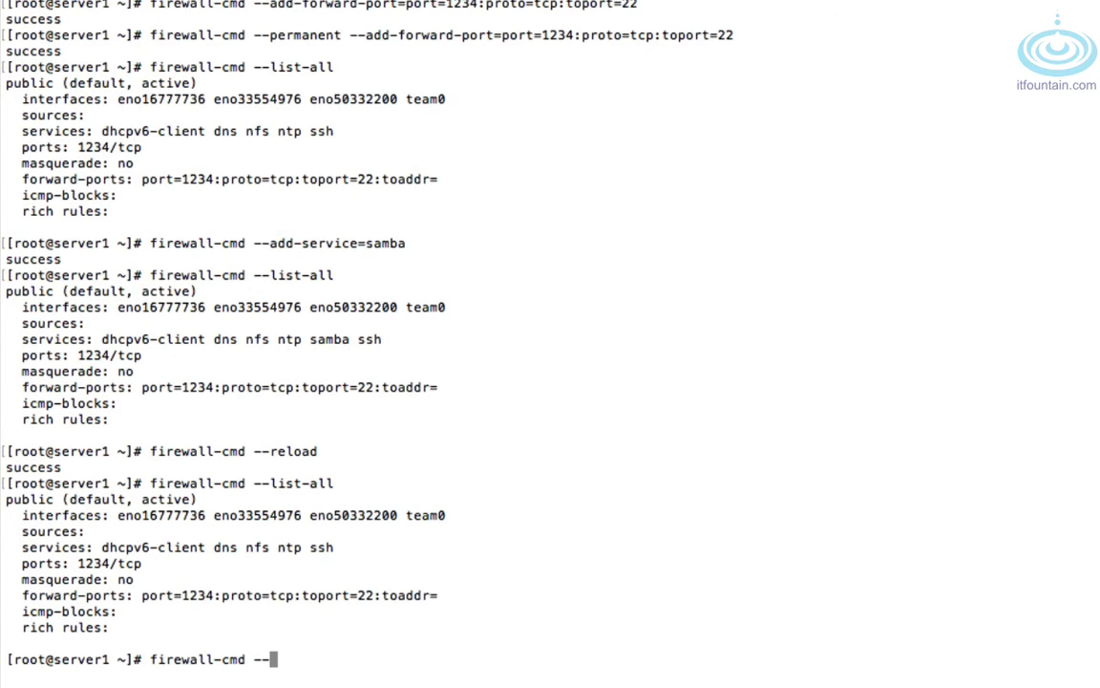
{"action": "type", "text": "remo"}
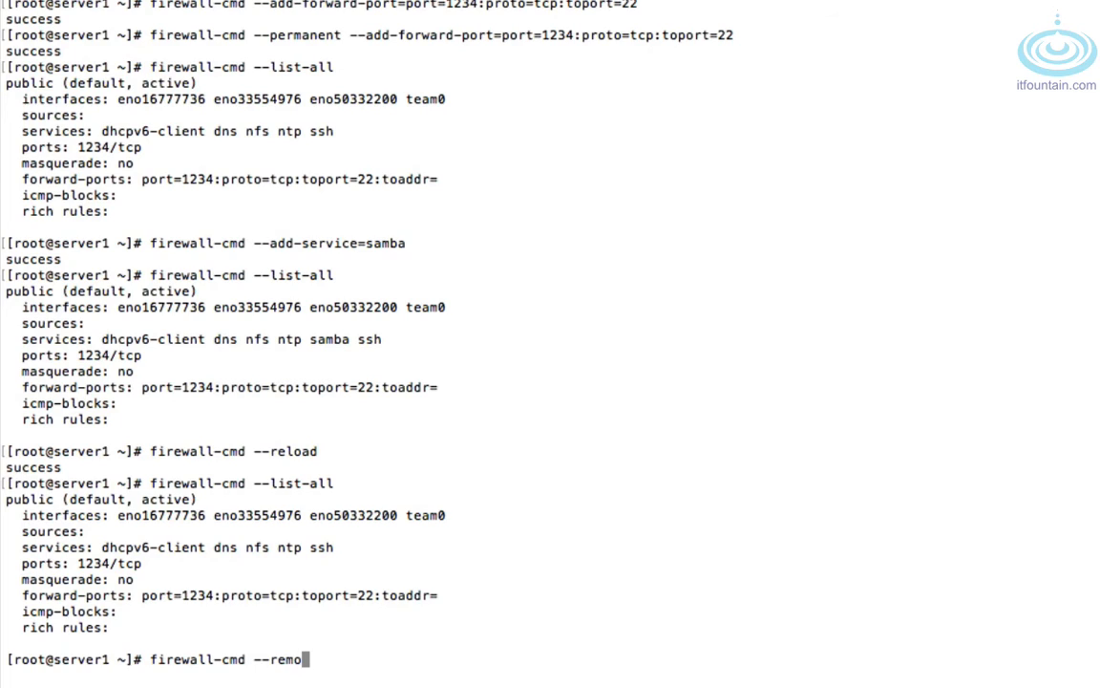
{"action": "type", "text": "ve-sr"}
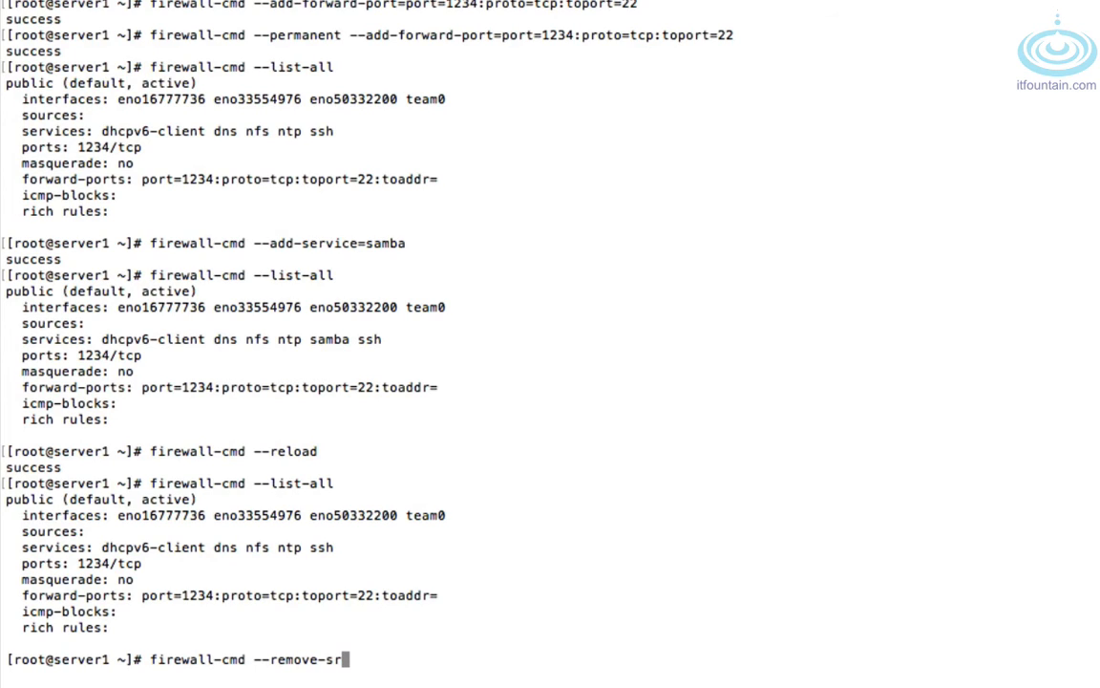
{"action": "type", "text": "e"}
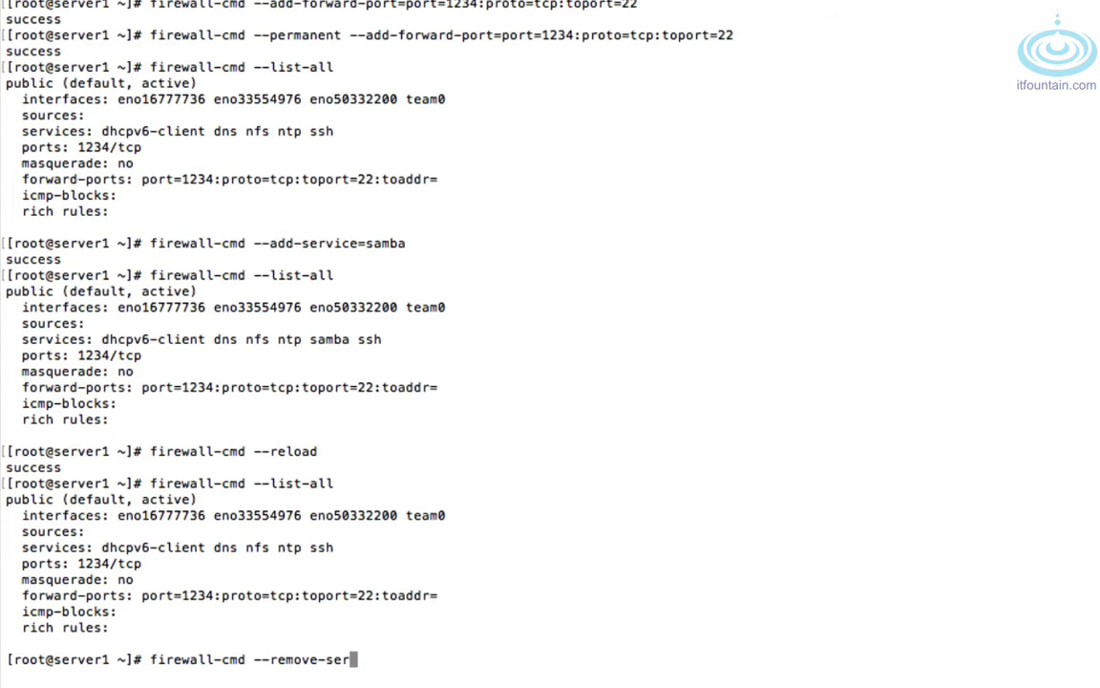
{"action": "type", "text": "vice=nf"}
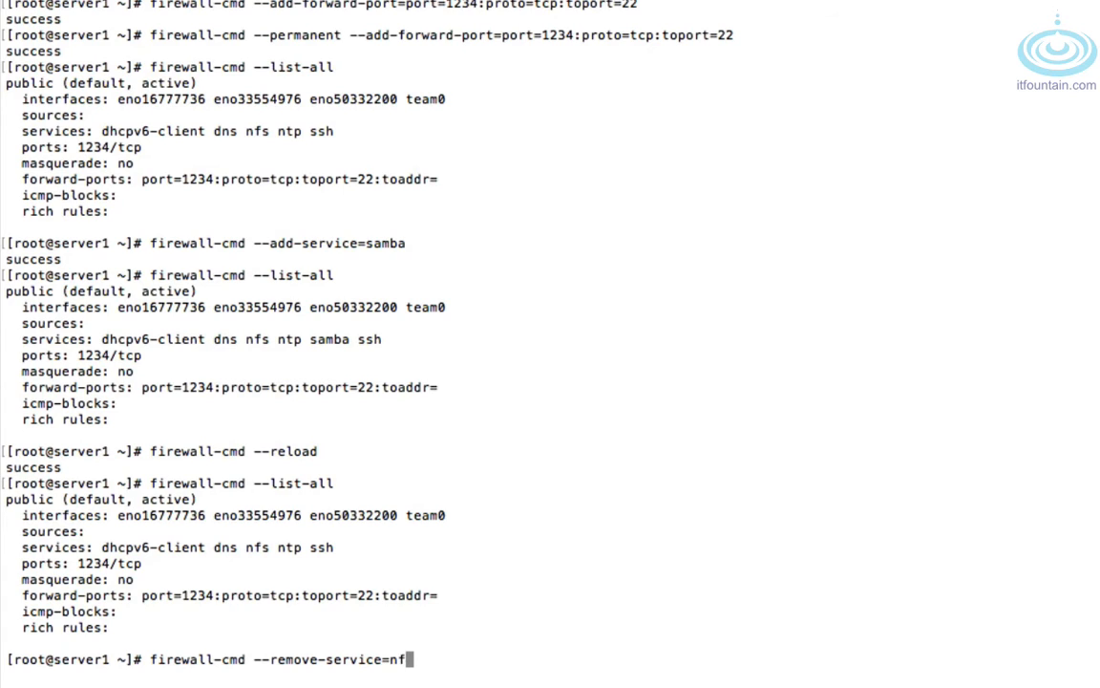
{"action": "key", "text": "Return"}
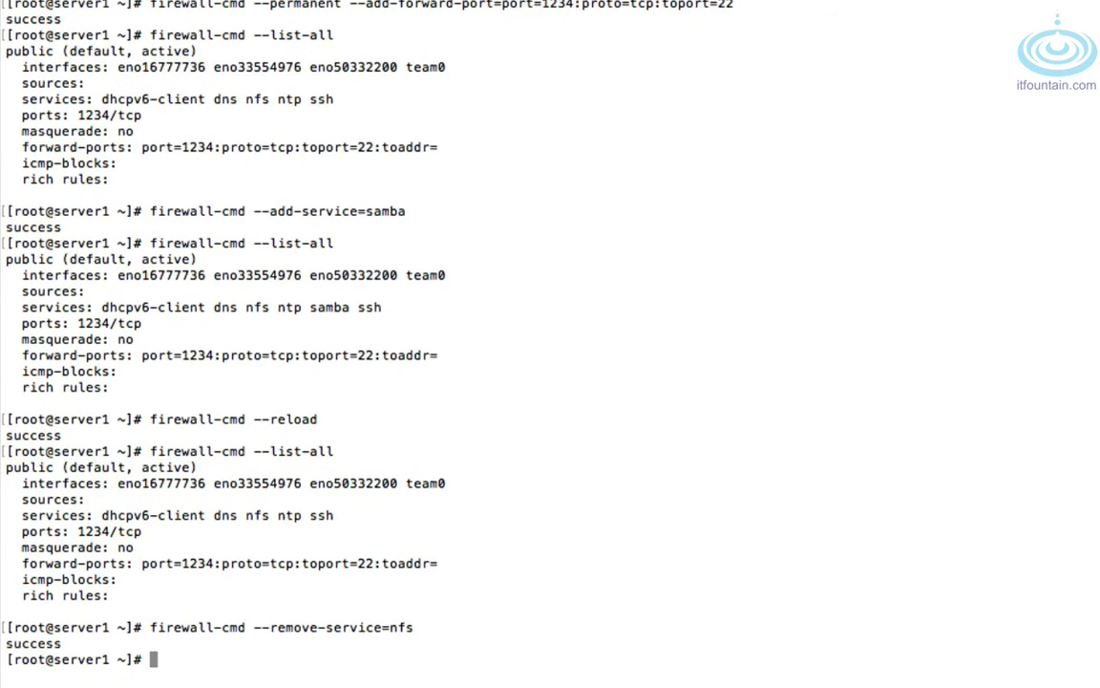
{"action": "type", "text": "firewall-cmd --remove-service=nfs --erma"}
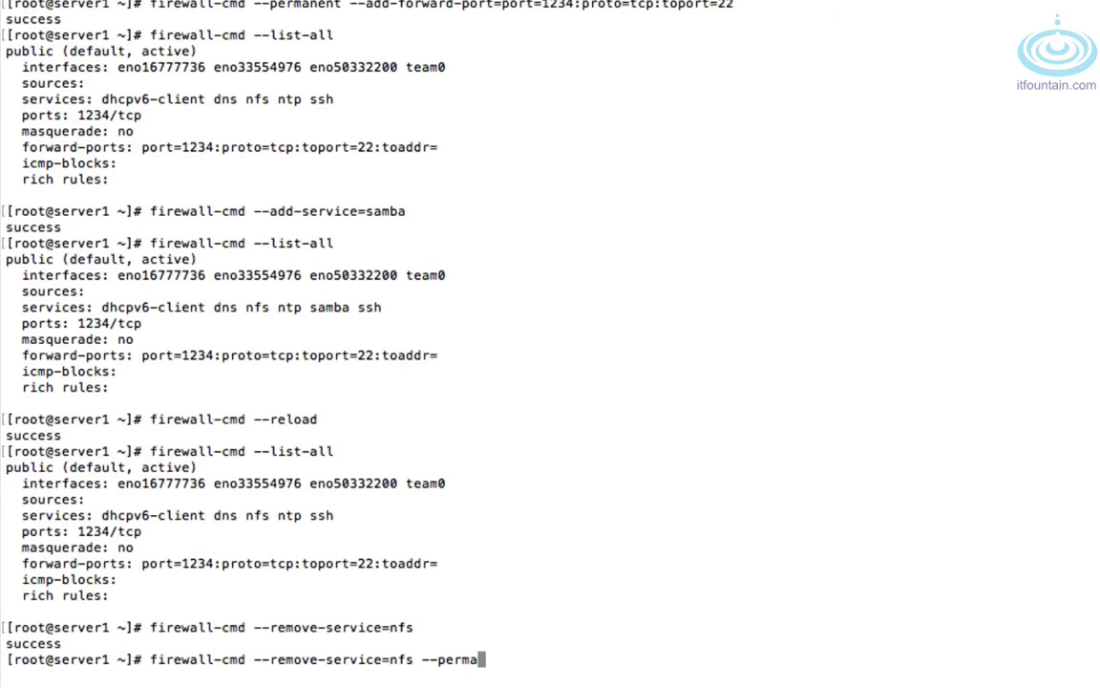
{"action": "key", "text": "Return"}
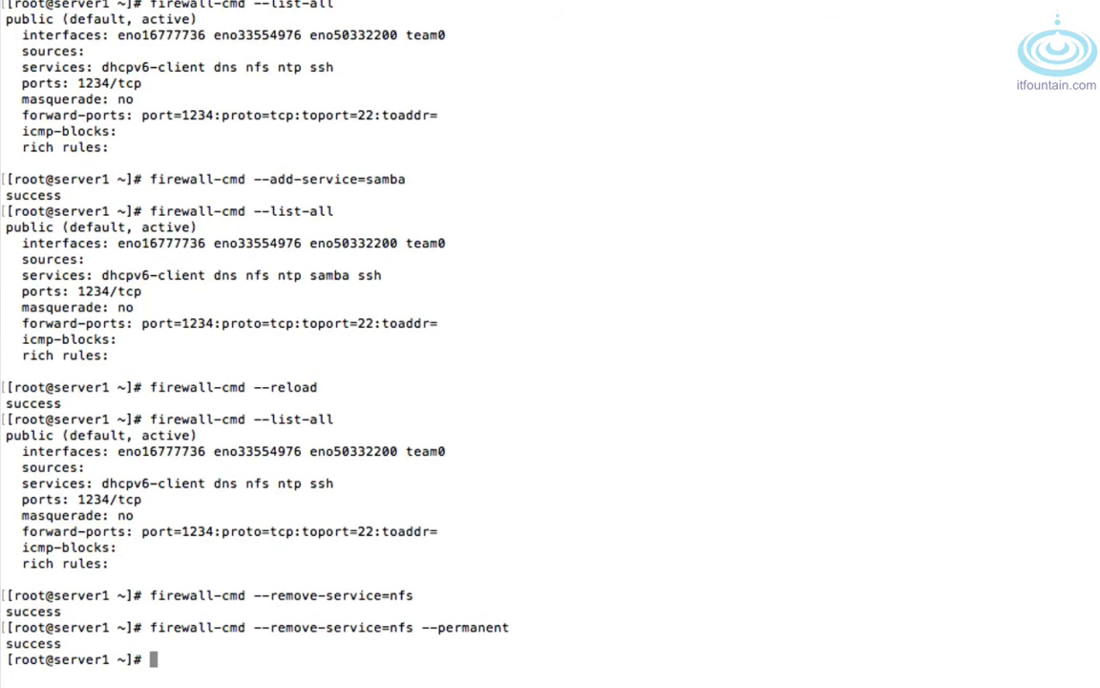
Remove port 1234/tcp from the firewall at runtime and in the permanent configuration.
{"action": "type", "text": "firewall-cmd --remove-service=nfs --permanent"}
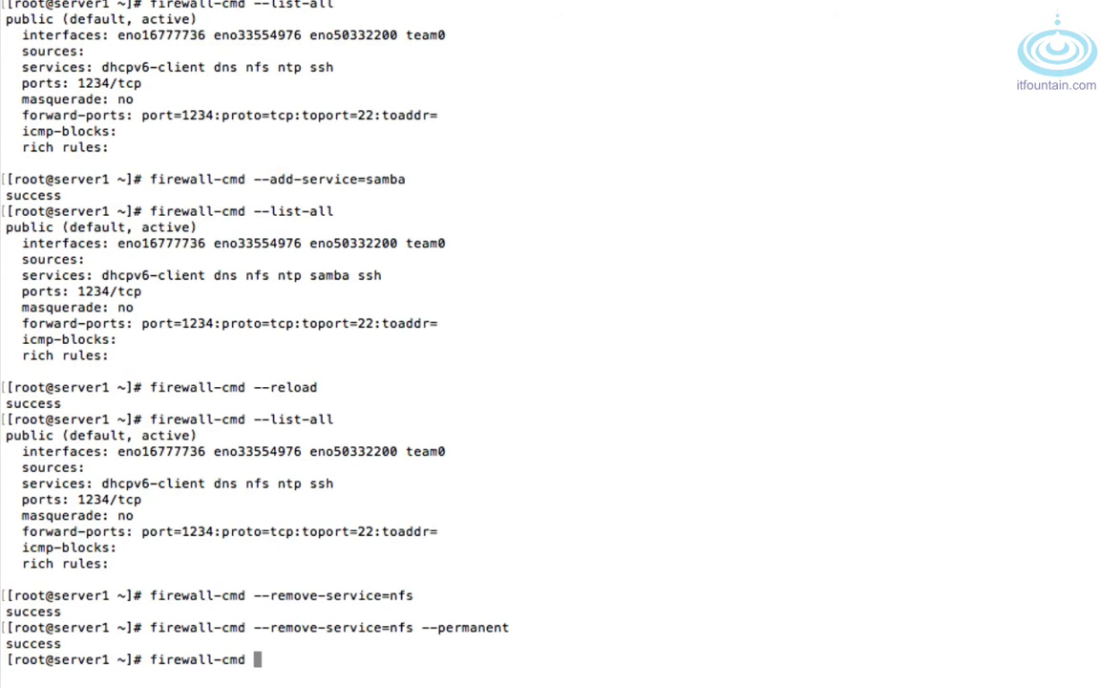
{"action": "type", "text": "--remove-"}
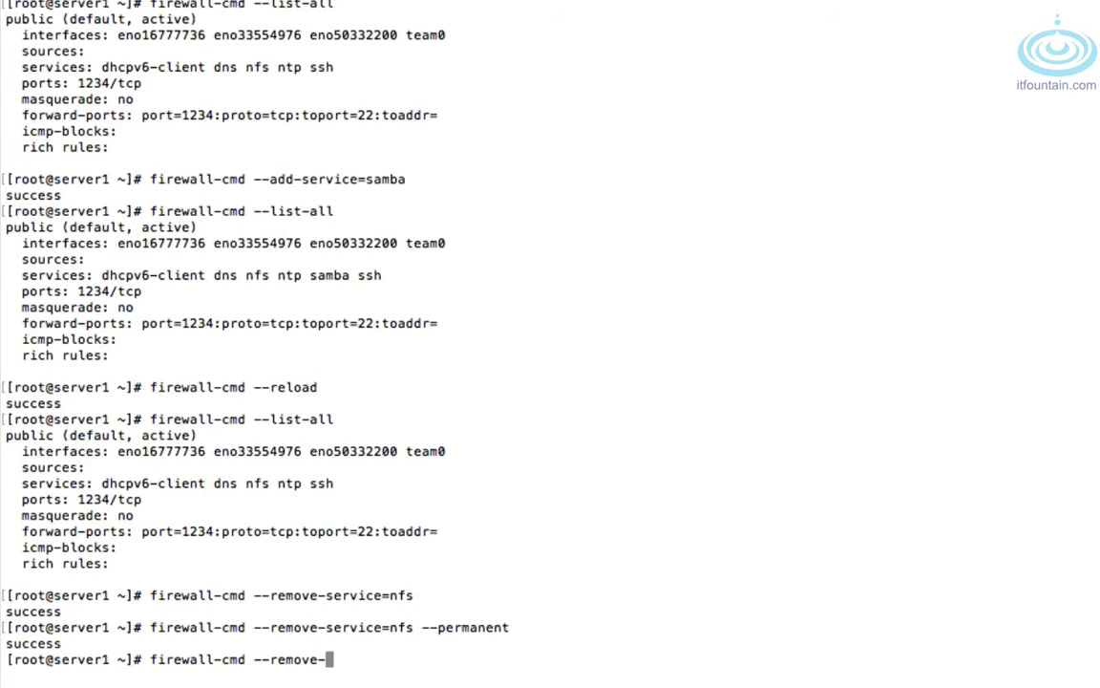
{"action": "type", "text": "port"}
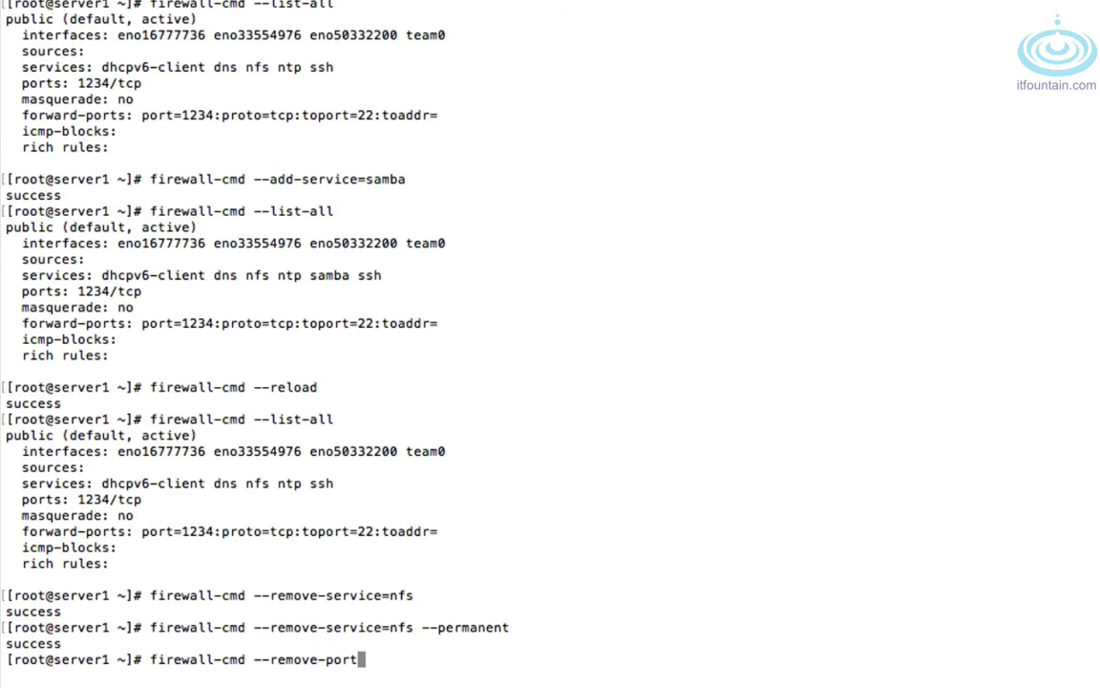
{"action": "type", "text": "="}
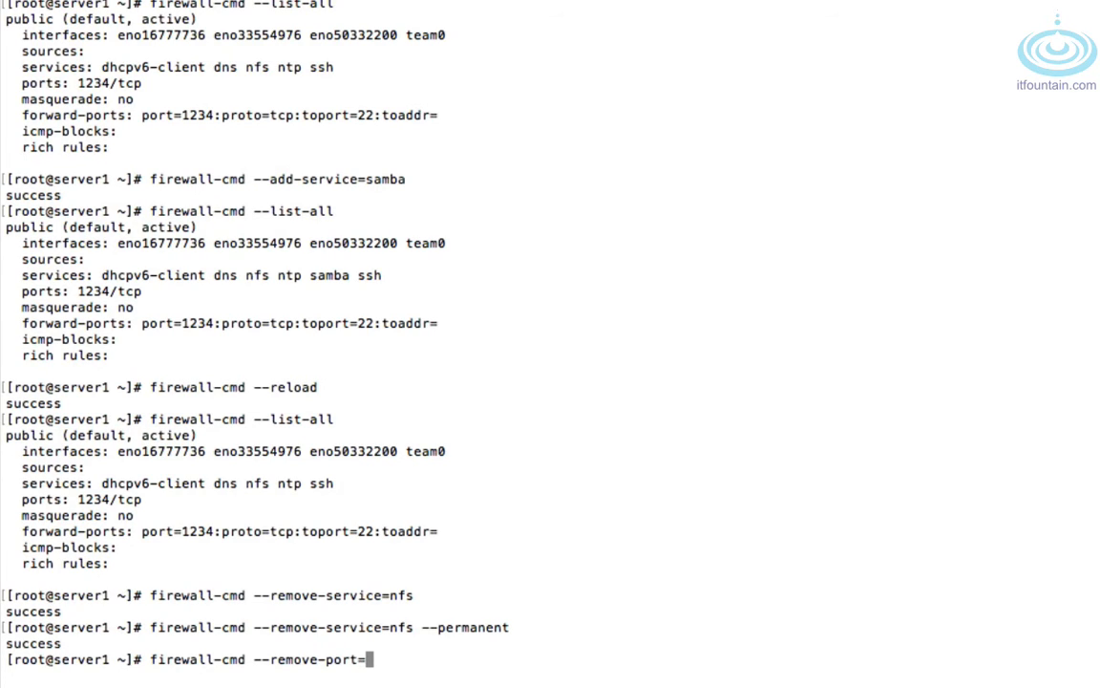
{"action": "type", "text": "123"}
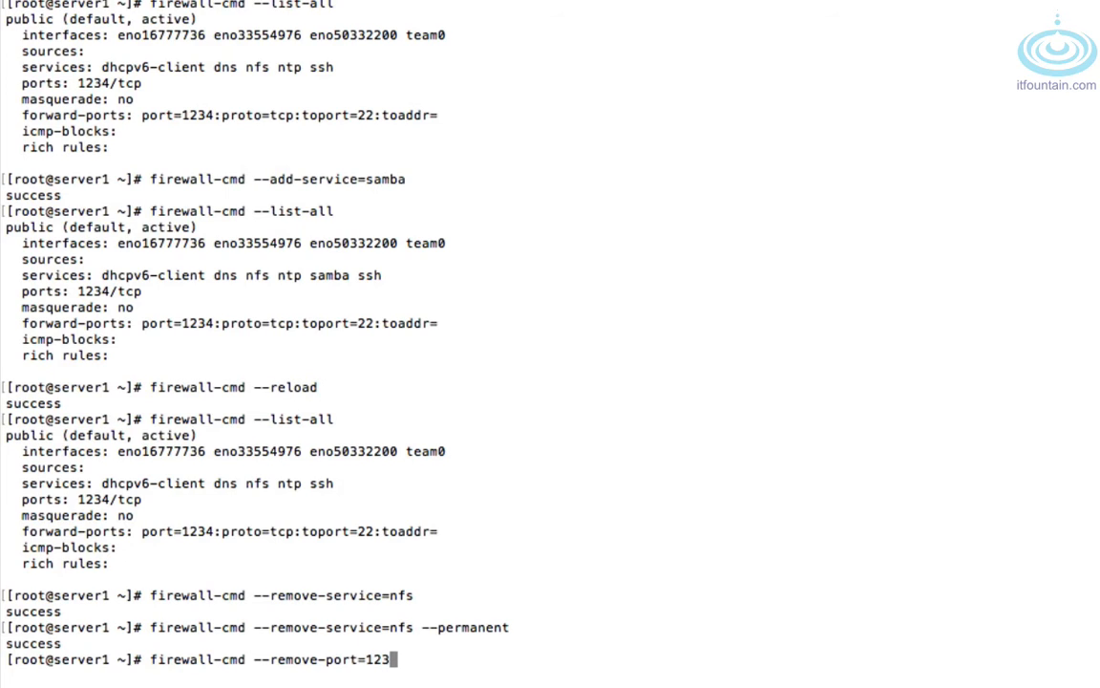
{"action": "type", "text": "4/tcp"}
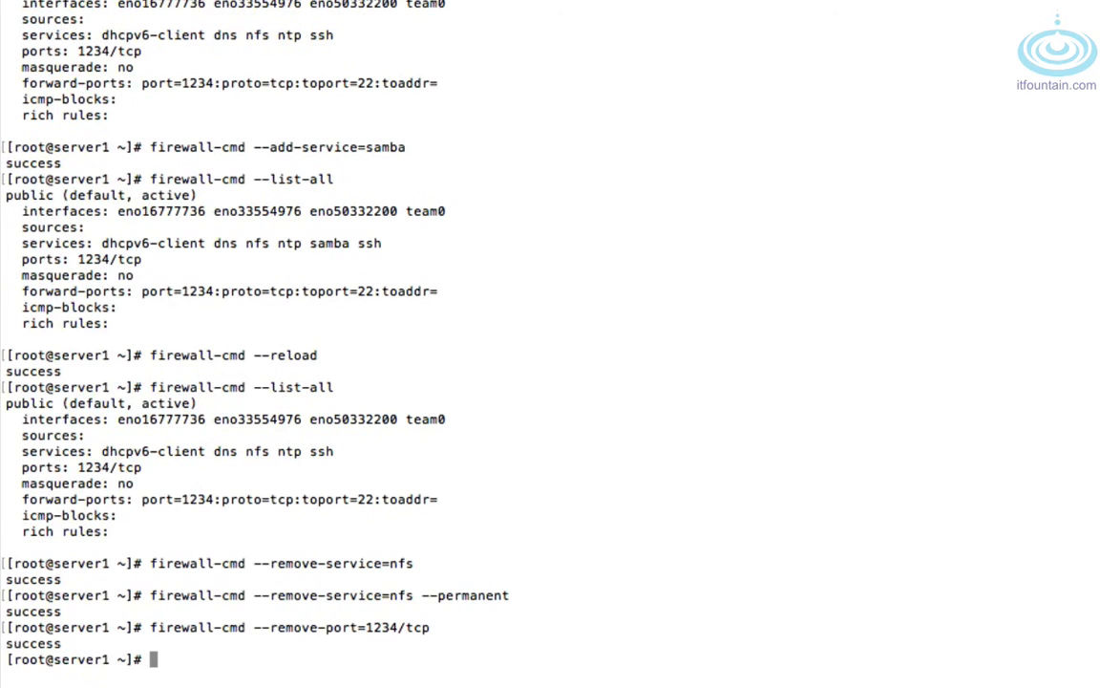
{"action": "type", "text": "firewall-cmd --remove-port=1234/tcp --permanen"}
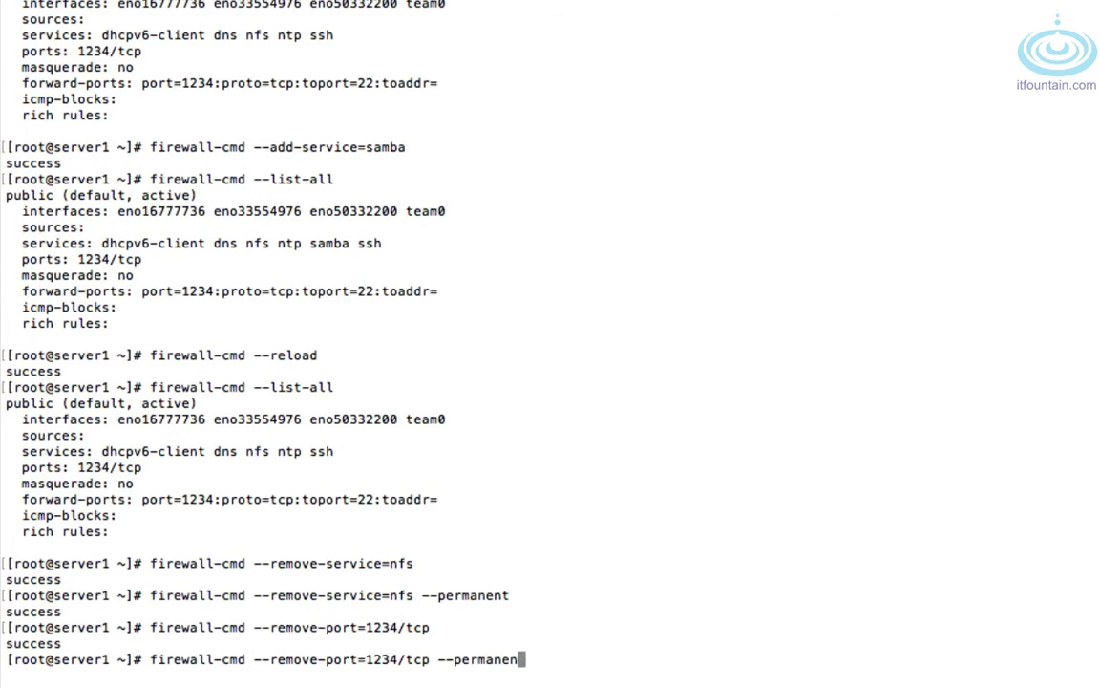
{"action": "key", "text": "Return"}
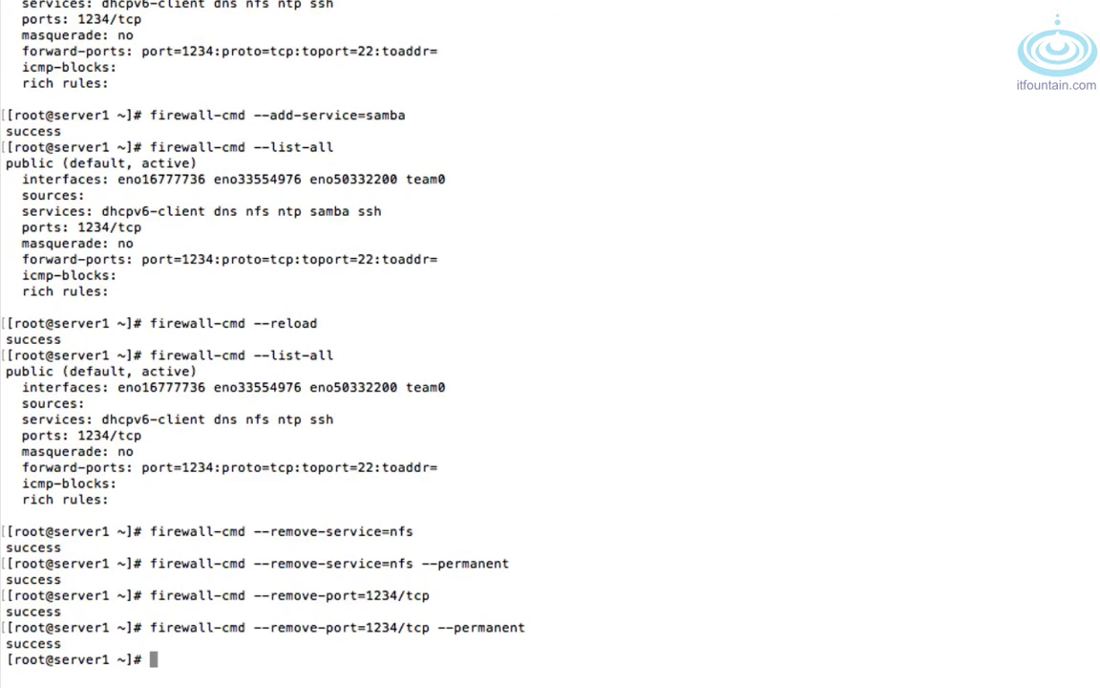
Begin the --remove-forward-port rule for port 1234 proto tcp, correcting a typo.
{"action": "type", "text": "firewall"}
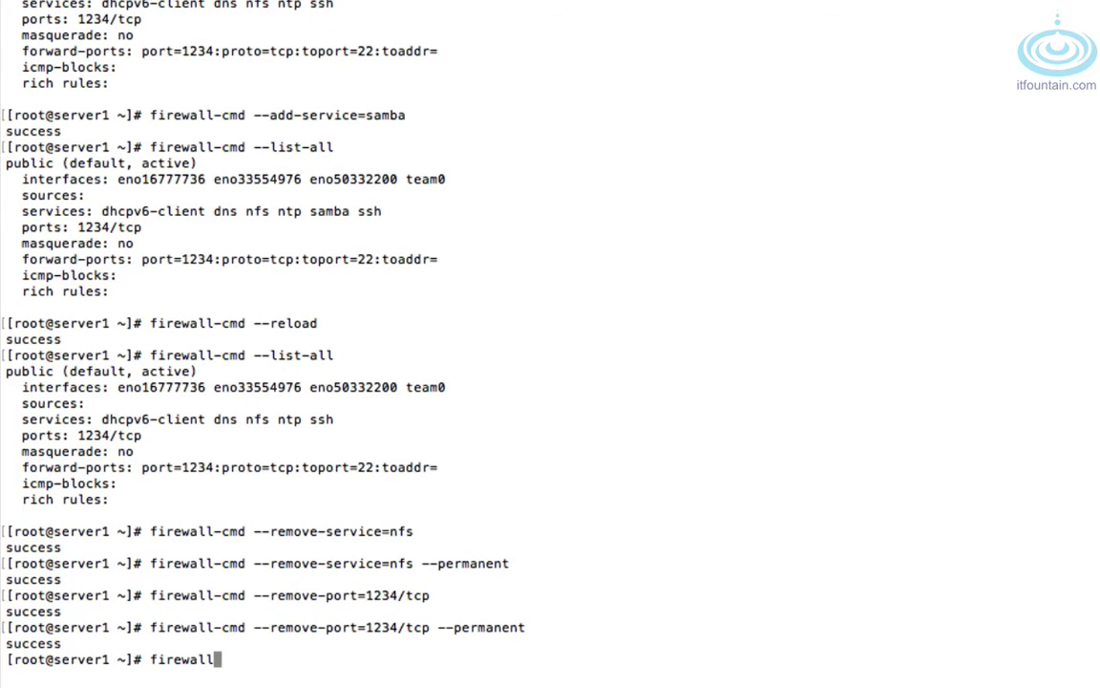
{"action": "type", "text": "-cmd"}
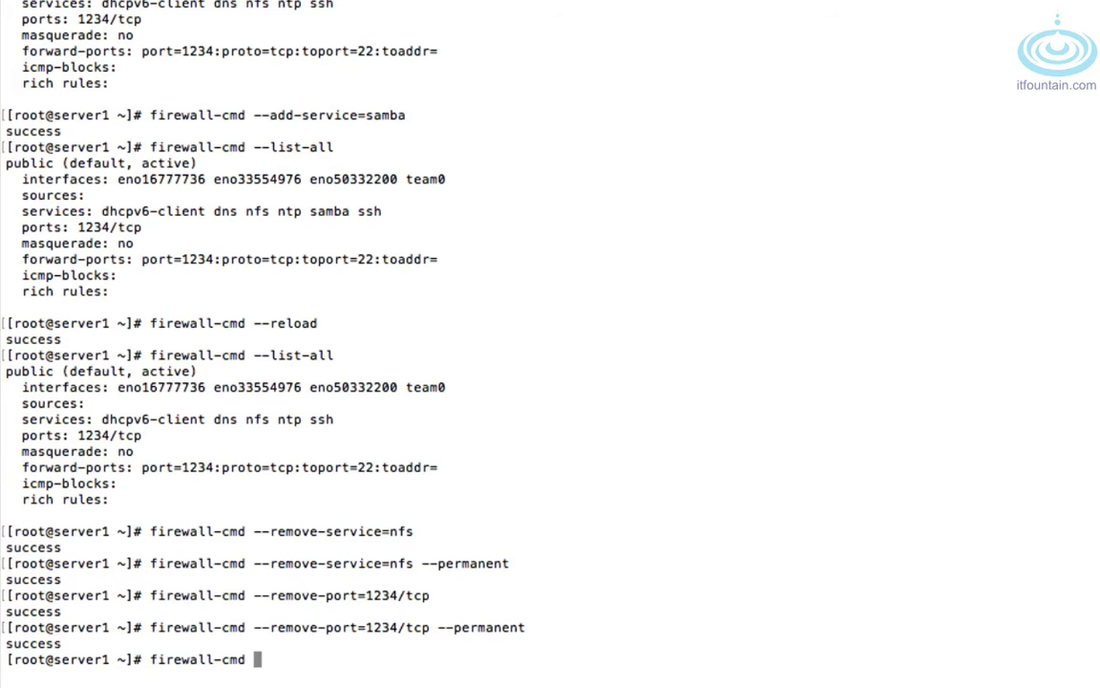
{"action": "type", "text": "--remove"}
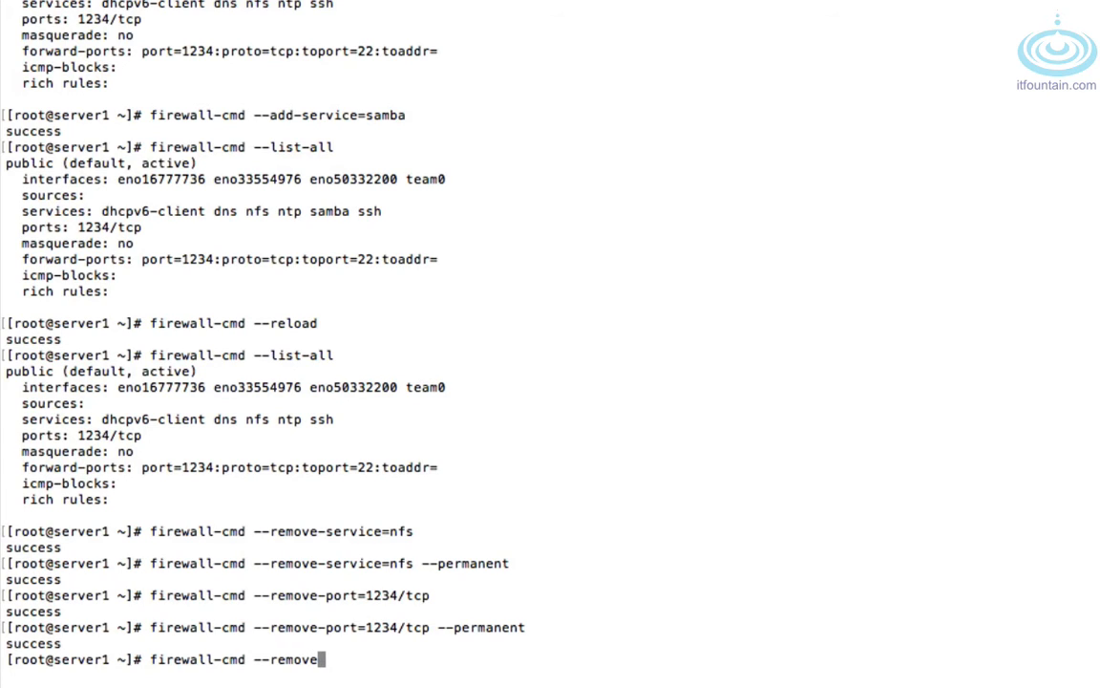
{"action": "type", "text": "-forward-port="}
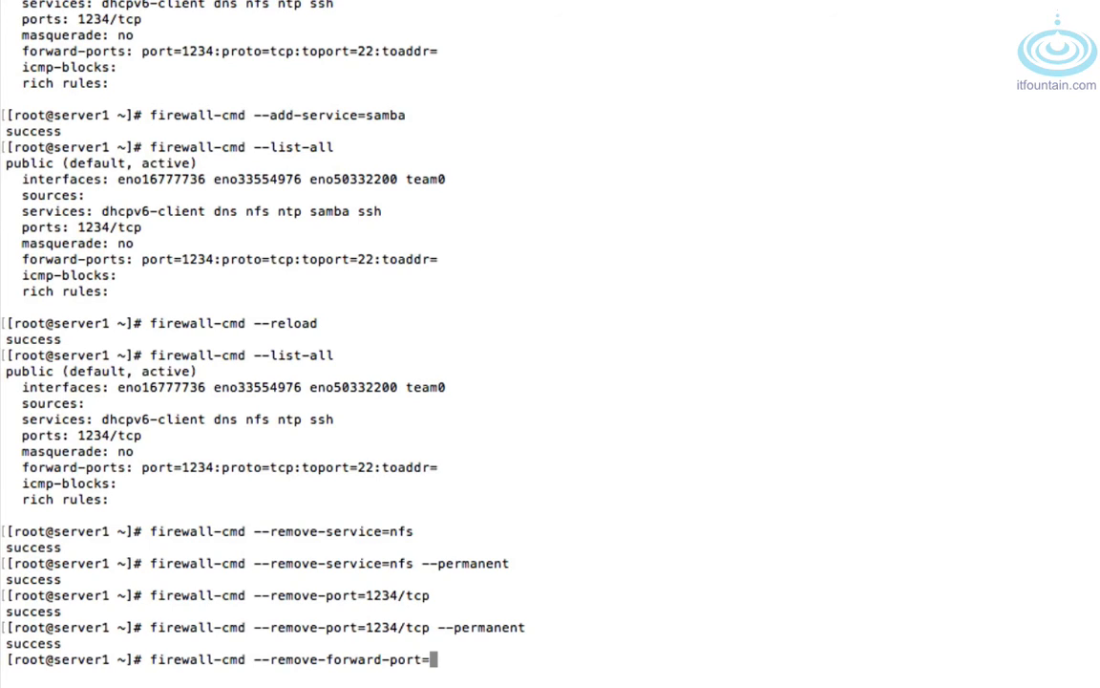
{"action": "type", "text": "port="}
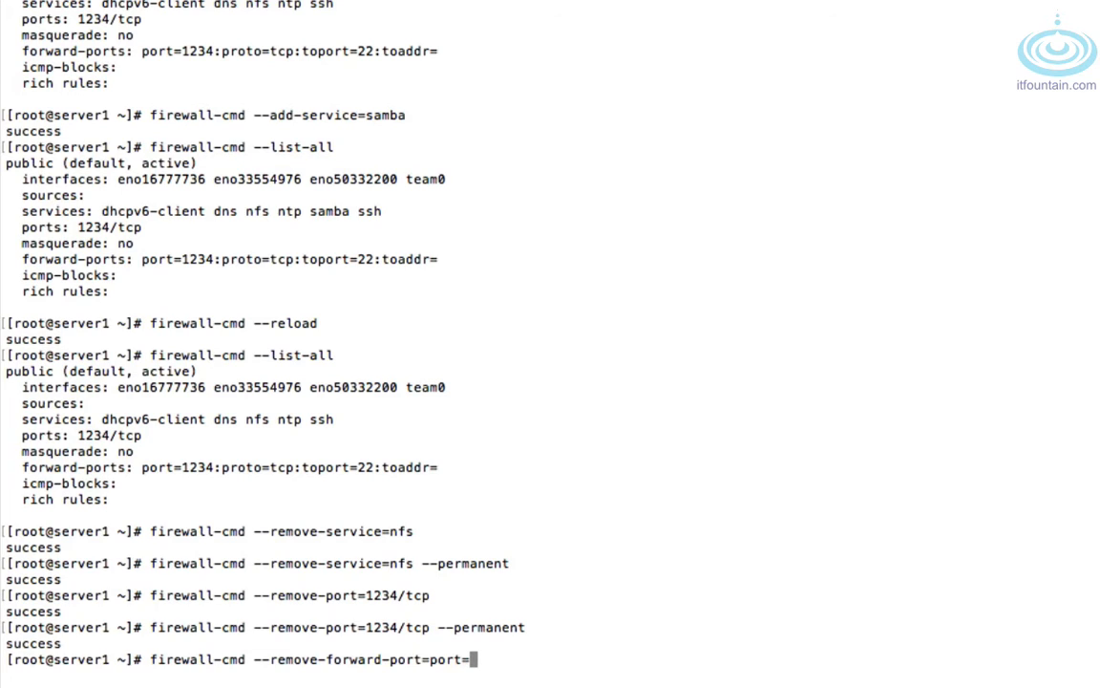
{"action": "type", "text": "1234"}
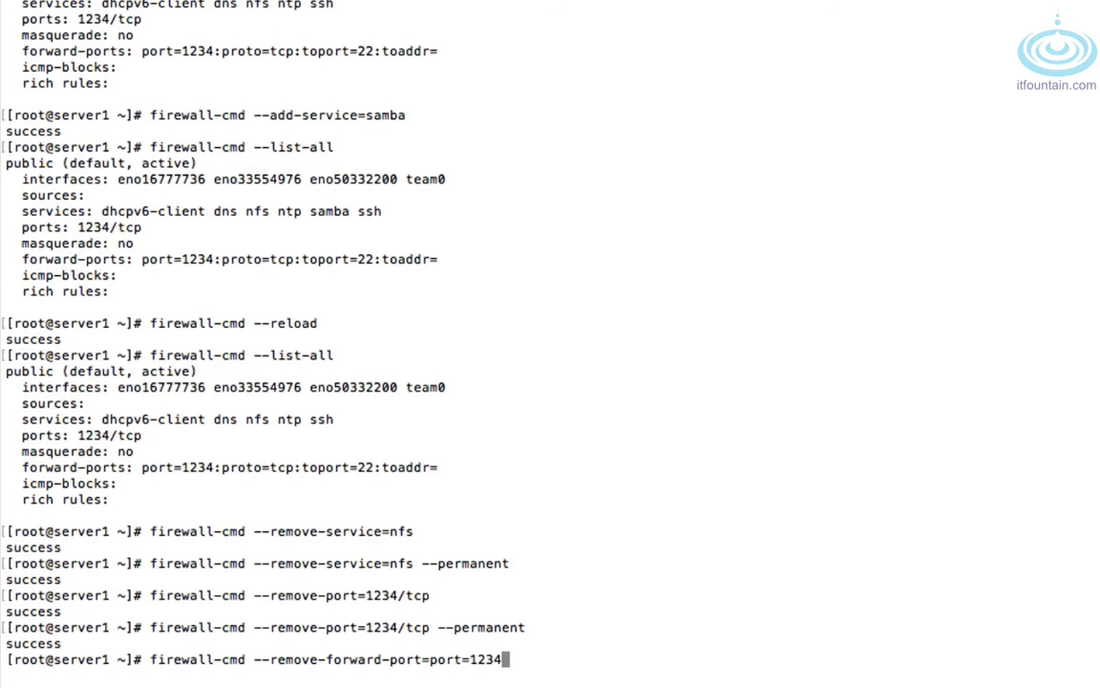
{"action": "type", "text": ":proto"}
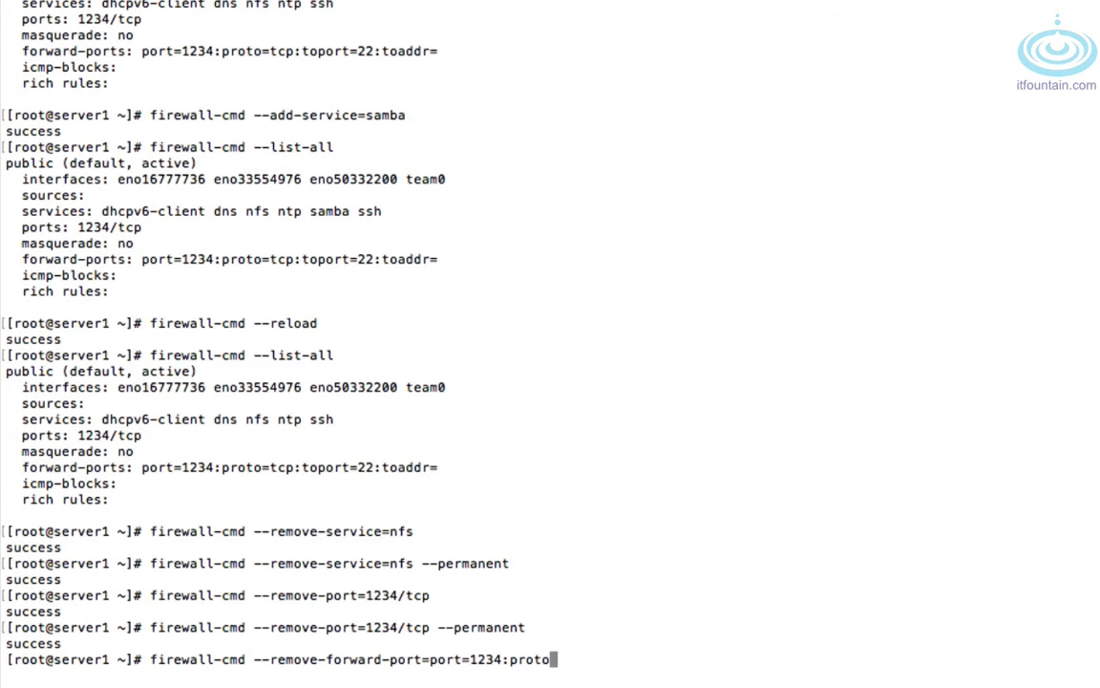
{"action": "type", "text": "tcp"}
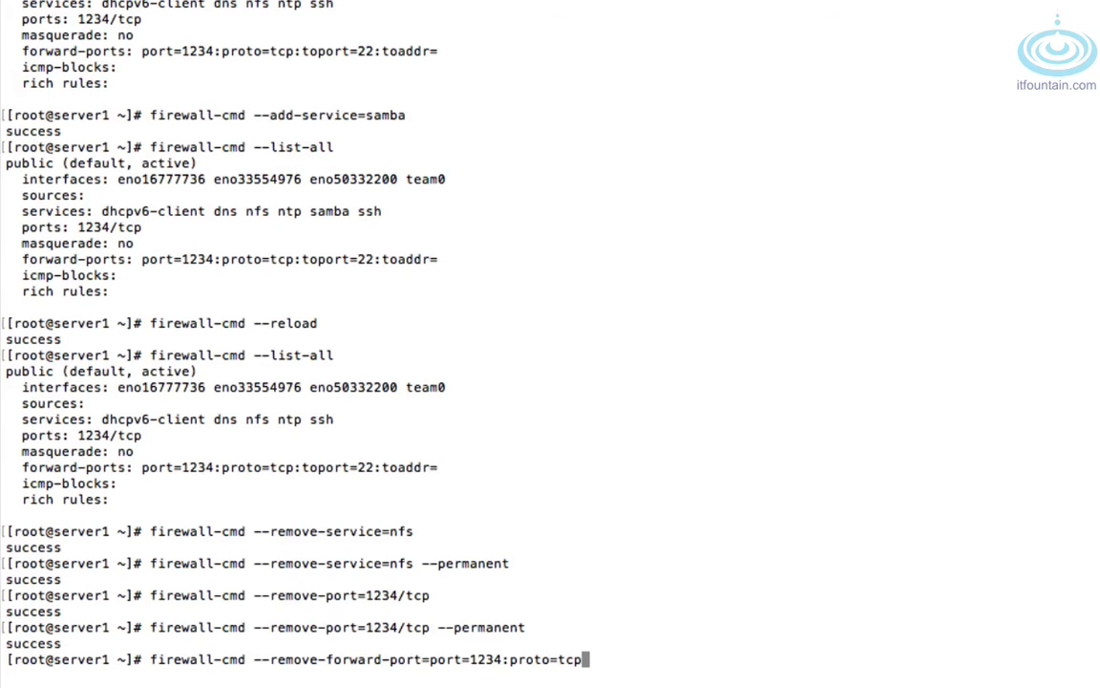
{"action": "type", "text": ":"}
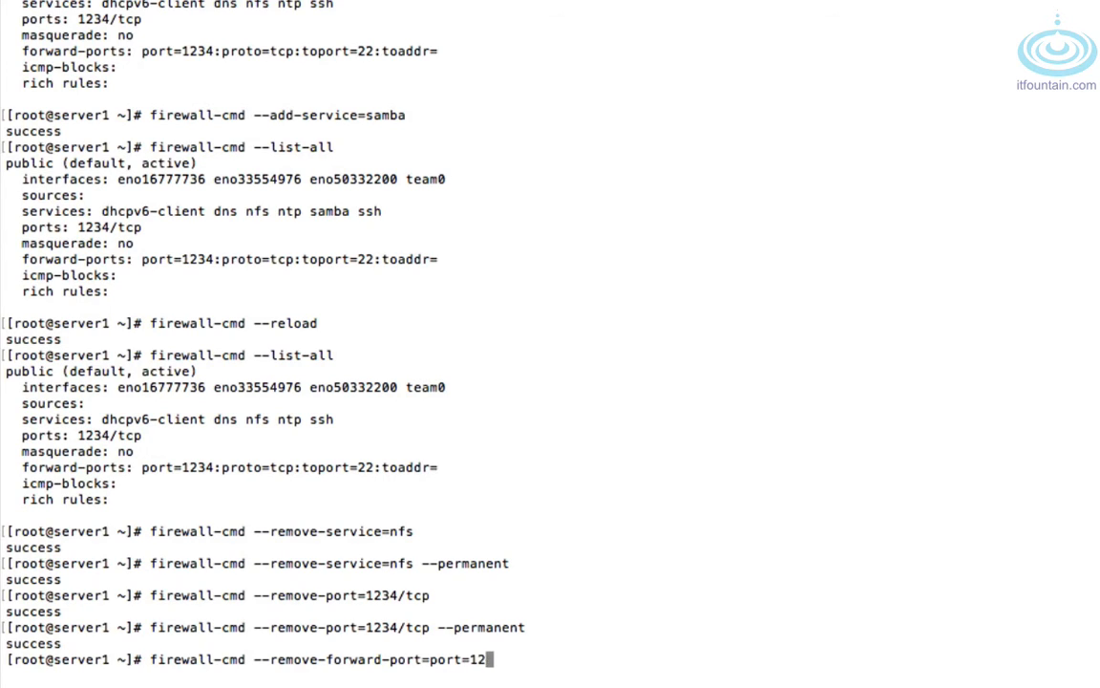
{"action": "key", "text": "Backspace"}
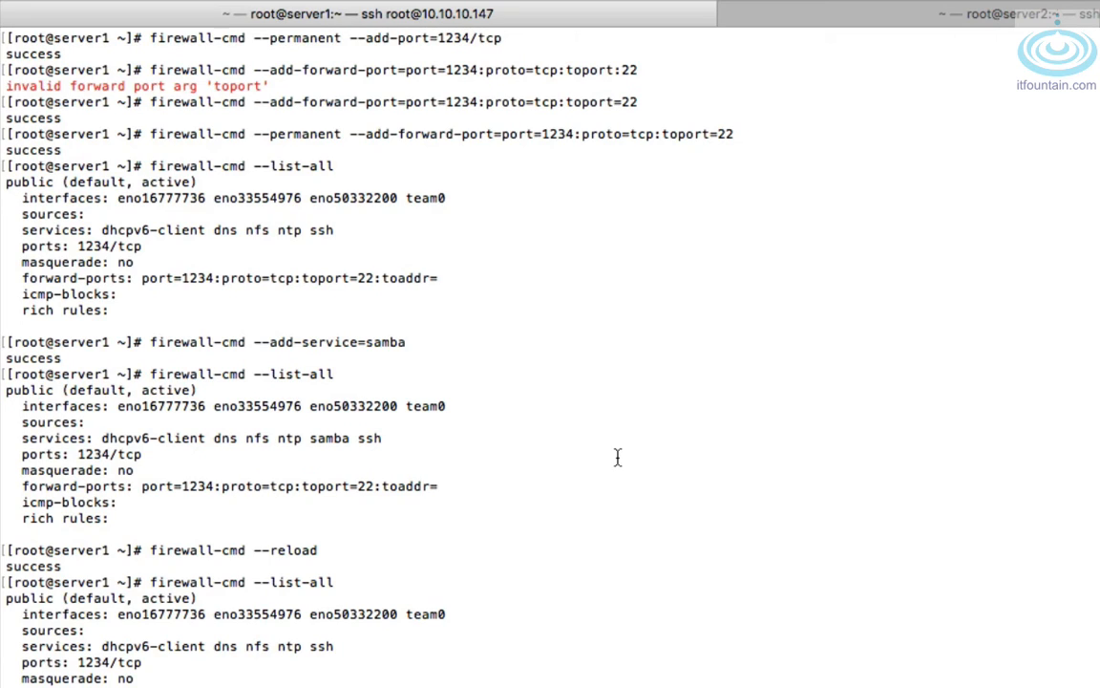
{"action": "mouse_move", "coordinate": [638, 416]}
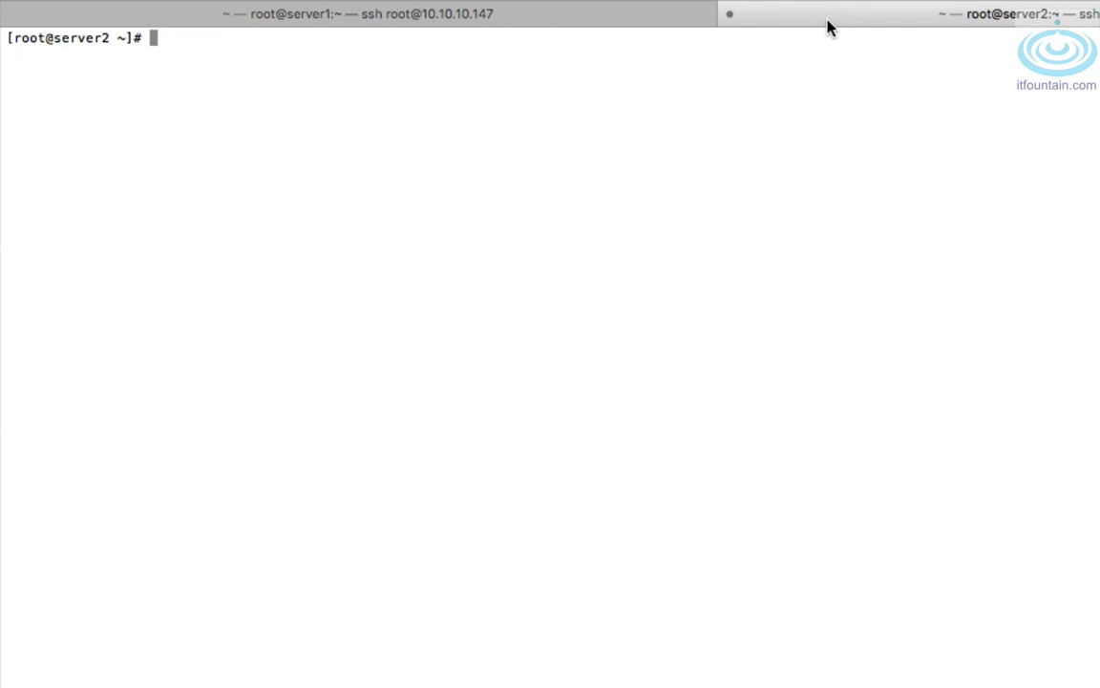
From server2, ssh into server1 on port 1234, accept the host key, then exit back.
{"action": "type", "text": "ssh server"}
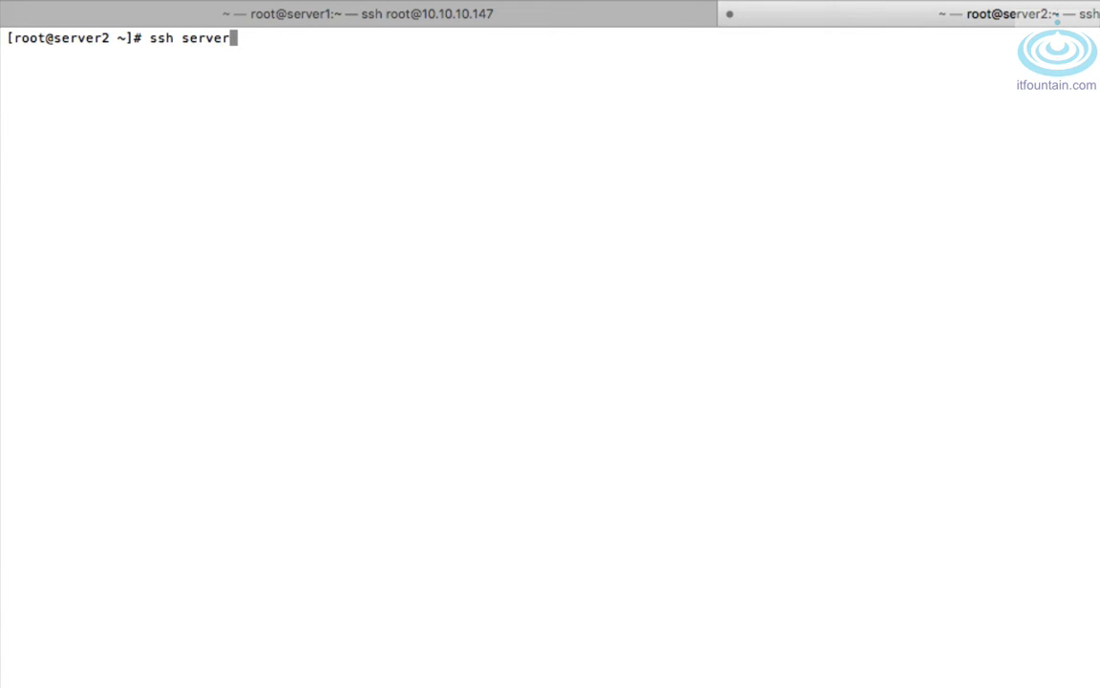
{"action": "type", "text": "1"}
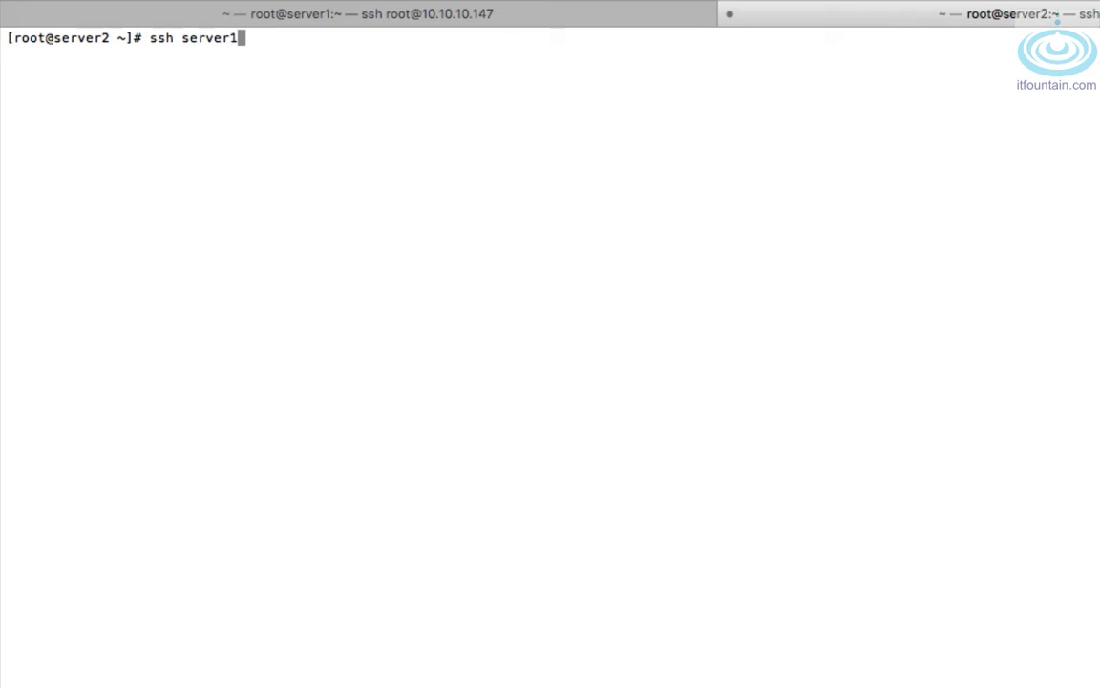
{"action": "type", "text": "-p 1234"}
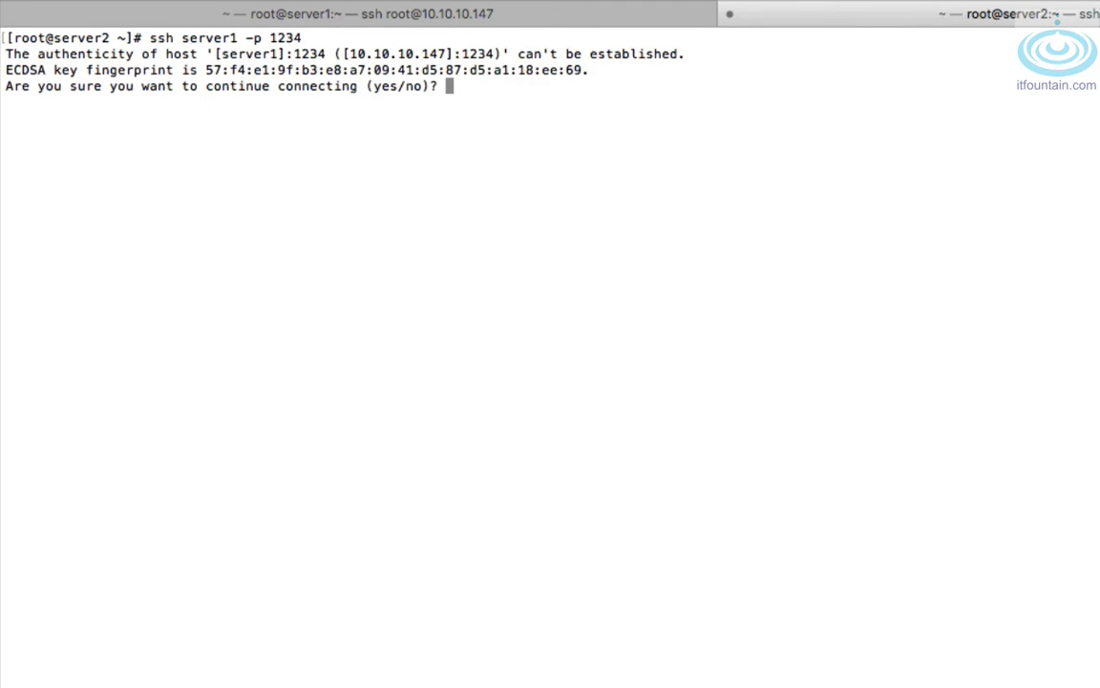
{"action": "type", "text": "yes"}
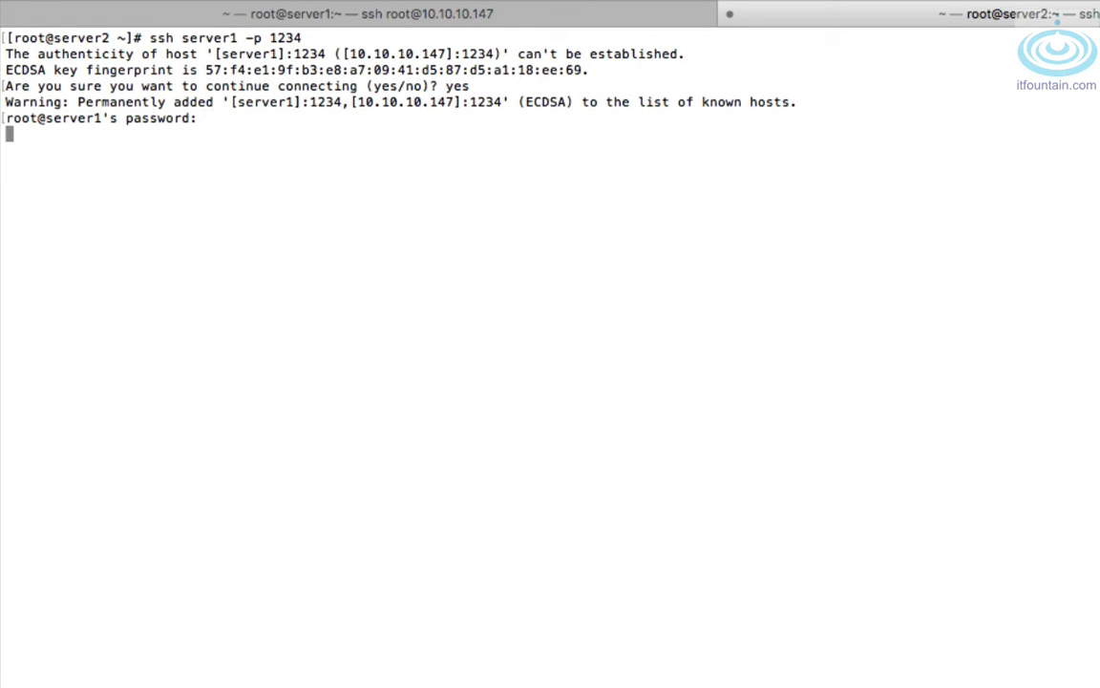
{"action": "type", "text": "exit"}
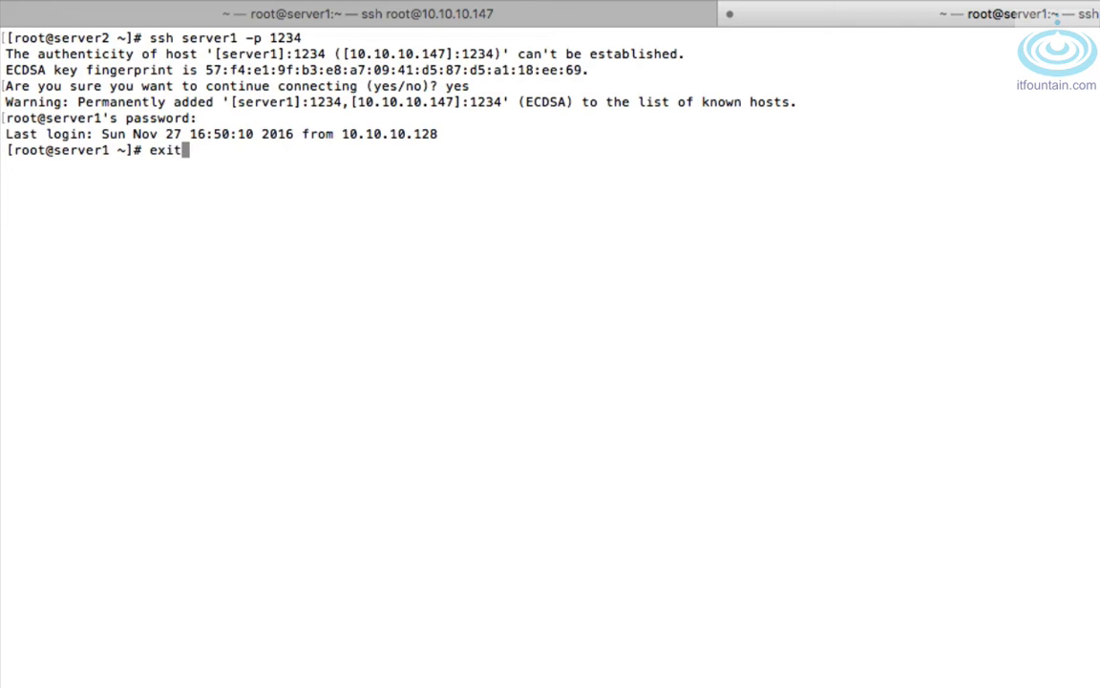
{"action": "key", "text": "Return"}
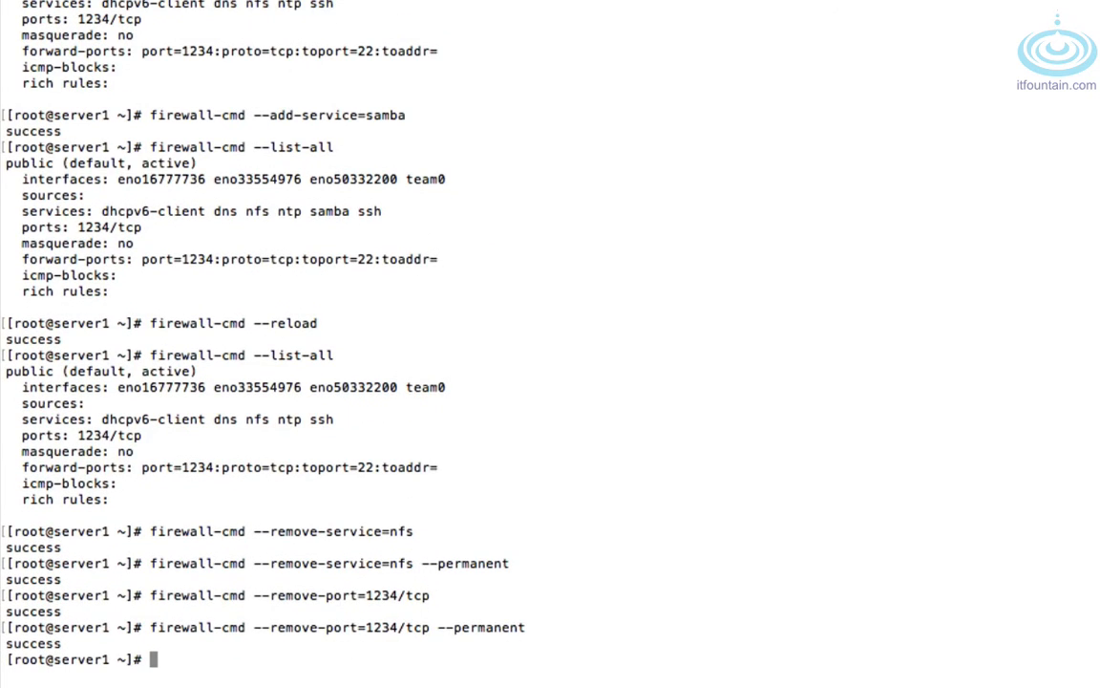
Remove the forward of port 1234/tcp to port 22, runtime and with --permanent.
{"action": "type", "text": "firew"}
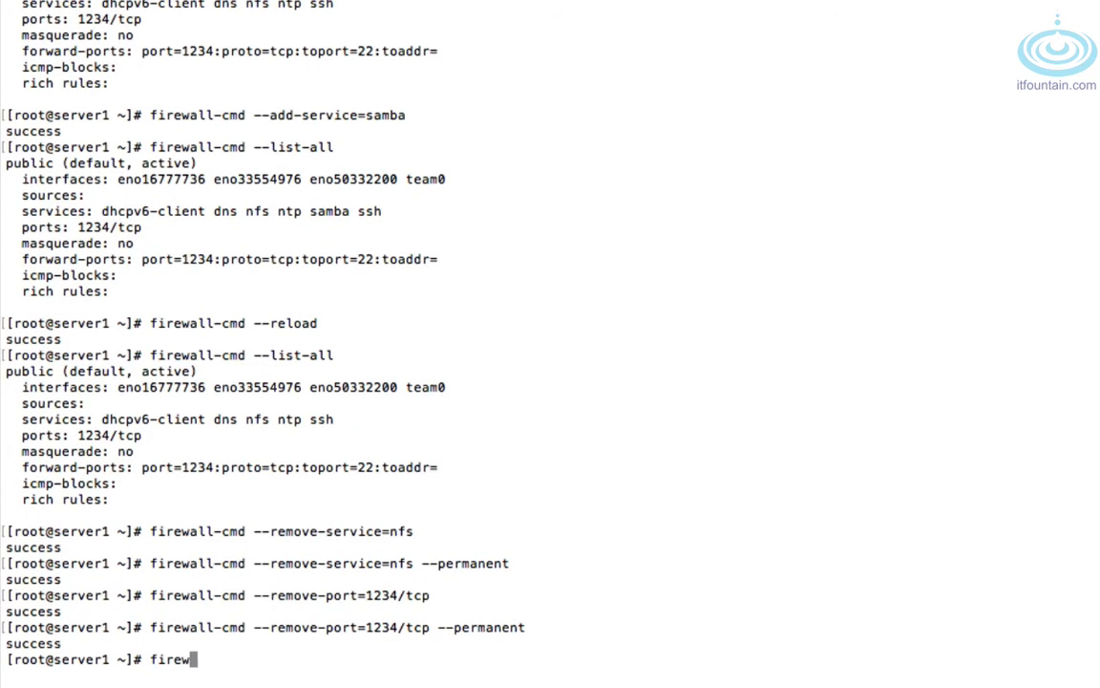
{"action": "type", "text": "all-cmd --r"}
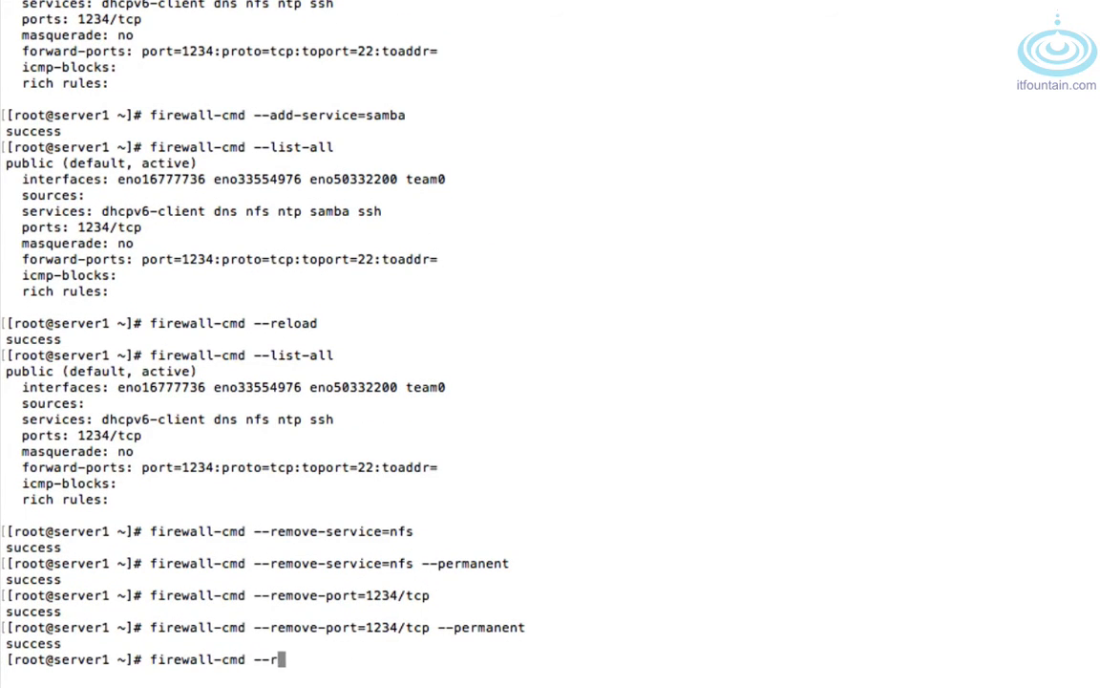
{"action": "type", "text": "emove-"}
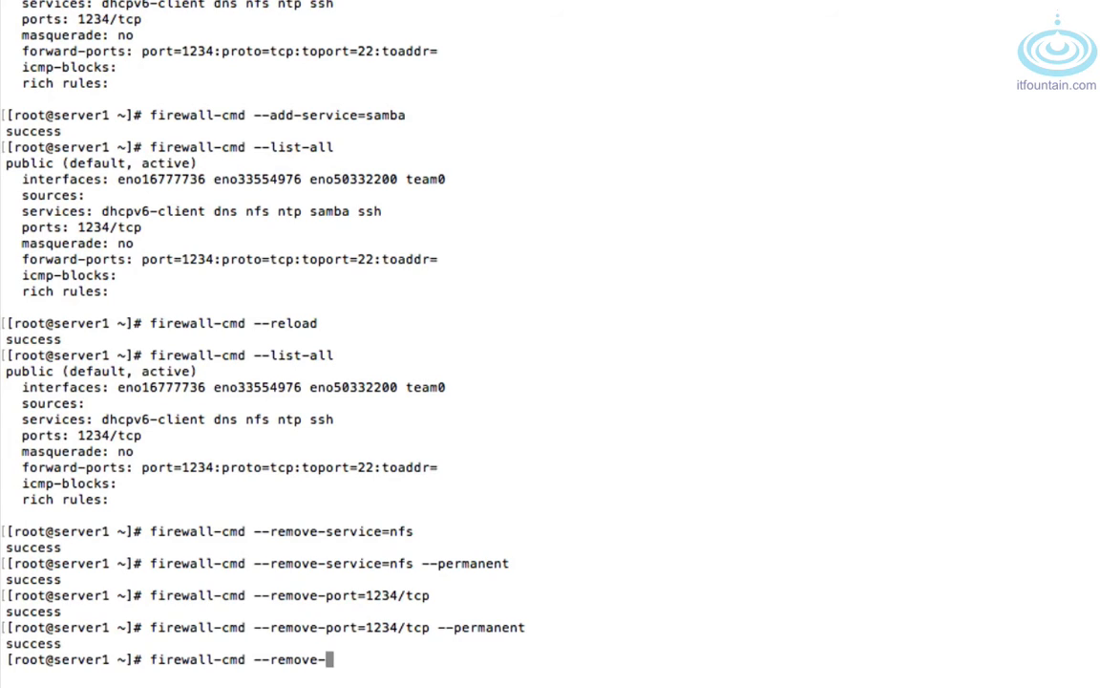
{"action": "type", "text": "forward-port="}
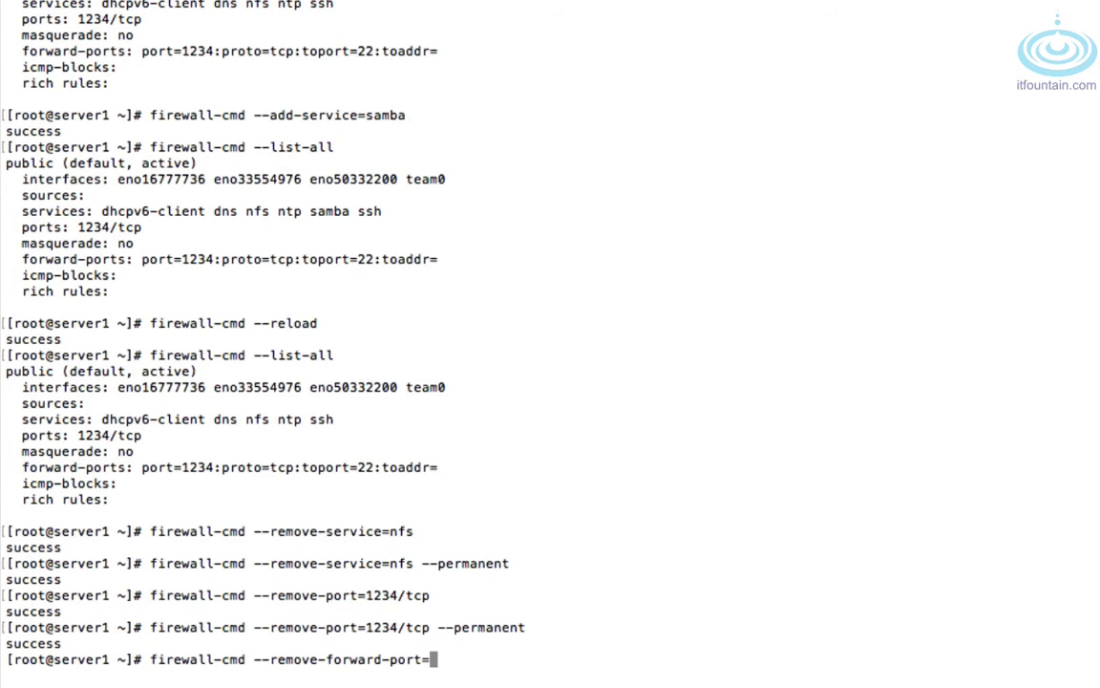
{"action": "type", "text": "port="}
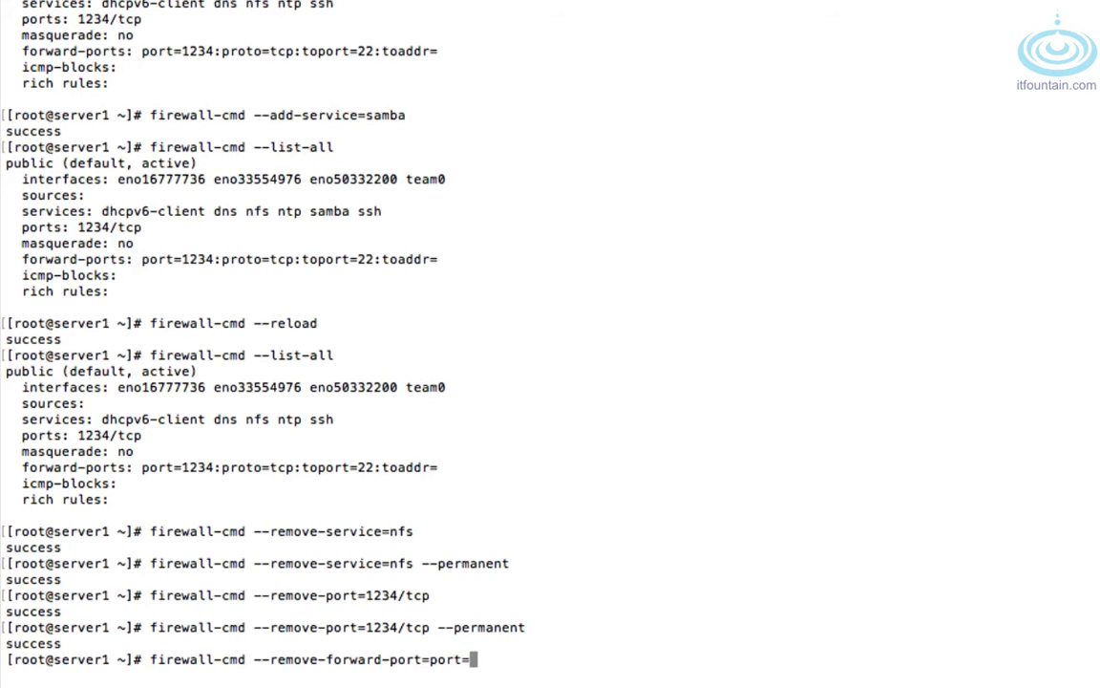
{"action": "type", "text": "1234"}
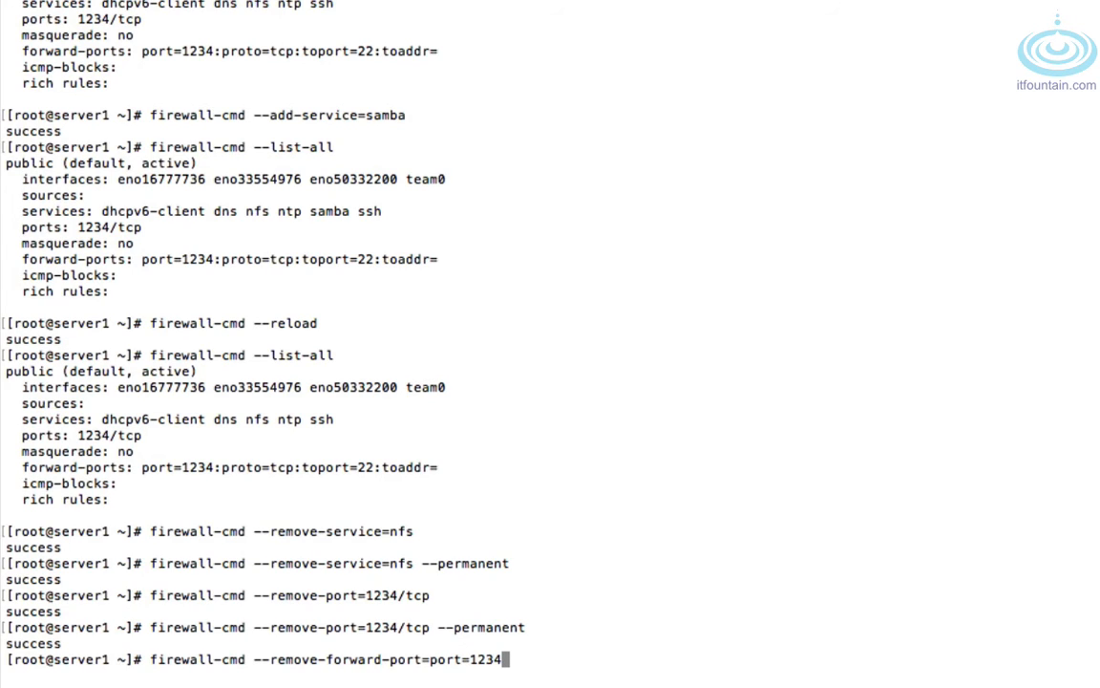
{"action": "type", "text": ":"}
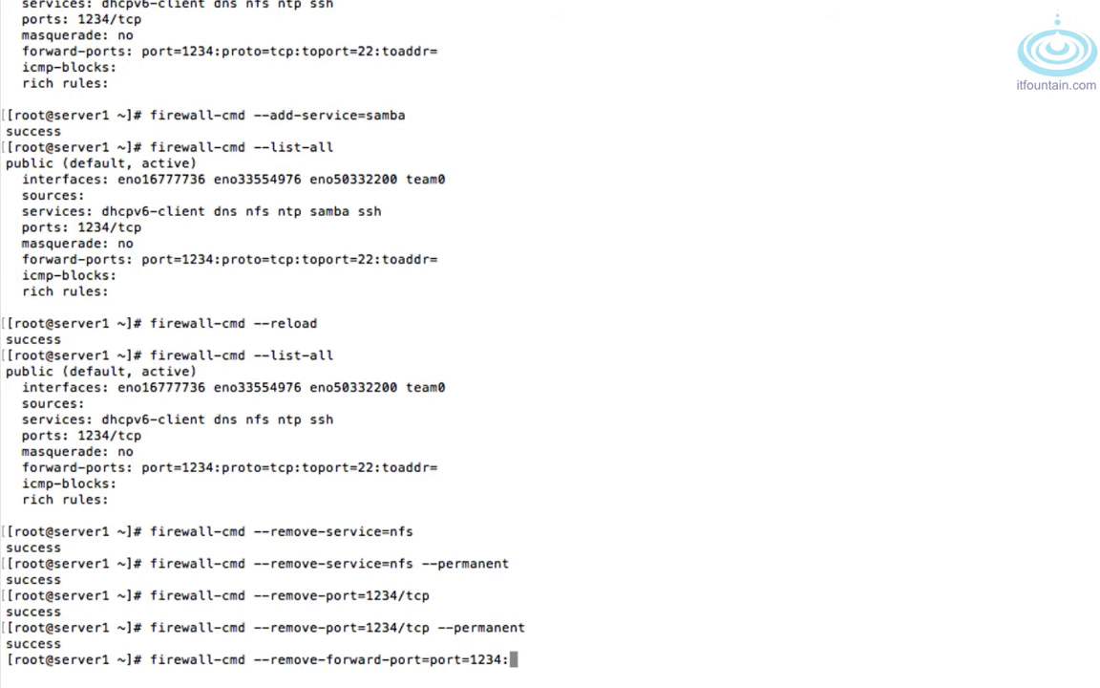
{"action": "type", "text": "proto"}
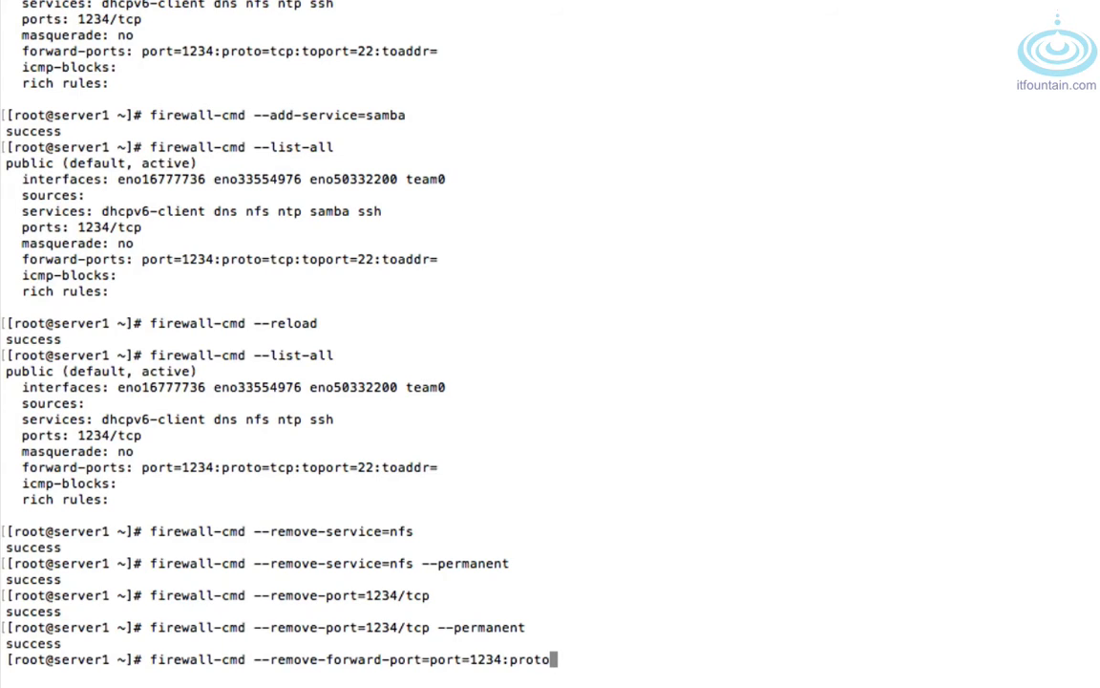
{"action": "type", "text": "tcp"}
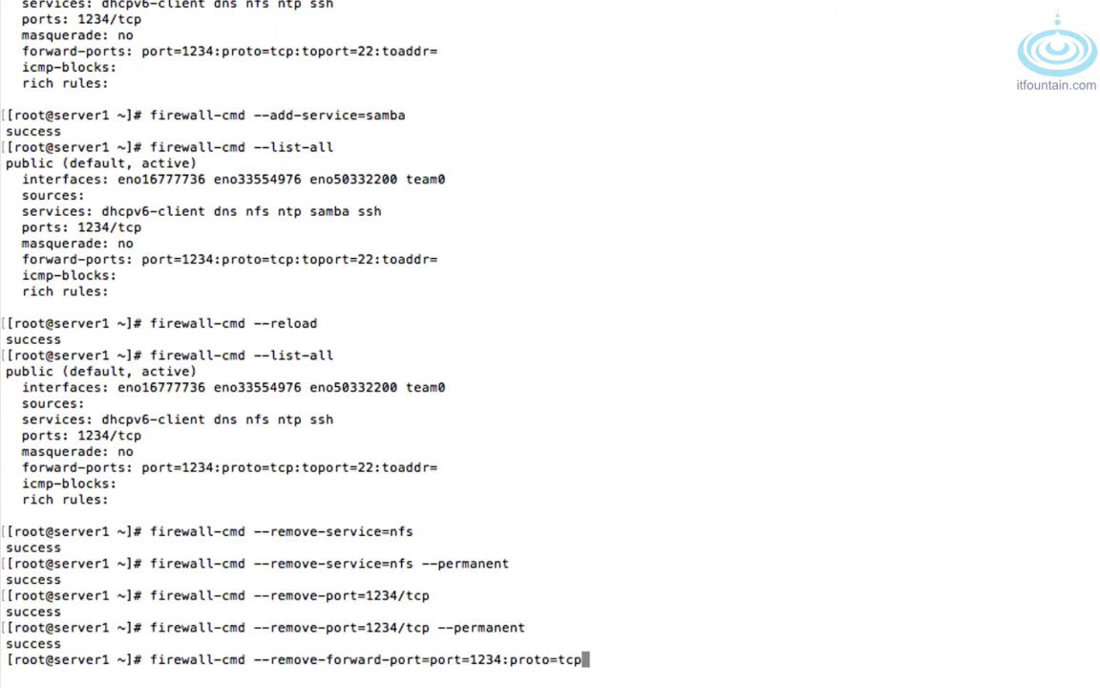
{"action": "type", "text": ":"}
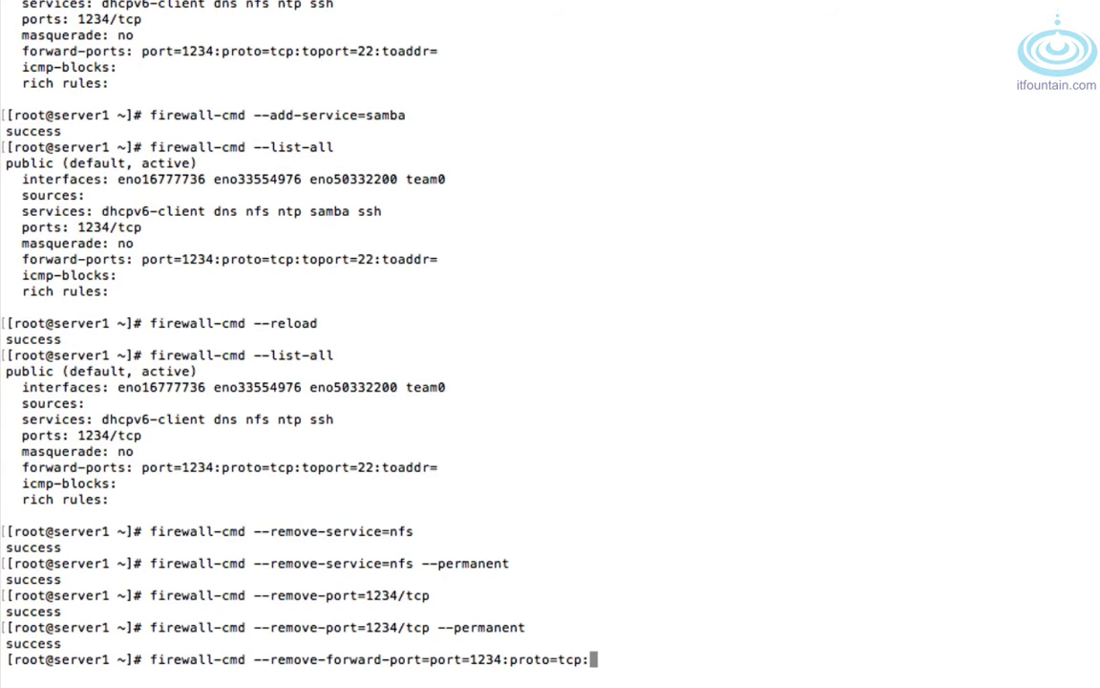
{"action": "type", "text": "toport"}
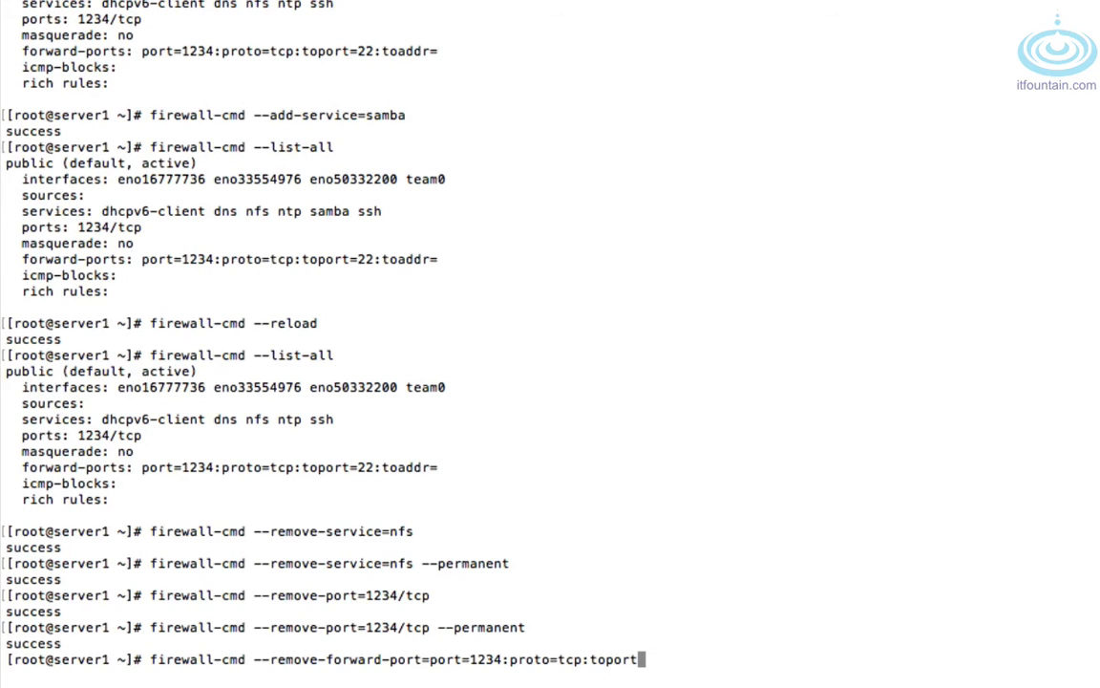
{"action": "type", "text": "22"}
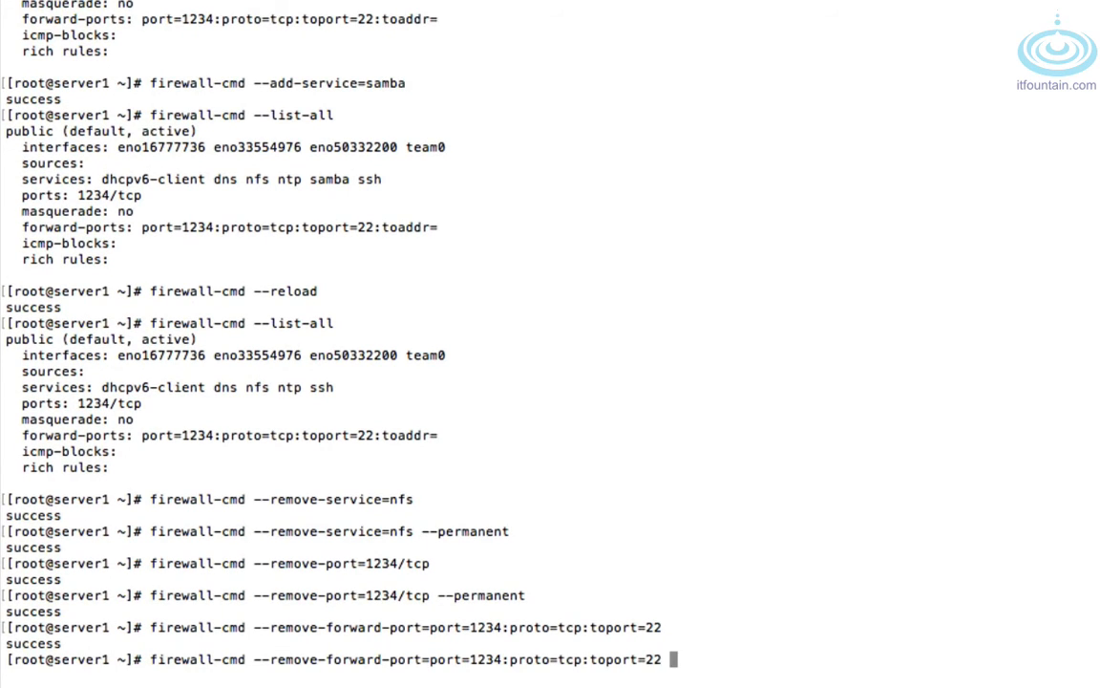
{"action": "type", "text": "--perman"}
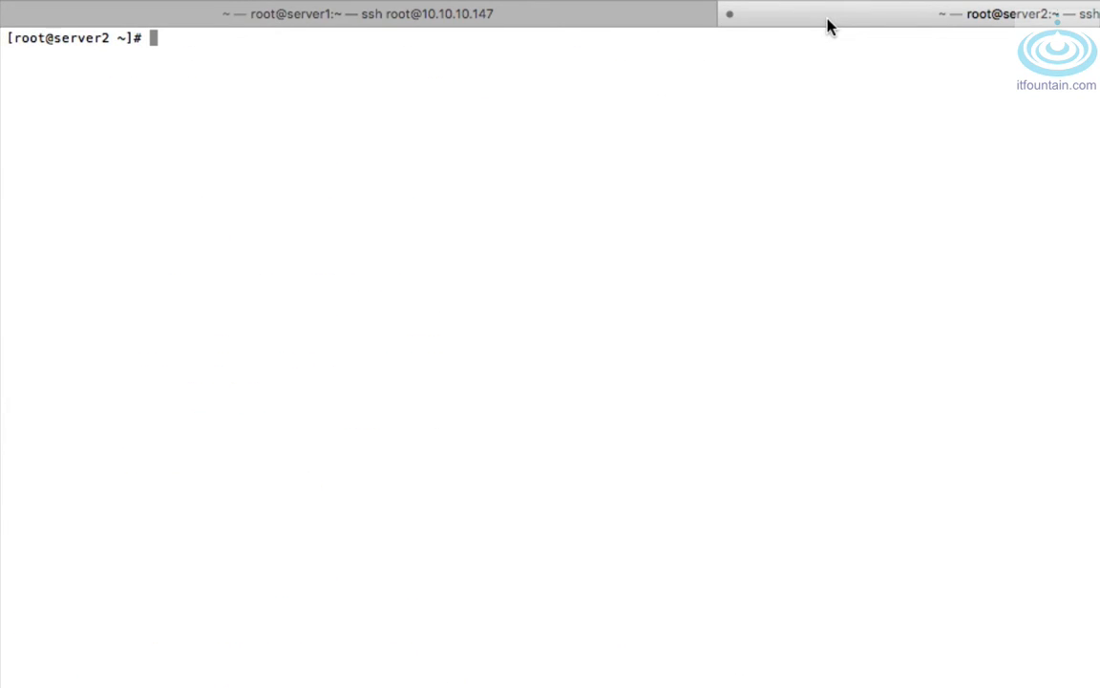
Clear server2's screen before retrying ssh to server1 on port 1234.
{"action": "type", "text": "clear"}
{"action": "type", "text": "ssh server1 -p 1234"}
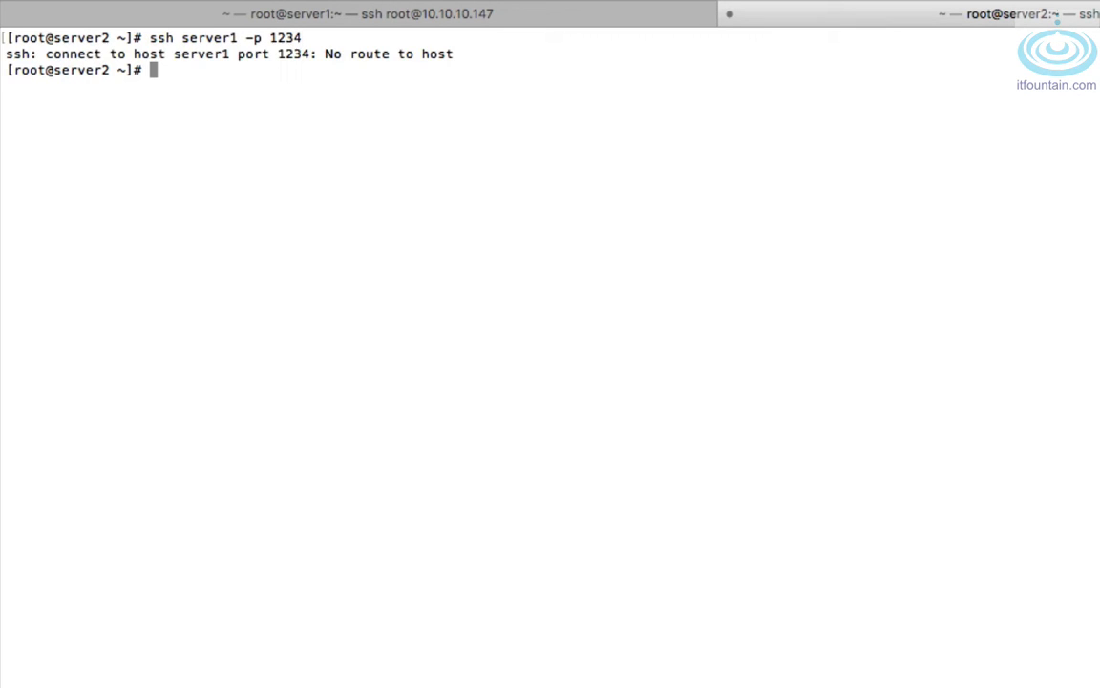
{"action": "mouse_move", "coordinate": [596, 118]}
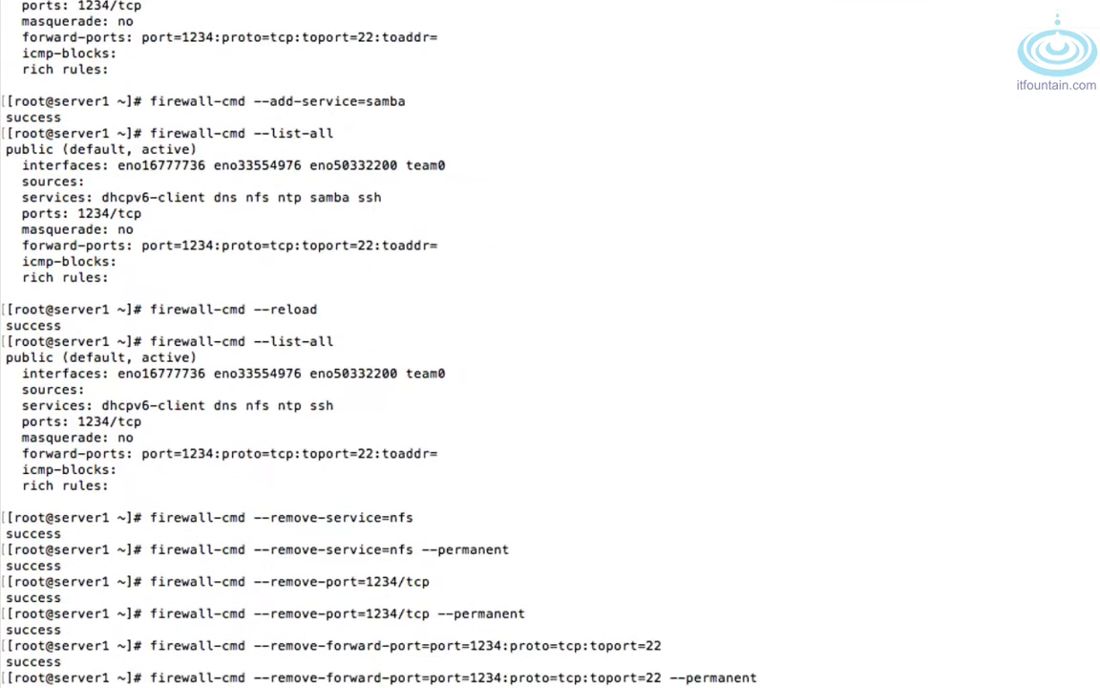
Clear server1's terminal of the earlier firewall output.
{"action": "scroll", "scroll_direction": "down", "scroll_amount": 3}
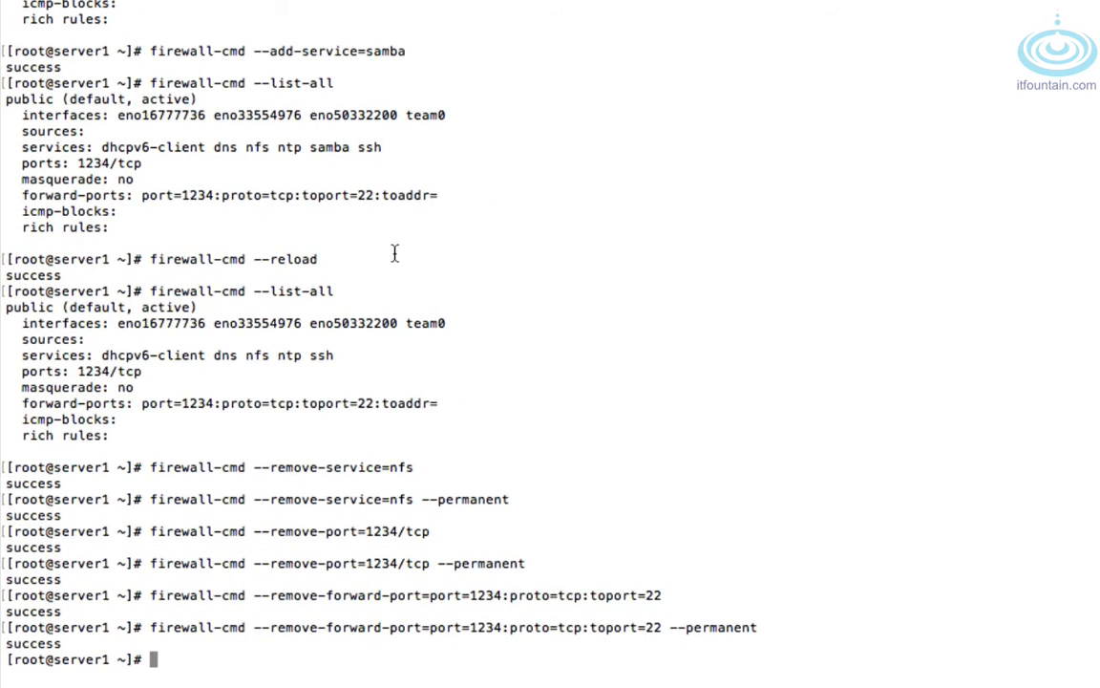
{"action": "type", "text": "cle"}
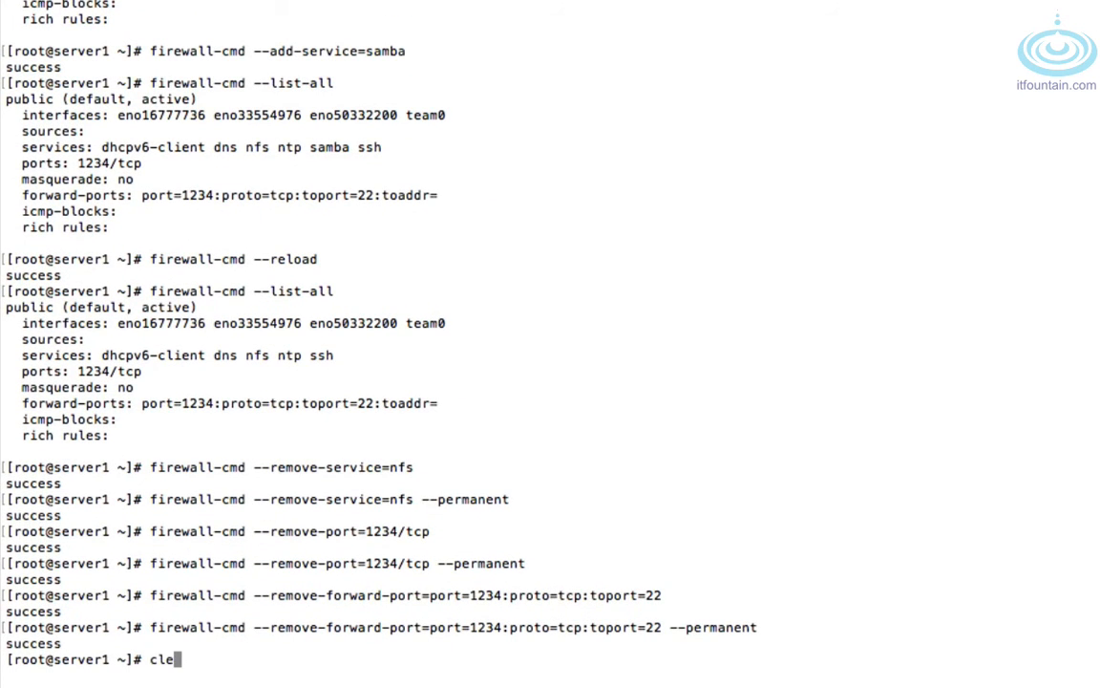
{"action": "key", "text": "Return"}
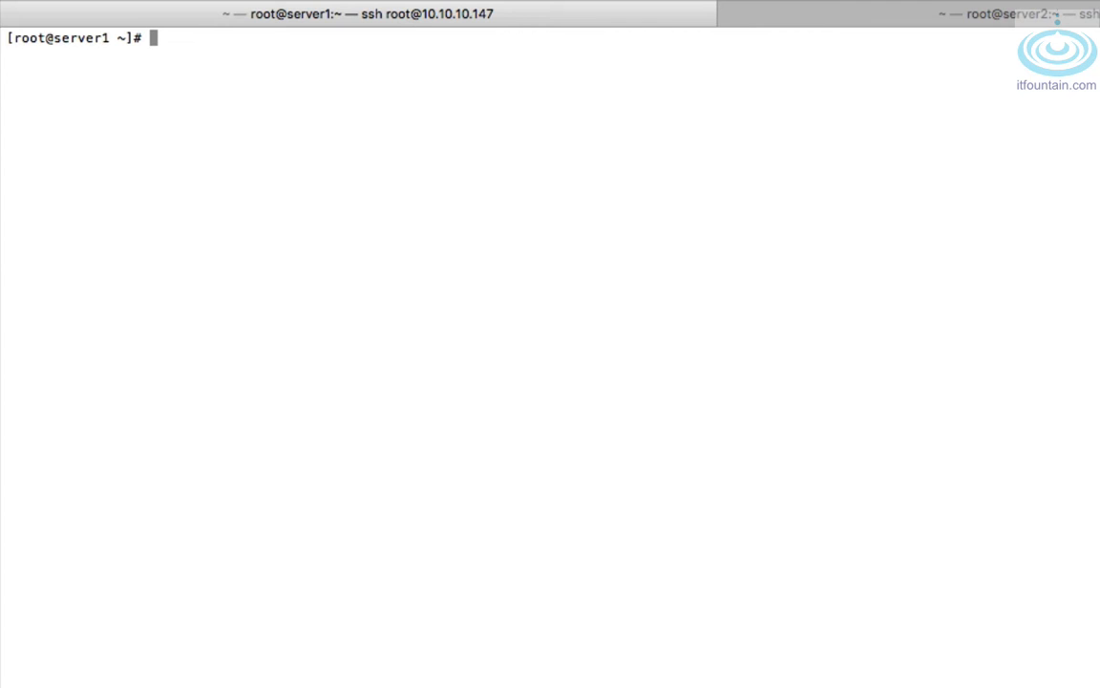
Open the firewalld.richlanguage manual page with man.
{"action": "type", "text": "man fir"}
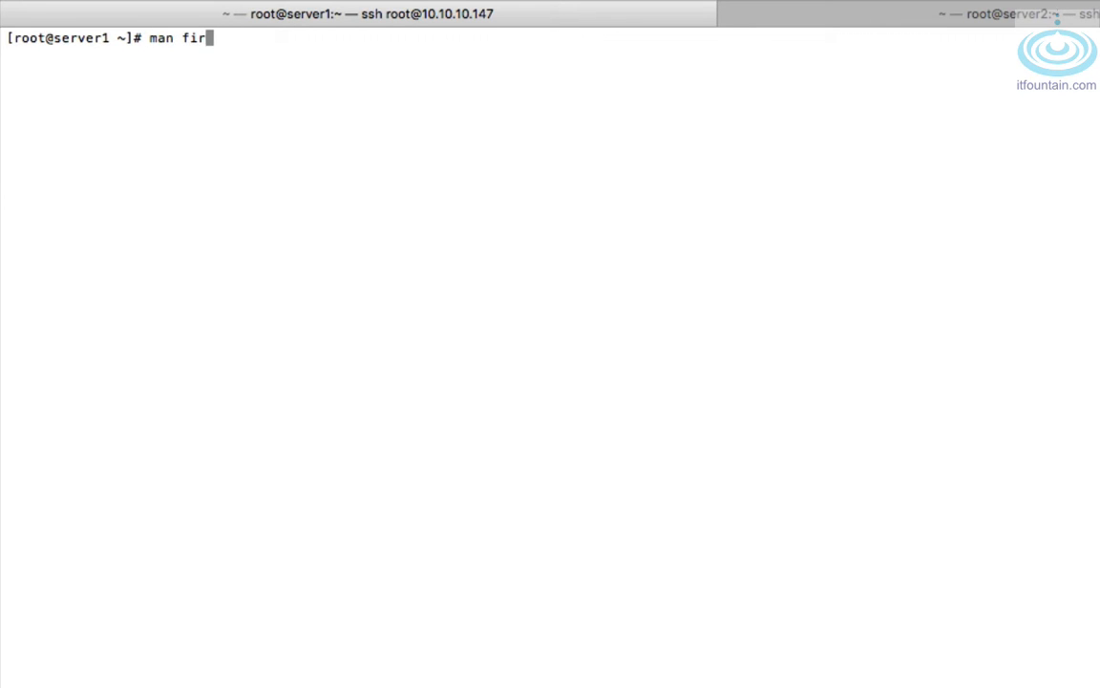
{"action": "type", "text": "ewall"}
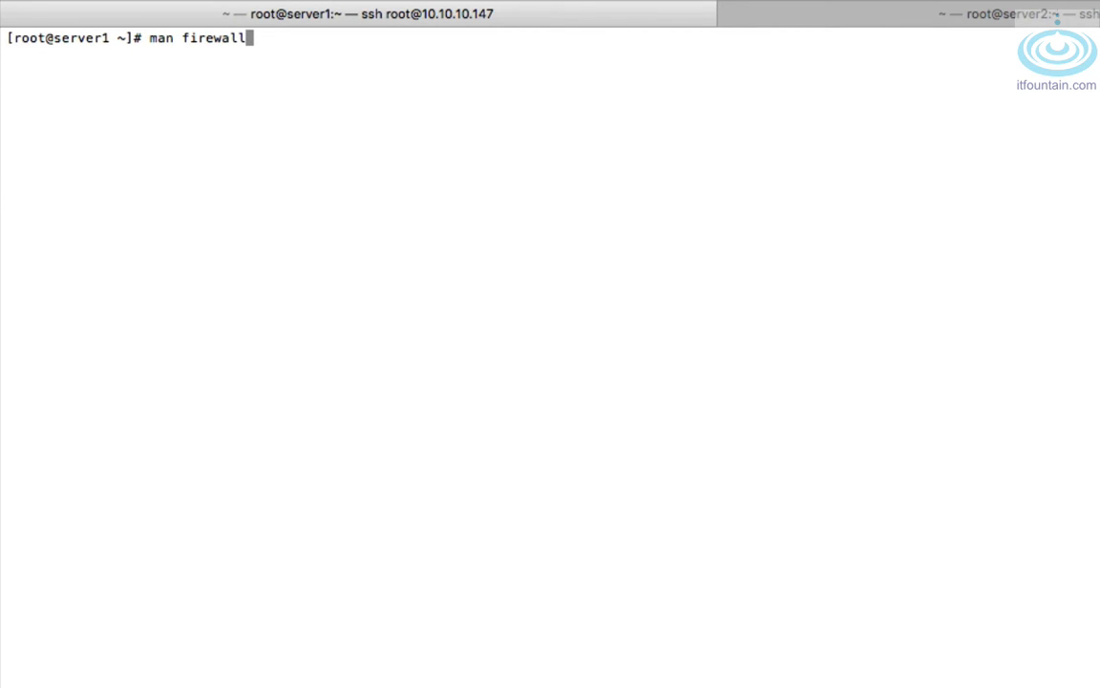
{"action": "type", "text": "d"}
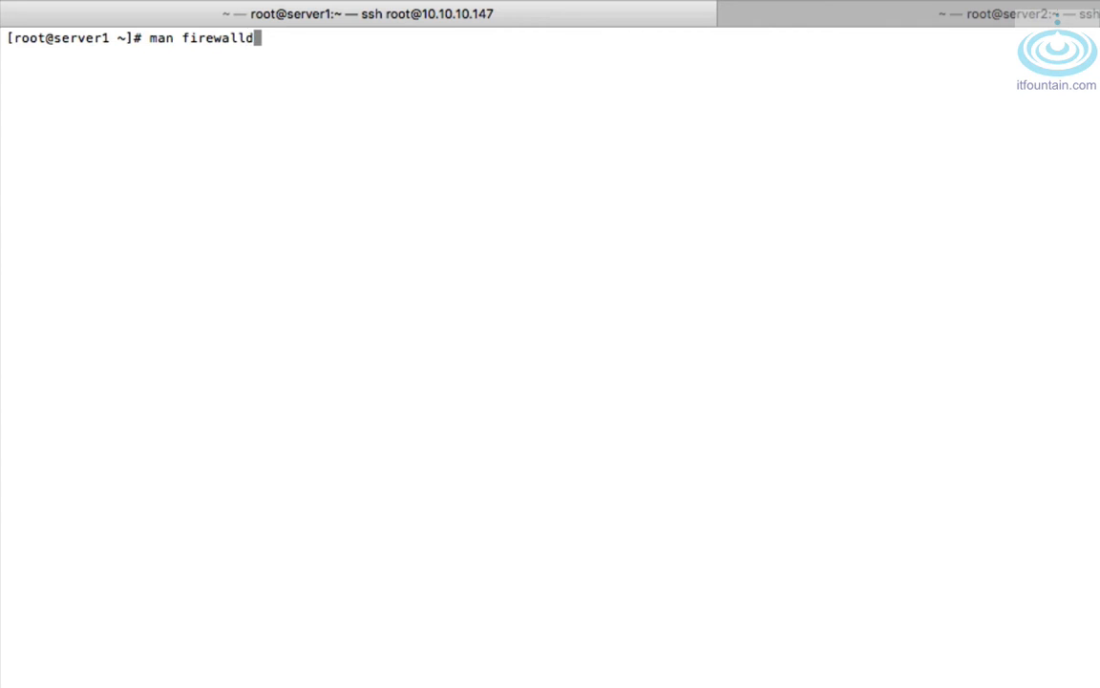
{"action": "type", "text": ".richla"}
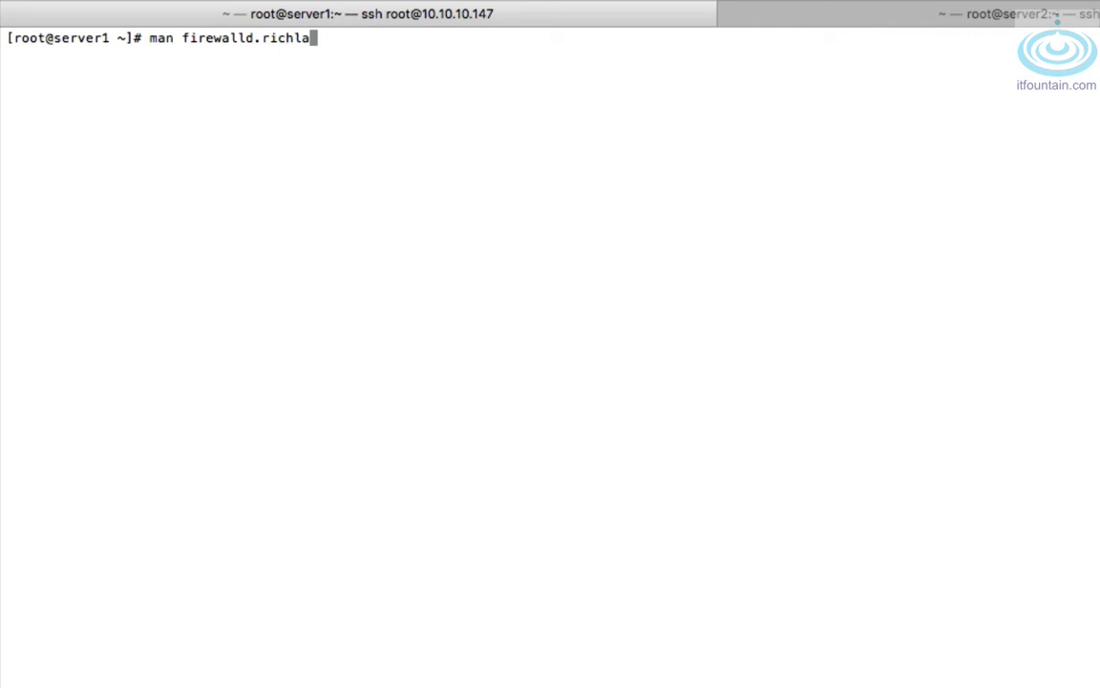
{"action": "type", "text": "nguage"}
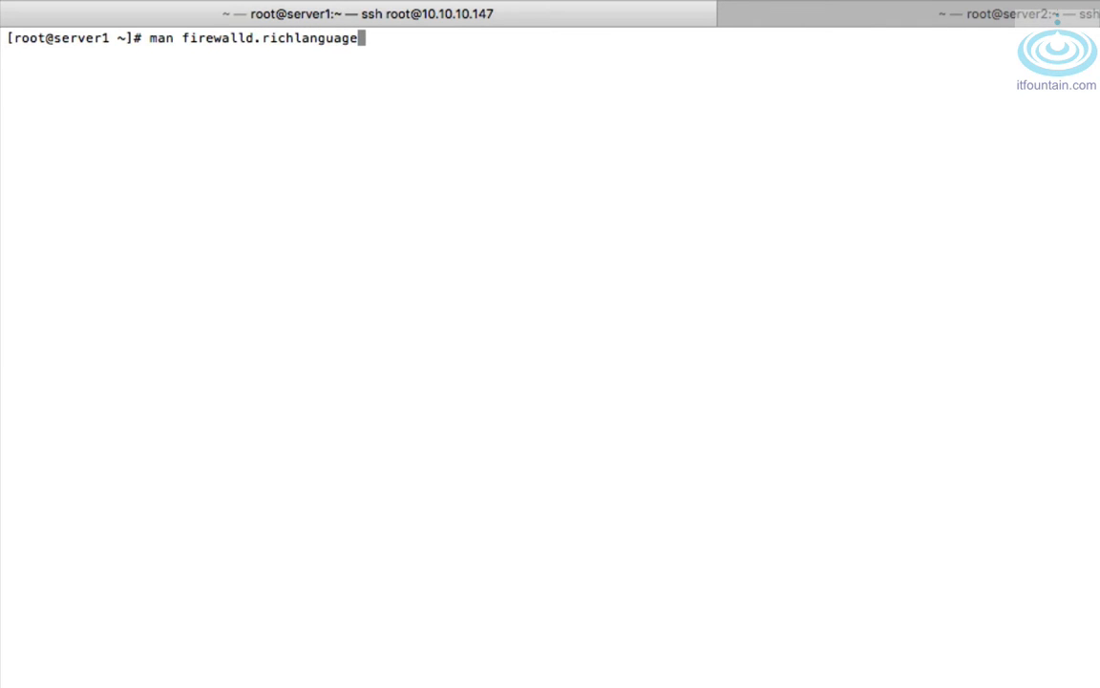
{"action": "key", "text": "Return"}
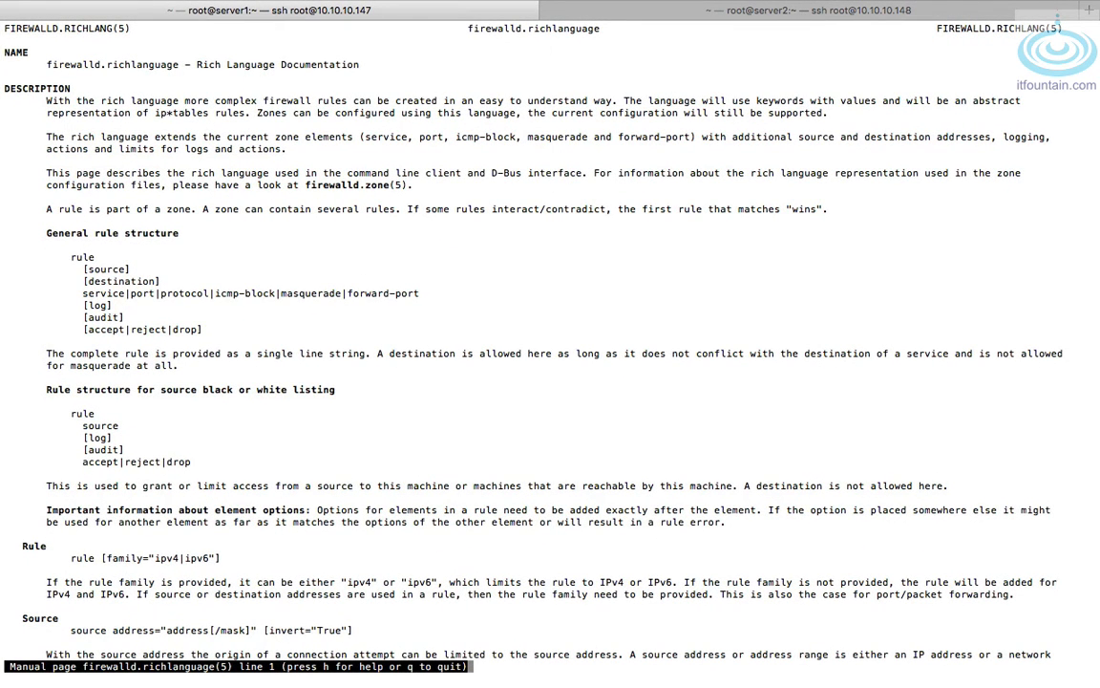
Scroll the manual to its EXAMPLES section with the sample rich rules.
{"action": "scroll", "scroll_direction": "down", "scroll_amount": 3}
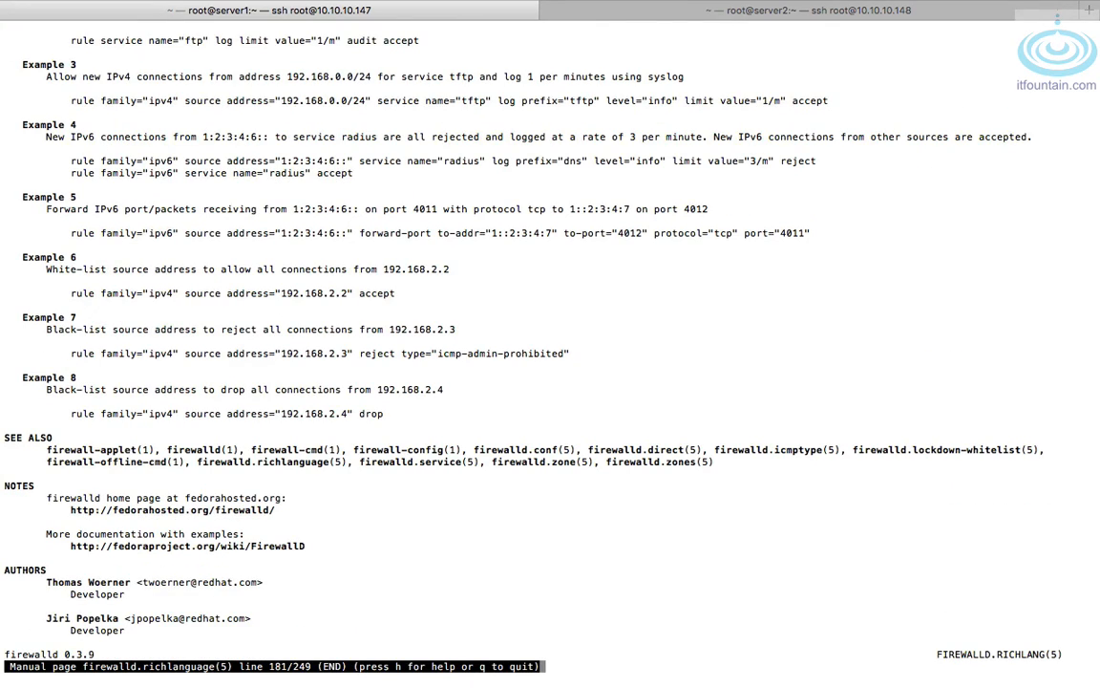
{"action": "scroll", "scroll_direction": "up", "scroll_amount": 3}
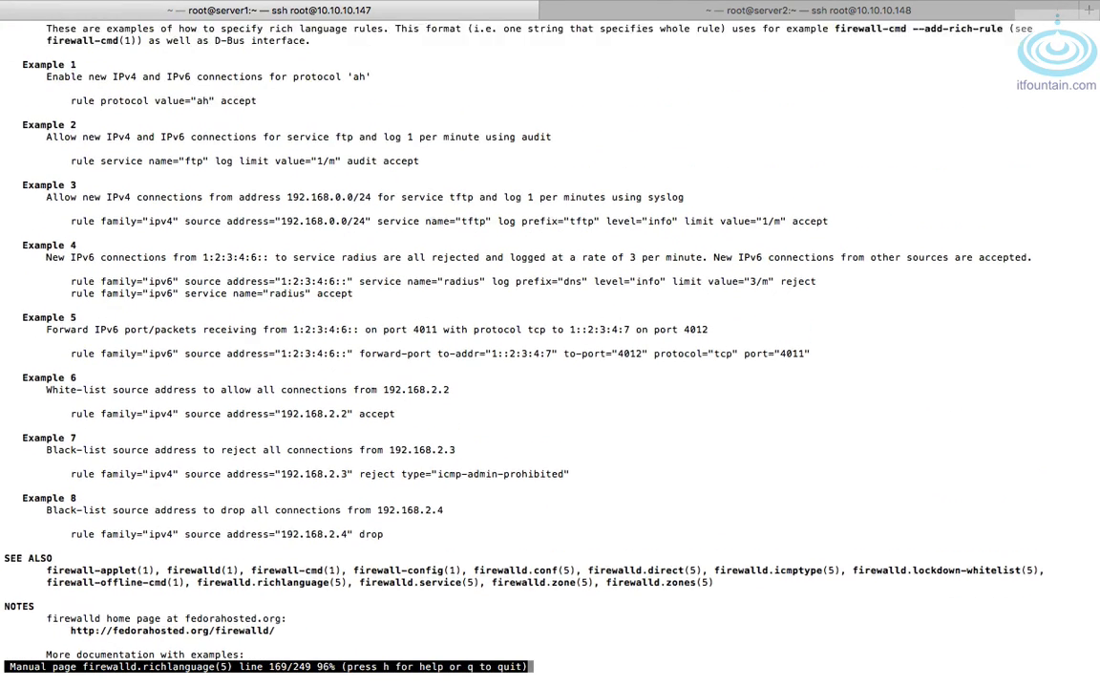
{"action": "scroll", "scroll_direction": "up", "scroll_amount": 3}
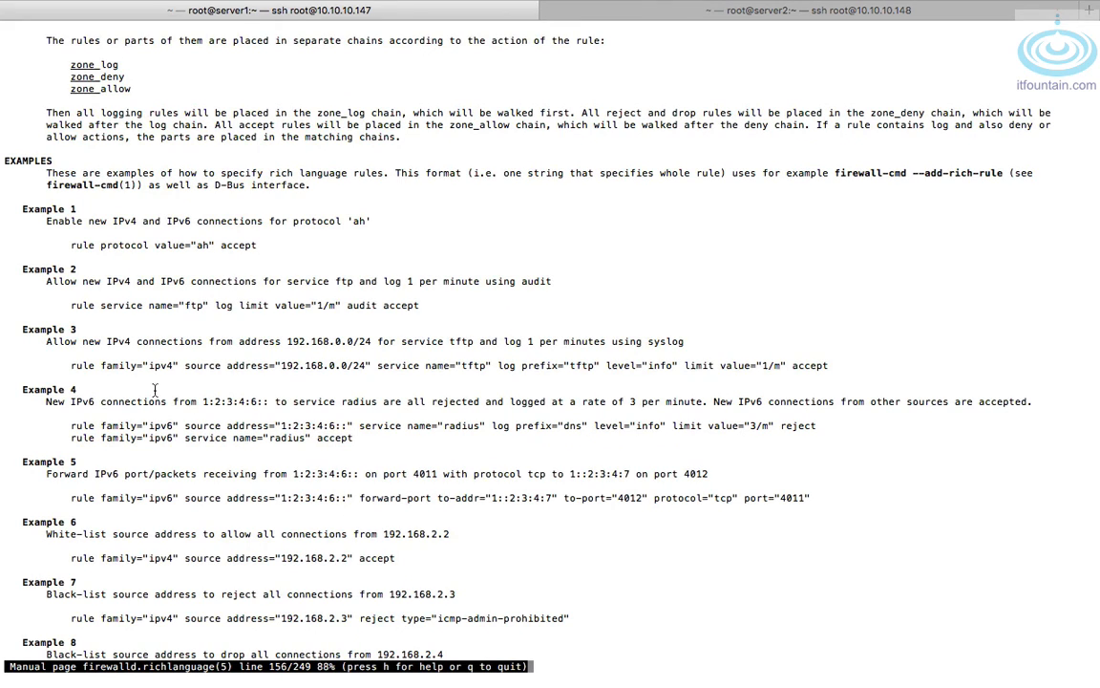
{"action": "mouse_move", "coordinate": [416, 403]}
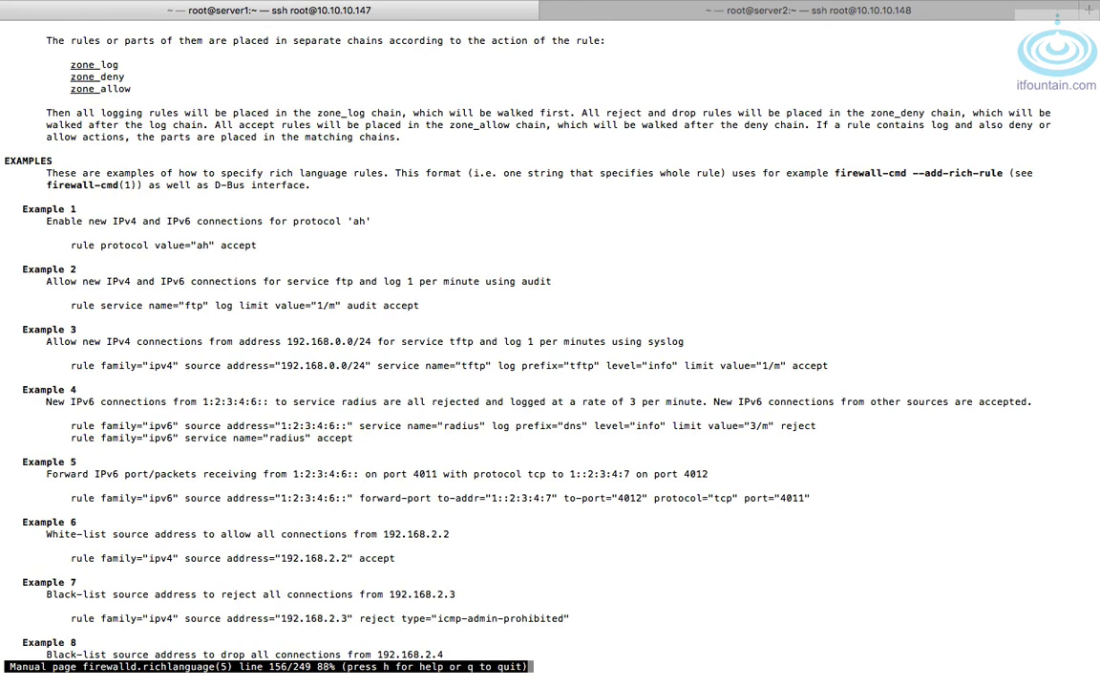
{"action": "scroll", "scroll_direction": "down", "scroll_amount": 3}
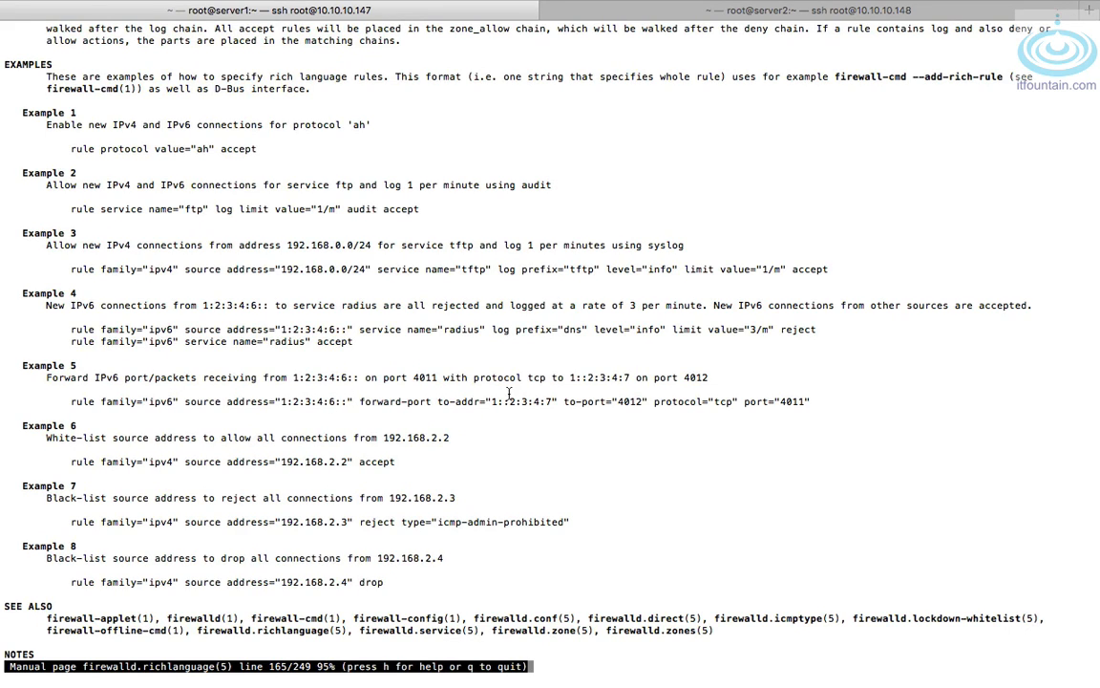
{"action": "mouse_move", "coordinate": [473, 363]}
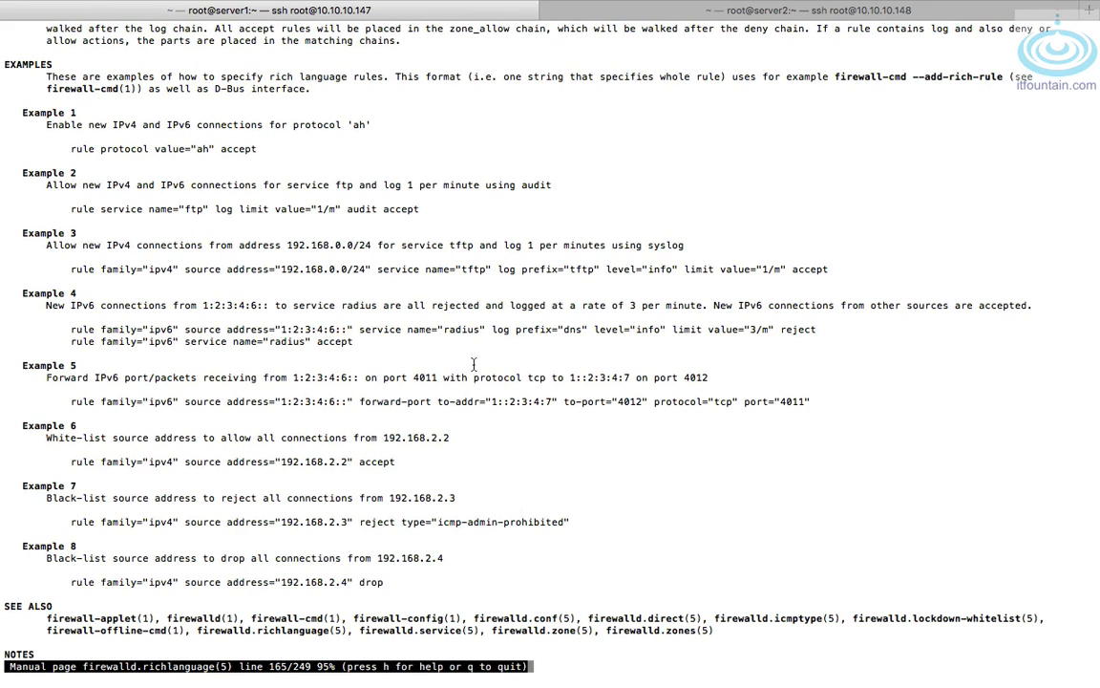
{"action": "mouse_move", "coordinate": [394, 566]}
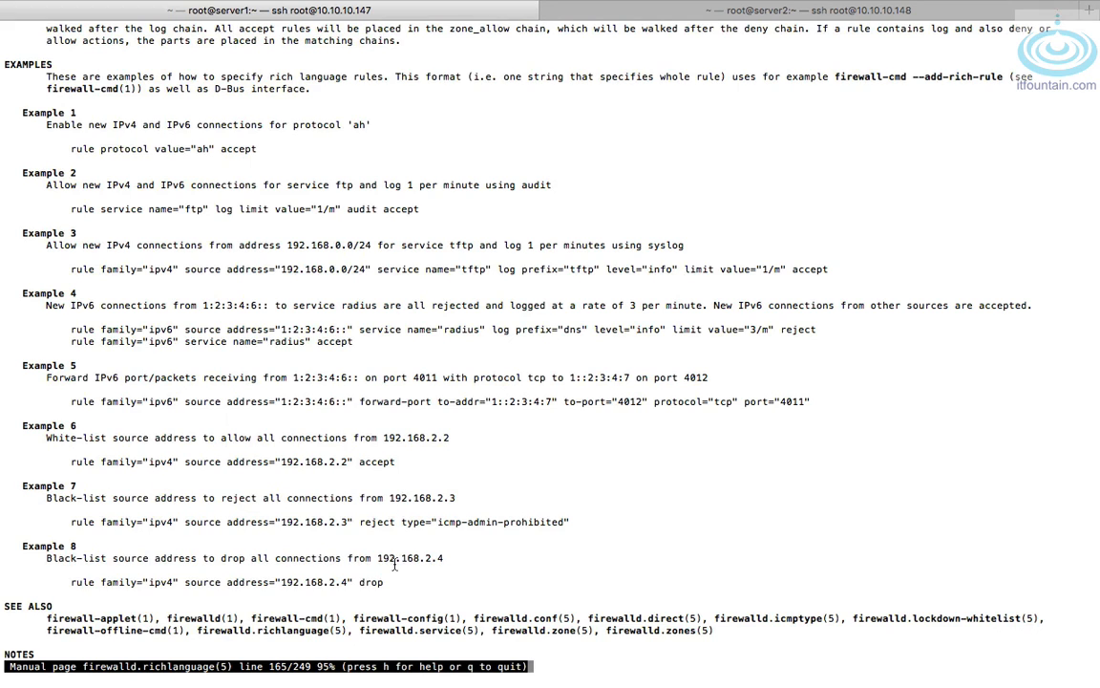
Quit the rich language manual back to server1's shell prompt.
{"action": "scroll", "scroll_direction": "down", "scroll_amount": 3}
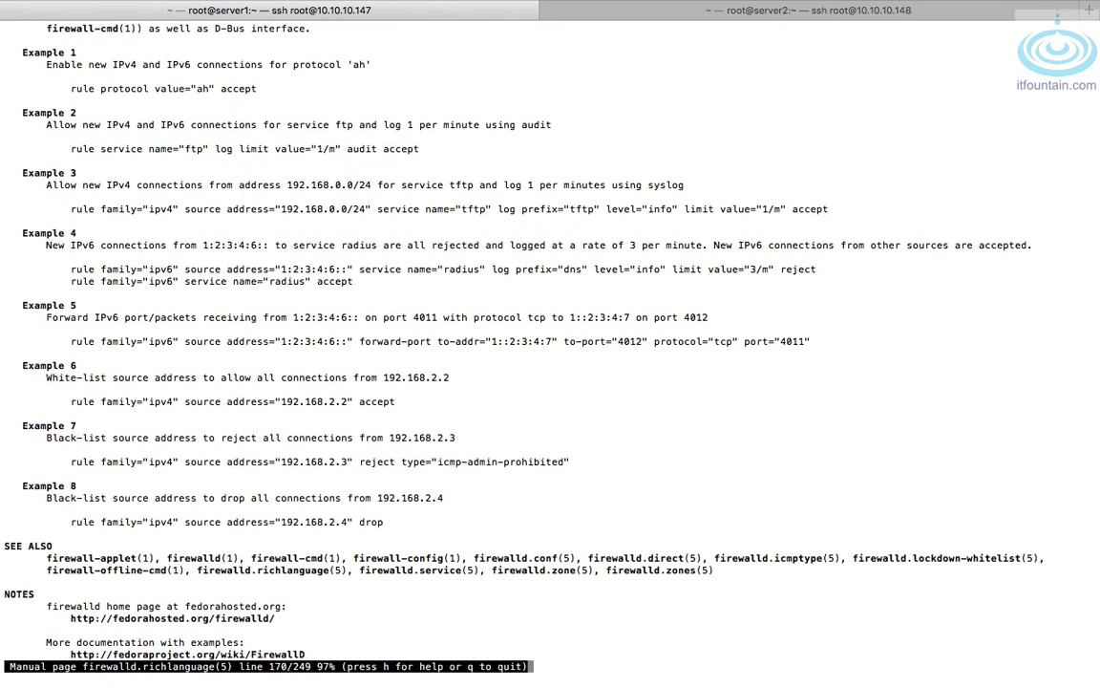
{"action": "key", "text": "q"}
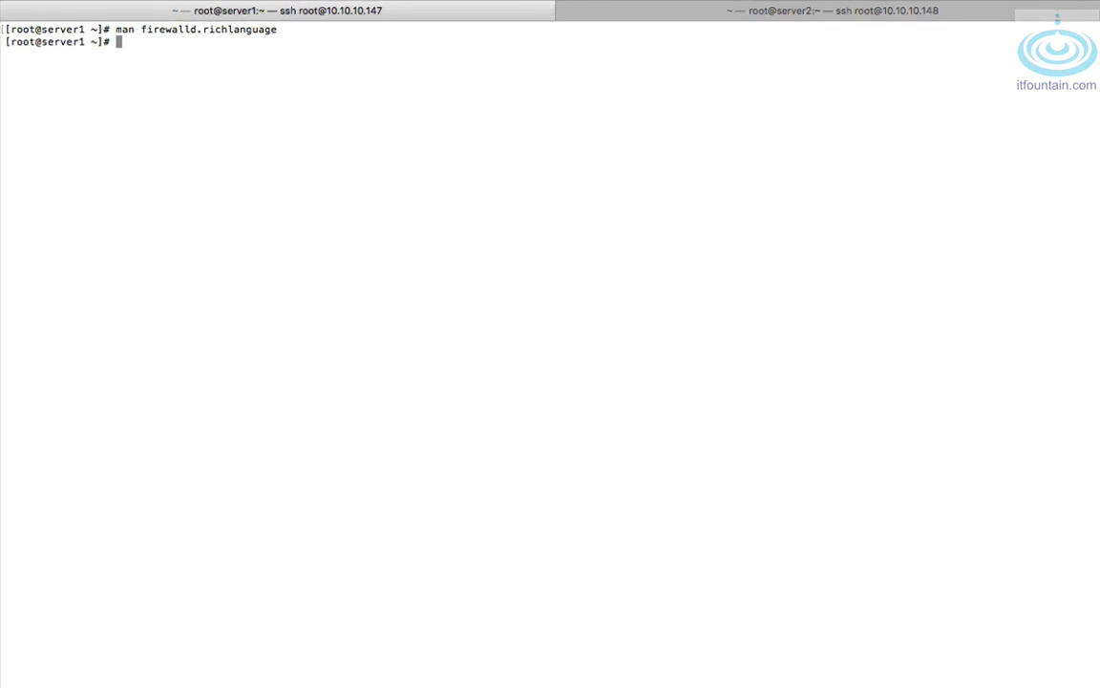
List the public zone's settings, showing no rich rules yet.
{"action": "type", "text": "firewall-cmd"}
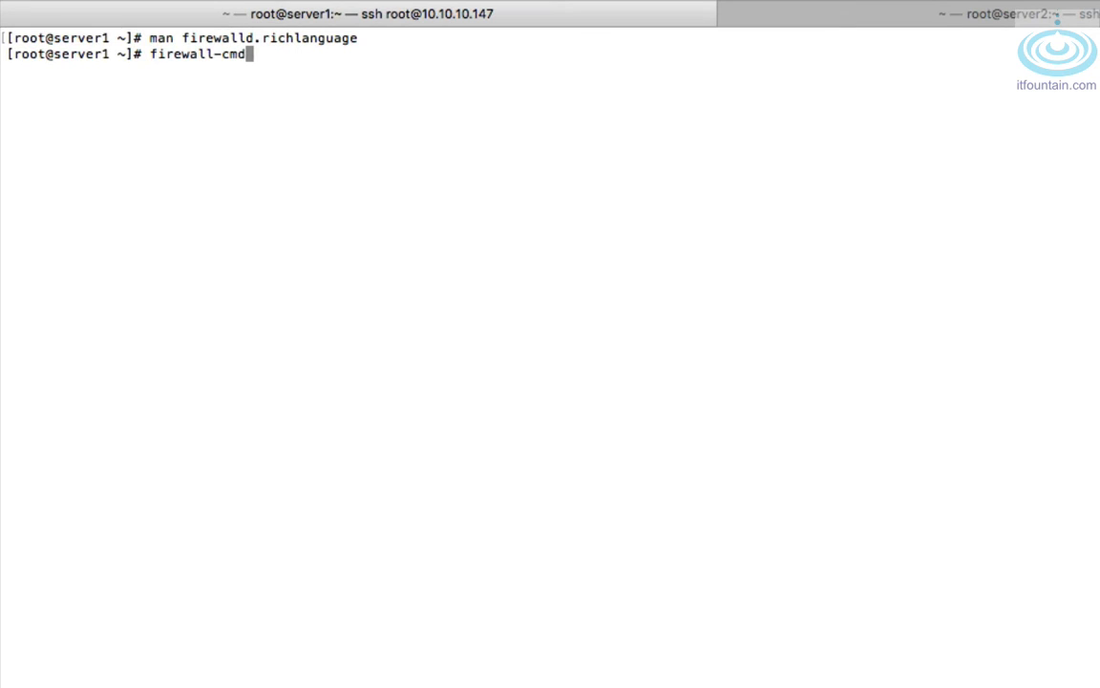
{"action": "type", "text": "--list"}
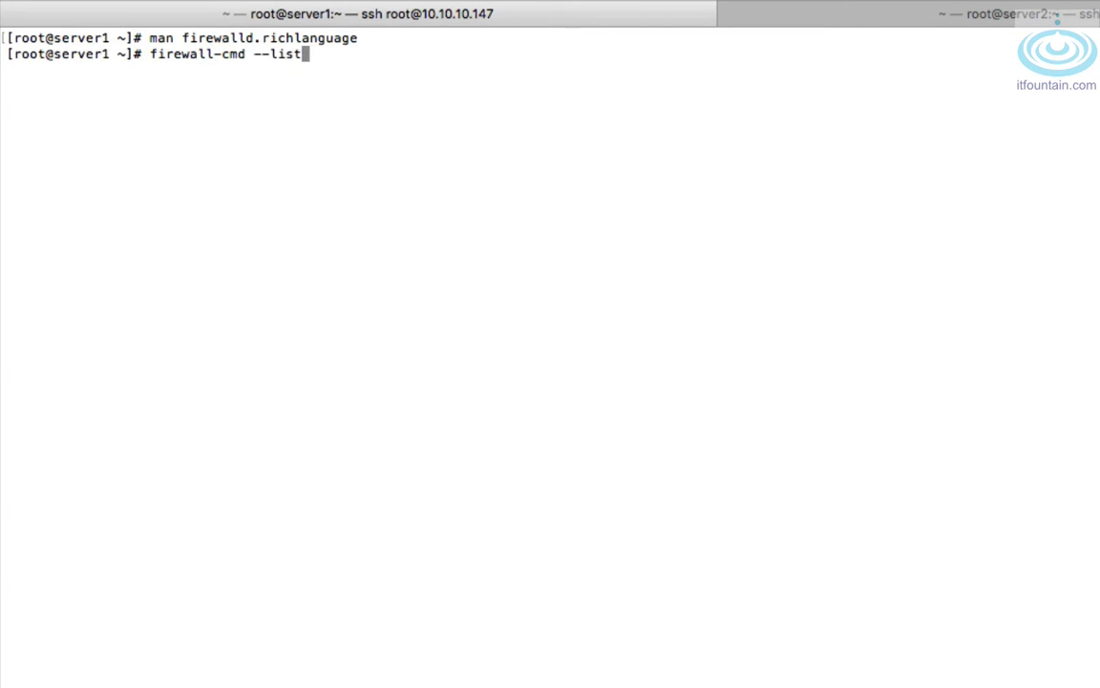
{"action": "key", "text": "Return"}
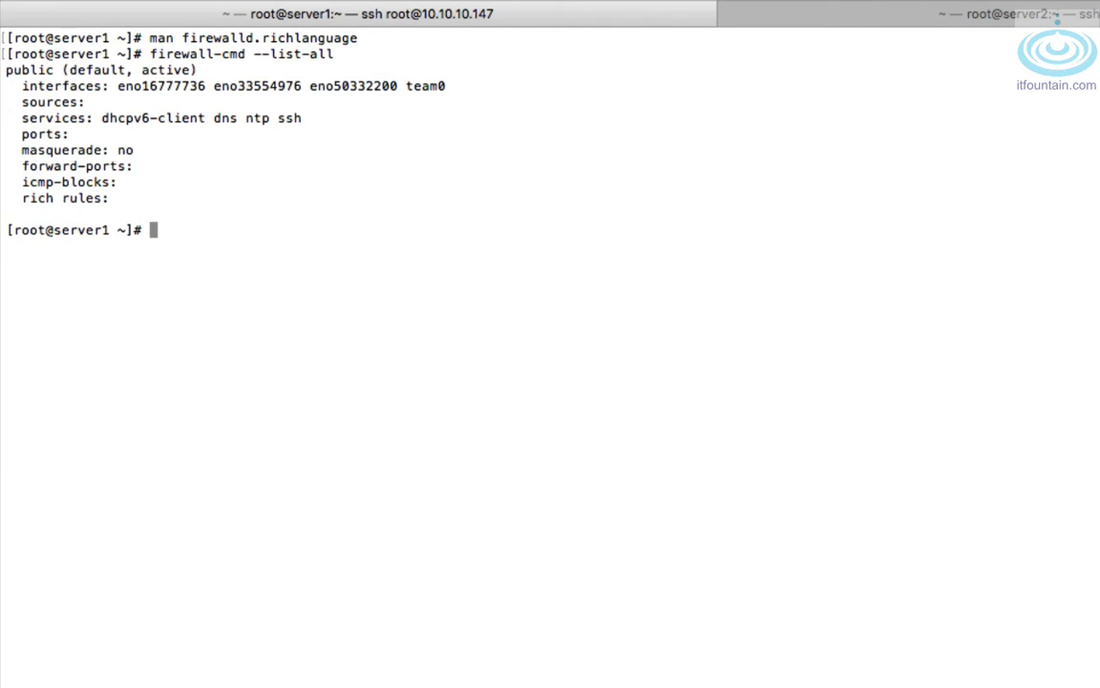
{"action": "mouse_move", "coordinate": [287, 233]}
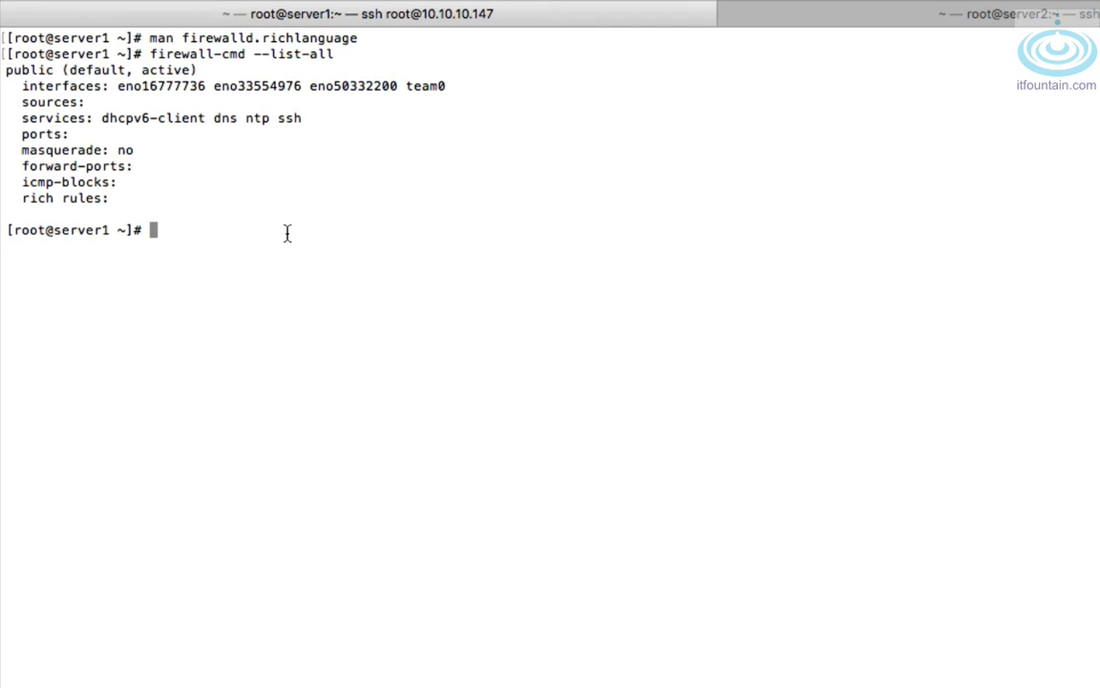
Start a firewall-cmd --add-rich-rule with rule family="ipv4".
{"action": "type", "text": "firewall"}
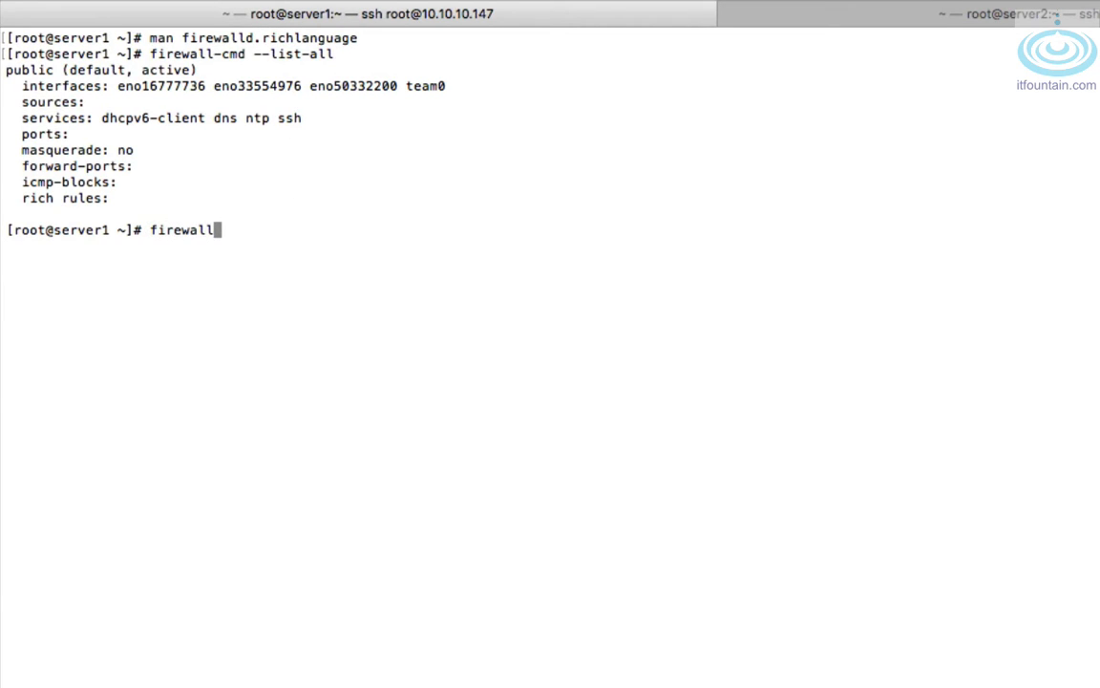
{"action": "type", "text": "-cmd"}
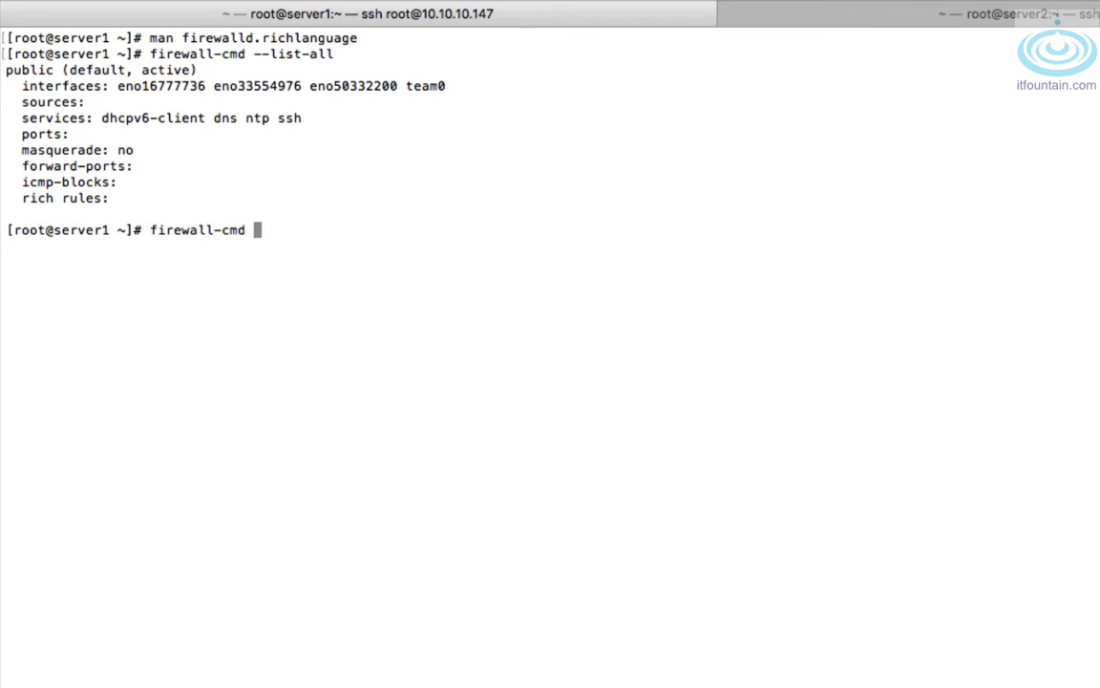
{"action": "type", "text": "--add-ri"}
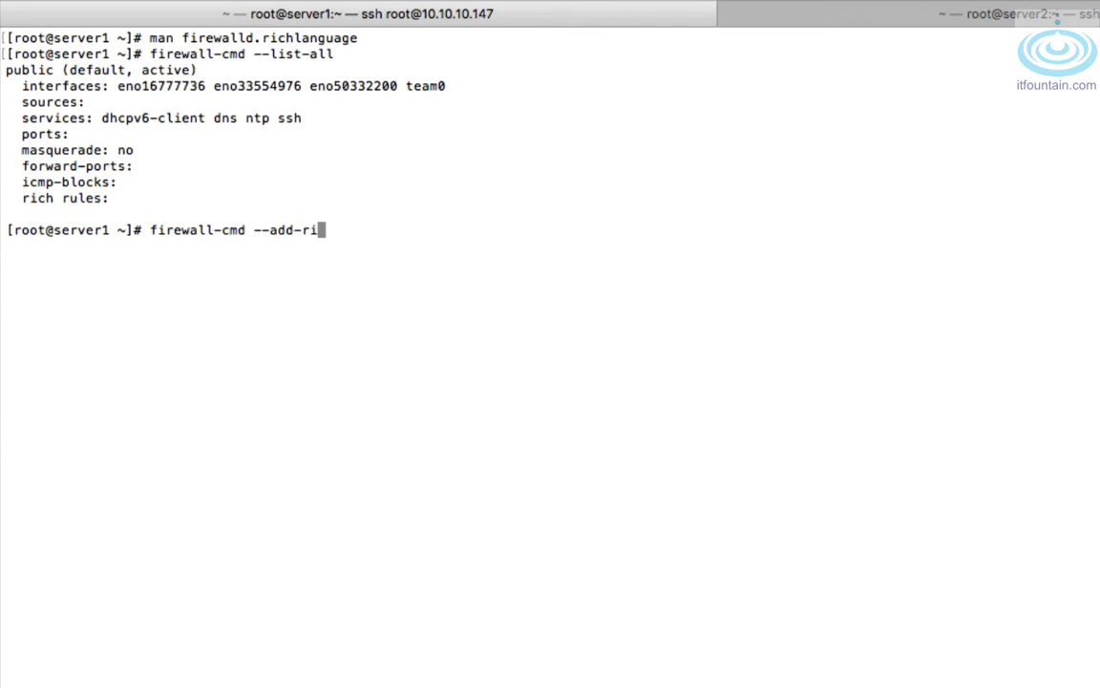
{"action": "type", "text": "ch-rule '"}
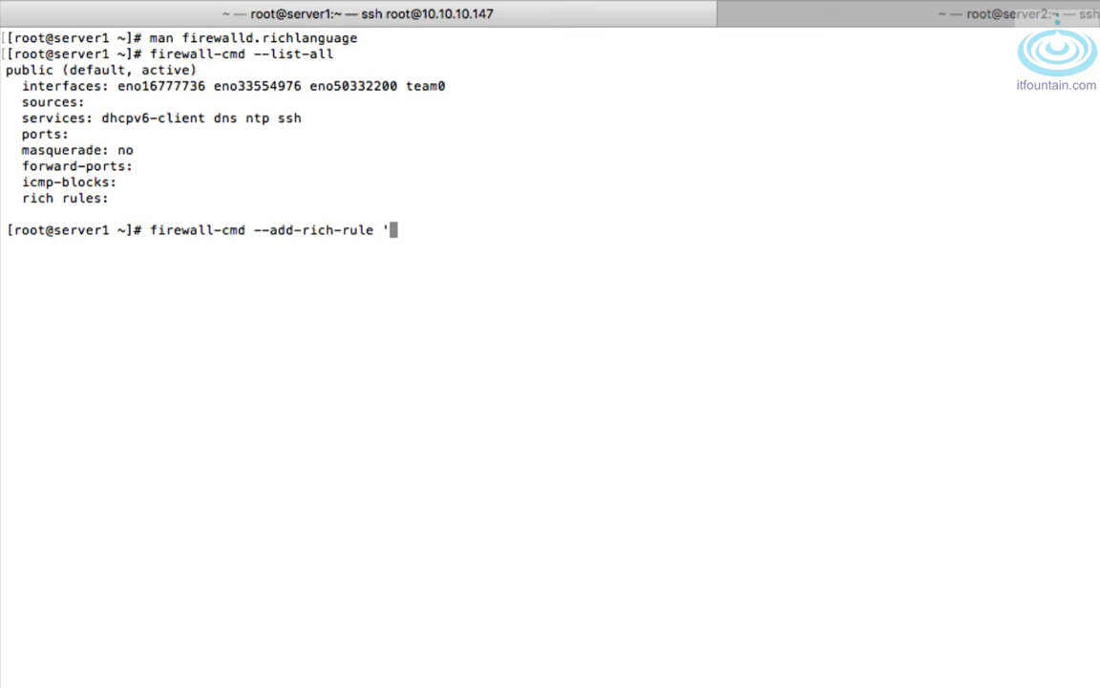
{"action": "type", "text": "rule f"}
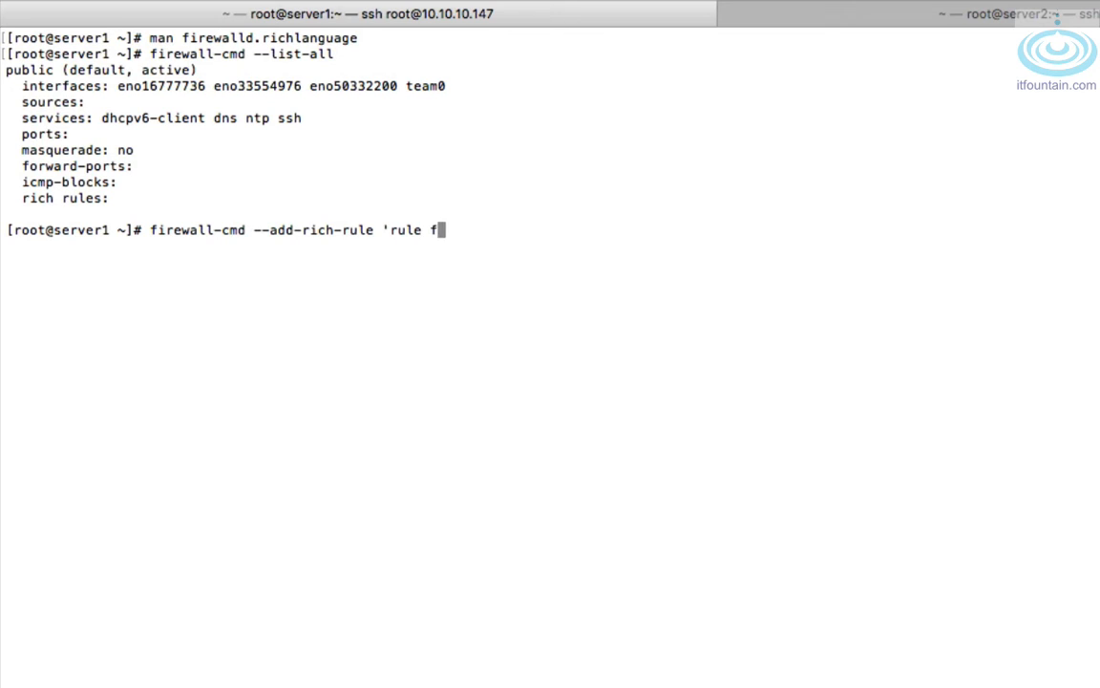
{"action": "type", "text": "amily="}
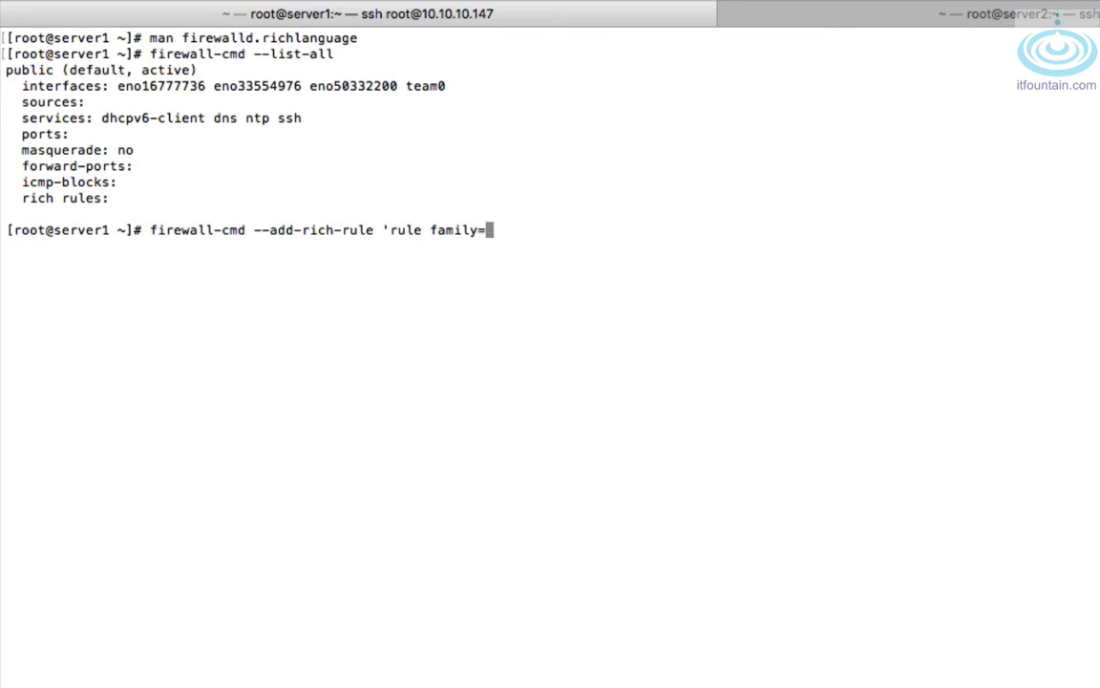
{"action": "type", "text": "\""}
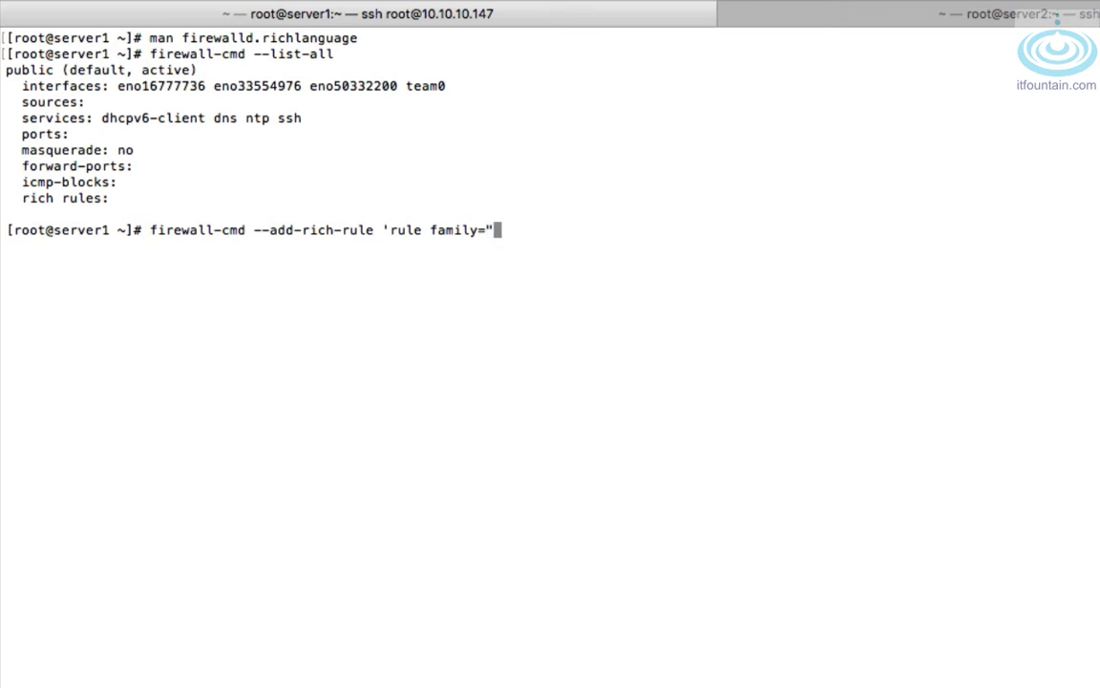
{"action": "type", "text": "ipv4"}
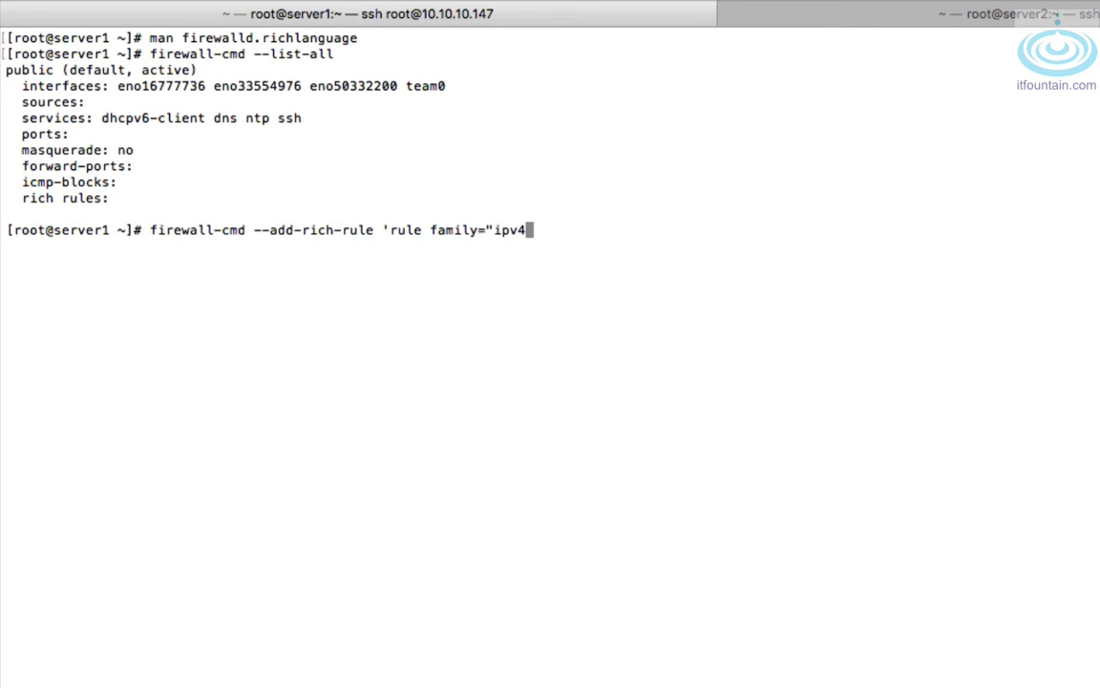
{"action": "type", "text": "\""}
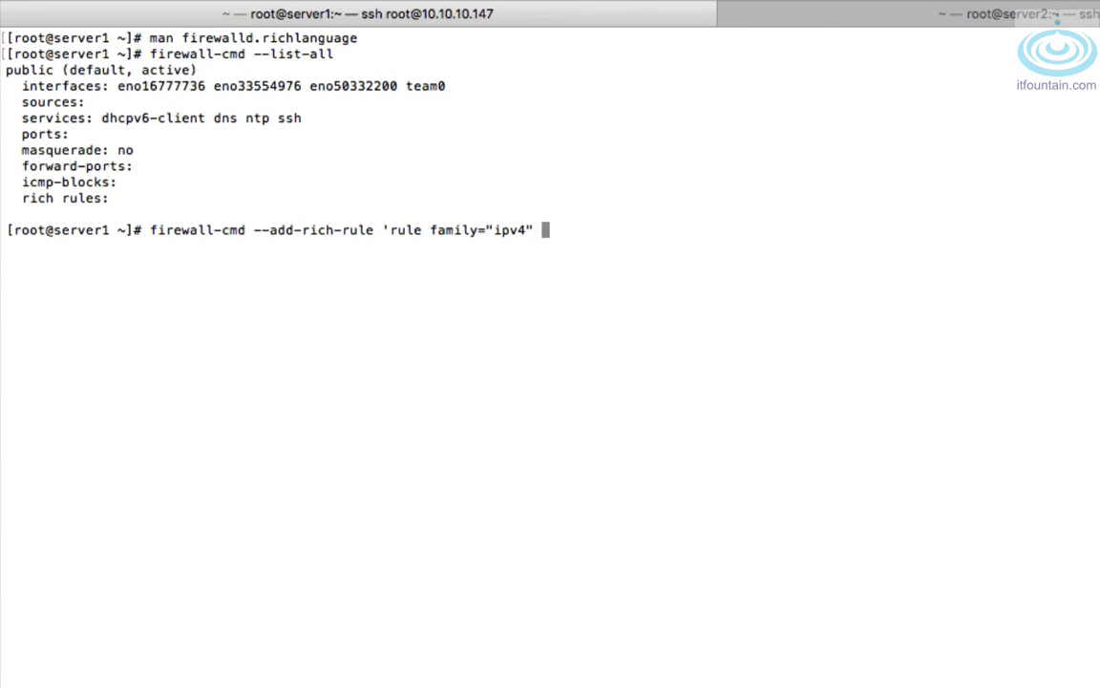
Complete the rule: source address="10.10.10.148" service name="ssh" reject.
{"action": "type", "text": "source a"}
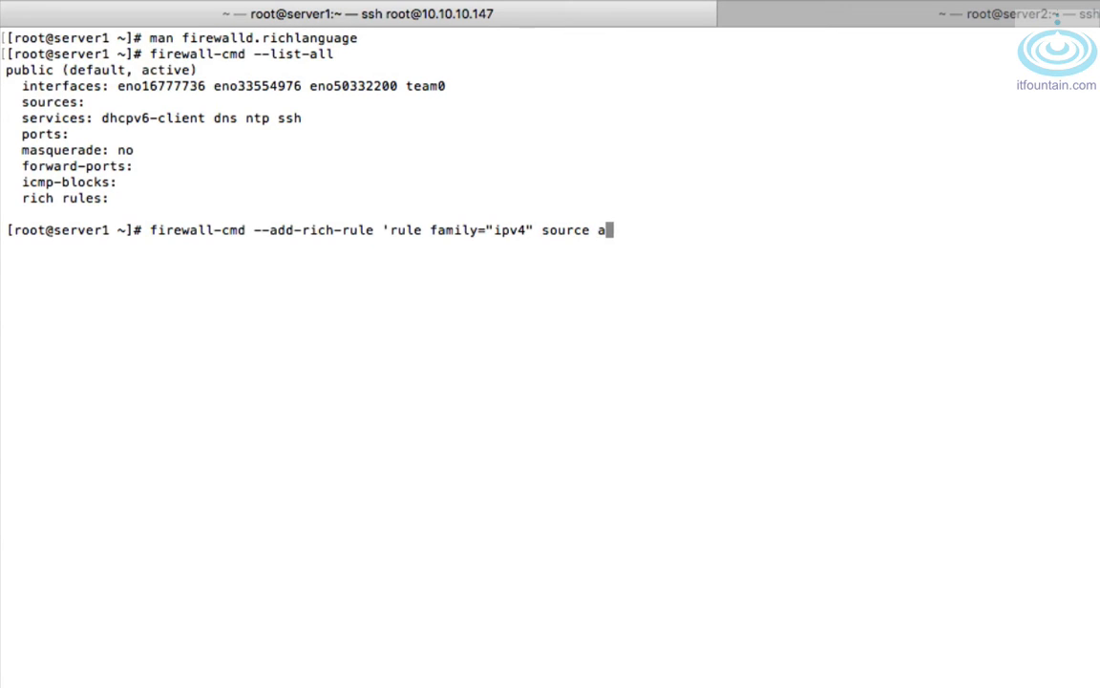
{"action": "type", "text": "ddress"}
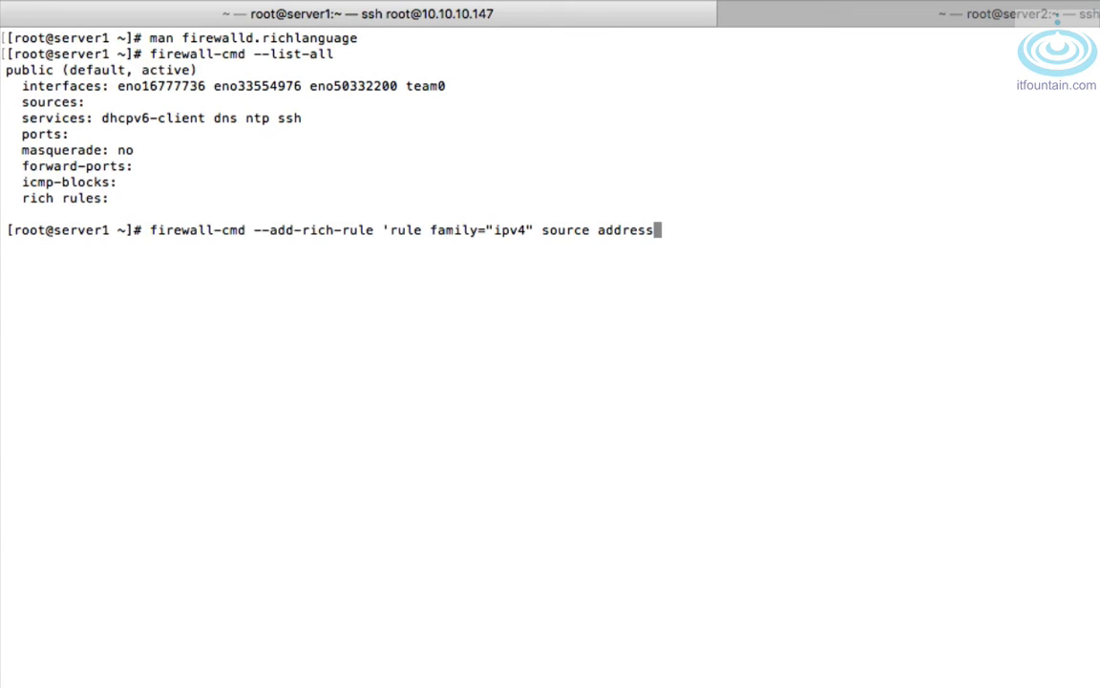
{"action": "type", "text": "=\""}
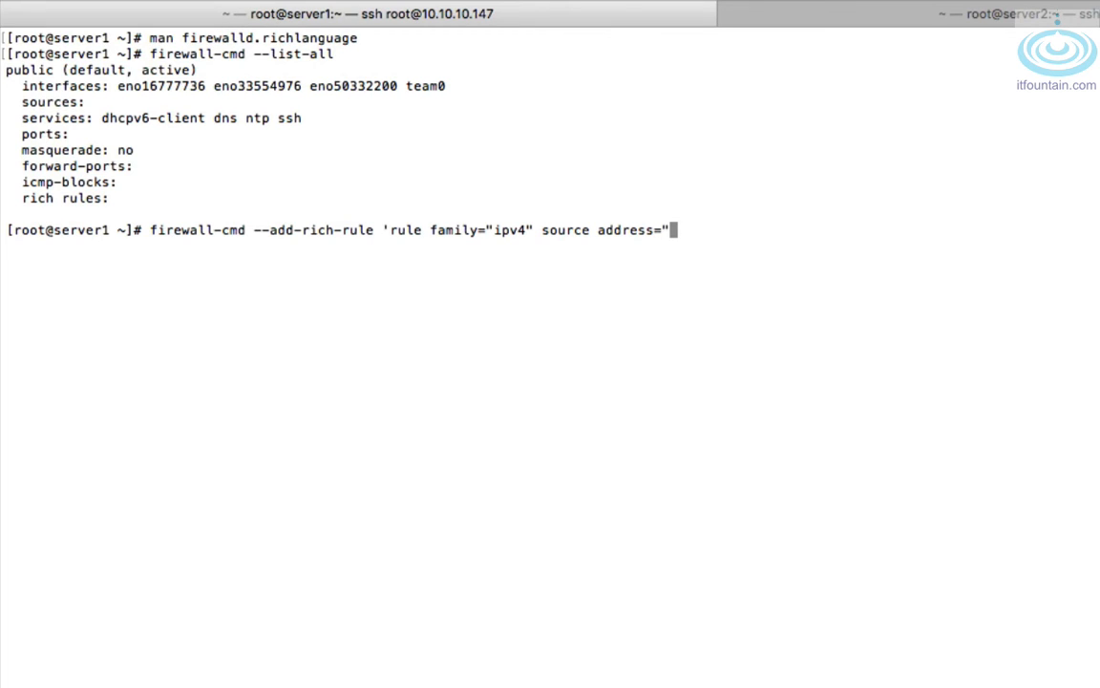
{"action": "type", "text": "1"}
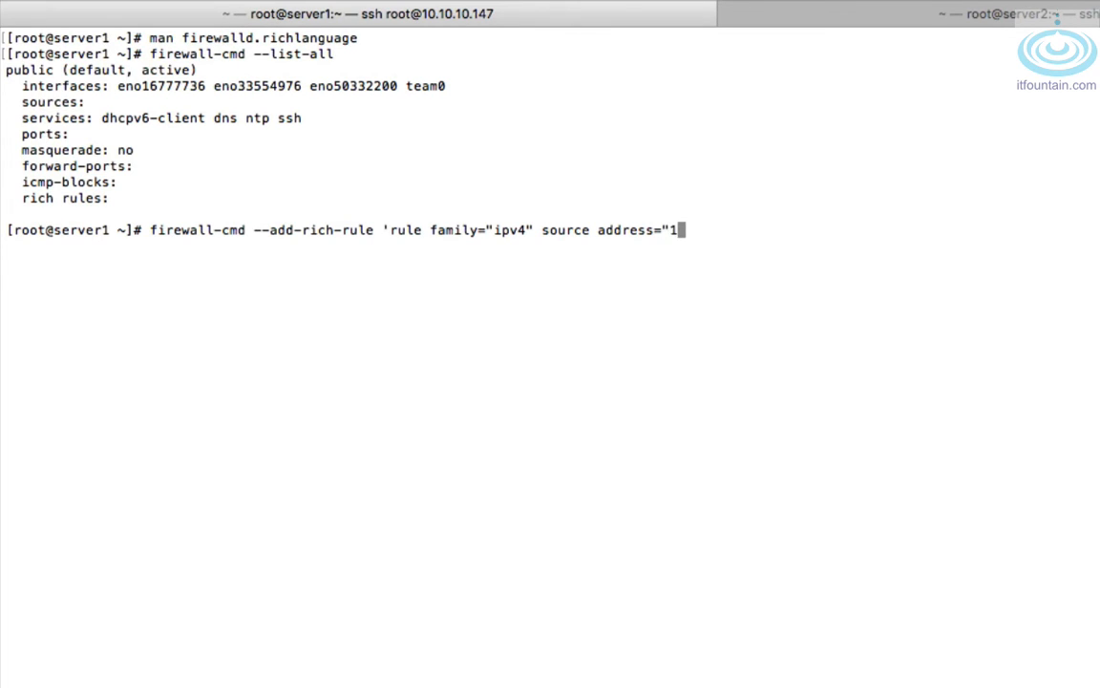
{"action": "type", "text": "0.10.10."}
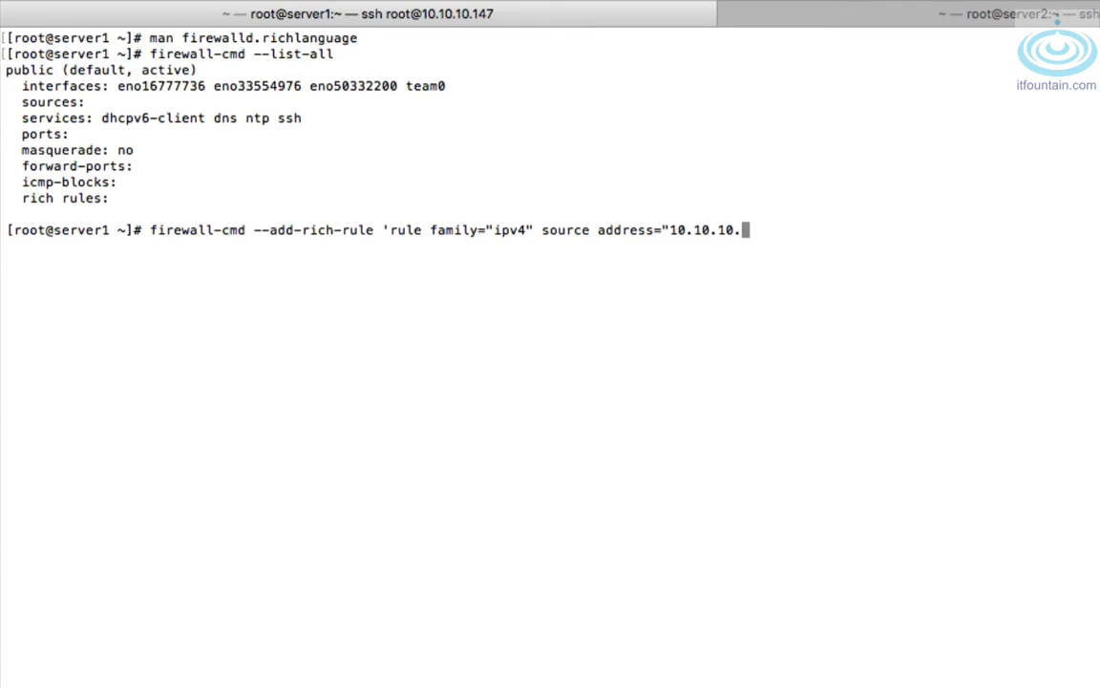
{"action": "type", "text": "148"}
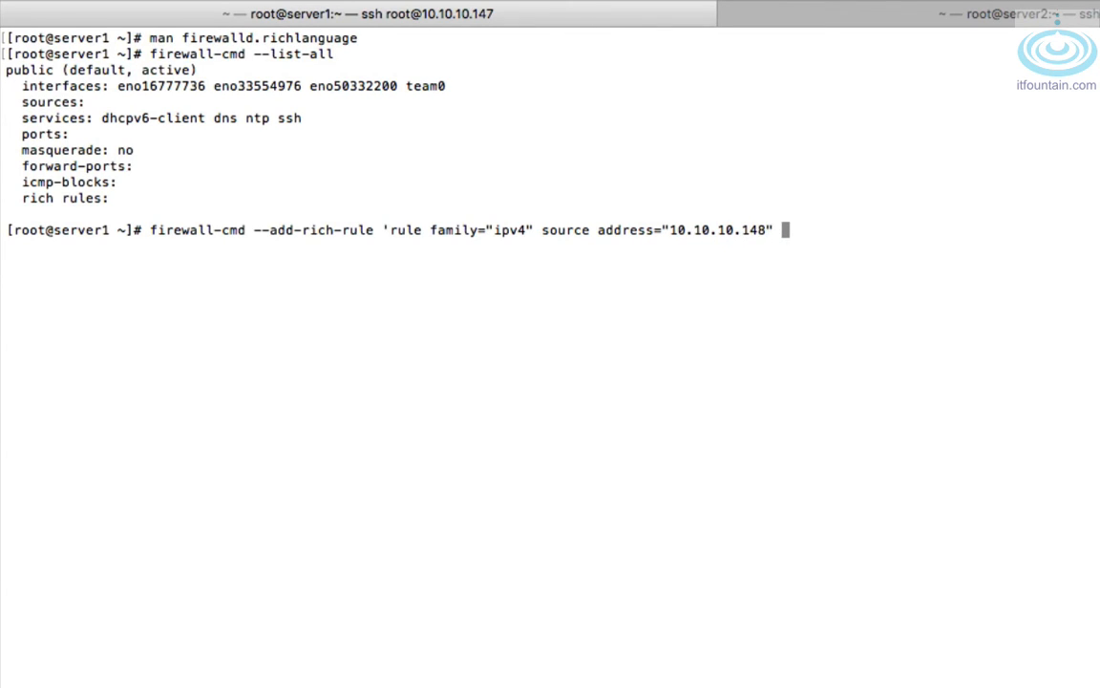
{"action": "type", "text": "service name="}
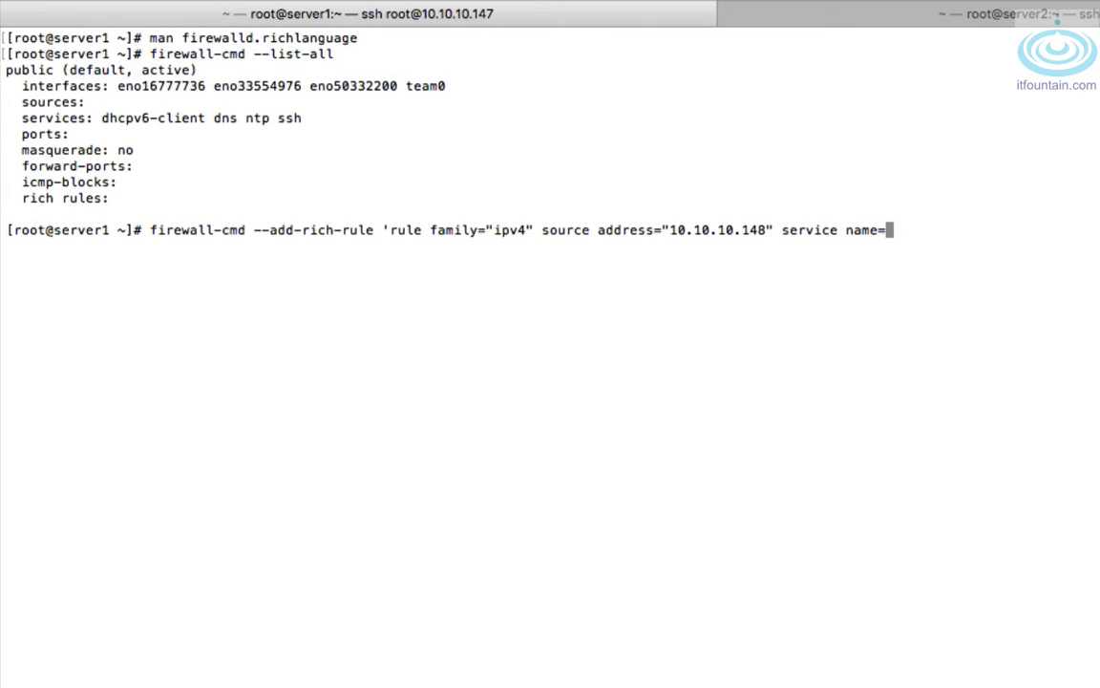
{"action": "type", "text": "\""}
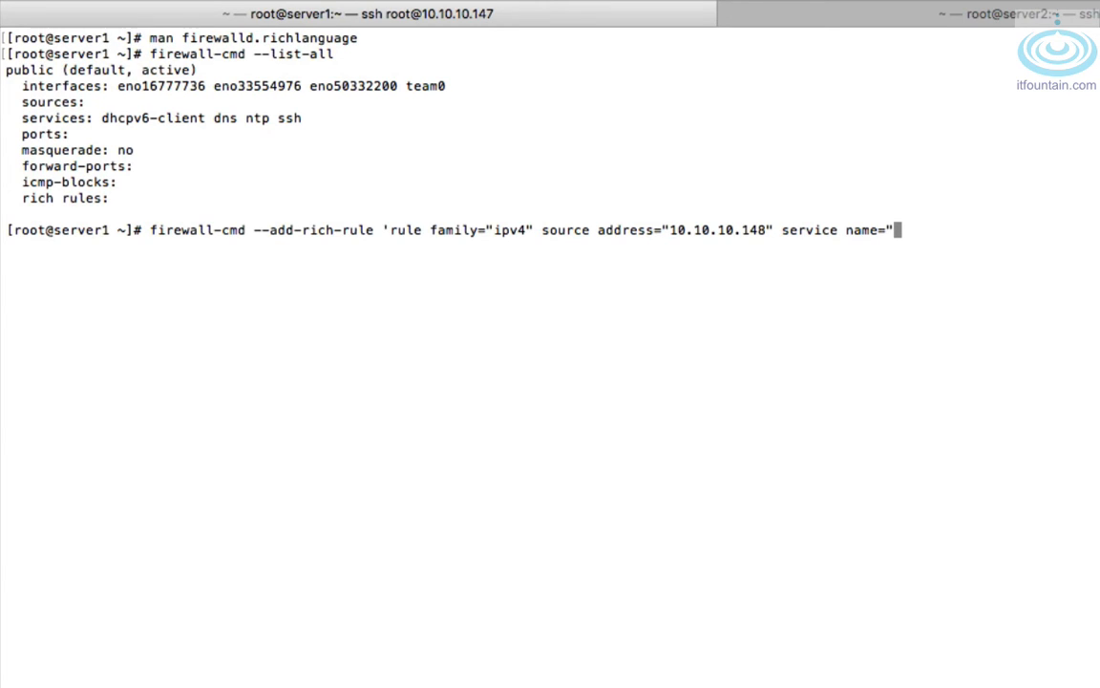
{"action": "type", "text": "ssh"}
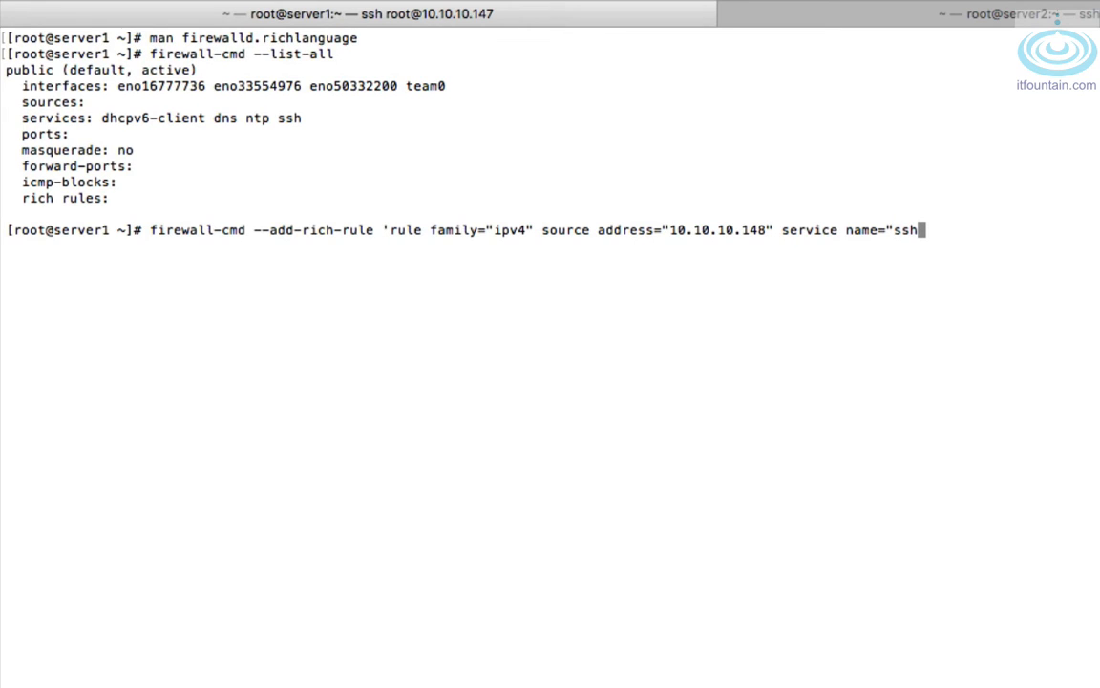
{"action": "type", "text": "reje"}
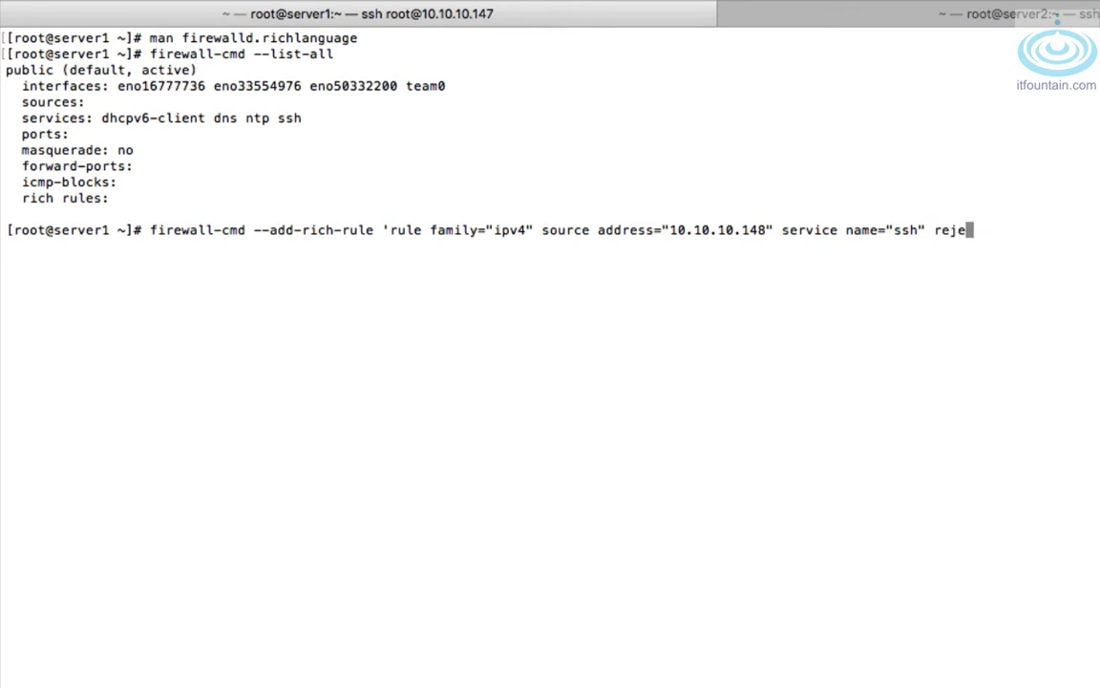
{"action": "type", "text": "ct'"}
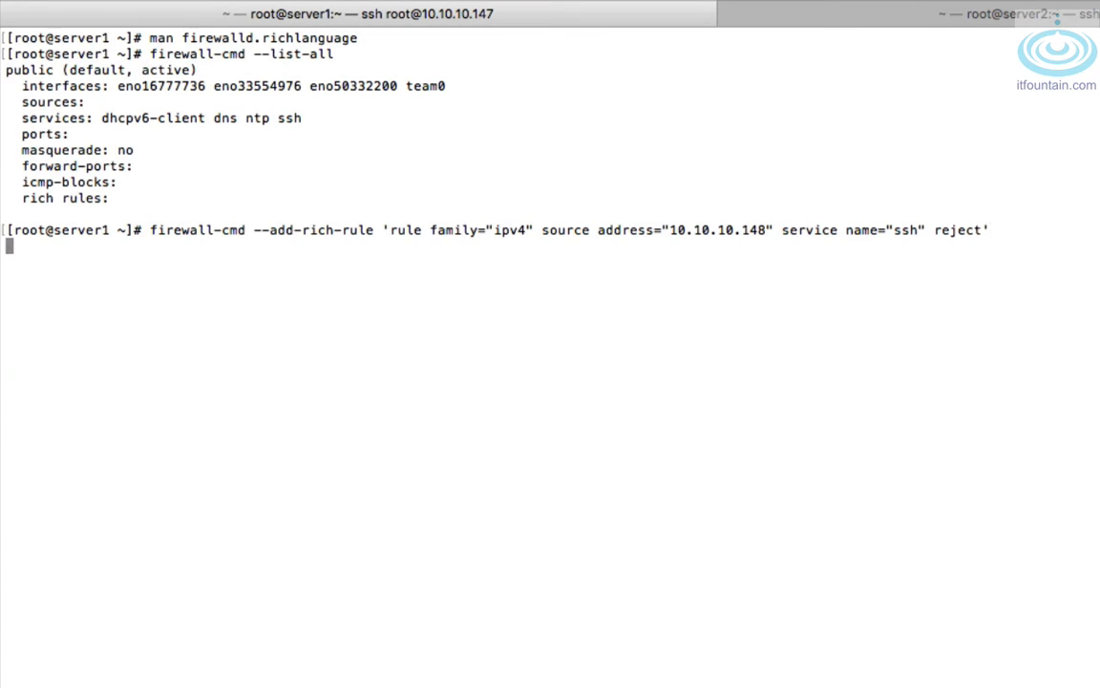
Apply the rich rule rejecting ssh from 10.10.10.148 at runtime and again with --permanent.
{"action": "key", "text": "Return"}
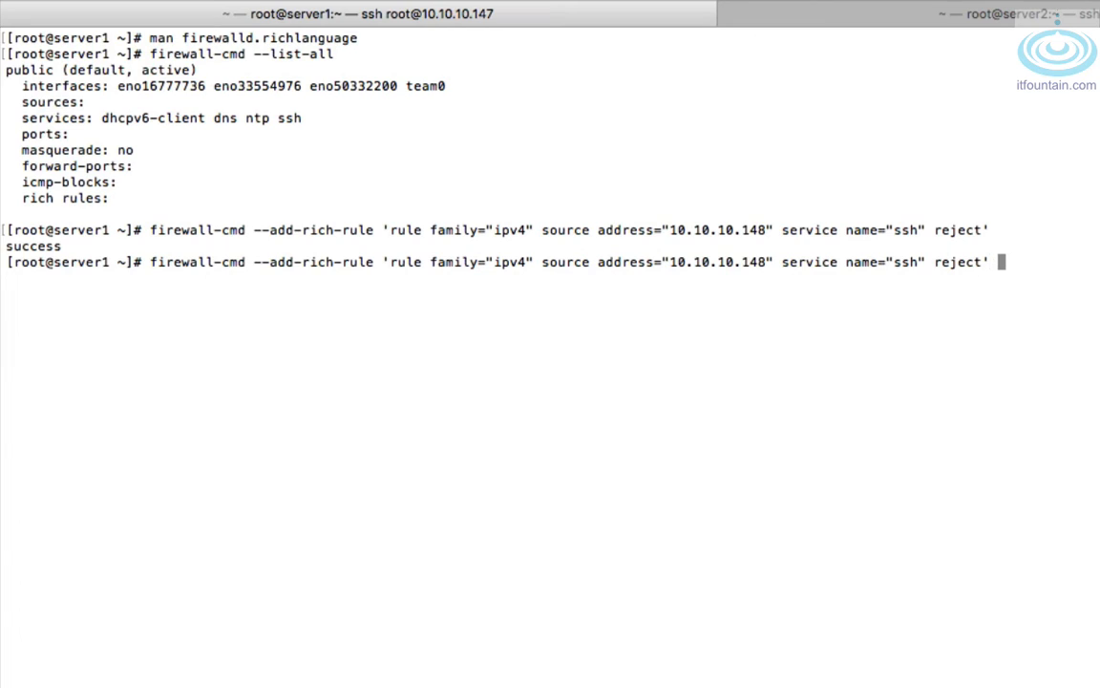
{"action": "type", "text": "--perman"}
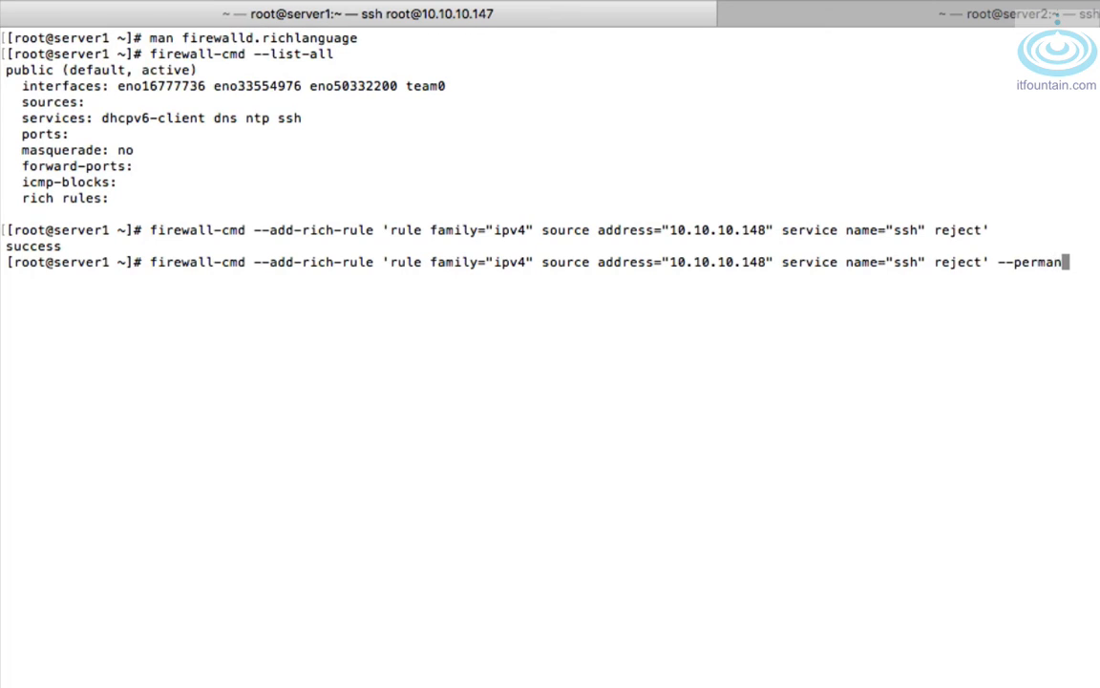
{"action": "key", "text": "Return"}
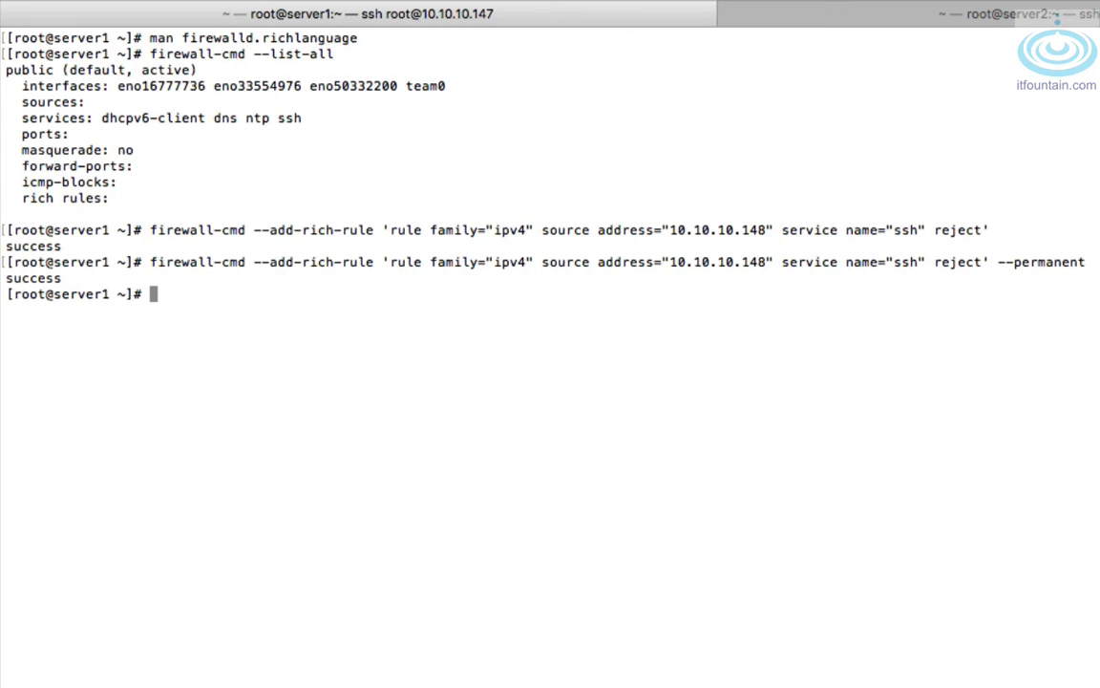
List the public zone with firewall-cmd --list-all to see the reject rich rule.
{"action": "type", "text": "firewall-cmd"}
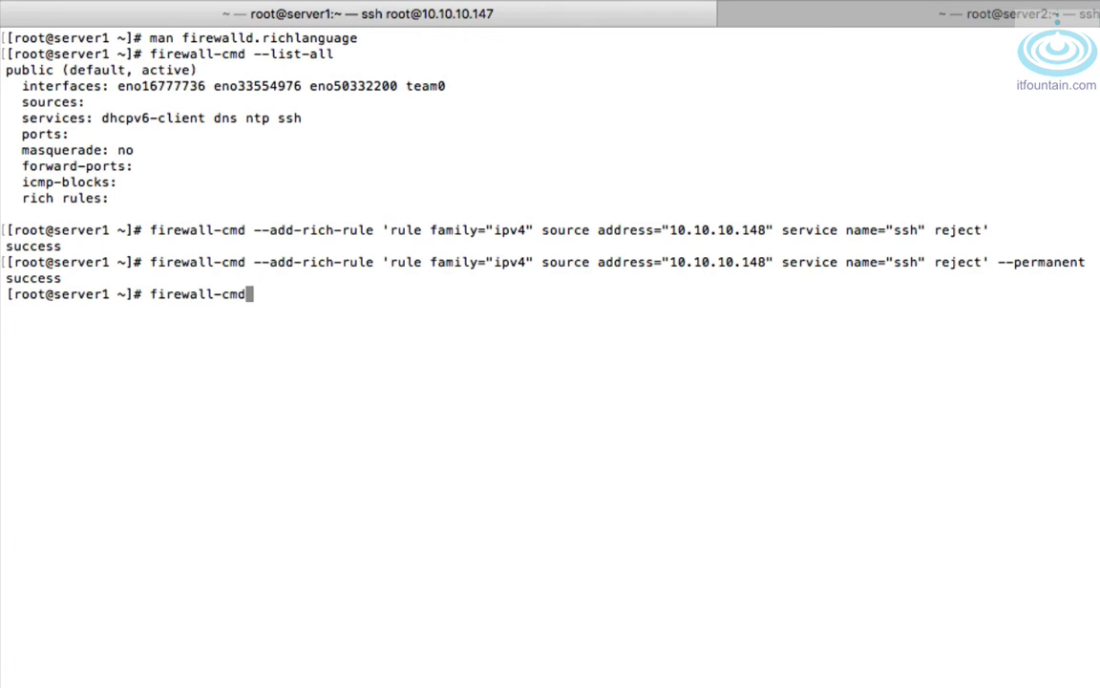
{"action": "type", "text": "--list-a"}
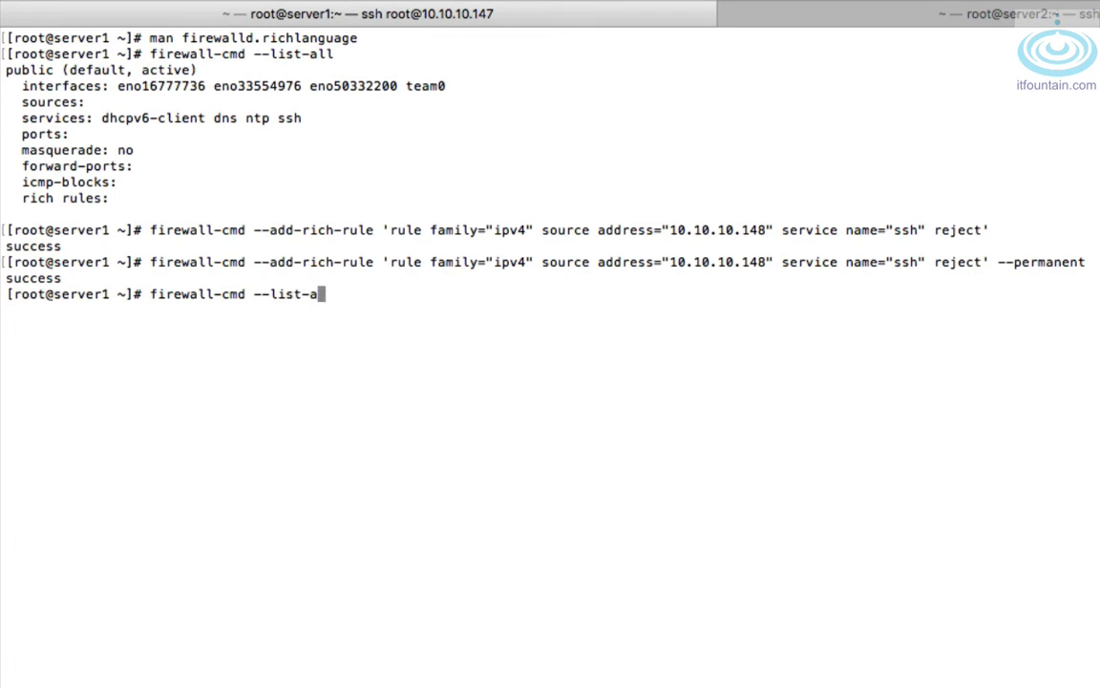
{"action": "key", "text": "Return"}
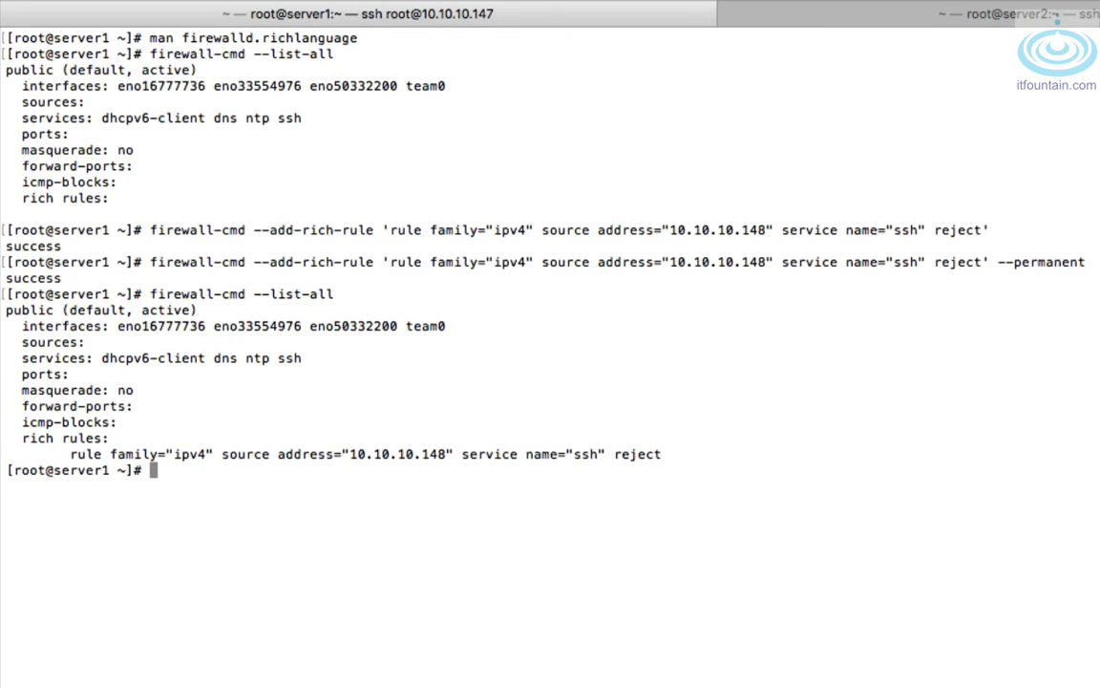
{"action": "mouse_move", "coordinate": [149, 596]}
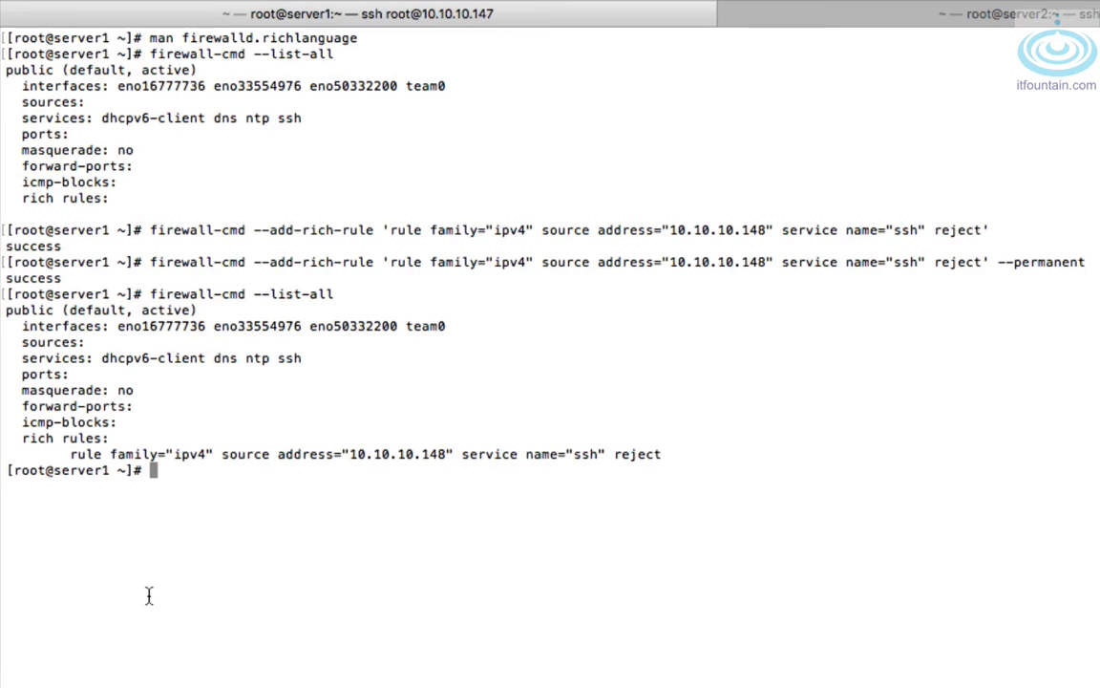
{"action": "mouse_move", "coordinate": [923, 96]}
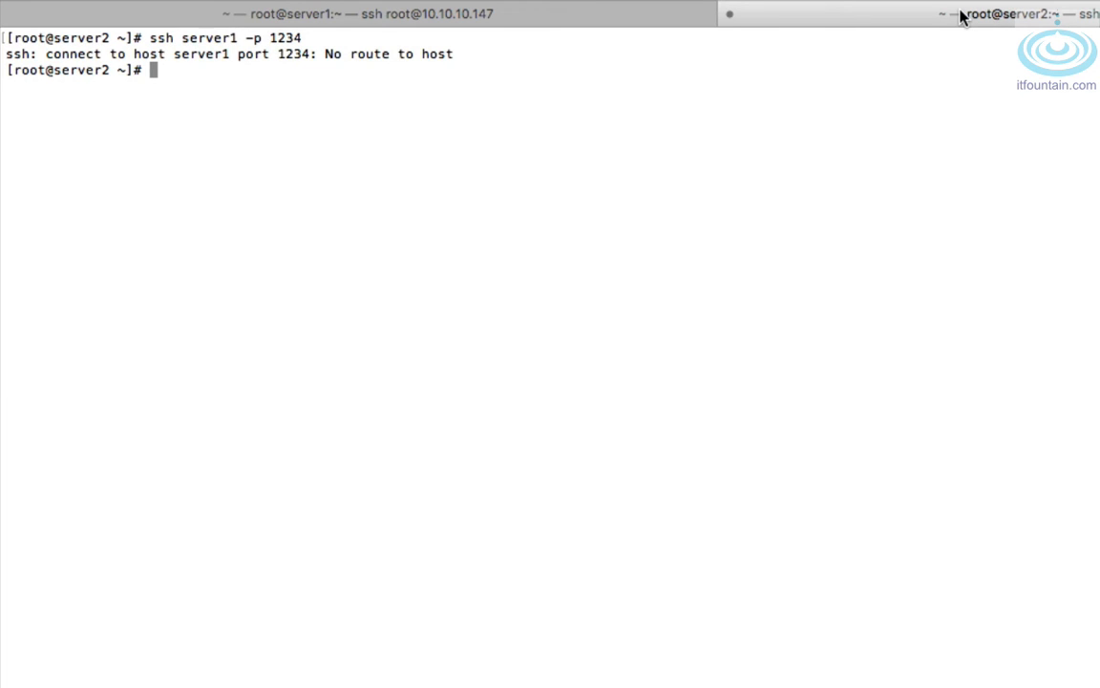
From server2, attempt ssh server1 and see the connection refused.
{"action": "type", "text": "ssh"}
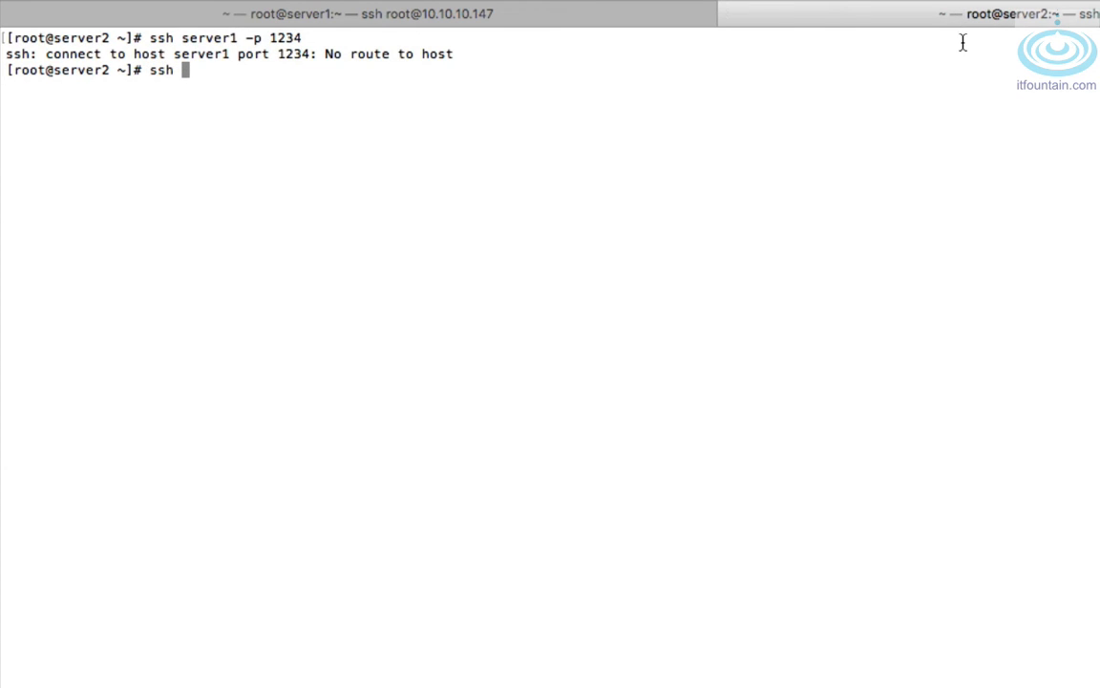
{"action": "type", "text": "ser"}
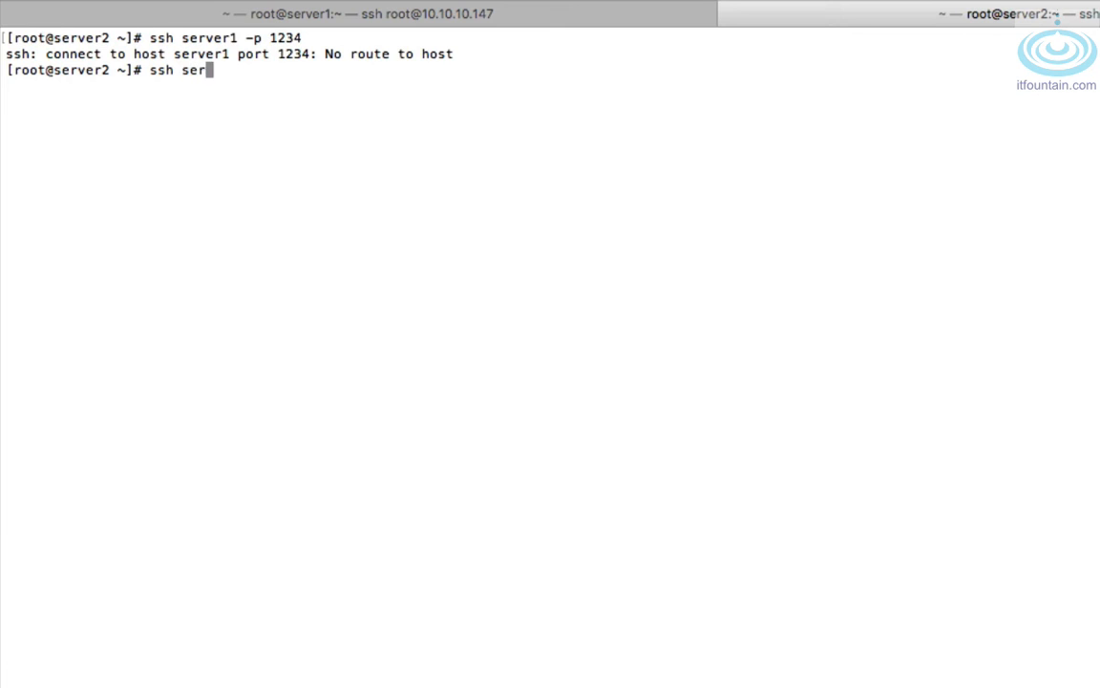
{"action": "key", "text": "Return"}
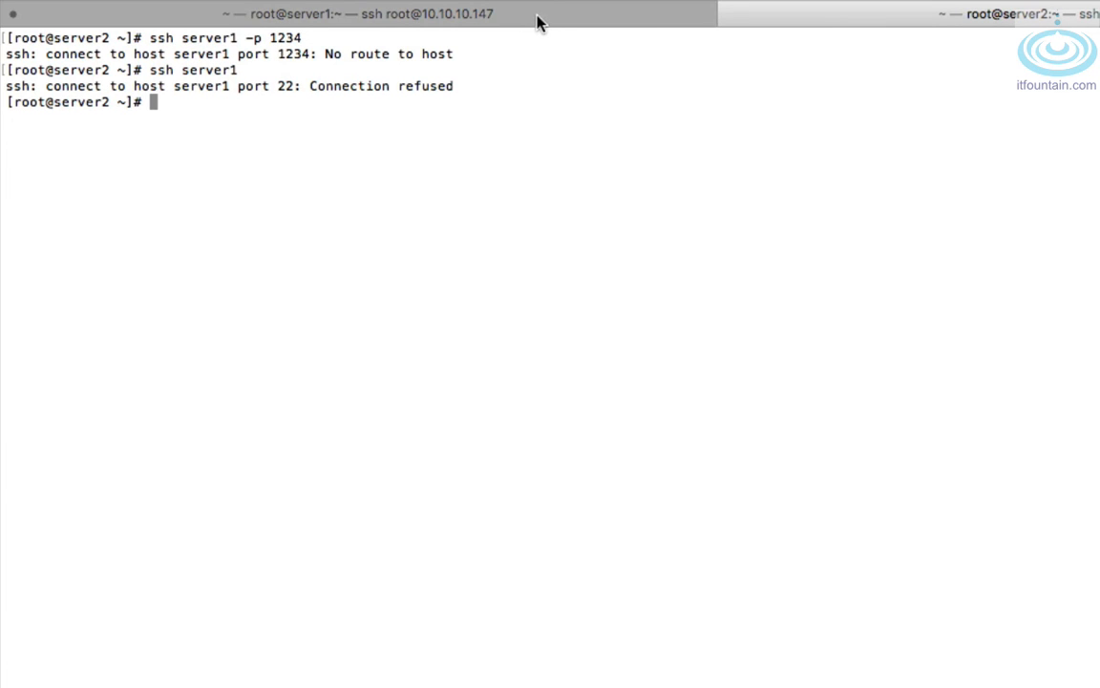
{"action": "mouse_move", "coordinate": [539, 19]}
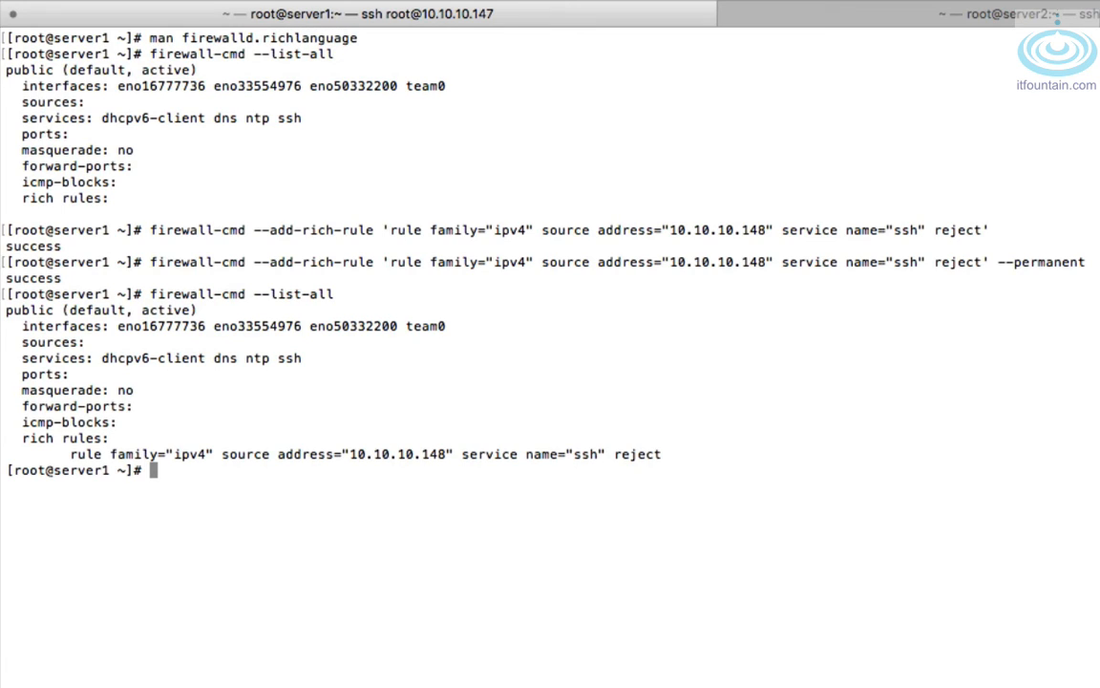
Remove the ssh service from the running firewall with firewall-cmd --remove-service=ssh.
{"action": "type", "text": "firewallc"}
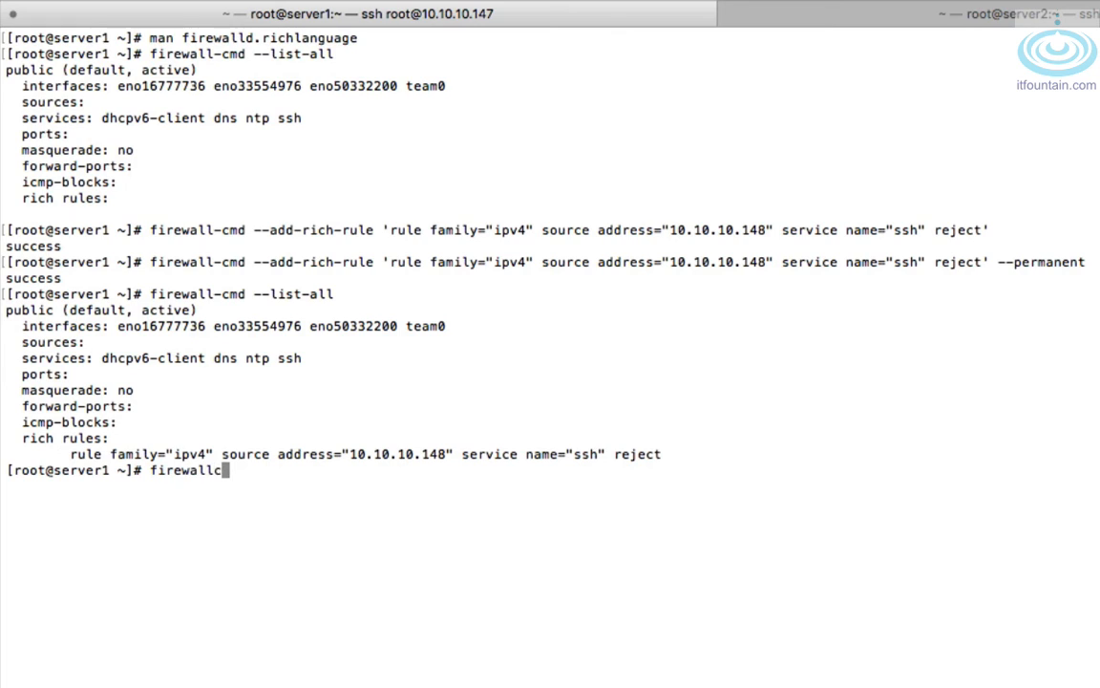
{"action": "type", "text": "-md"}
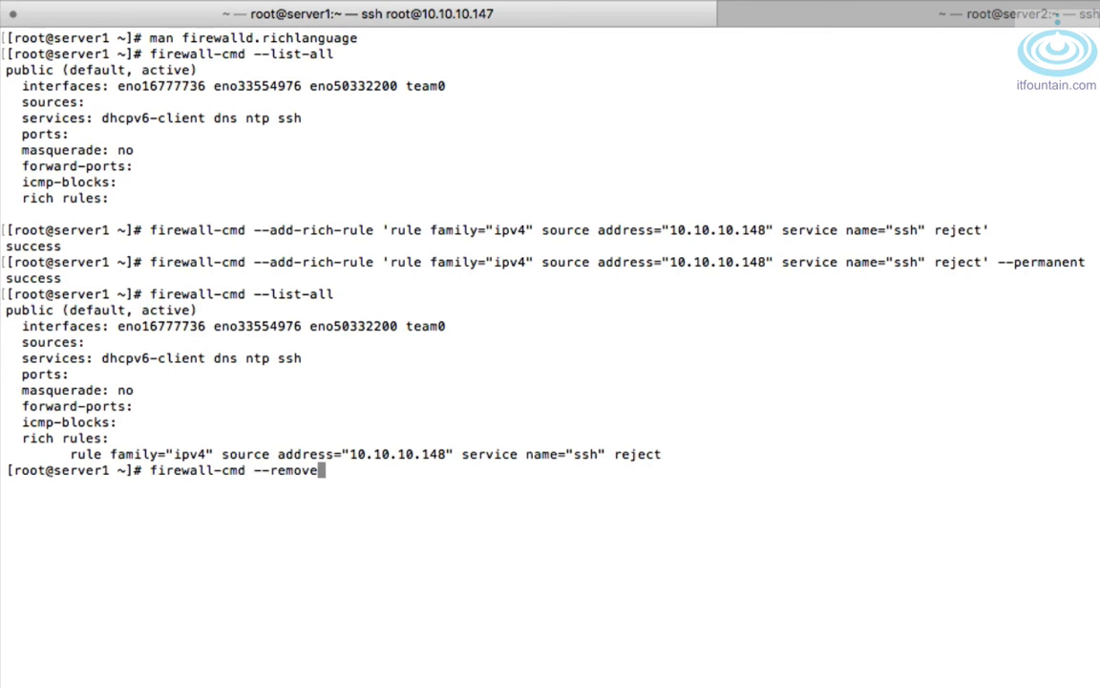
{"action": "type", "text": "-service="}
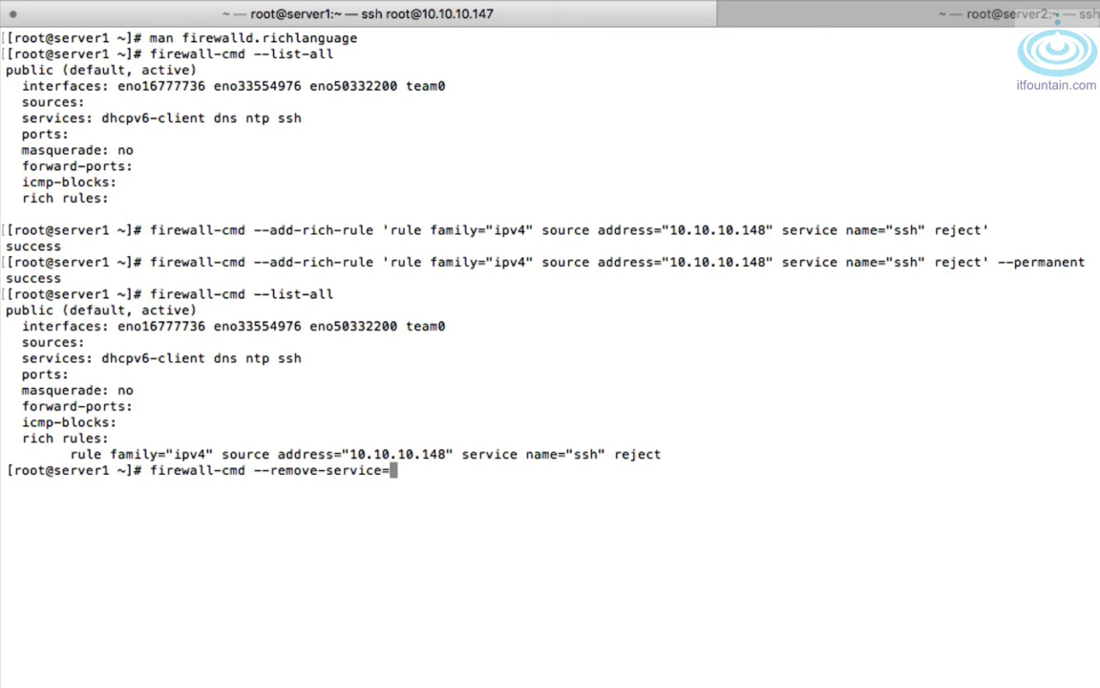
{"action": "type", "text": "ssh"}
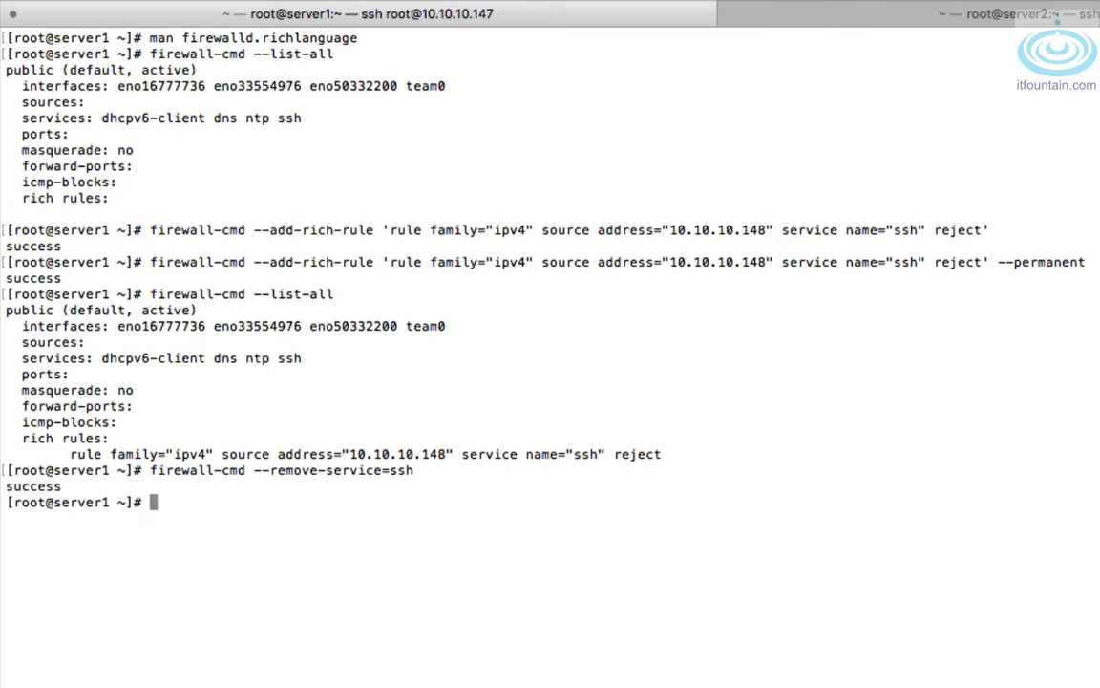
Remove the runtime rich rule rejecting ssh from 10.10.10.148 (family ipv4).
{"action": "type", "text": "firewall"}
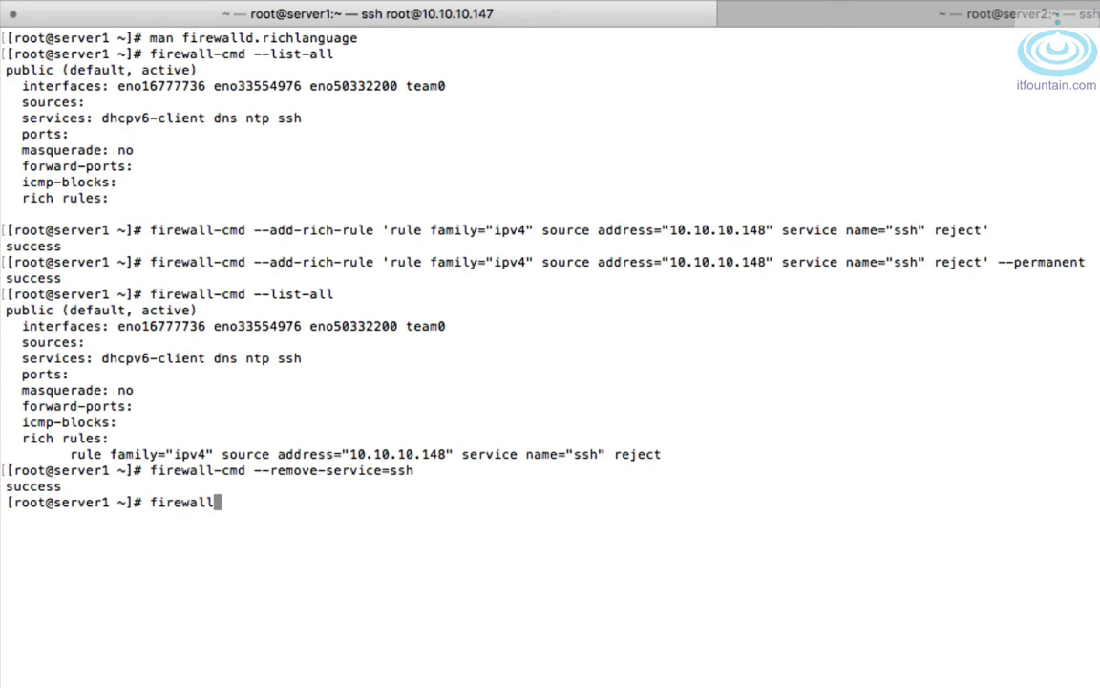
{"action": "type", "text": "-cmd --remov"}
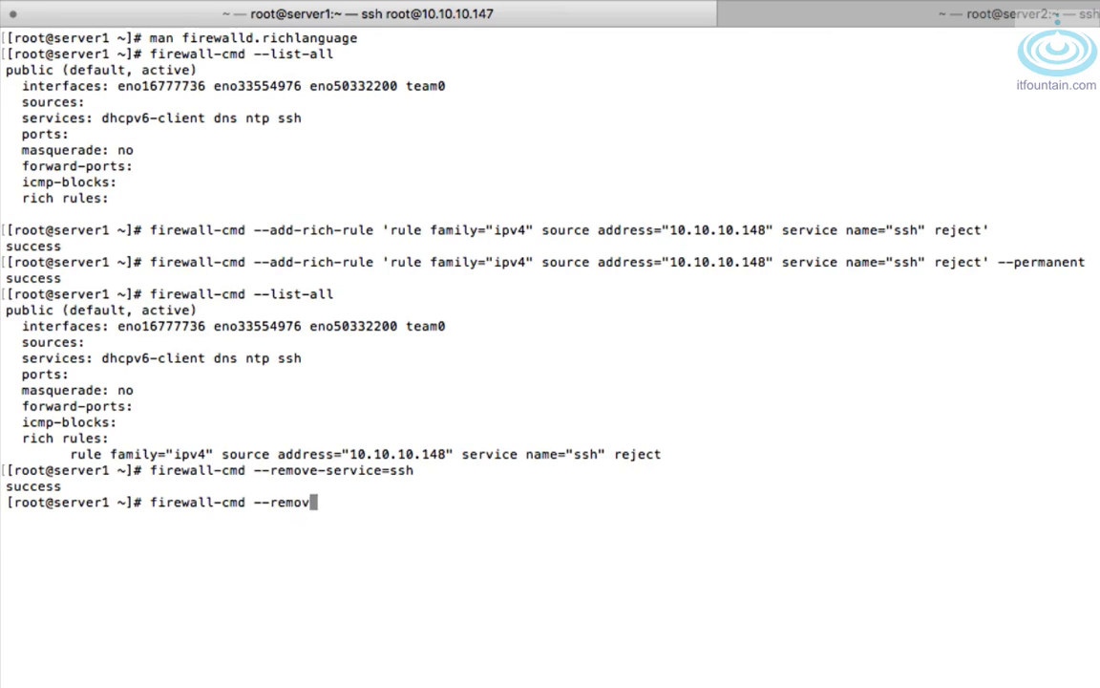
{"action": "type", "text": "e-rich"}
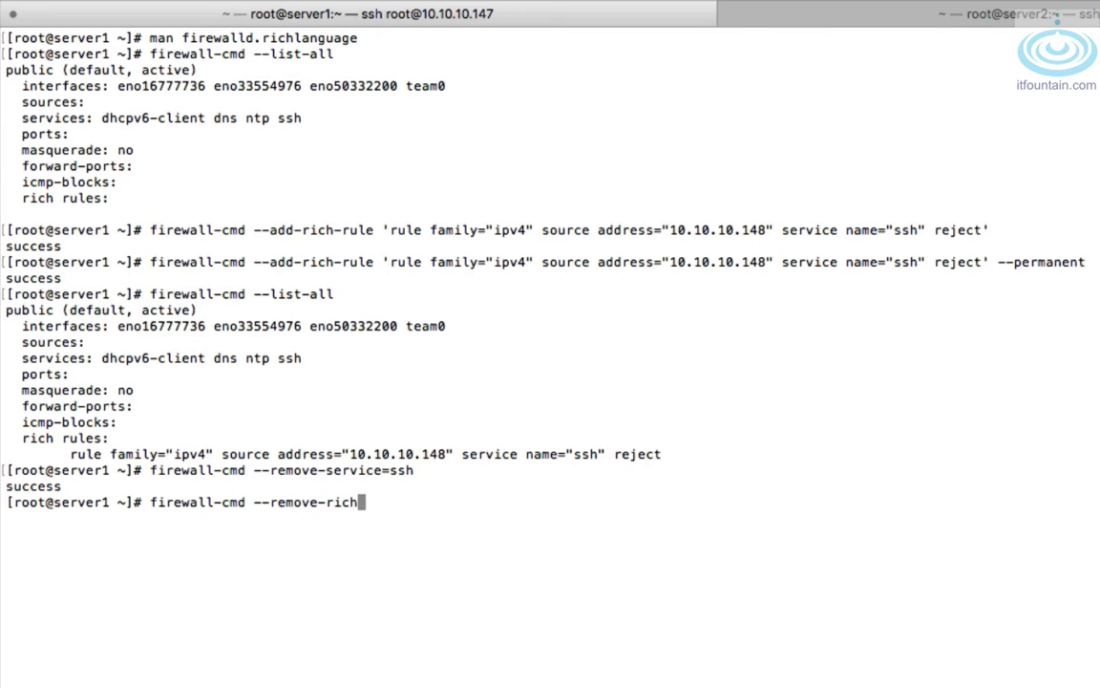
{"action": "type", "text": "-rule"}
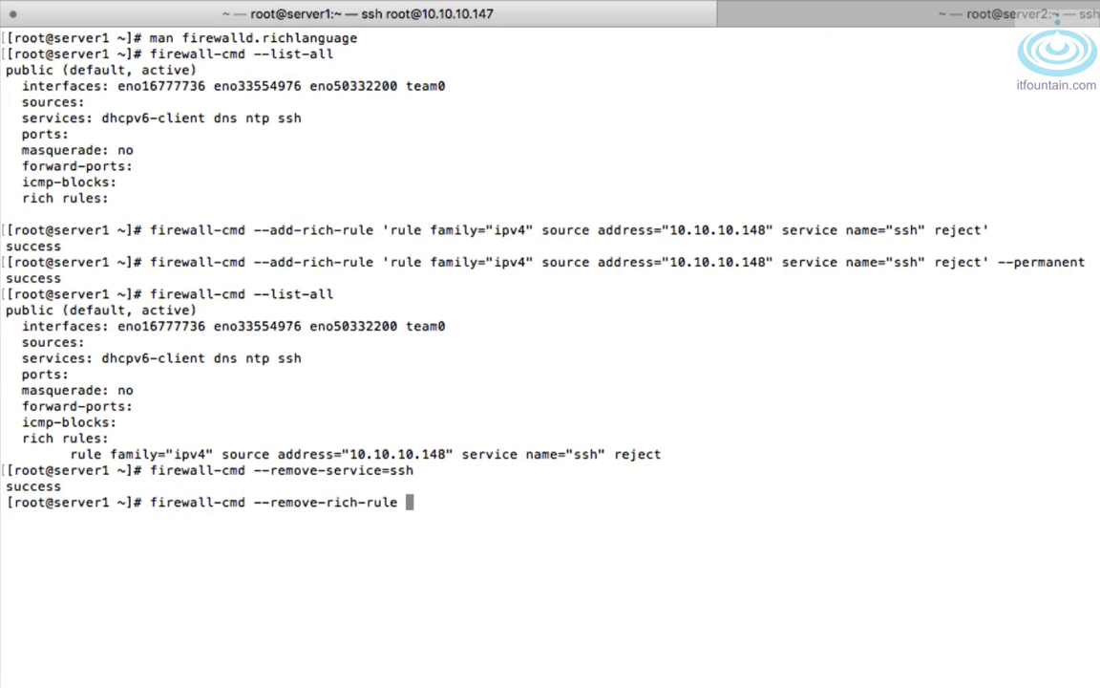
{"action": "type", "text": "'"}
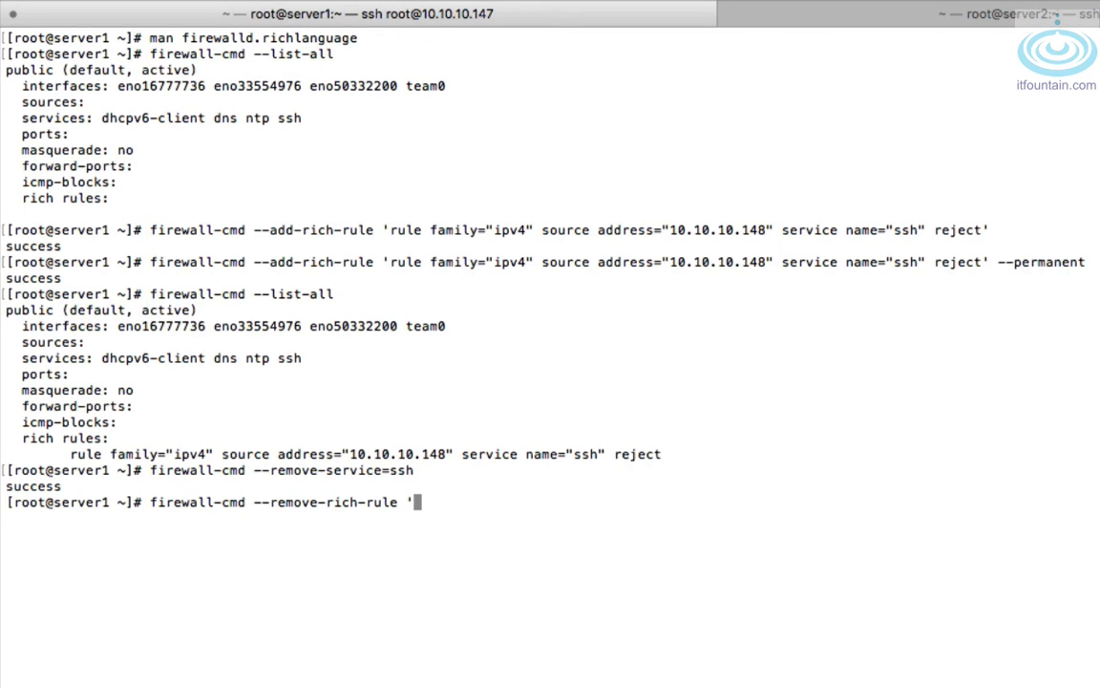
{"action": "type", "text": "ru"}
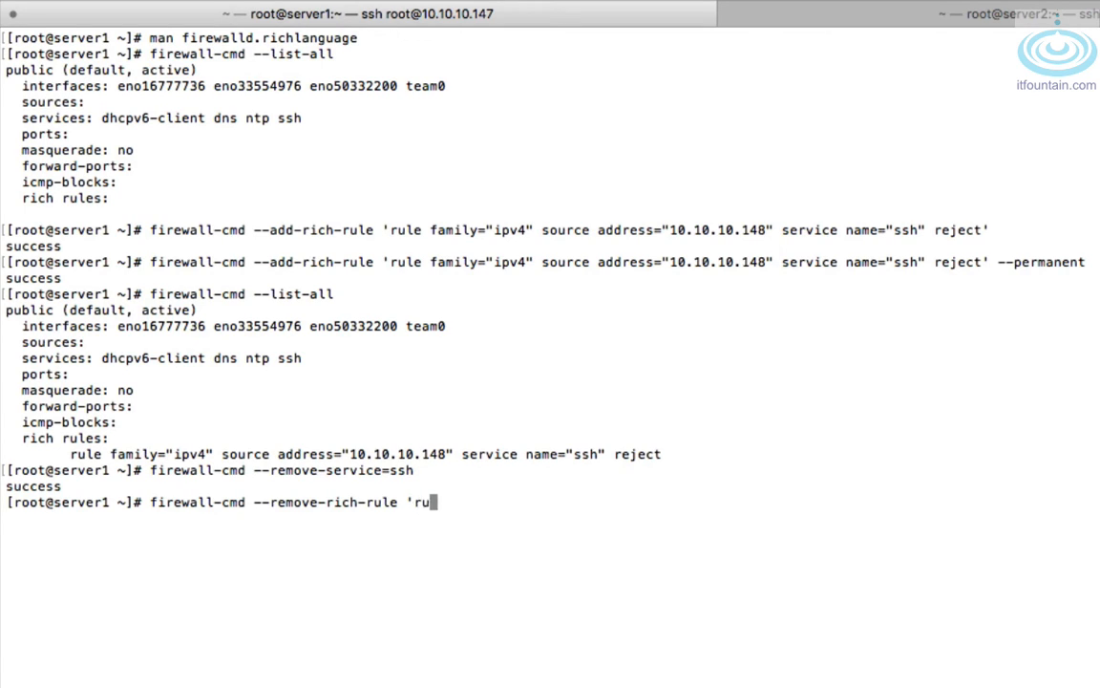
{"action": "type", "text": "le fam"}
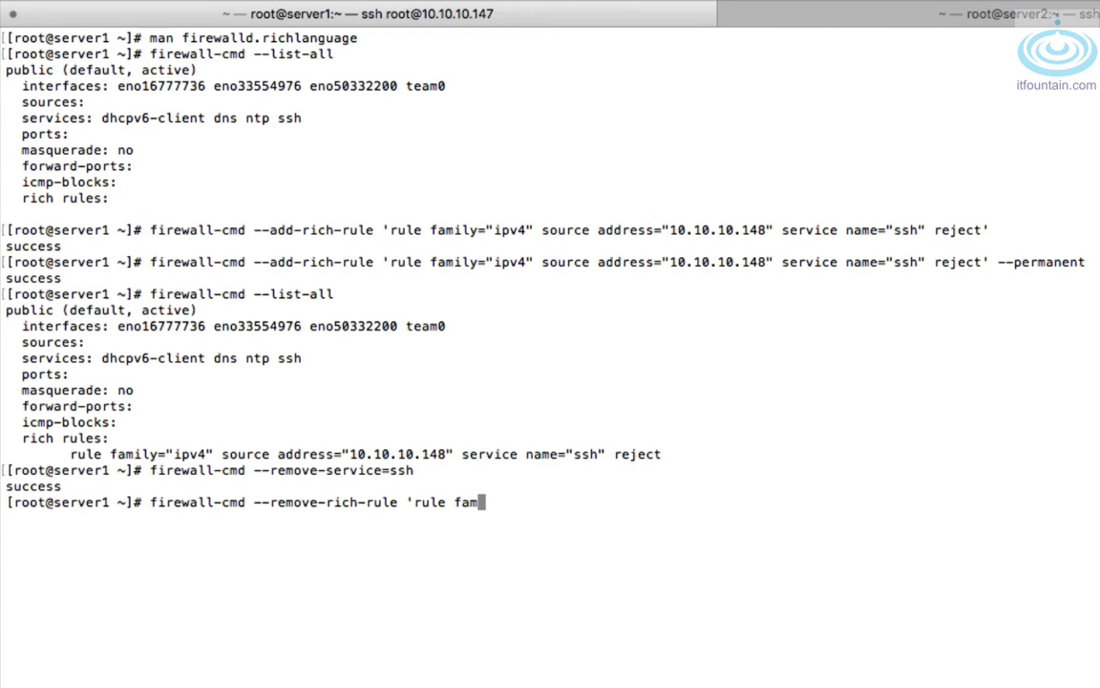
{"action": "type", "text": "ily="}
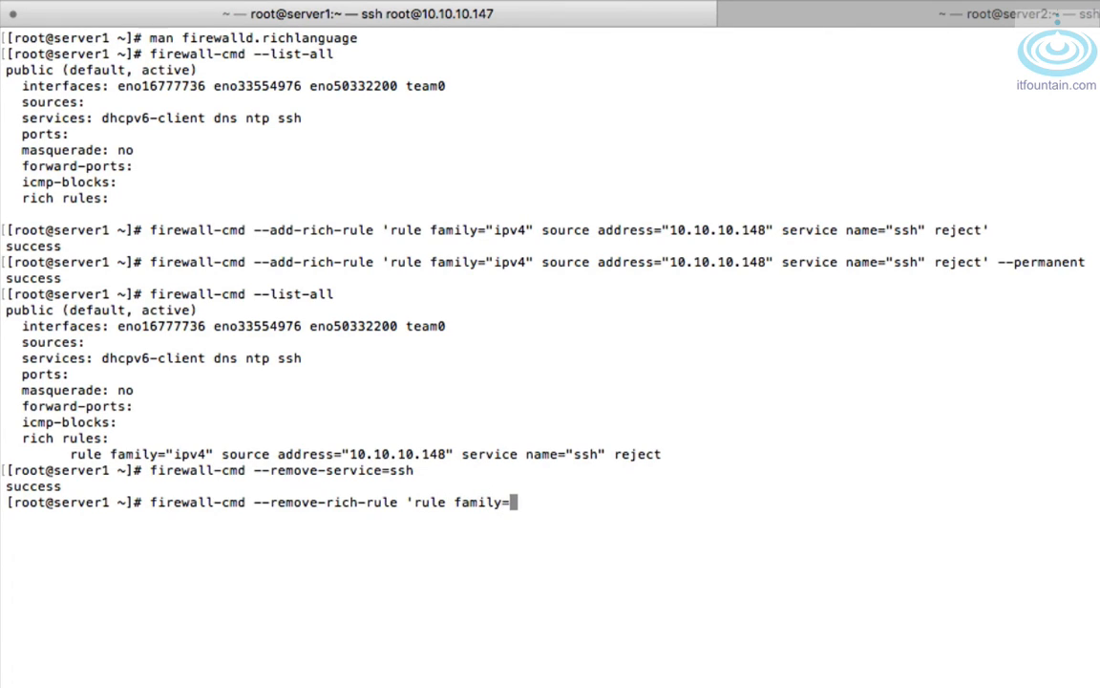
{"action": "type", "text": "ipv4"}
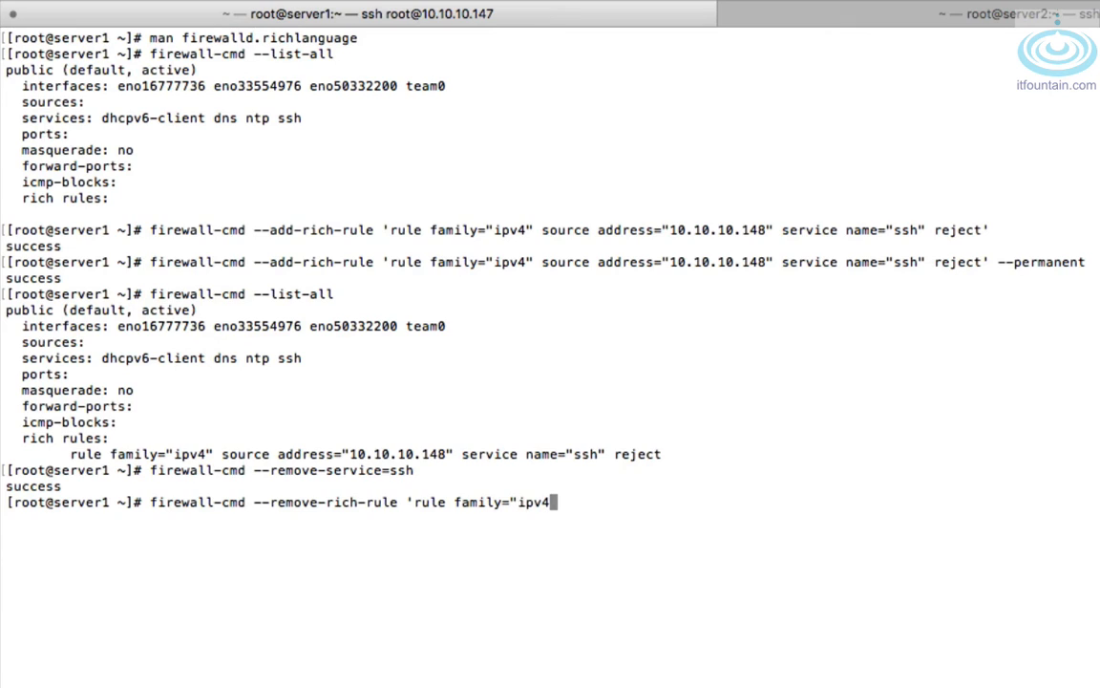
{"action": "type", "text": "source addr"}
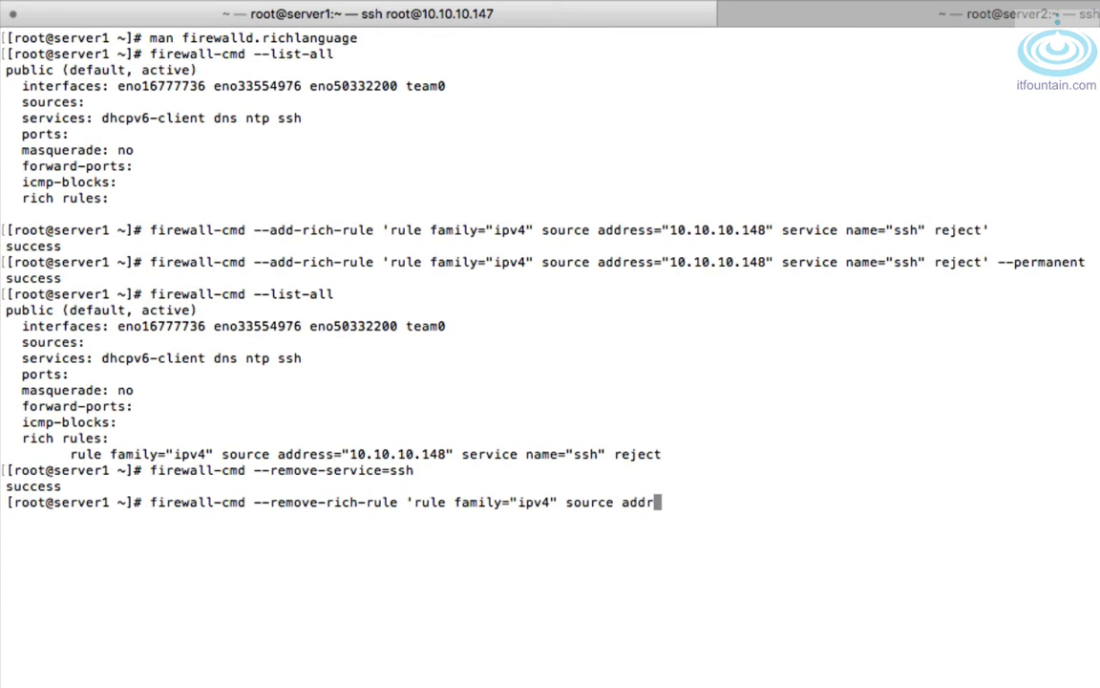
{"action": "type", "text": "ess="}
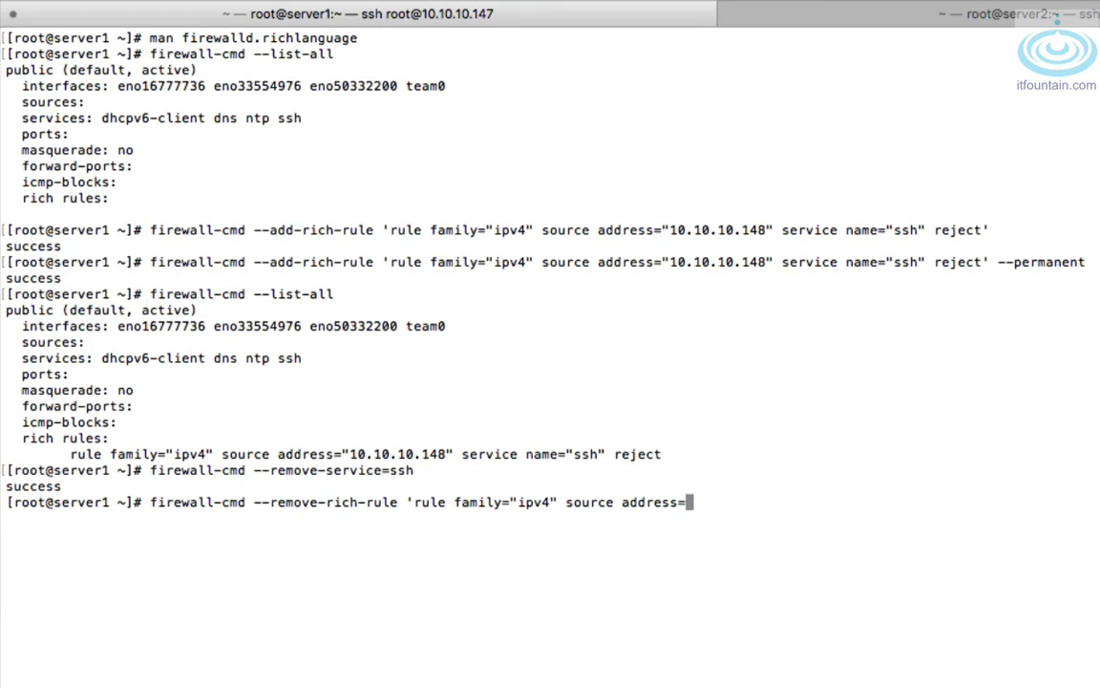
{"action": "type", "text": "10."}
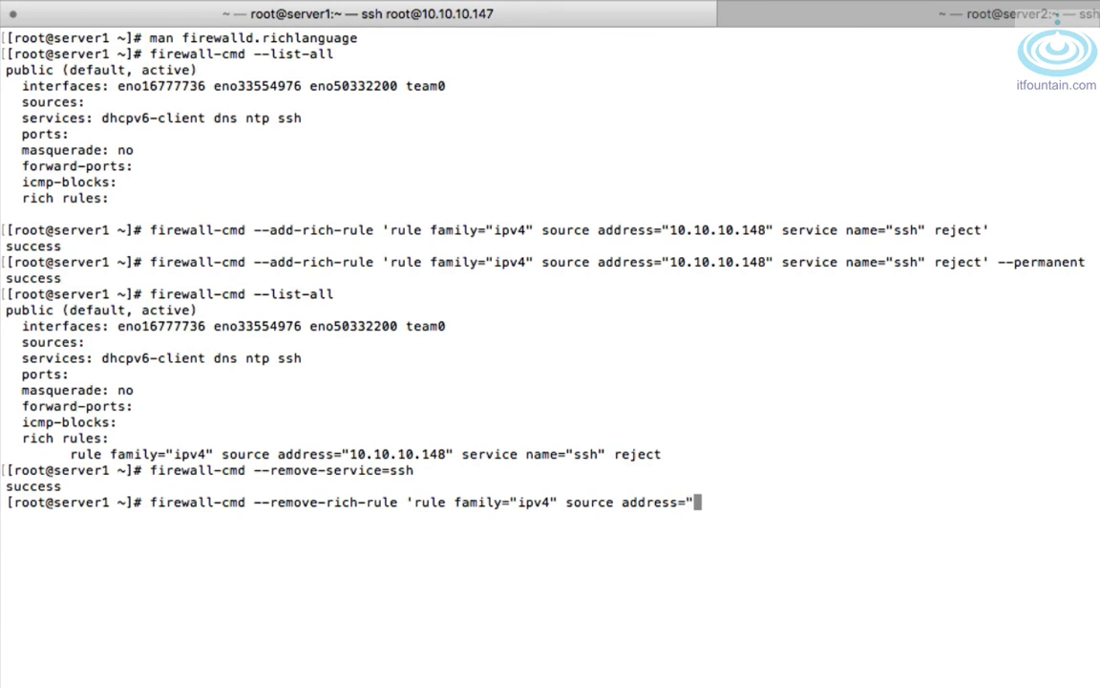
{"action": "type", "text": "10.10.10."}
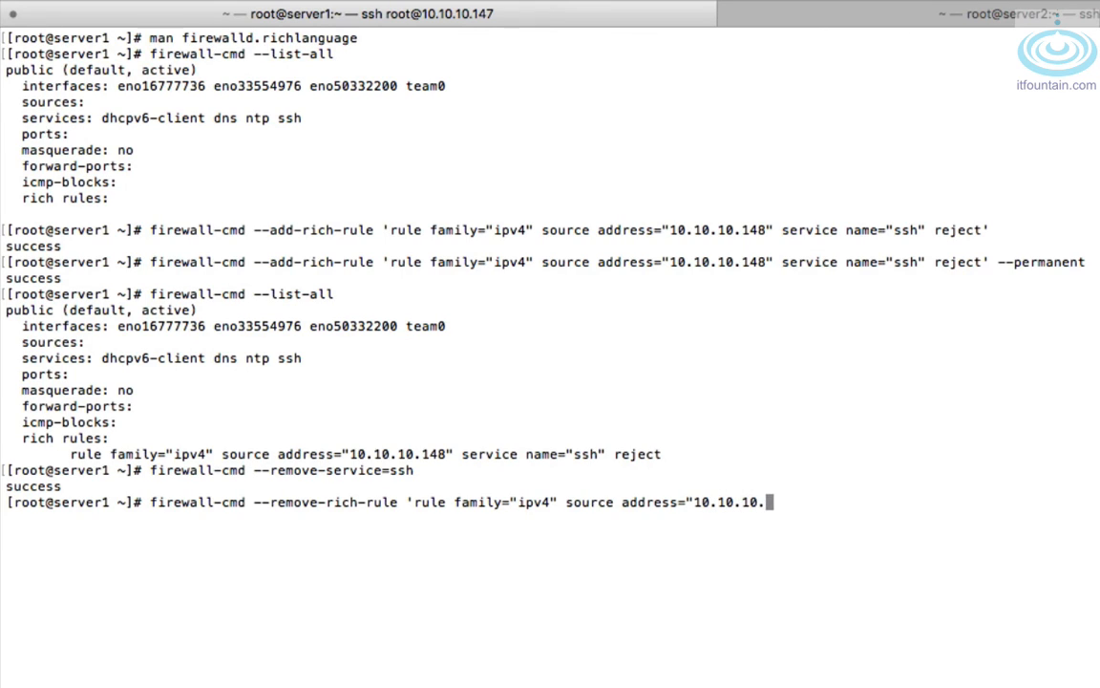
{"action": "type", "text": "148\""}
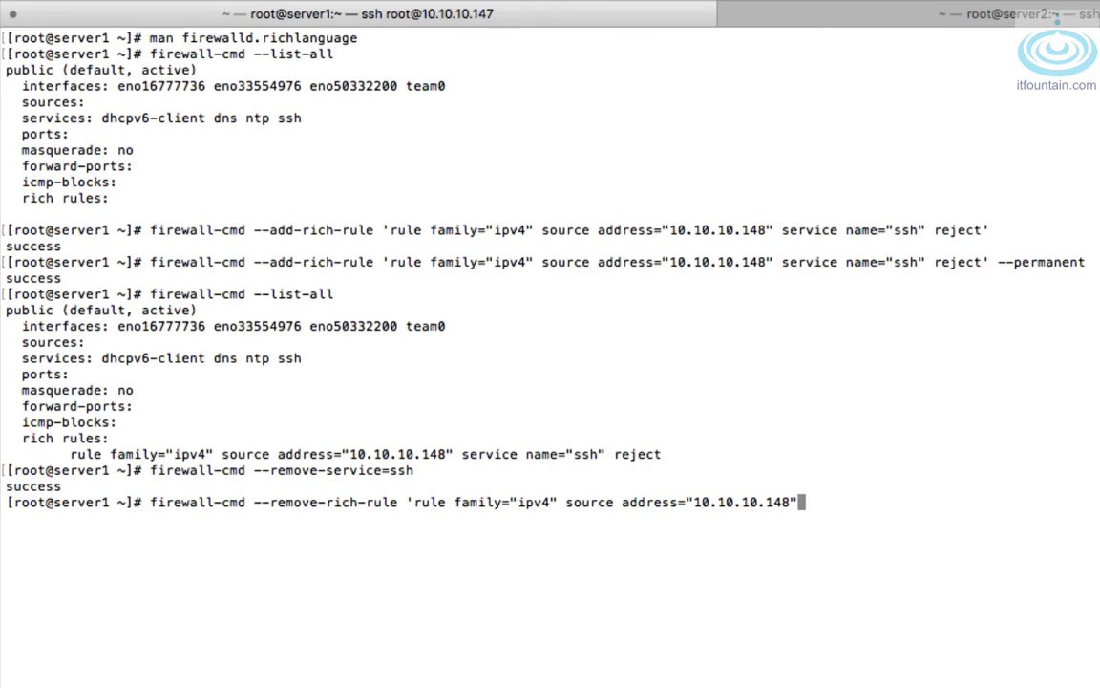
{"action": "type", "text": "service na"}
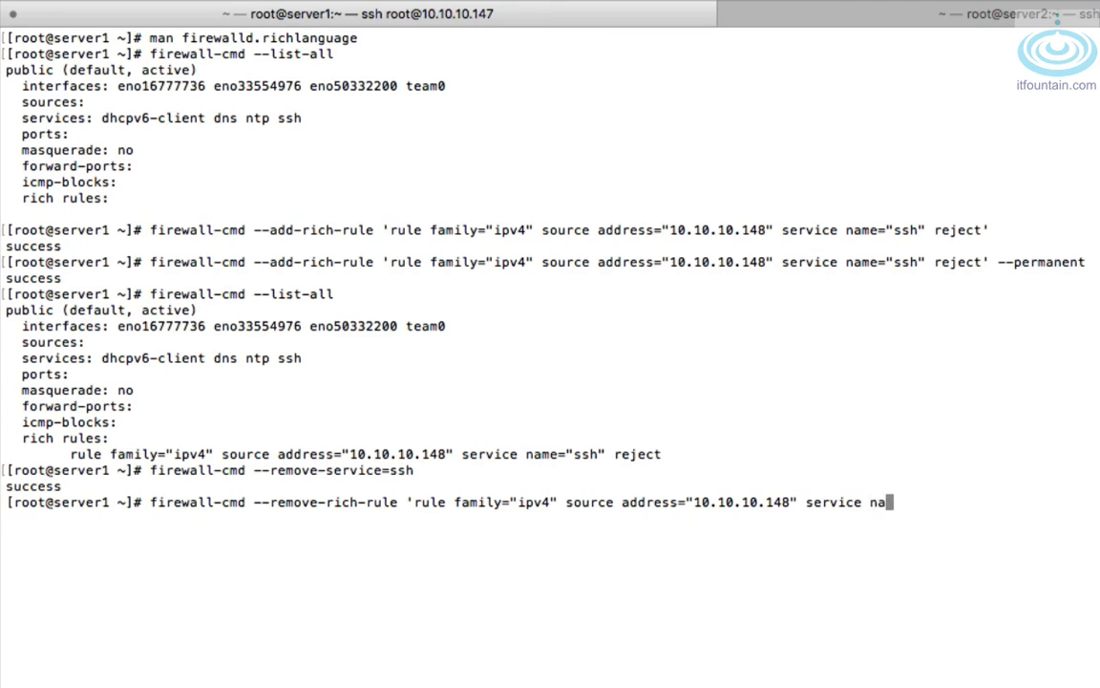
{"action": "type", "text": "me="}
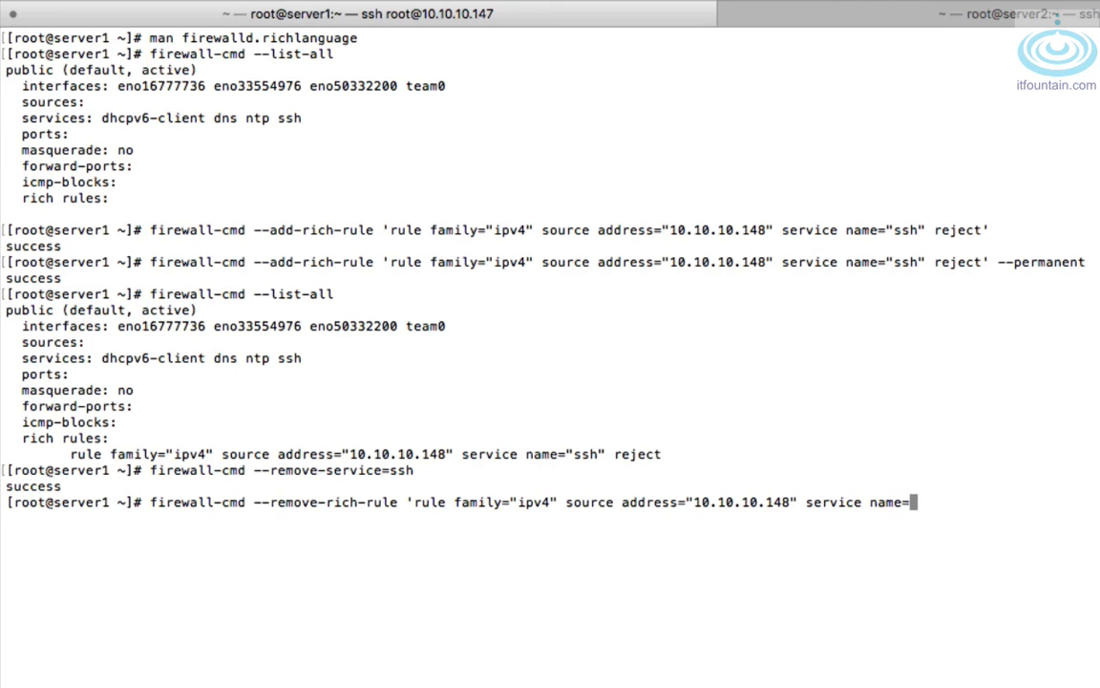
{"action": "type", "text": "\"ssh"}
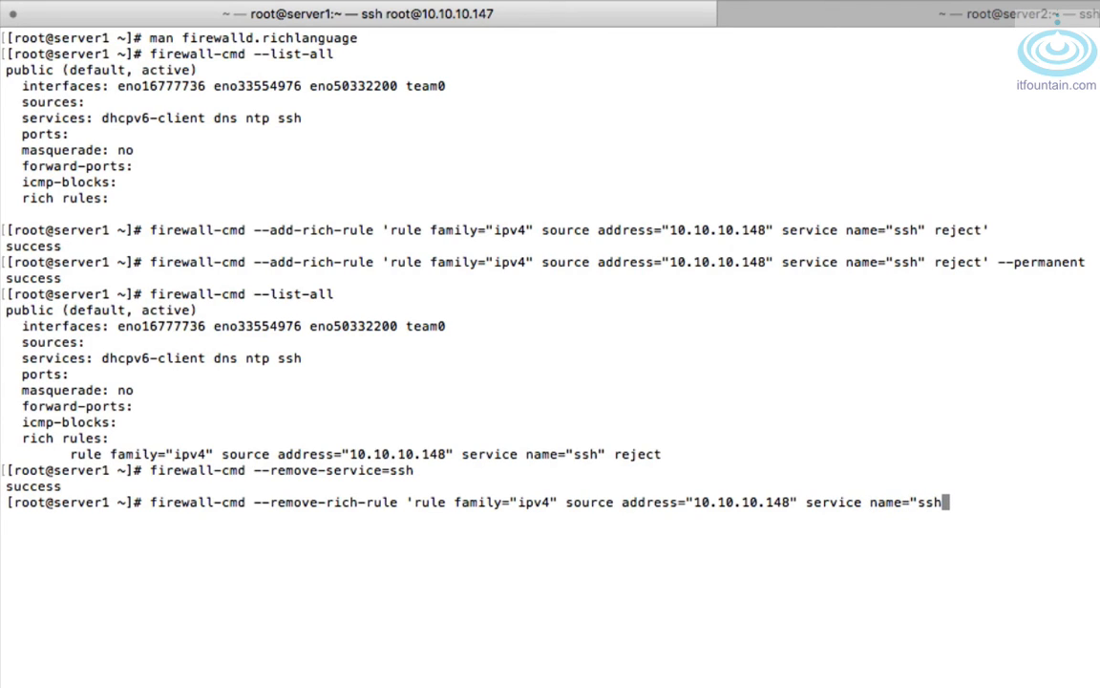
{"action": "type", "text": "reject'"}
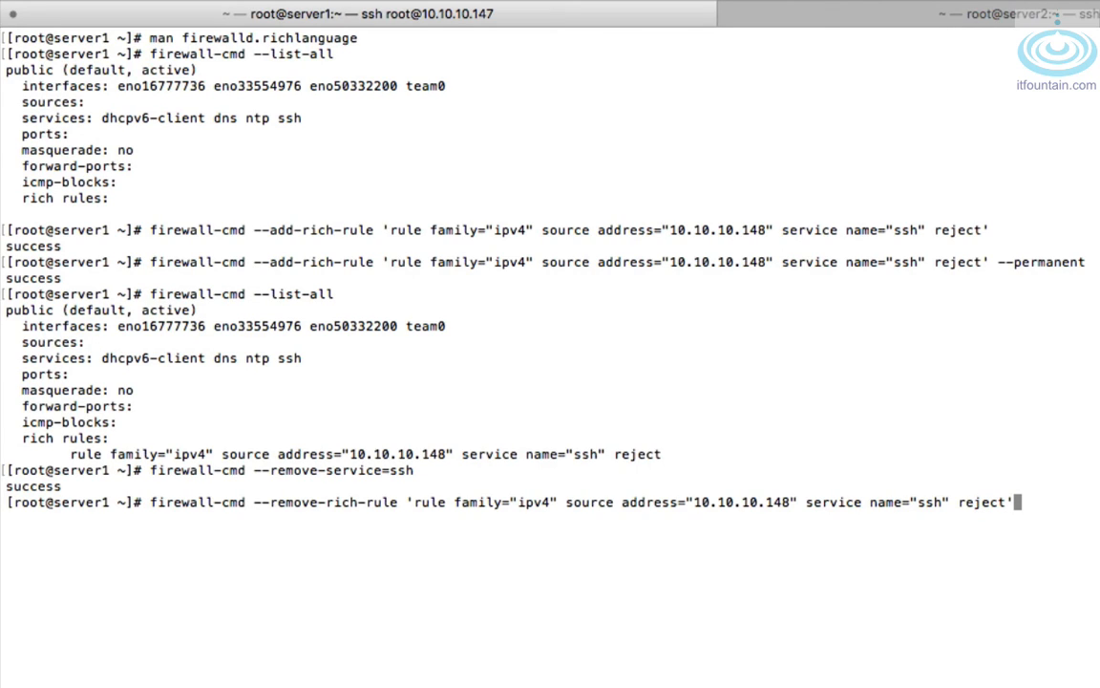
{"action": "key", "text": "Return"}
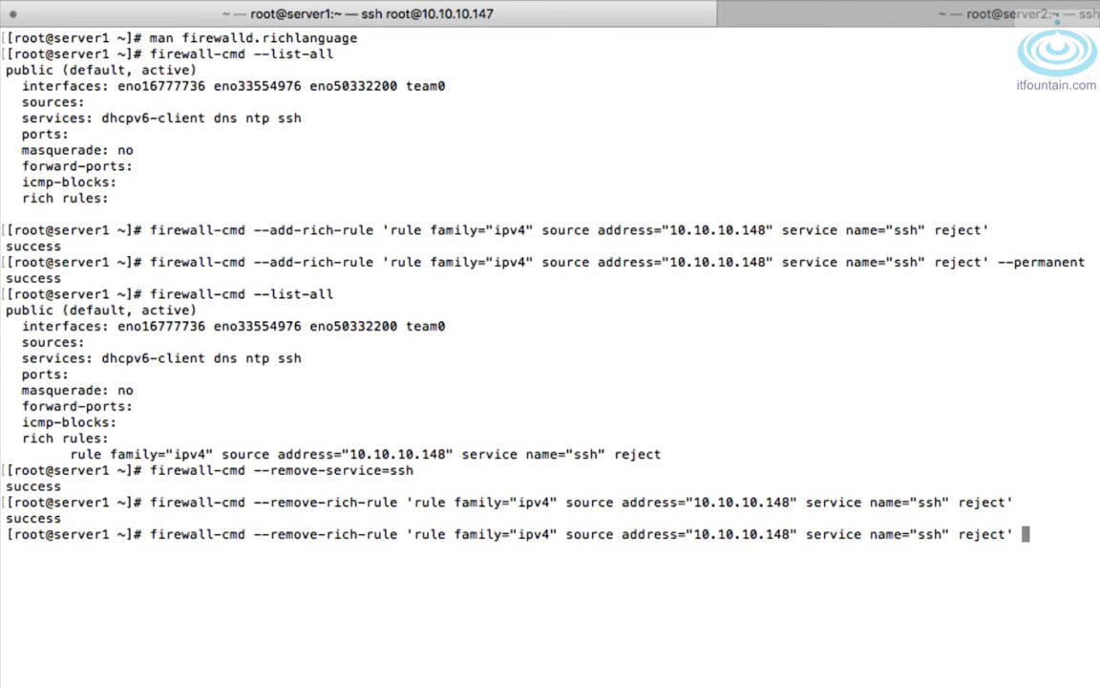
Repeat the rich-rule removal with --permanent and start the next firewall-cmd.
{"action": "type", "text": "--"}
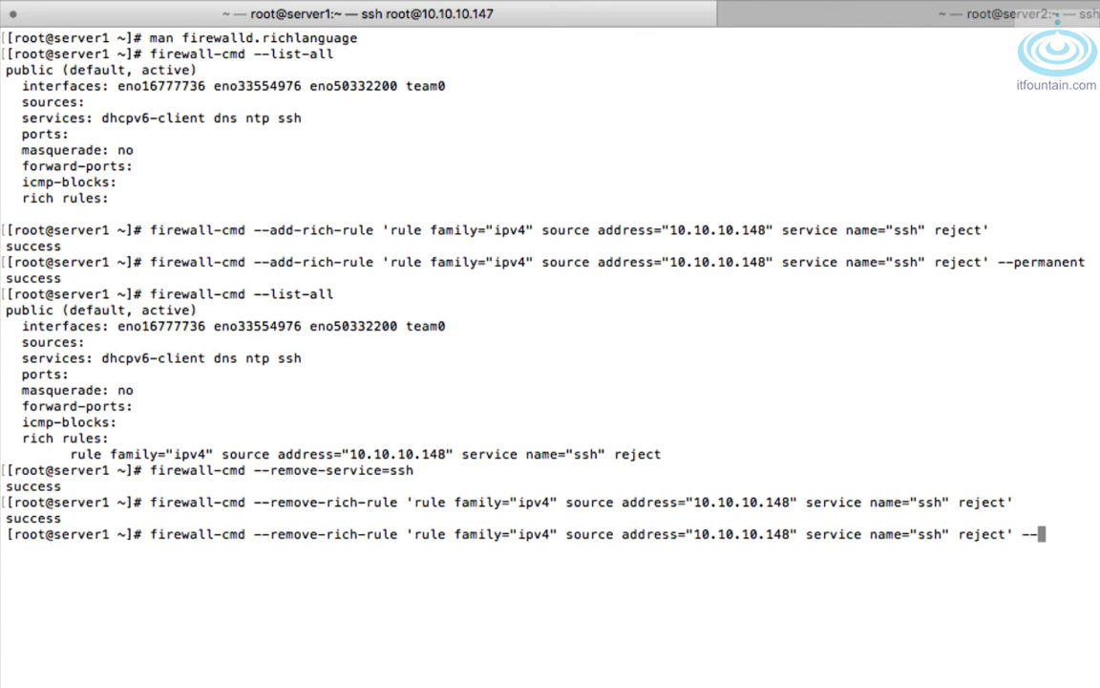
{"action": "type", "text": "permanen"}
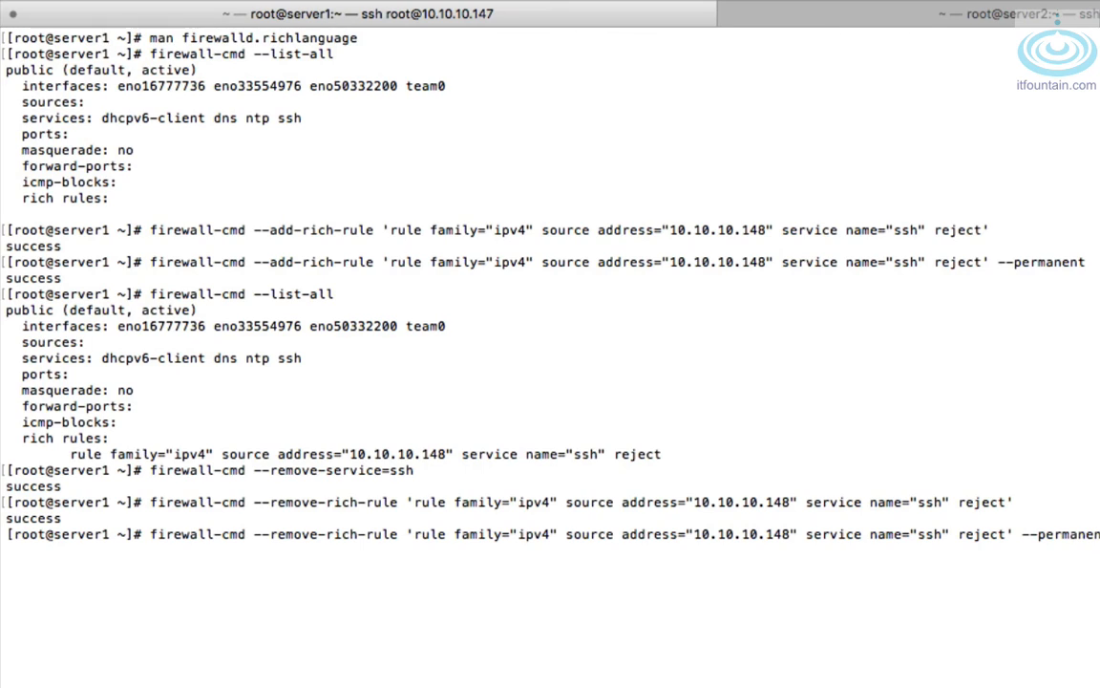
{"action": "type", "text": "fire"}
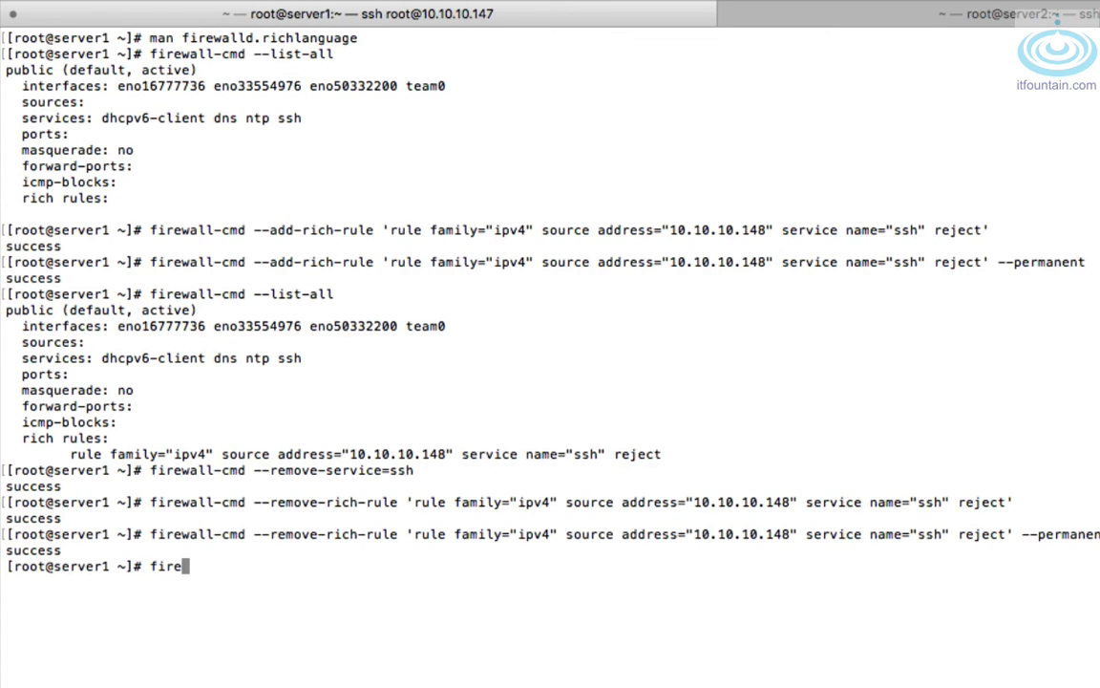
Add a runtime rich rule accepting ssh from source 10.10.10.148 (family ipv4).
{"action": "type", "text": "wall-cmd"}
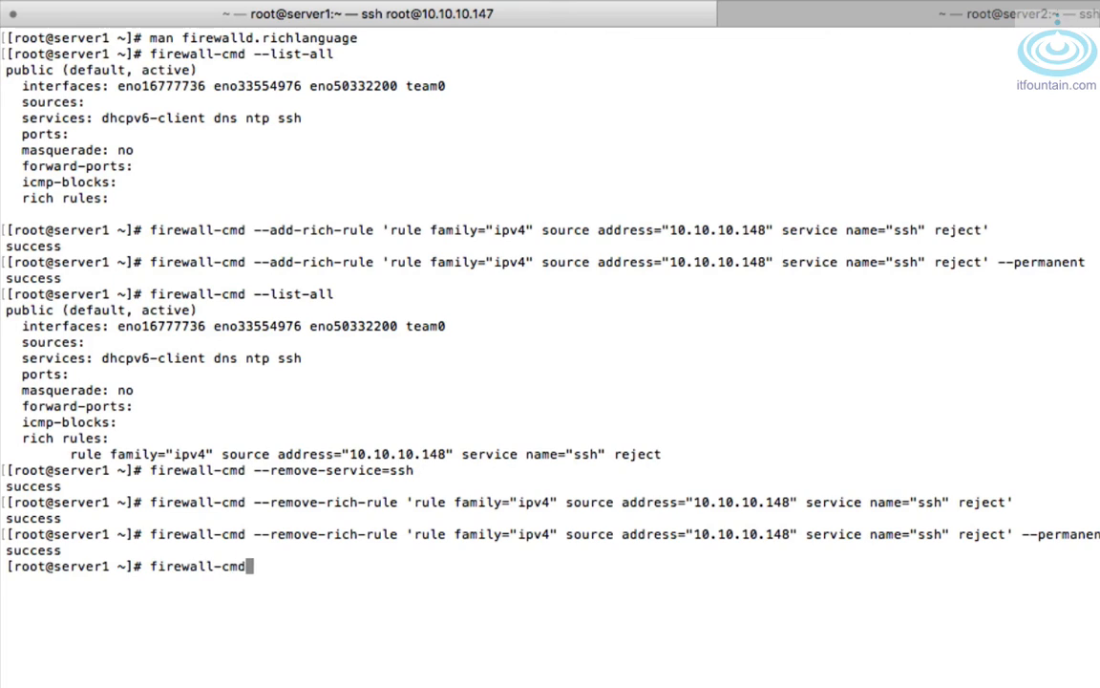
{"action": "type", "text": "--add-rich"}
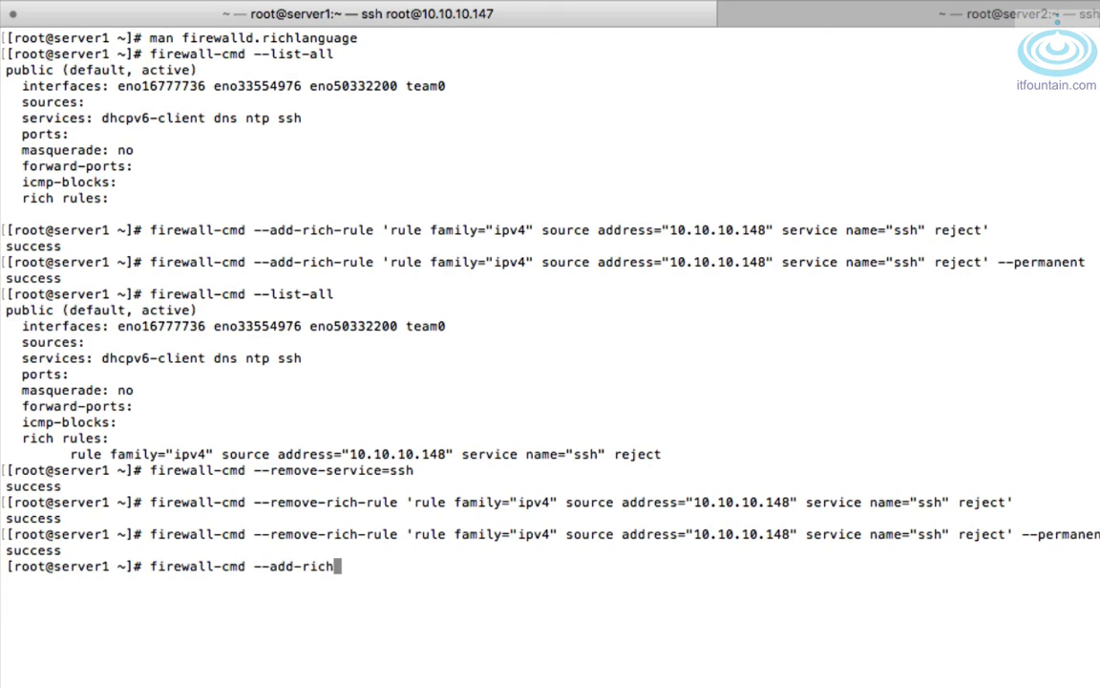
{"action": "type", "text": "rule"}
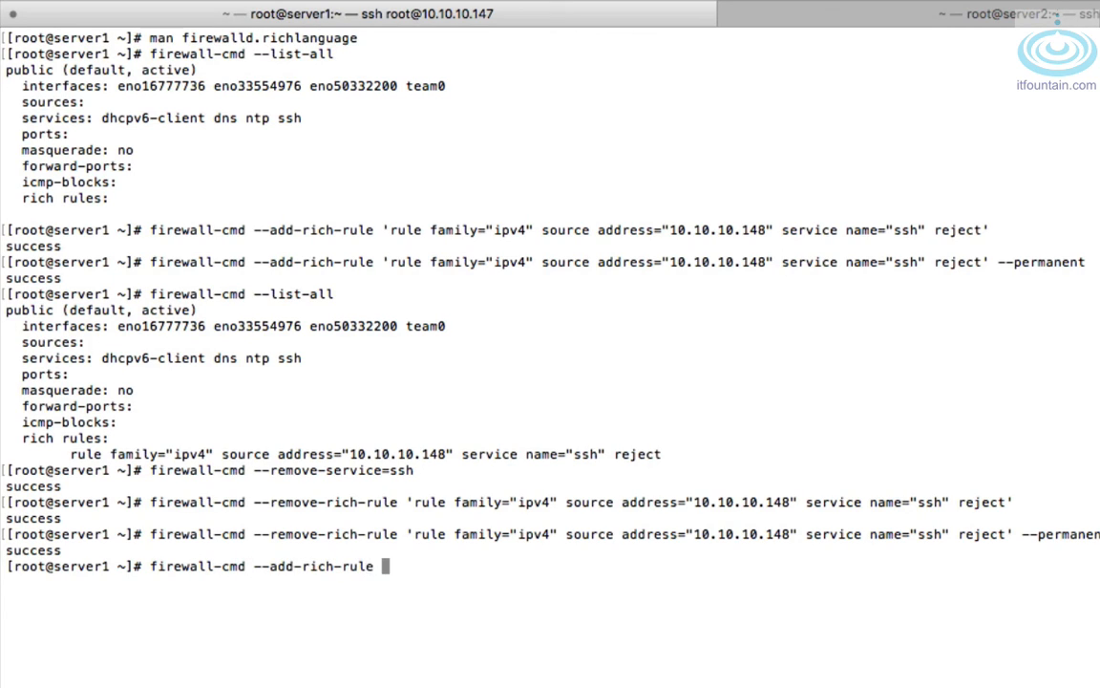
{"action": "type", "text": "'rule fa"}
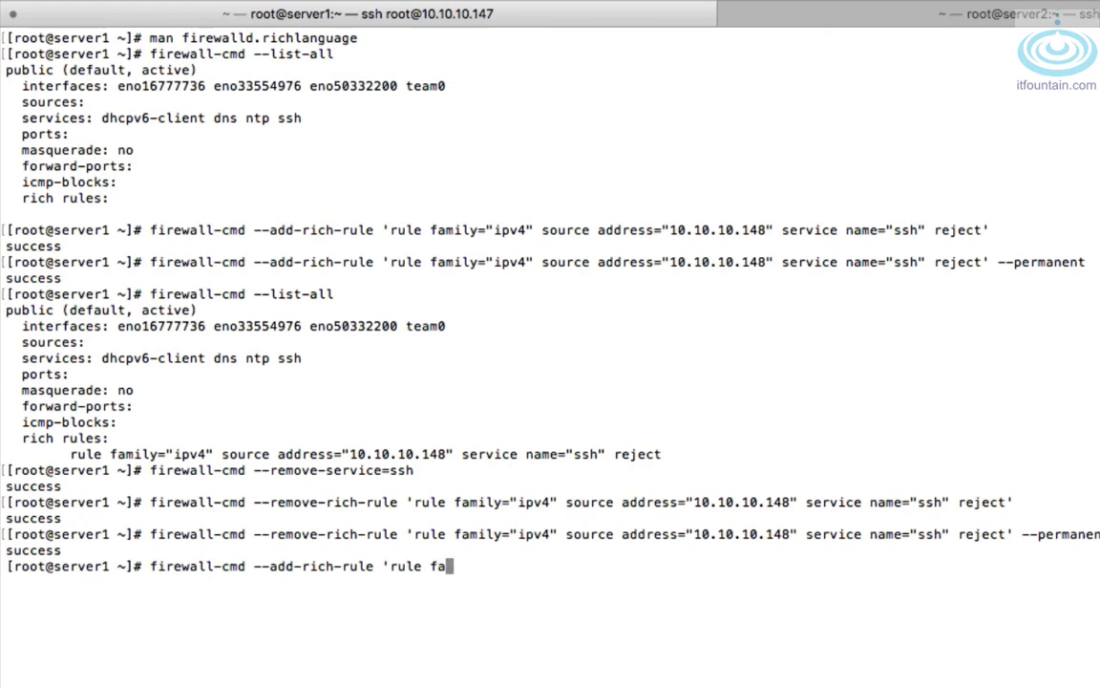
{"action": "type", "text": "mily="}
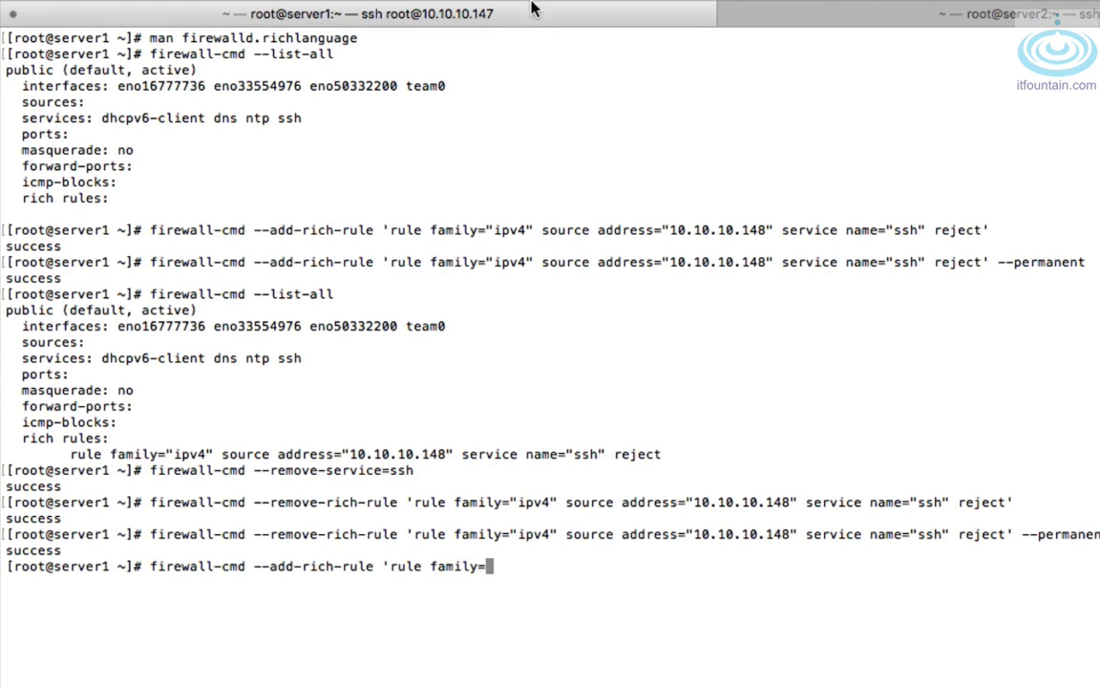
{"action": "type", "text": "ipv4"}
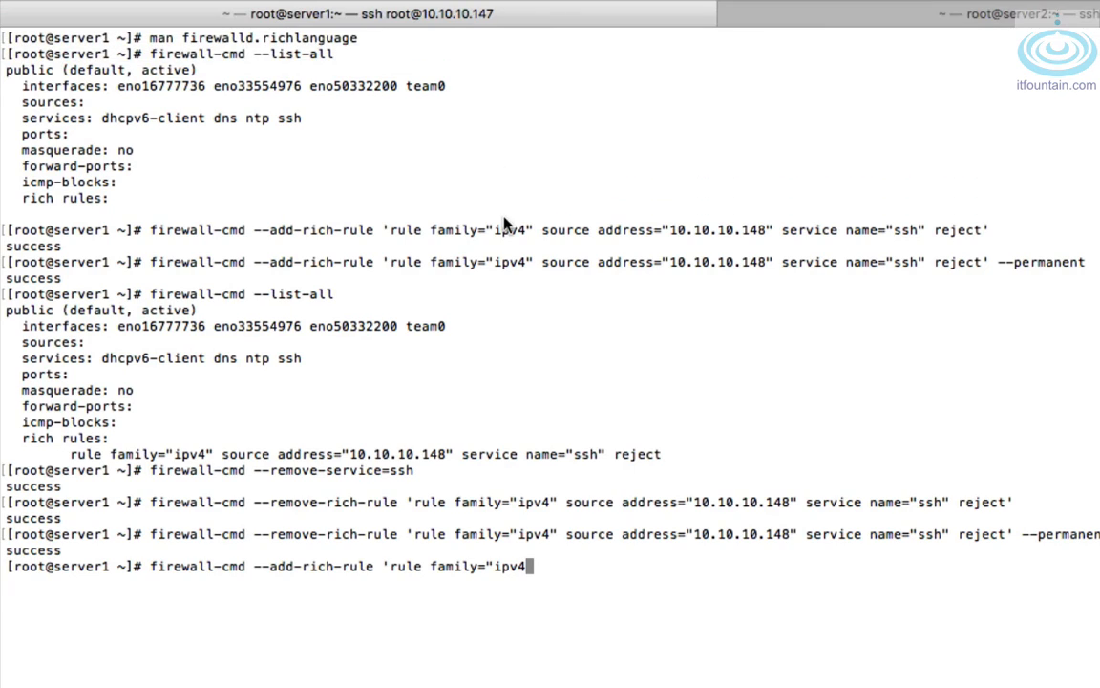
{"action": "type", "text": "\""}
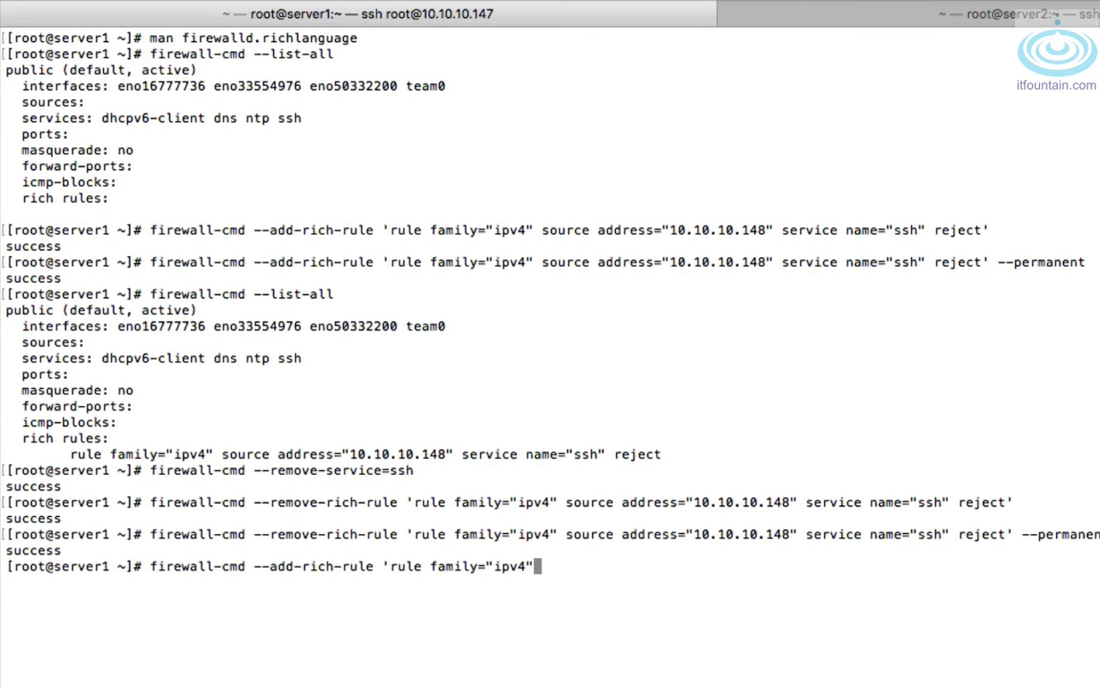
{"action": "type", "text": "source"}
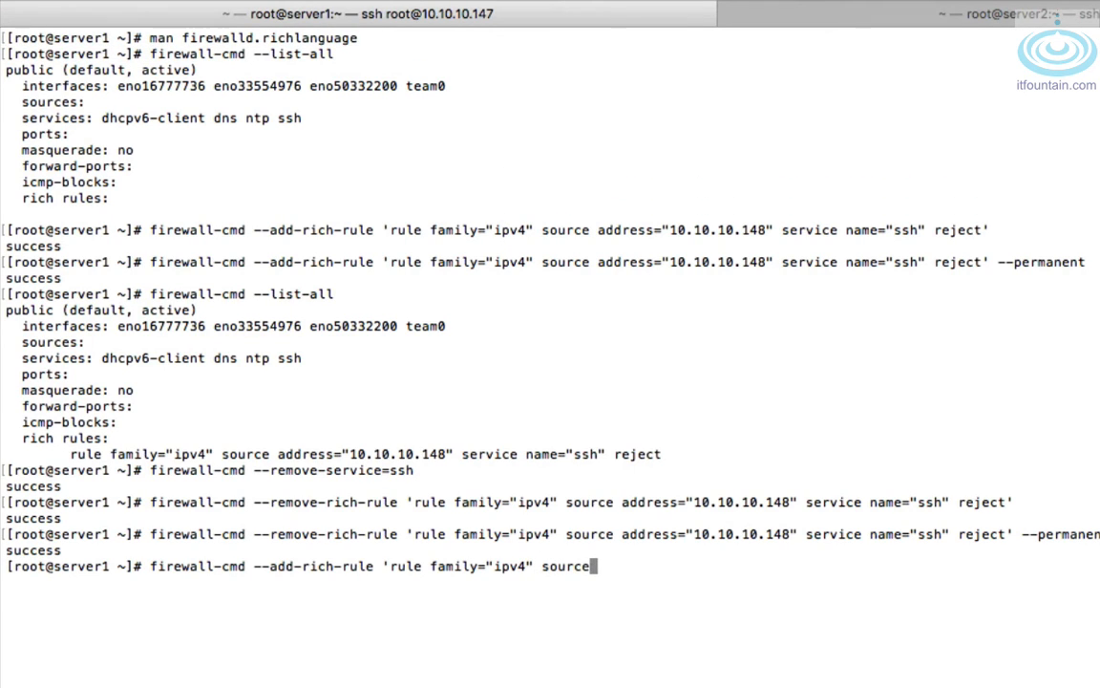
{"action": "type", "text": "address"}
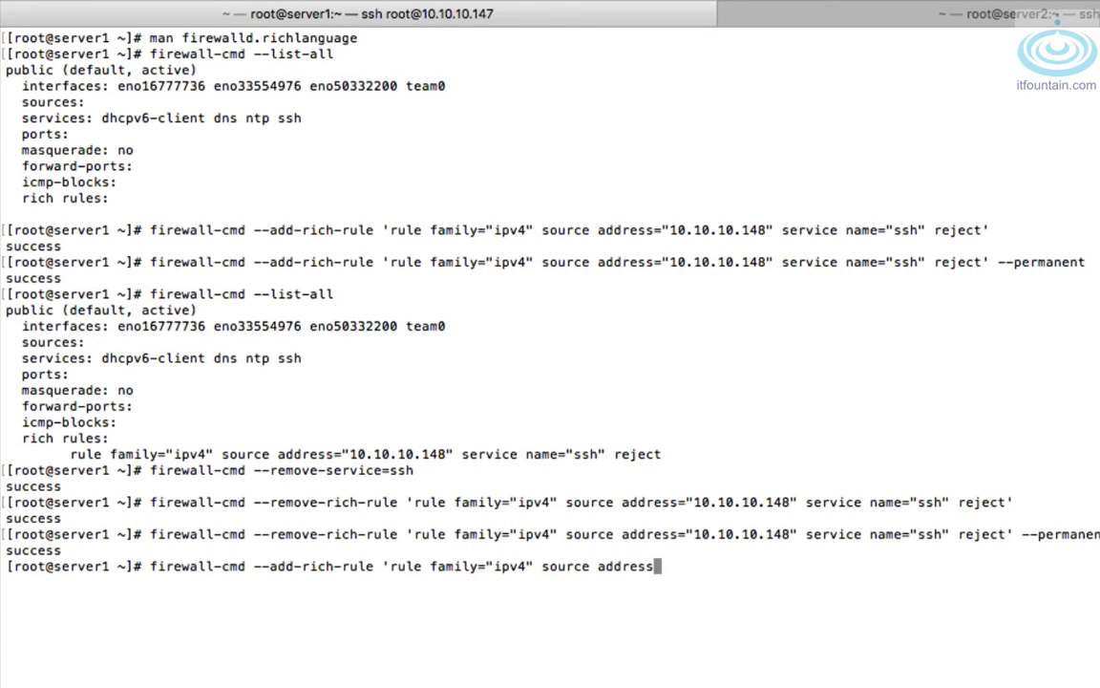
{"action": "type", "text": "=\""}
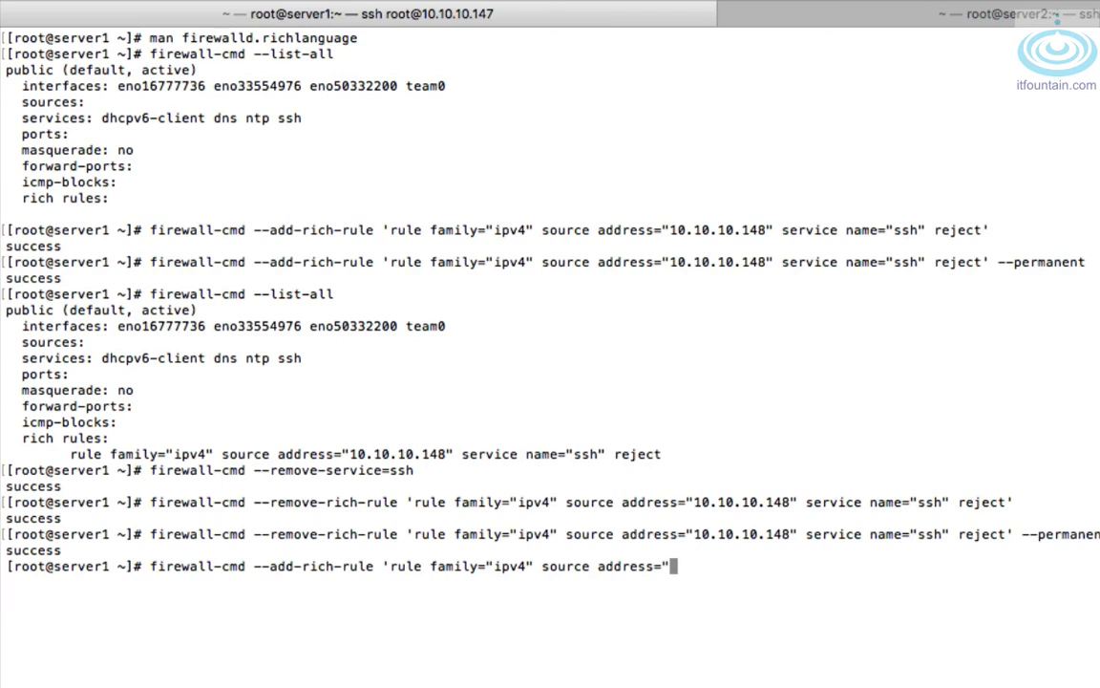
{"action": "type", "text": "10.10.10.1"}
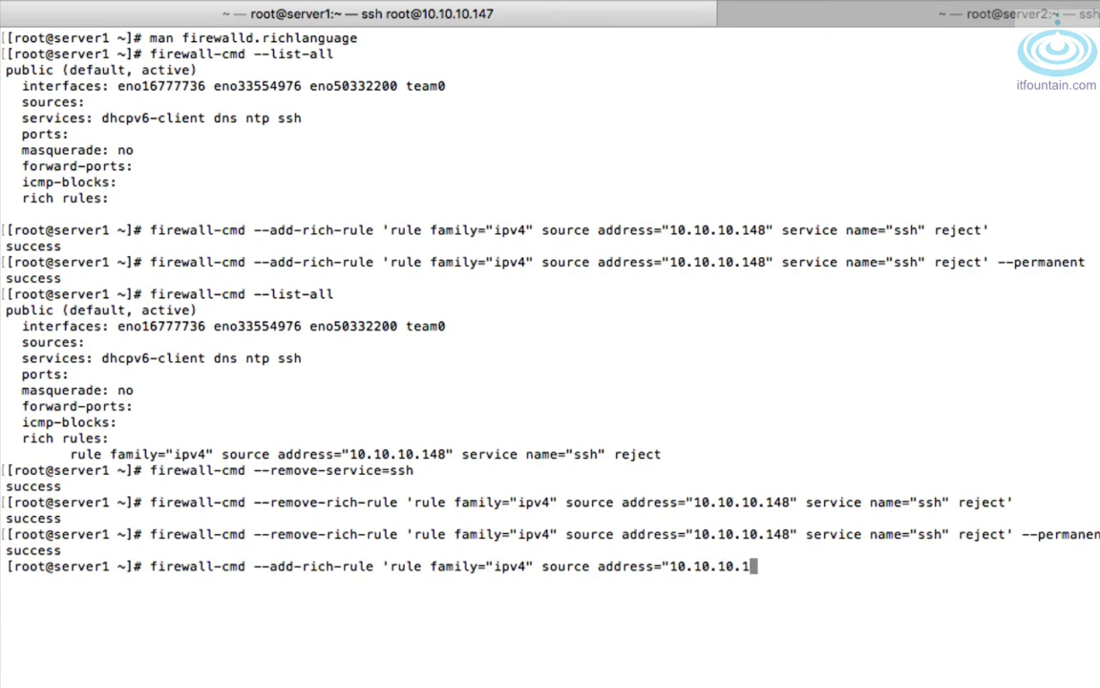
{"action": "type", "text": "48\" s"}
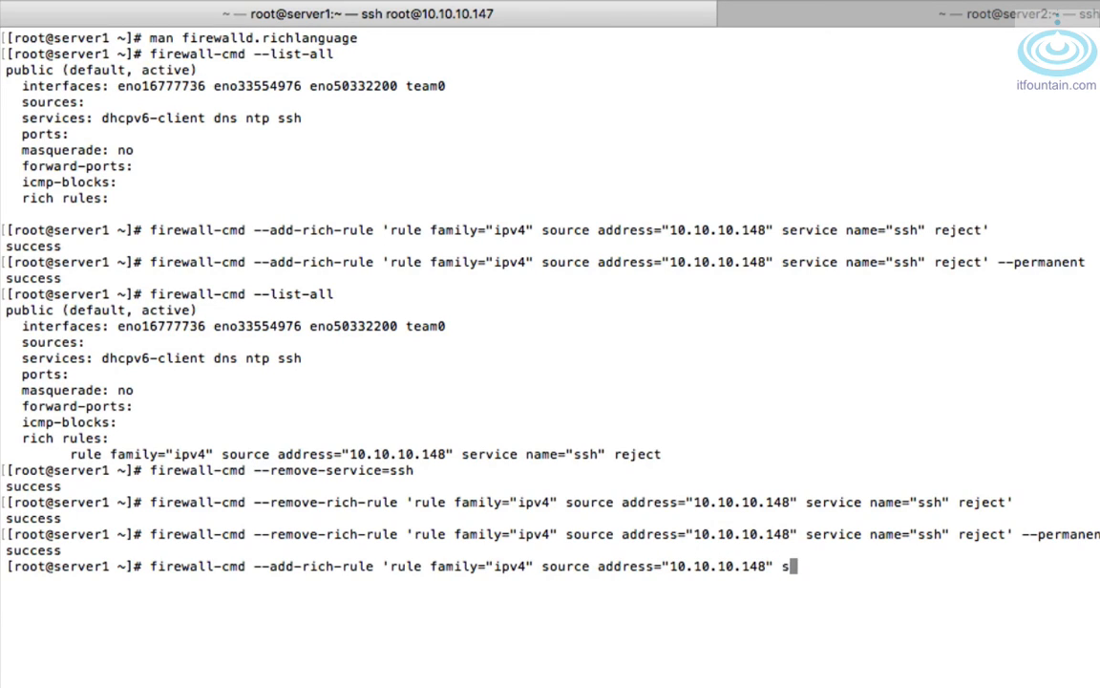
{"action": "type", "text": "ervice name"}
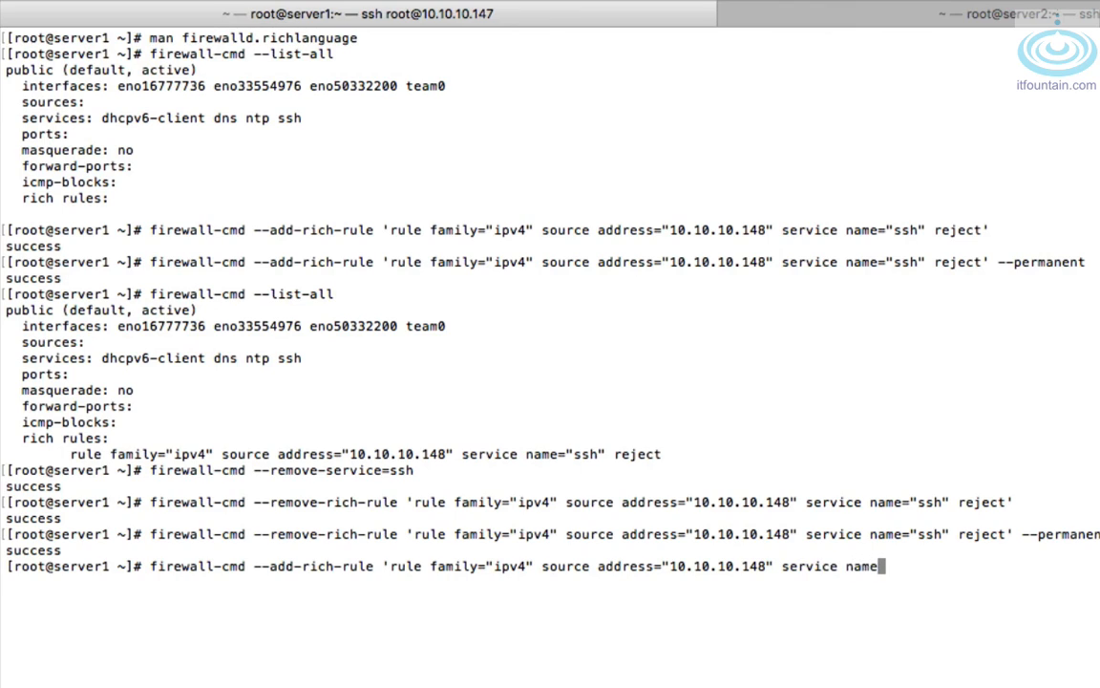
{"action": "type", "text": "ss"}
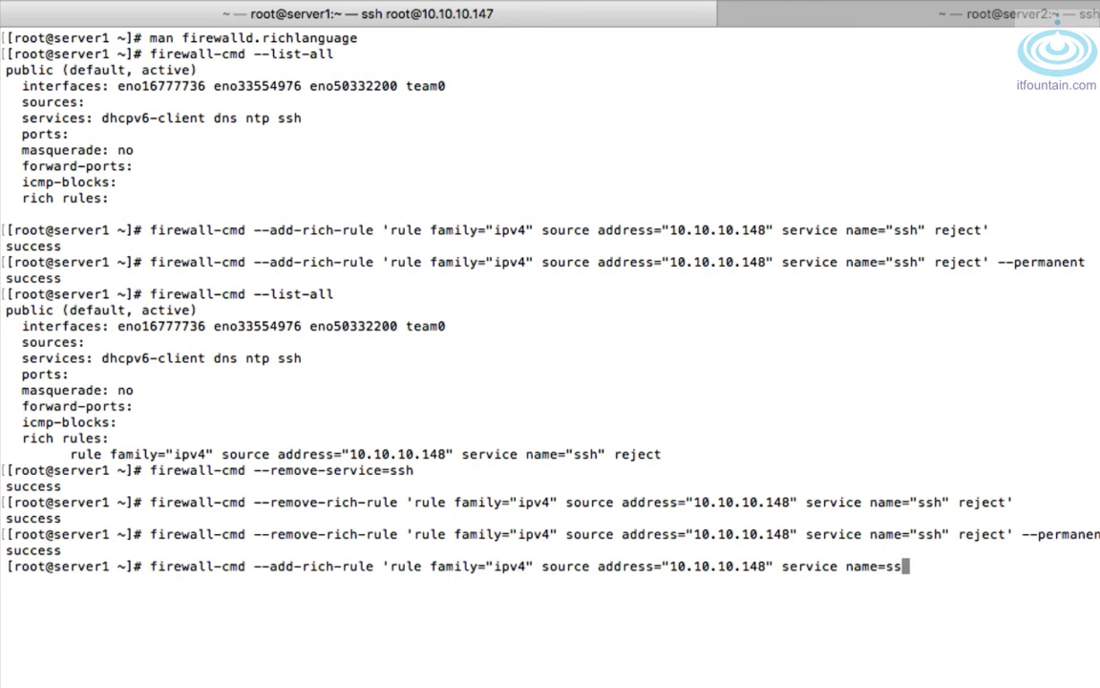
{"action": "type", "text": "h\""}
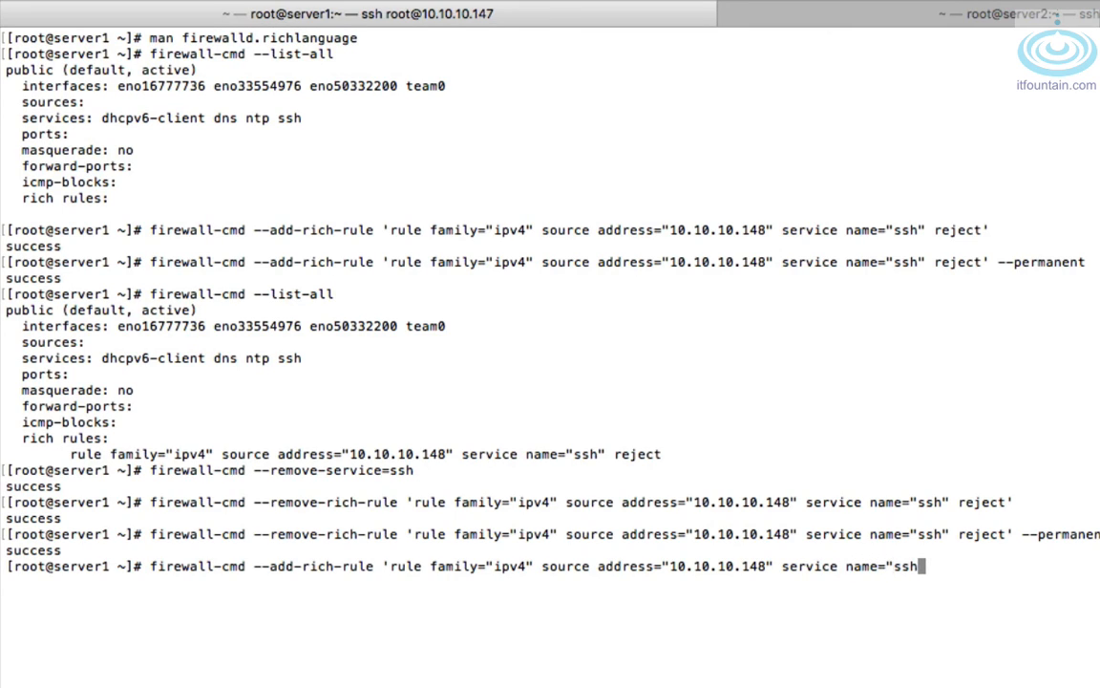
{"action": "type", "text": "a"}
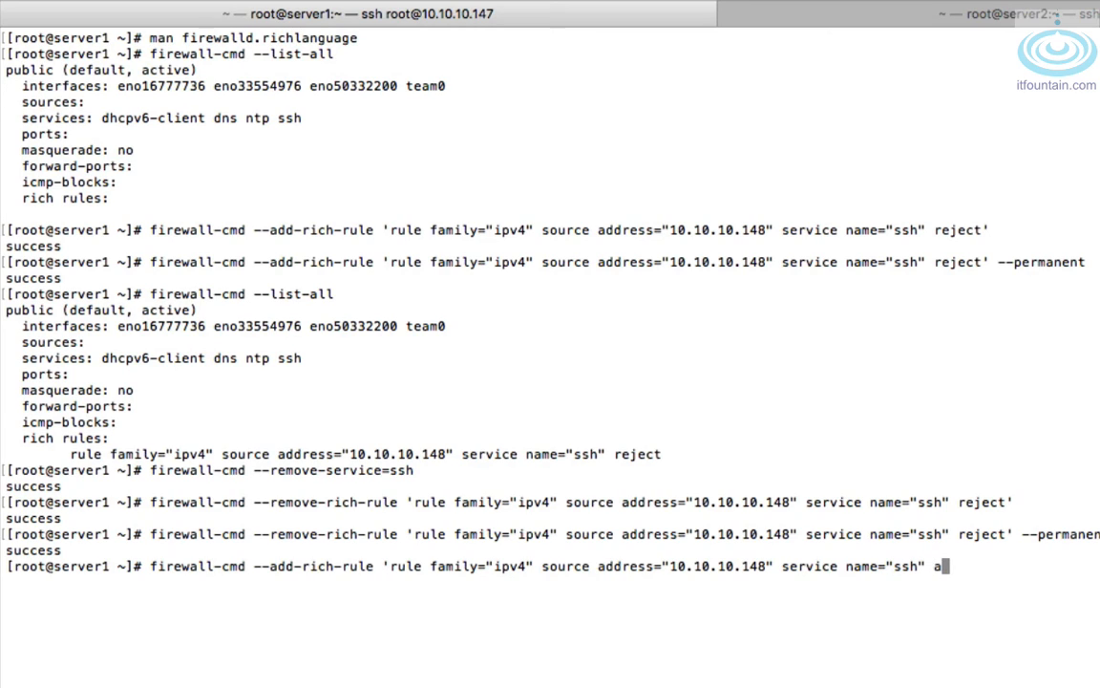
{"action": "type", "text": "ccept'"}
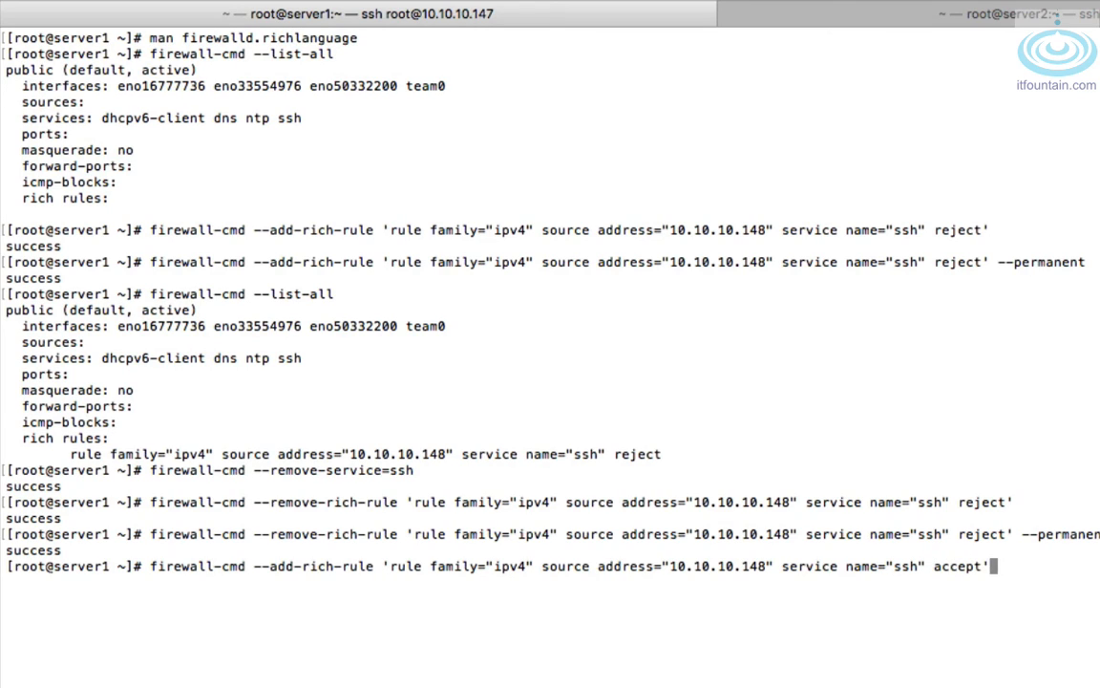
{"action": "key", "text": "Return"}
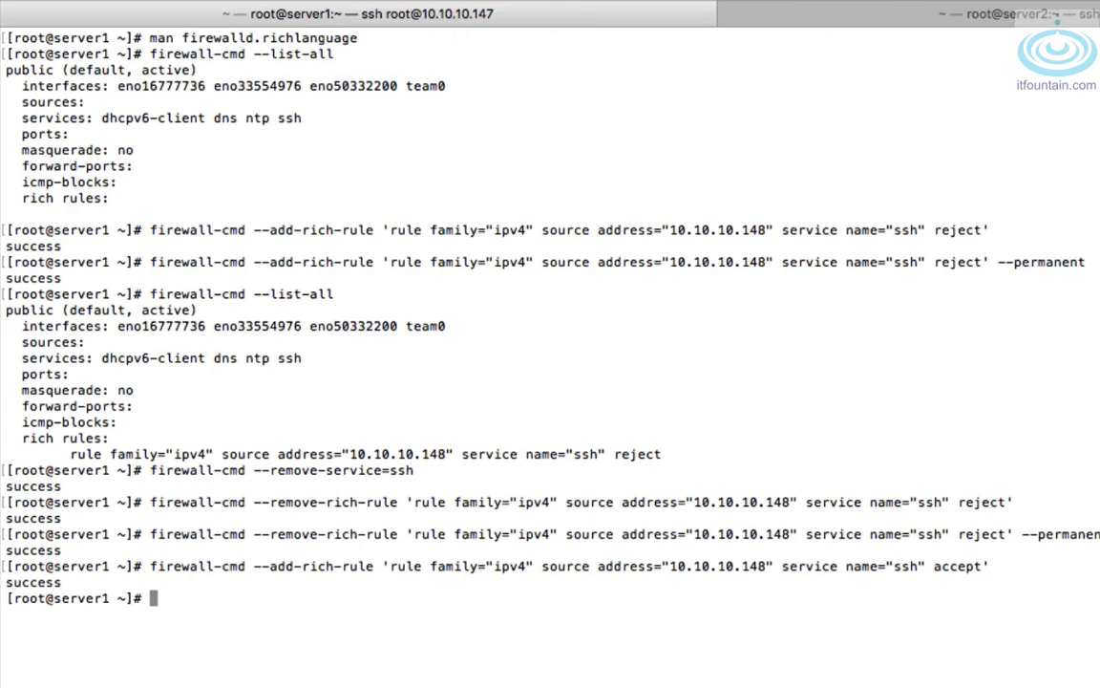
Add the same ssh-accept rich rule for 10.10.10.148 permanently, then prepare firewall-cmd --list.
{"action": "type", "text": "firewall-cmd --add-rich-rule 'rule family=\"ipv4\" source address=\"10.10.10.148\" service name=\"ssh\" accept' --p"}
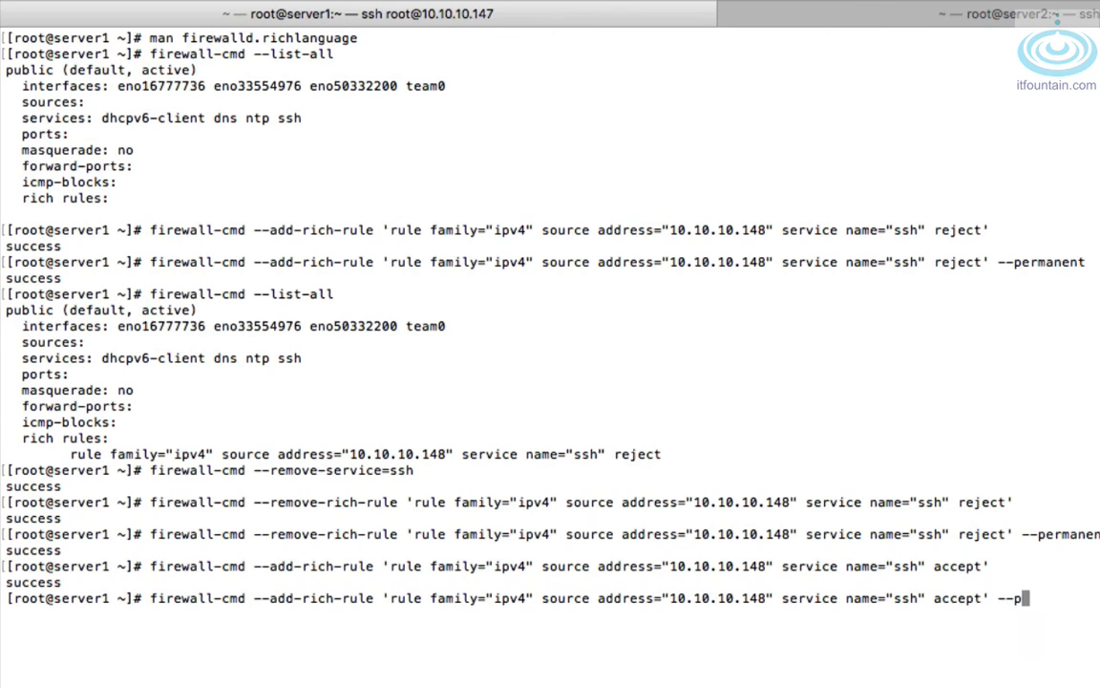
{"action": "key", "text": "Return"}
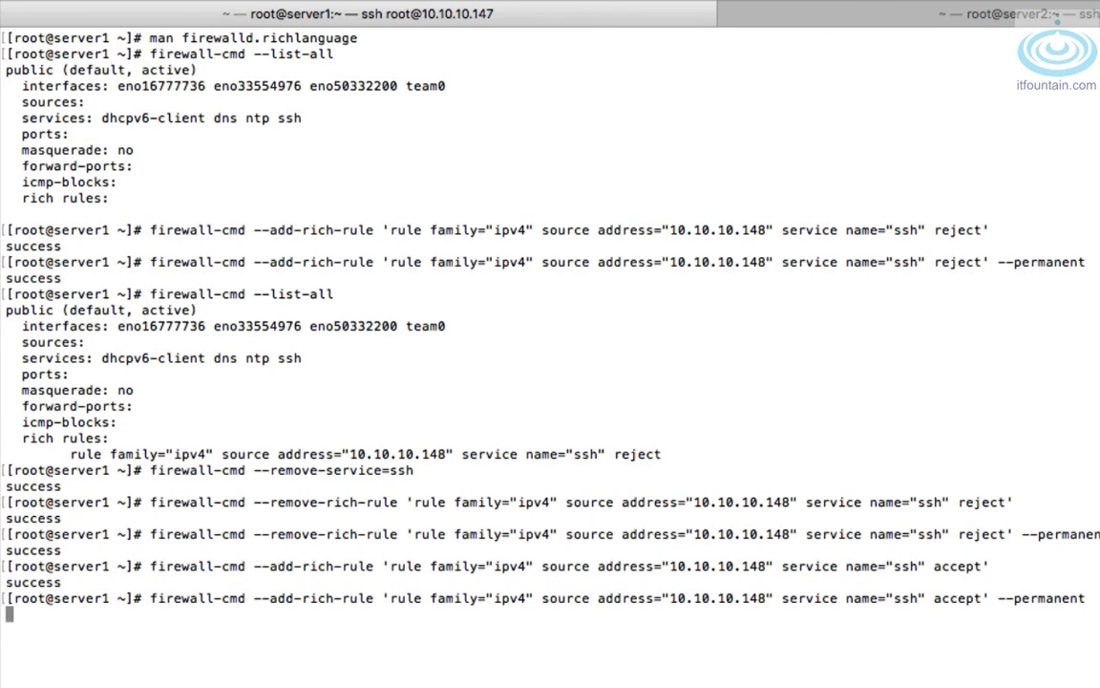
{"action": "key", "text": "Return"}
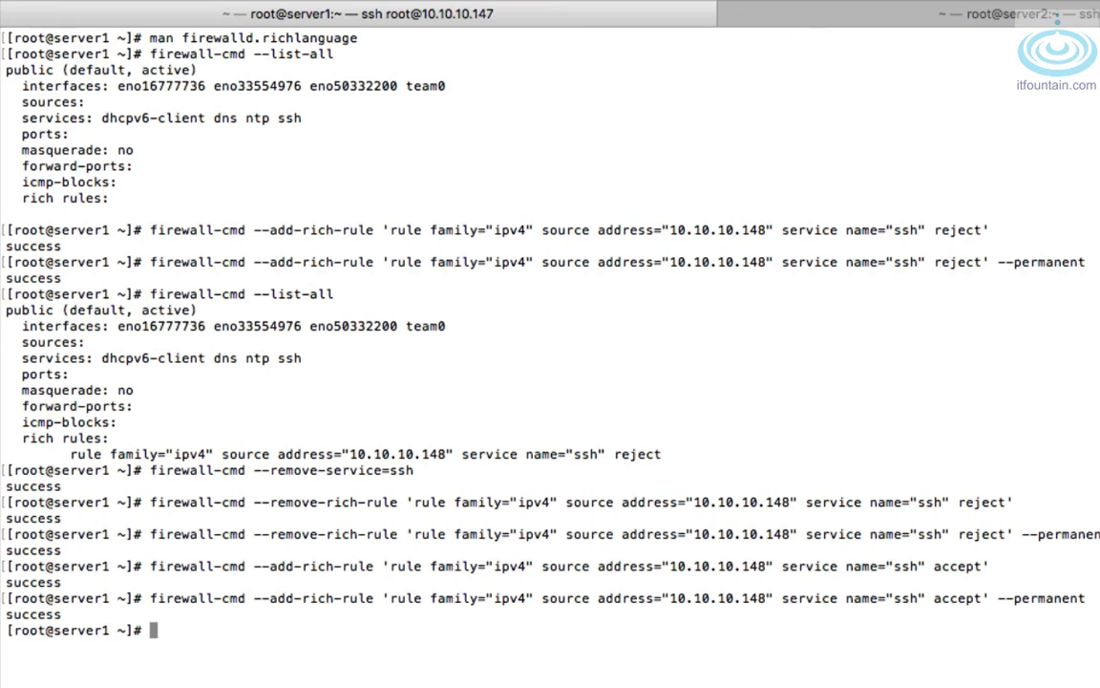
{"action": "type", "text": "firewall-"}
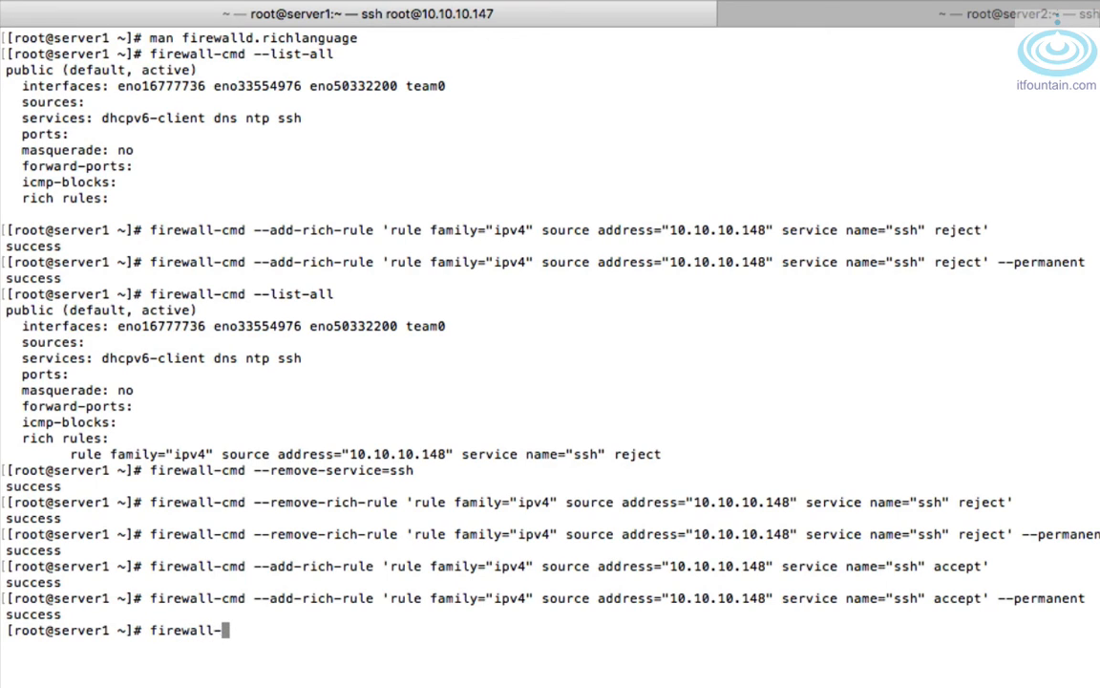
{"action": "type", "text": "cmd --list"}
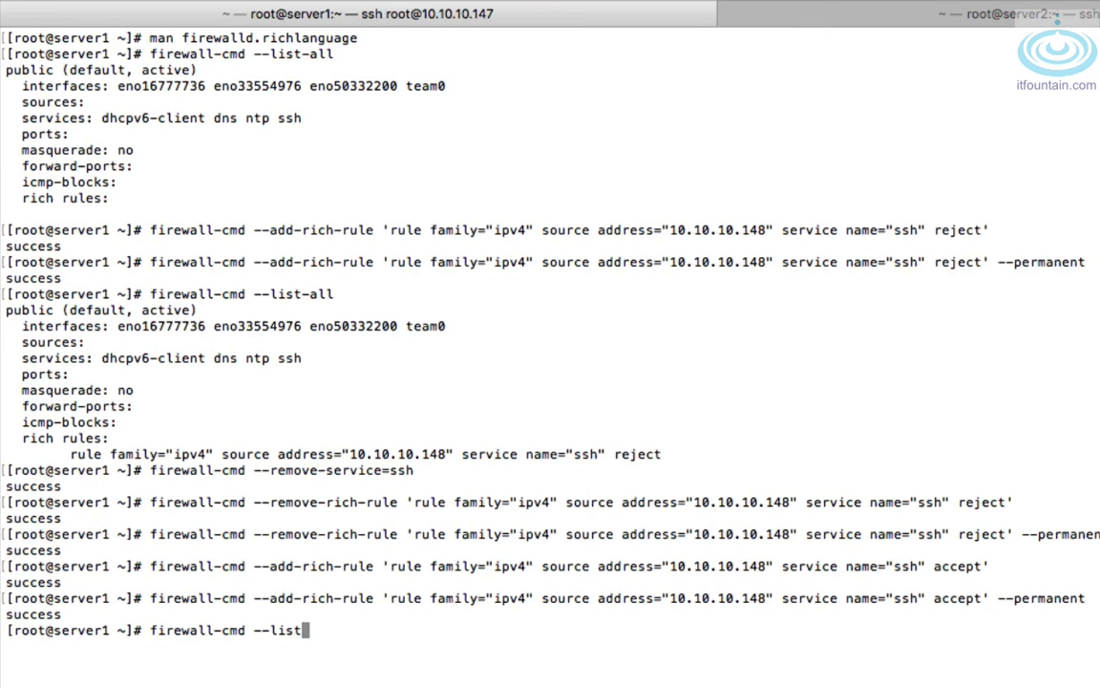
Run firewall-cmd --list-all showing ssh gone from services and the 10.10.10.148 accept rule.
{"action": "key", "text": "Return"}
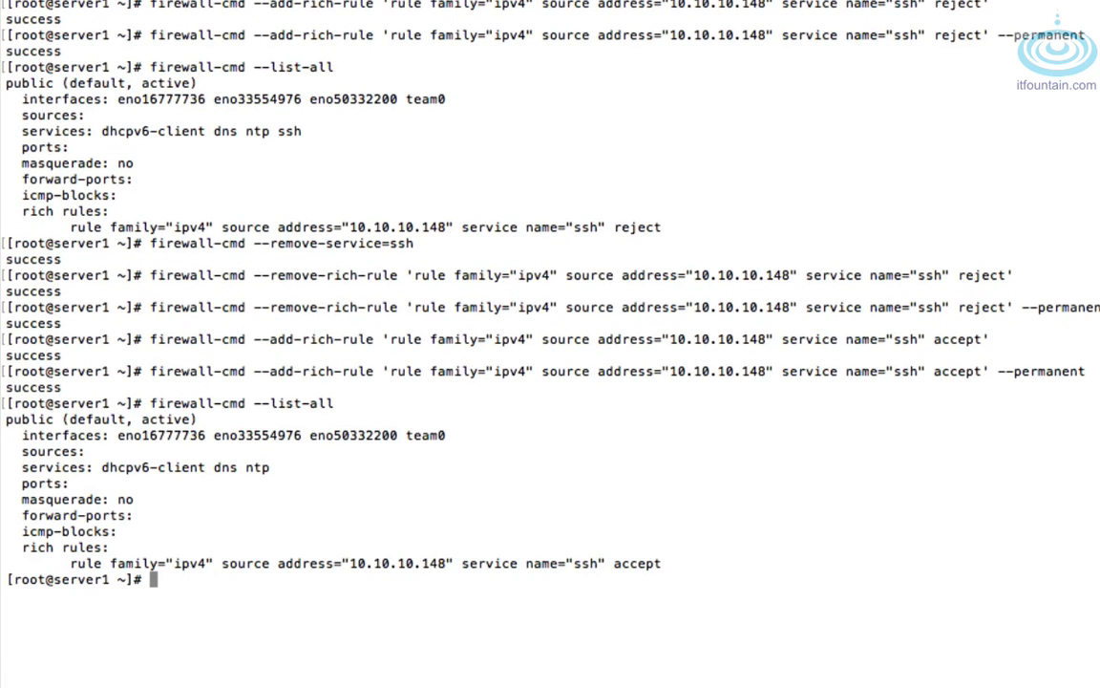
{"action": "mouse_move", "coordinate": [164, 472]}
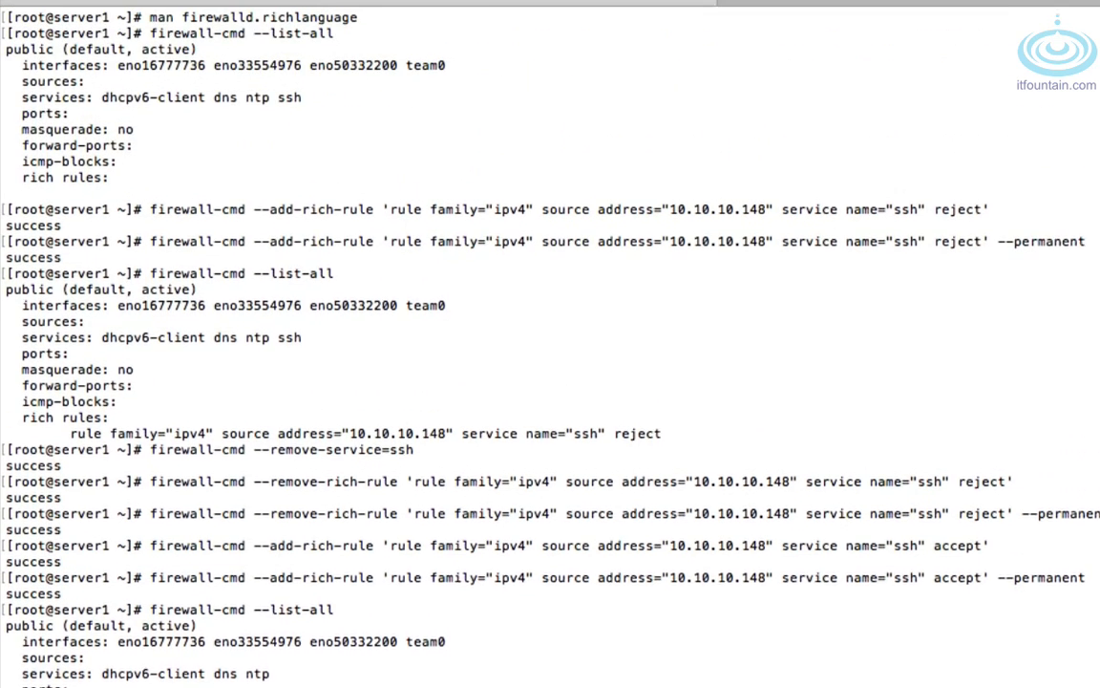
{"action": "left_click", "coordinate": [1003, 13]}
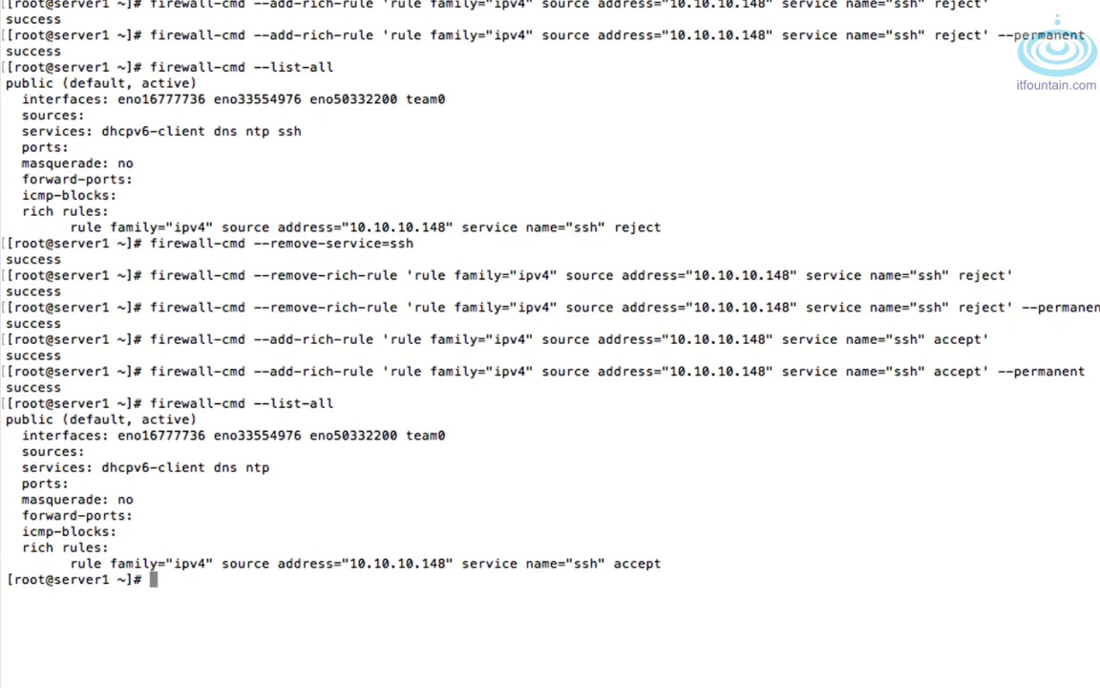
Clear the terminal screen.
{"action": "type", "text": "clear"}
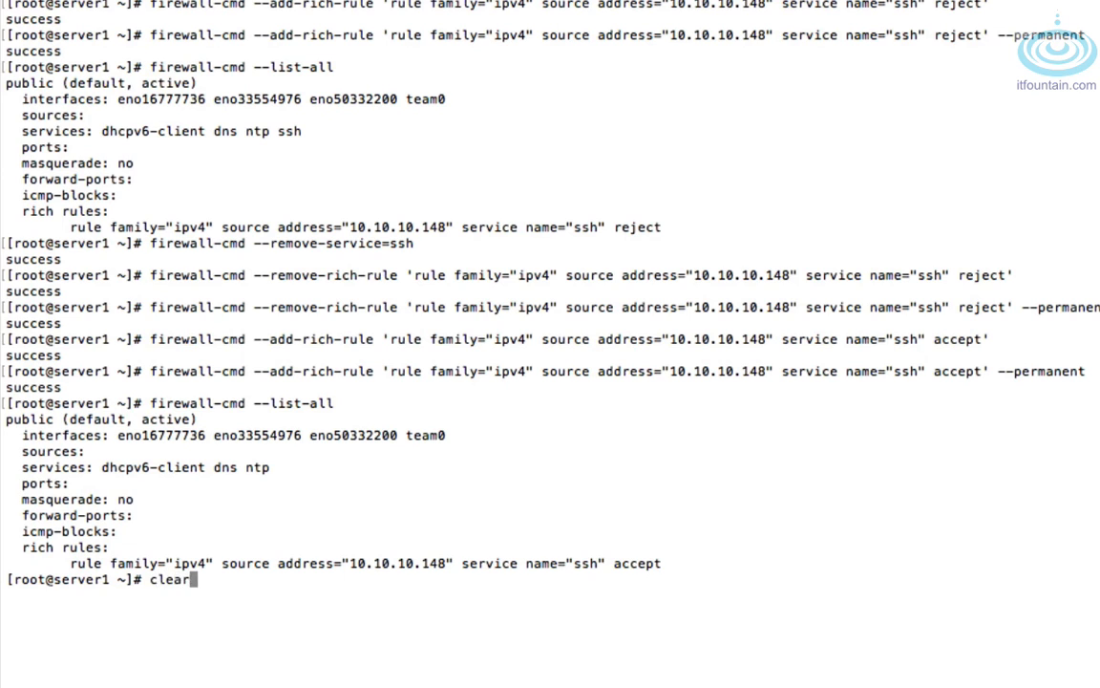
{"action": "key", "text": "Return"}
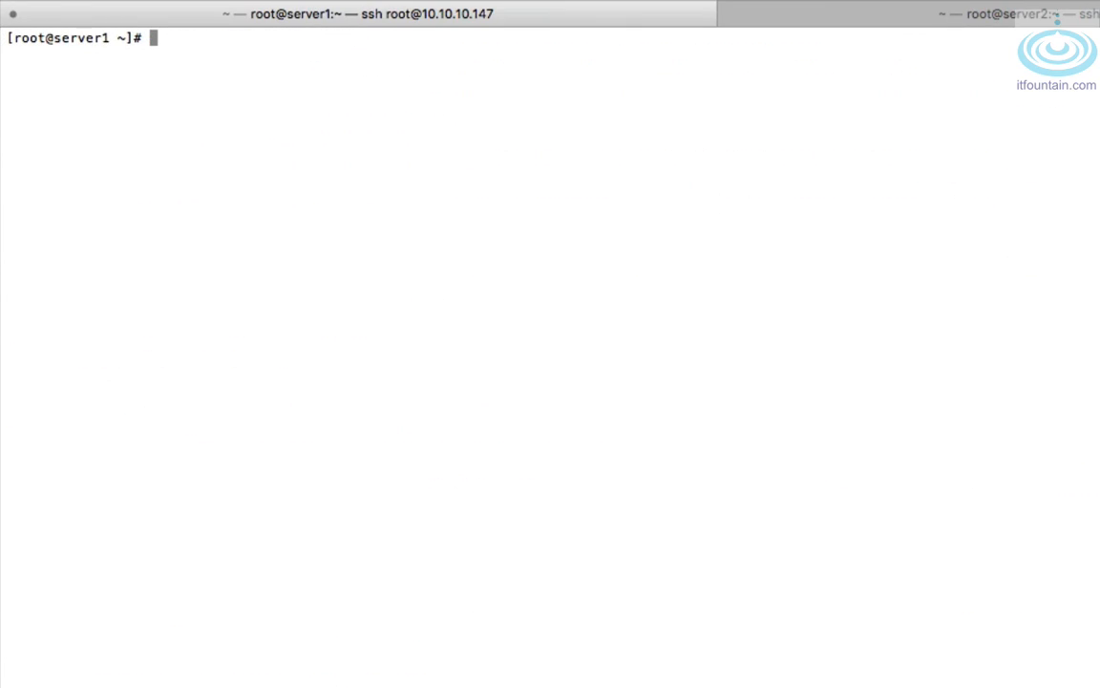
{"action": "mouse_move", "coordinate": [519, 8]}
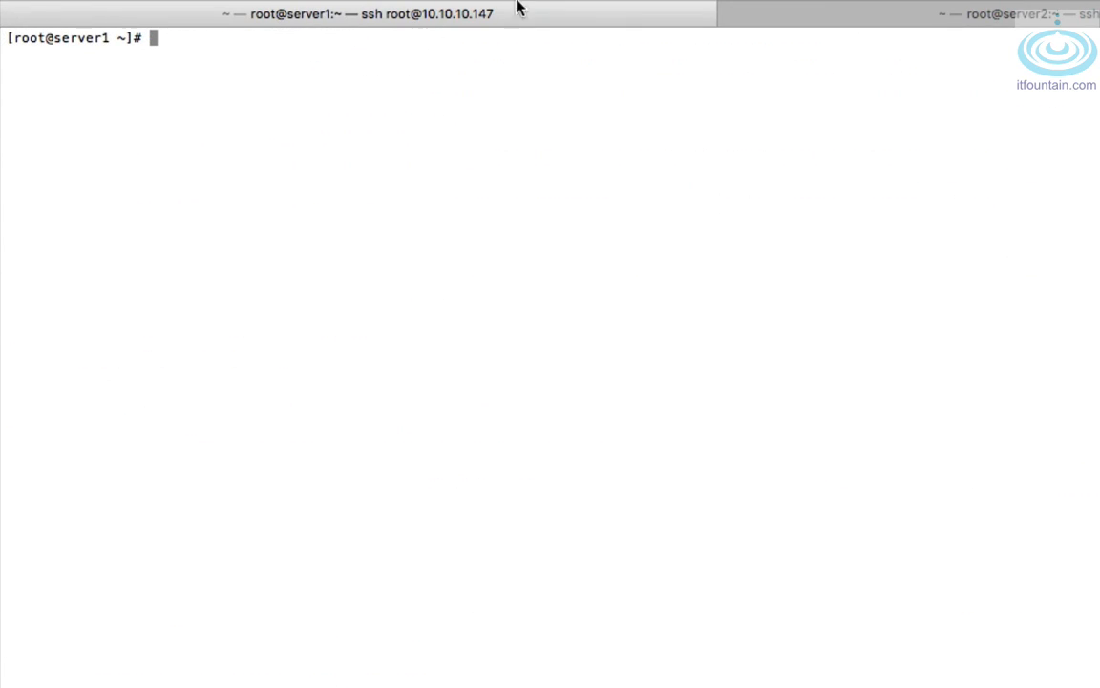
List the predefined service XML files in /usr/lib/firewalld/services/.
{"action": "type", "text": "ls /v"}
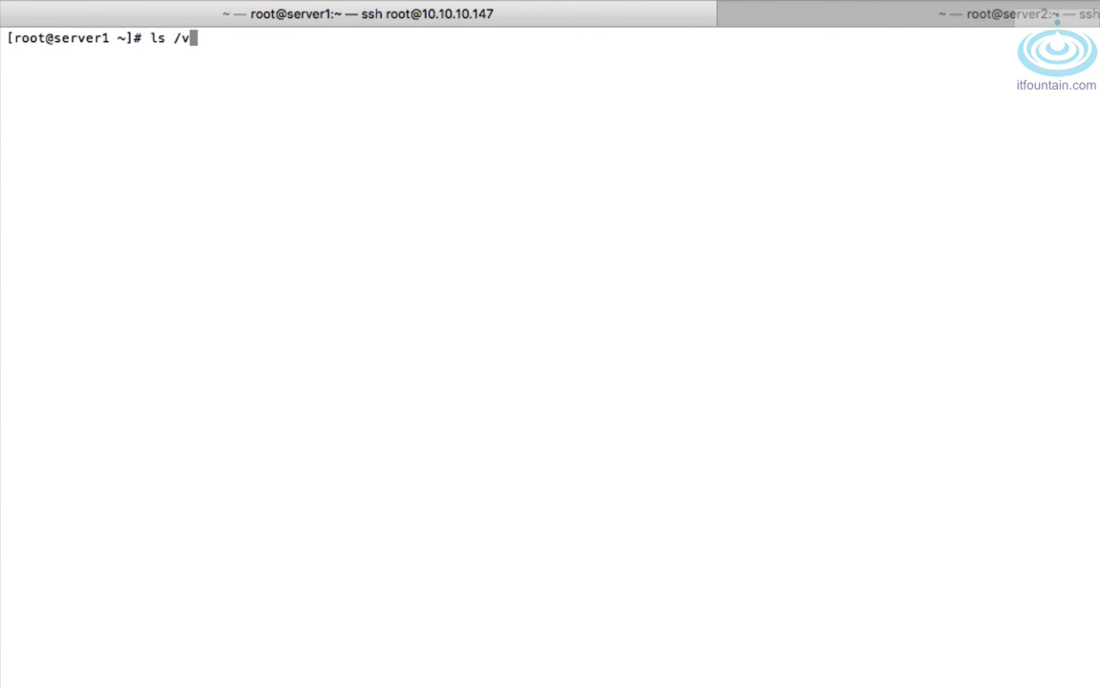
{"action": "type", "text": "usr/li"}
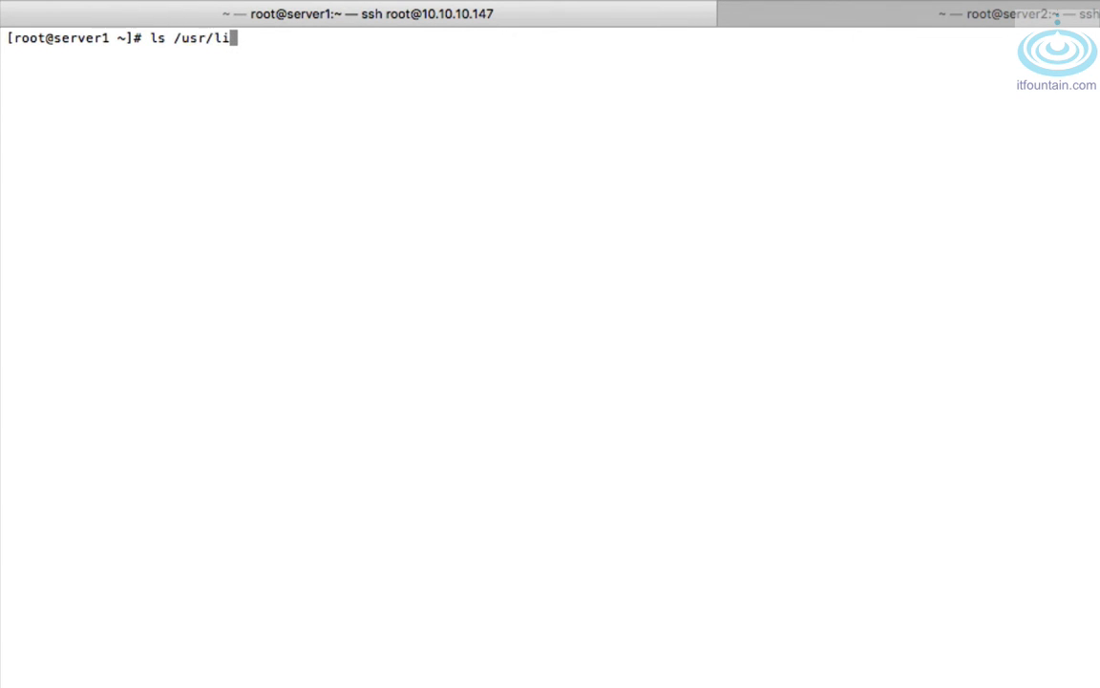
{"action": "key", "text": "Return"}
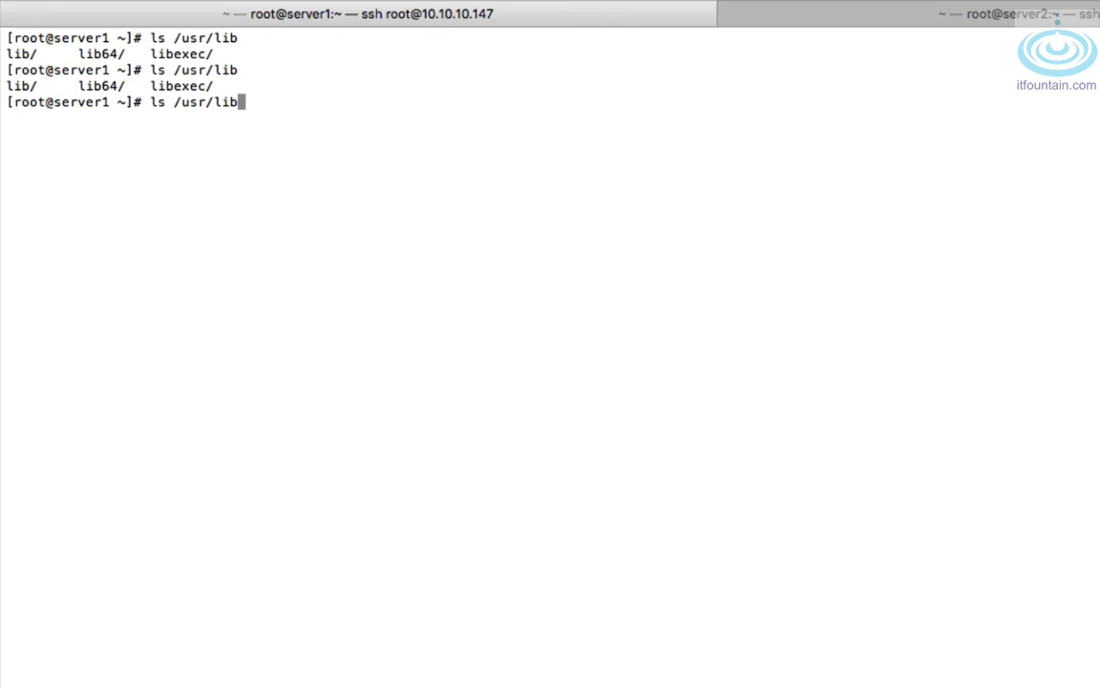
{"action": "type", "text": "/fir"}
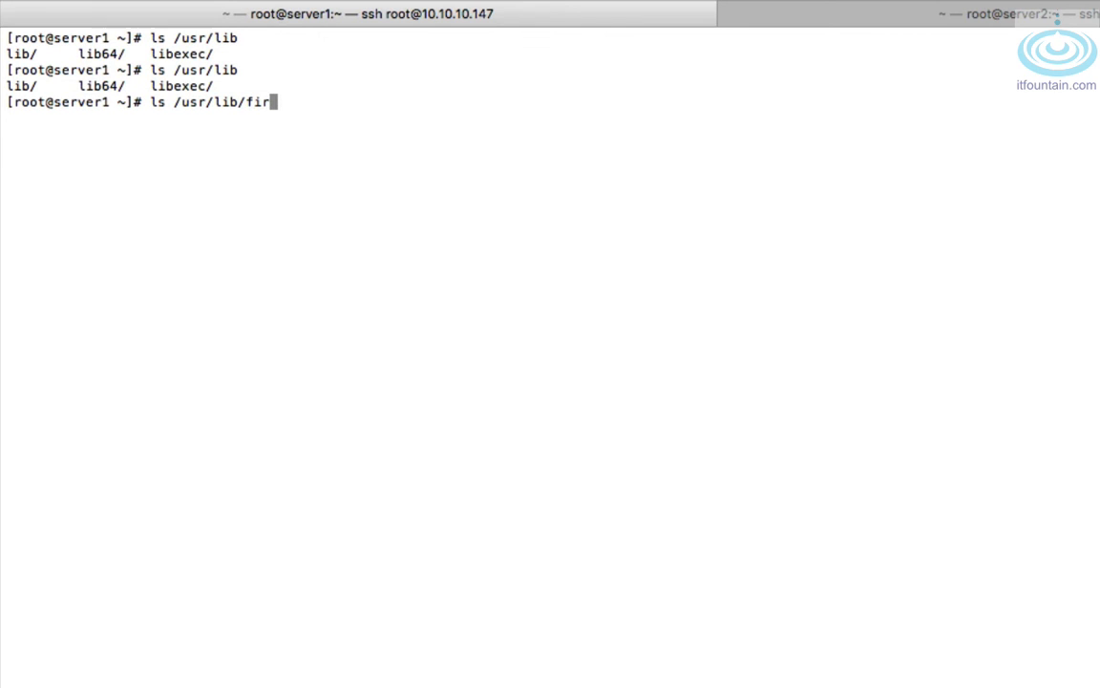
{"action": "type", "text": "ewalld/"}
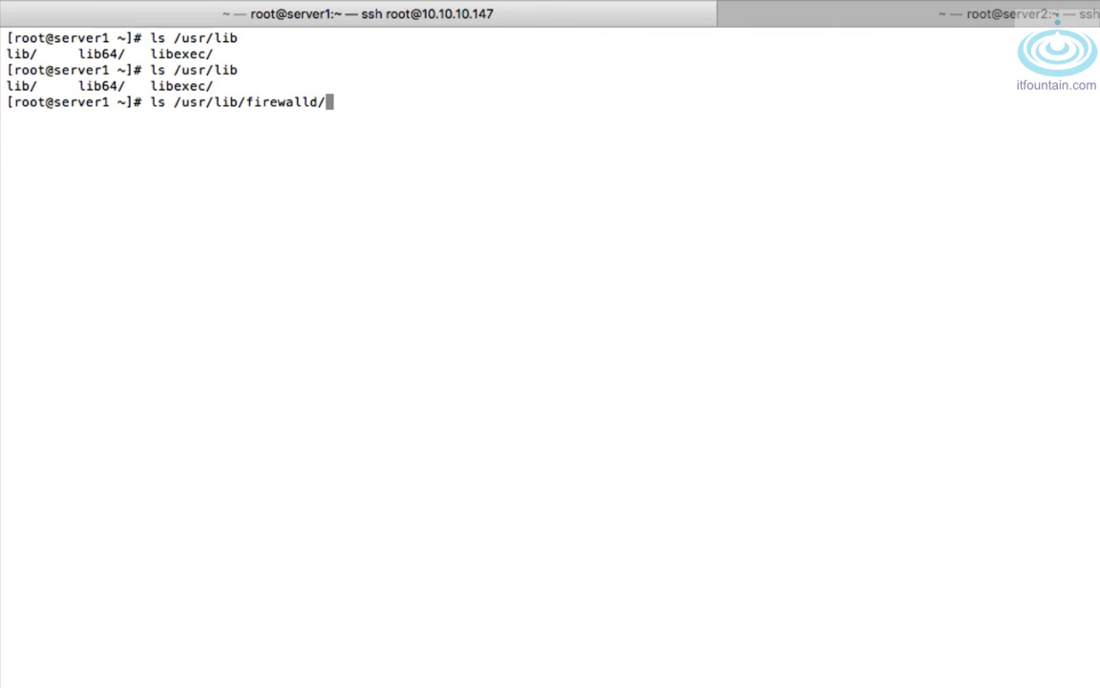
{"action": "key", "text": "Return"}
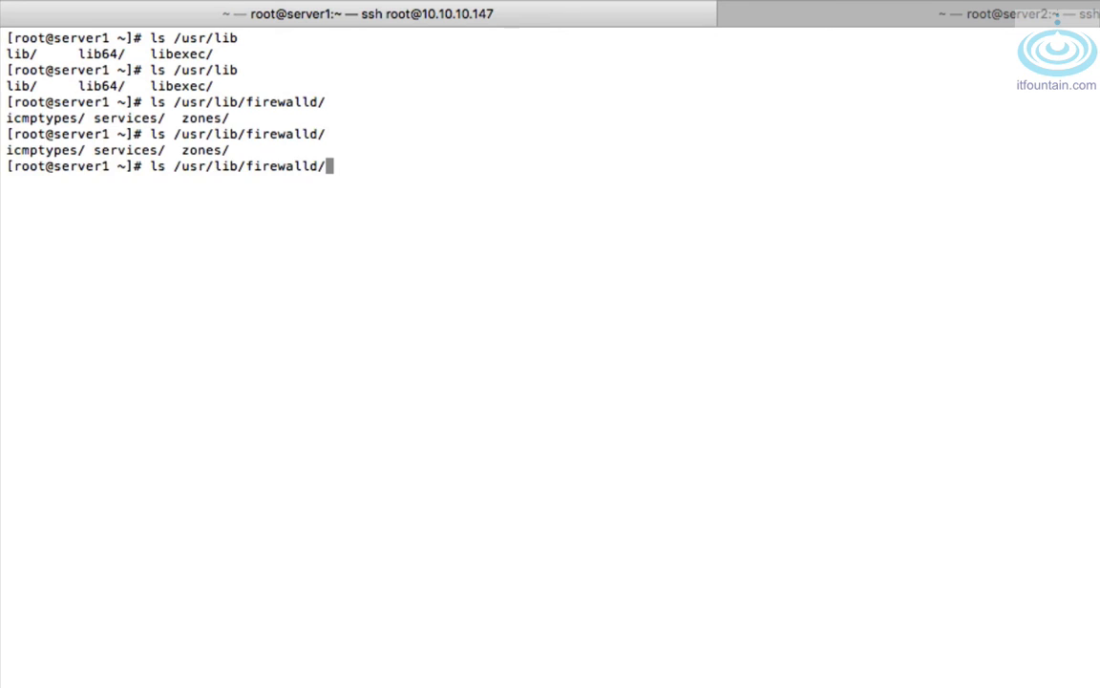
{"action": "type", "text": "ser"}
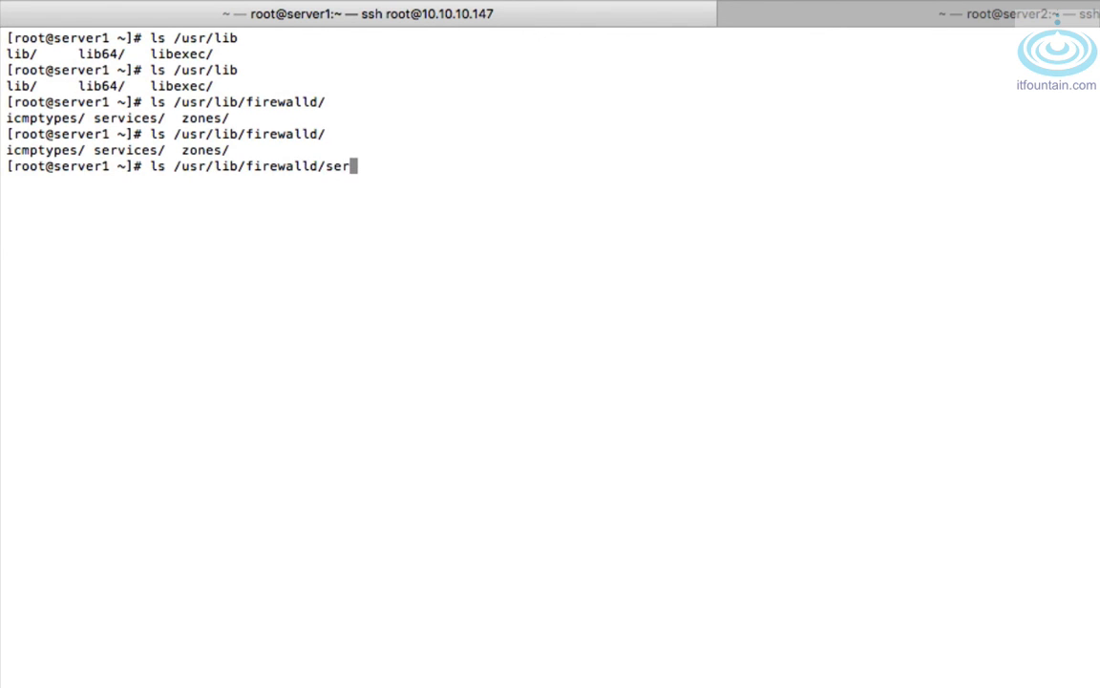
{"action": "key", "text": "Return"}
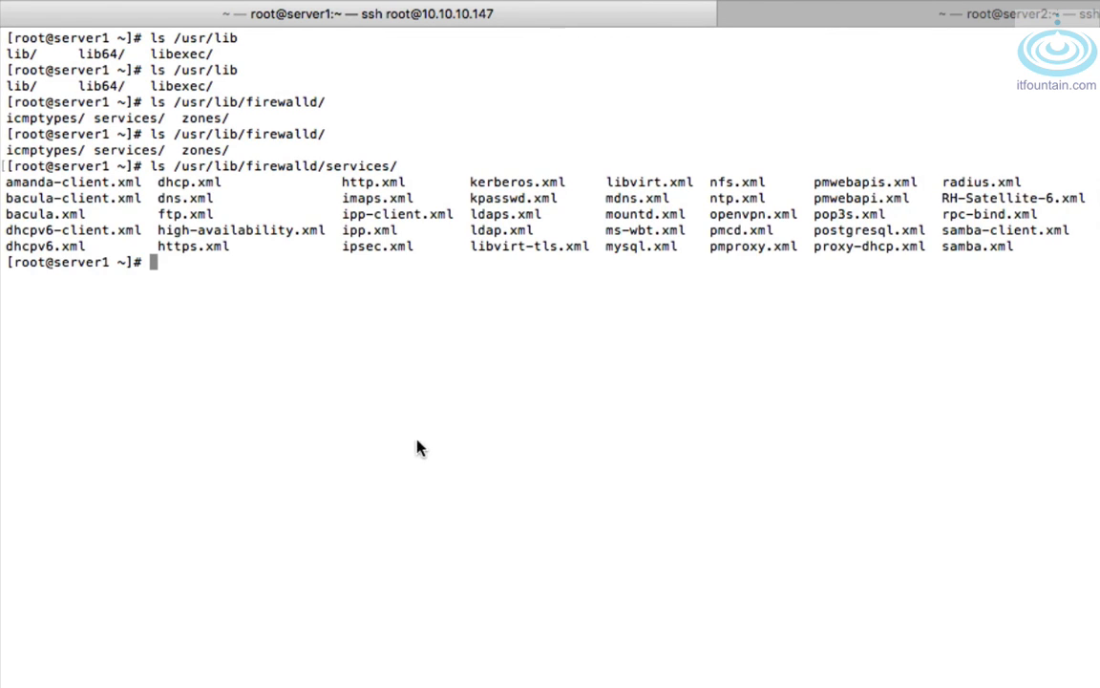
{"action": "mouse_move", "coordinate": [531, 453]}
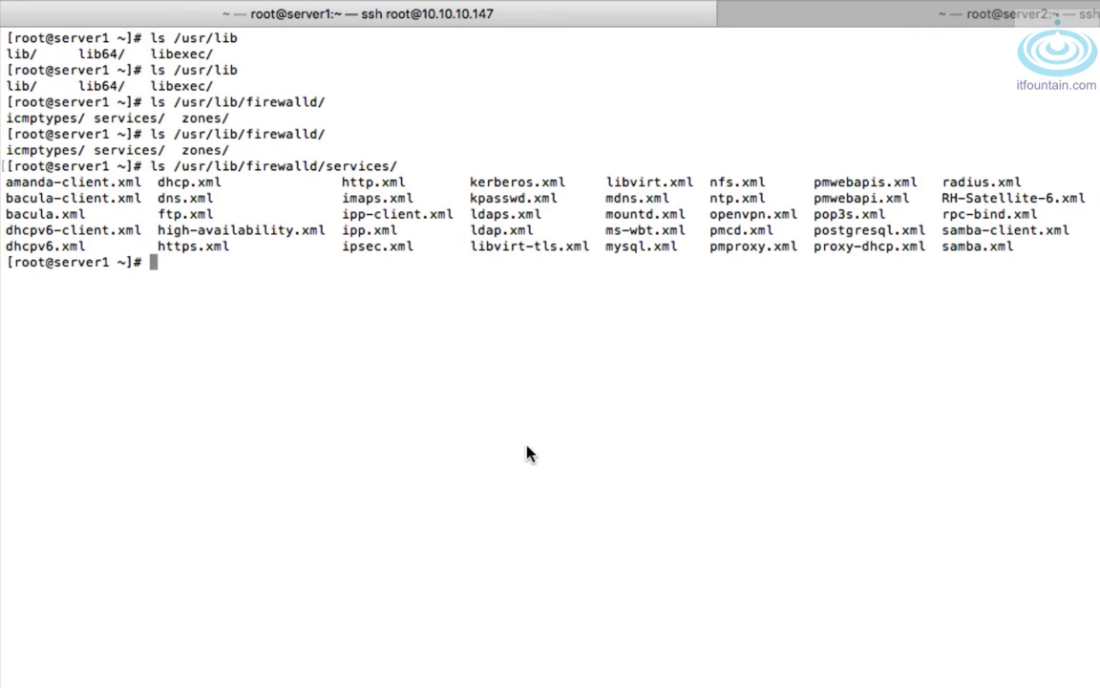
Copy /usr/lib/firewalld/services/ssh.xml to /etc/firewalld/services/itfountain.xml.
{"action": "type", "text": "c"}
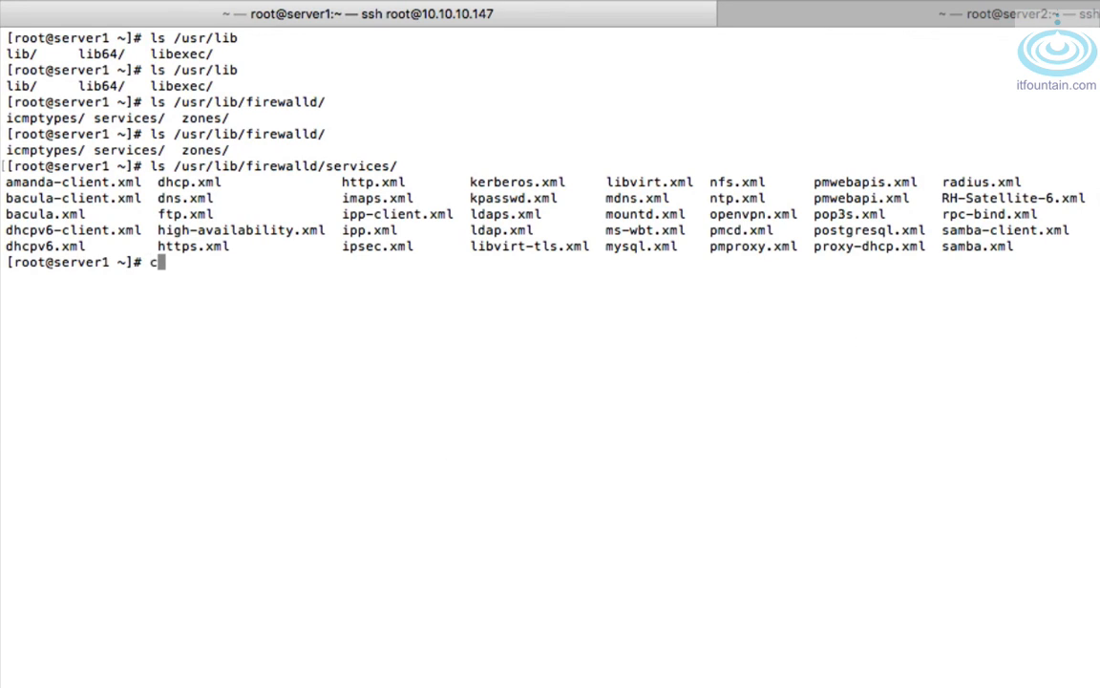
{"action": "type", "text": "p /usr/l"}
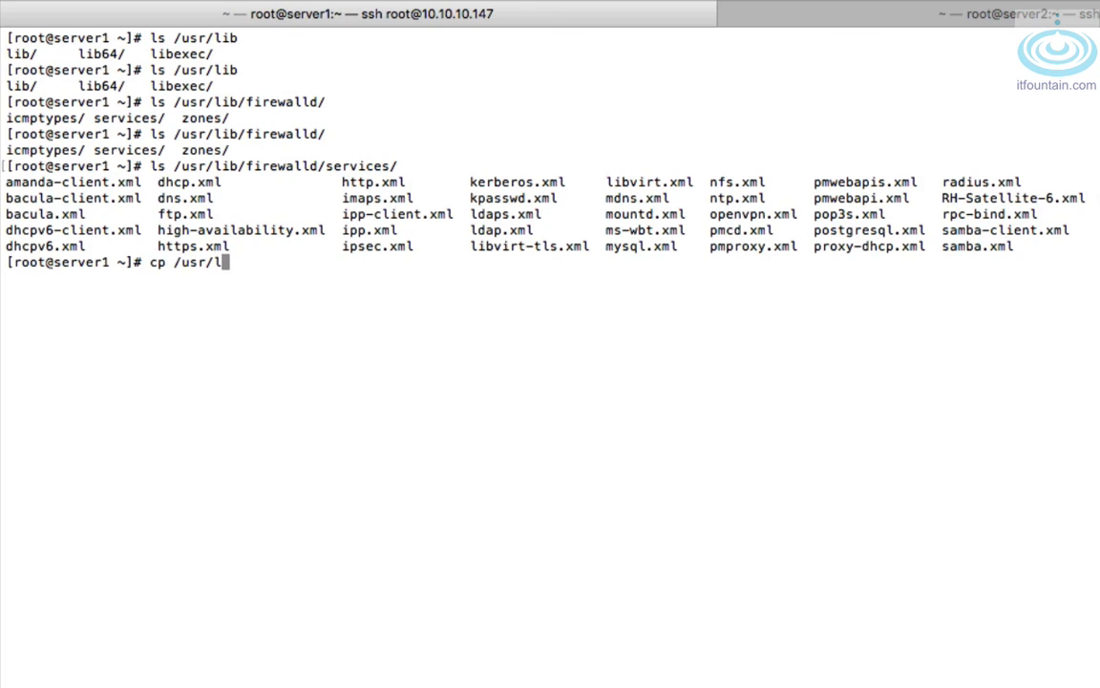
{"action": "type", "text": "ib"}
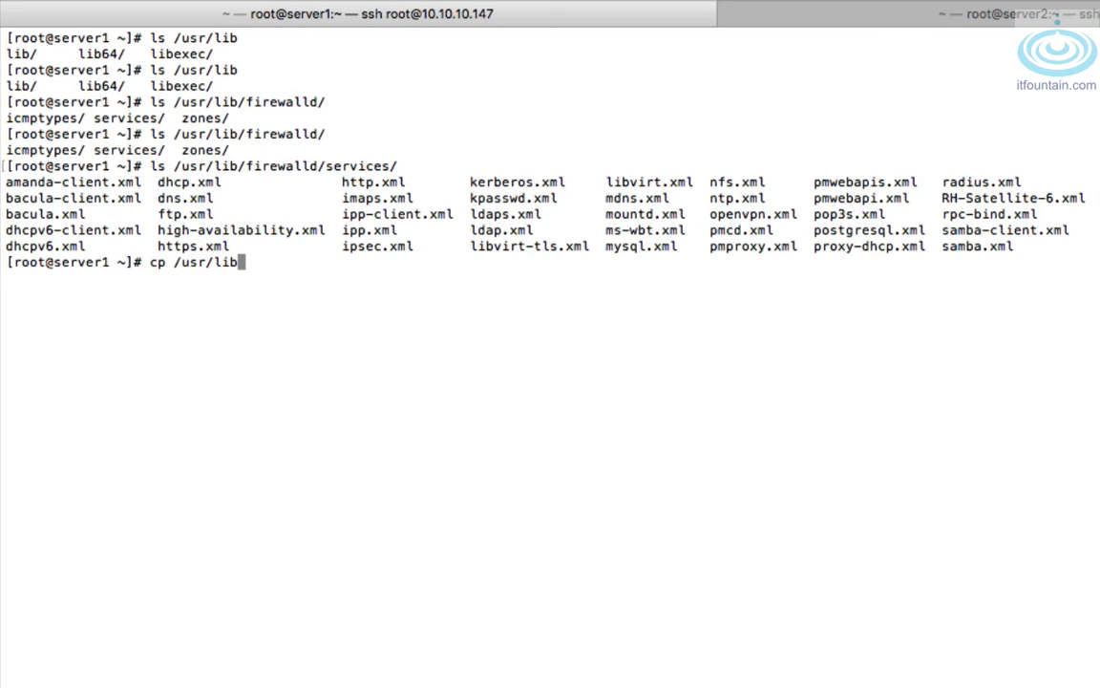
{"action": "type", "text": "/firewalld/"}
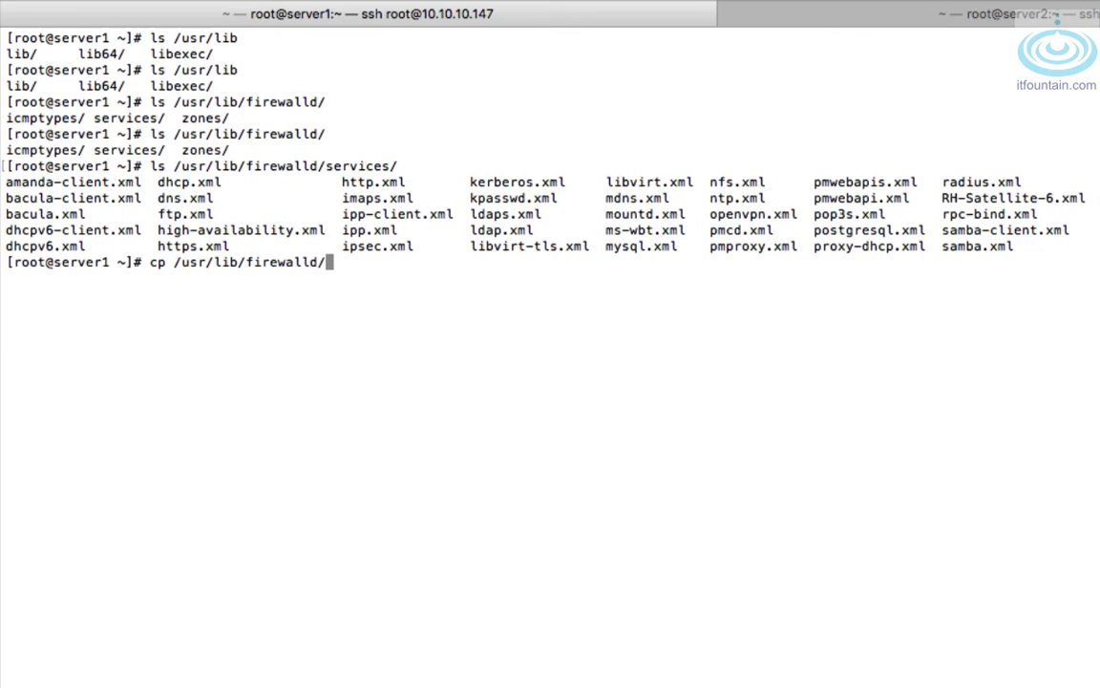
{"action": "type", "text": "services/"}
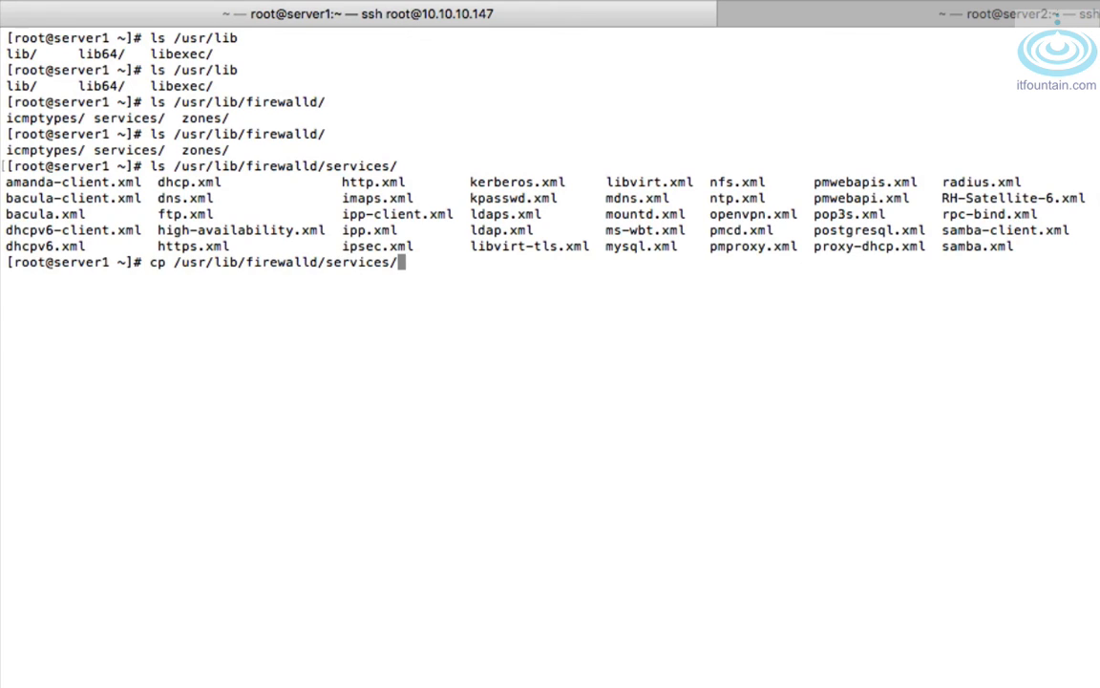
{"action": "type", "text": "ssh.xml /"}
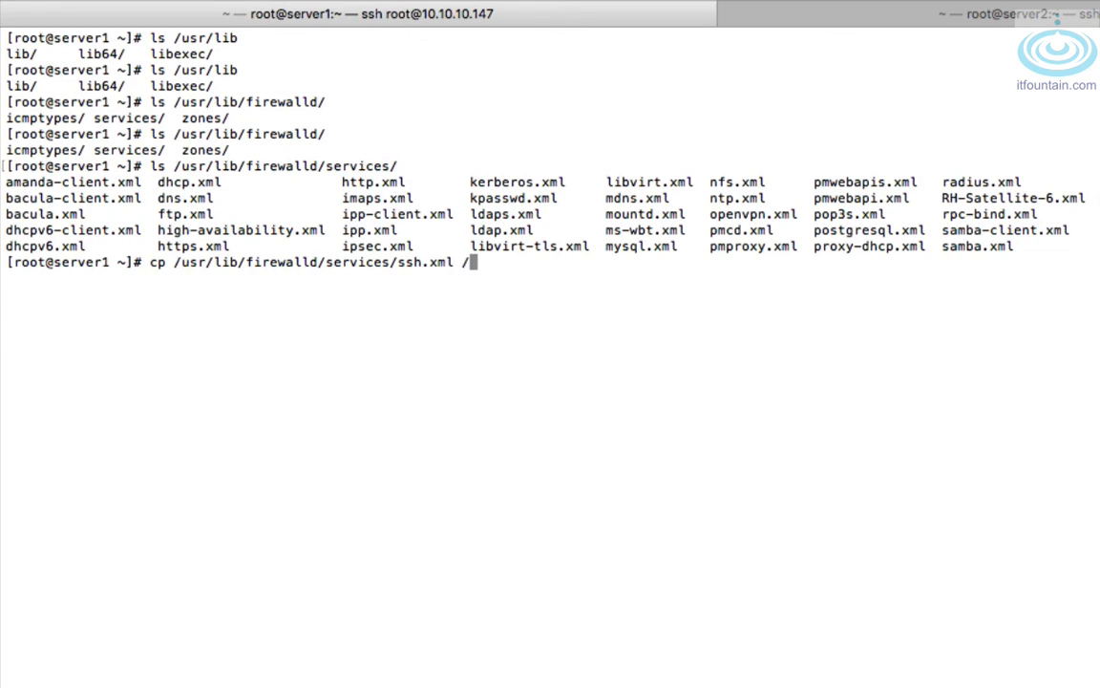
{"action": "type", "text": "etc/f"}
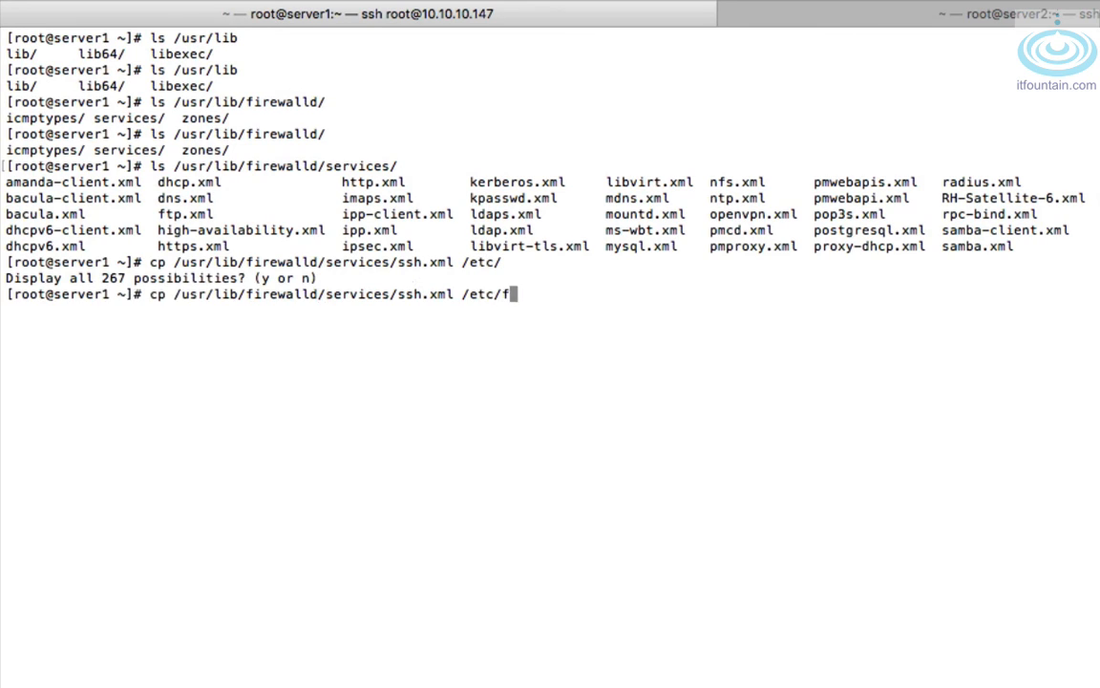
{"action": "key", "text": "Tab"}
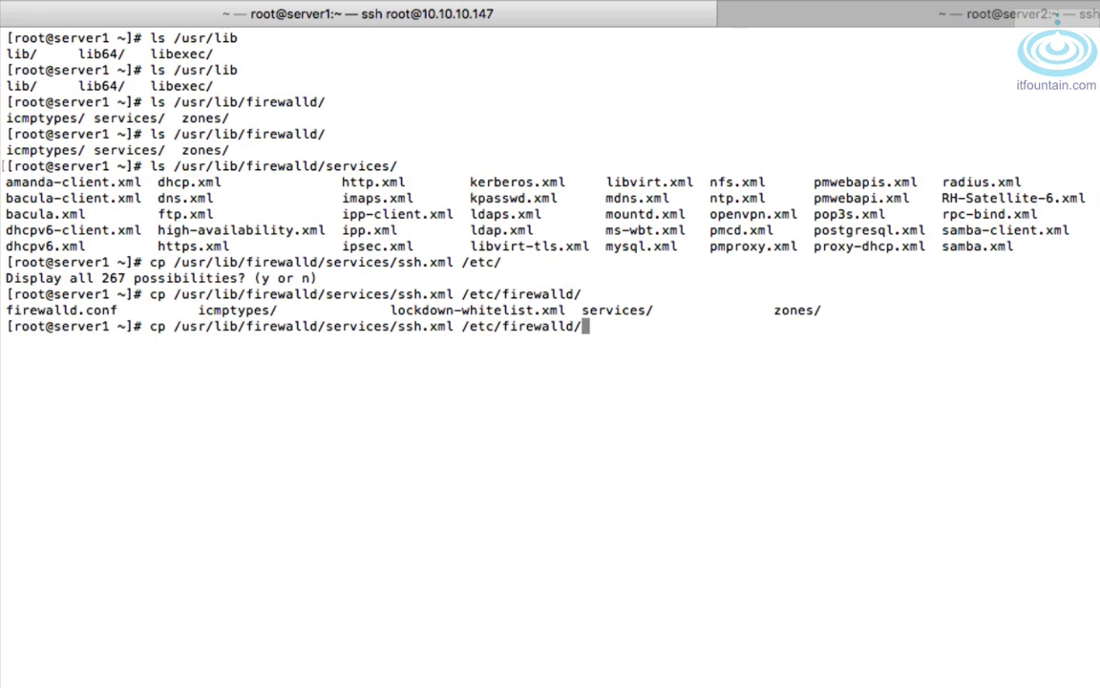
{"action": "type", "text": "services/"}
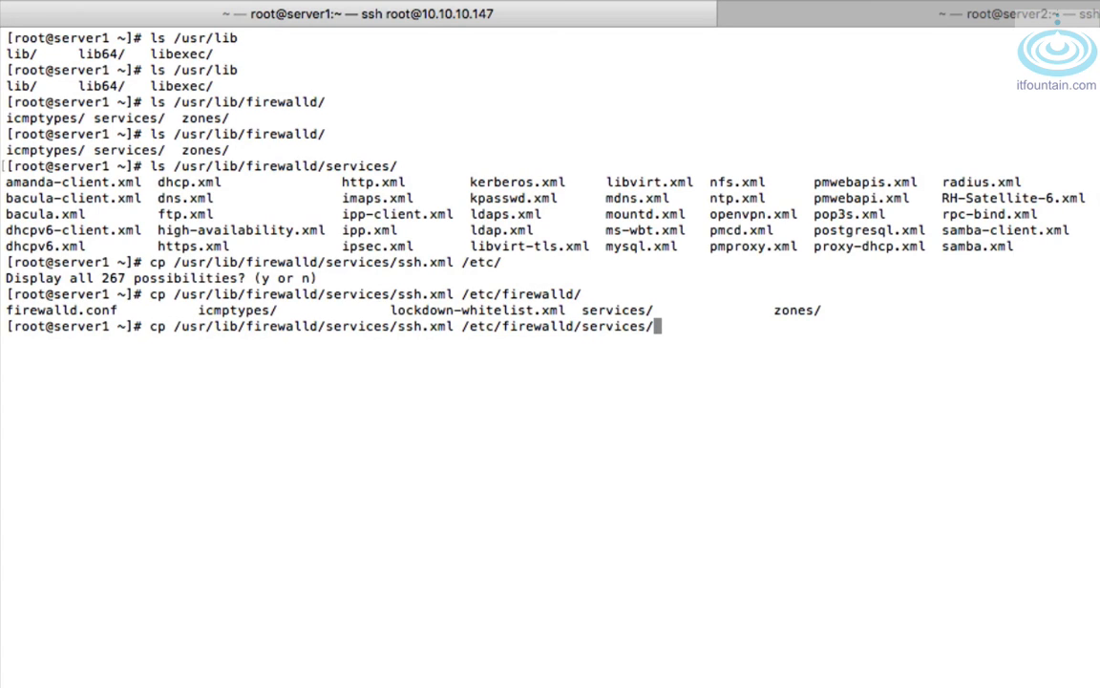
{"action": "type", "text": "itfount"}
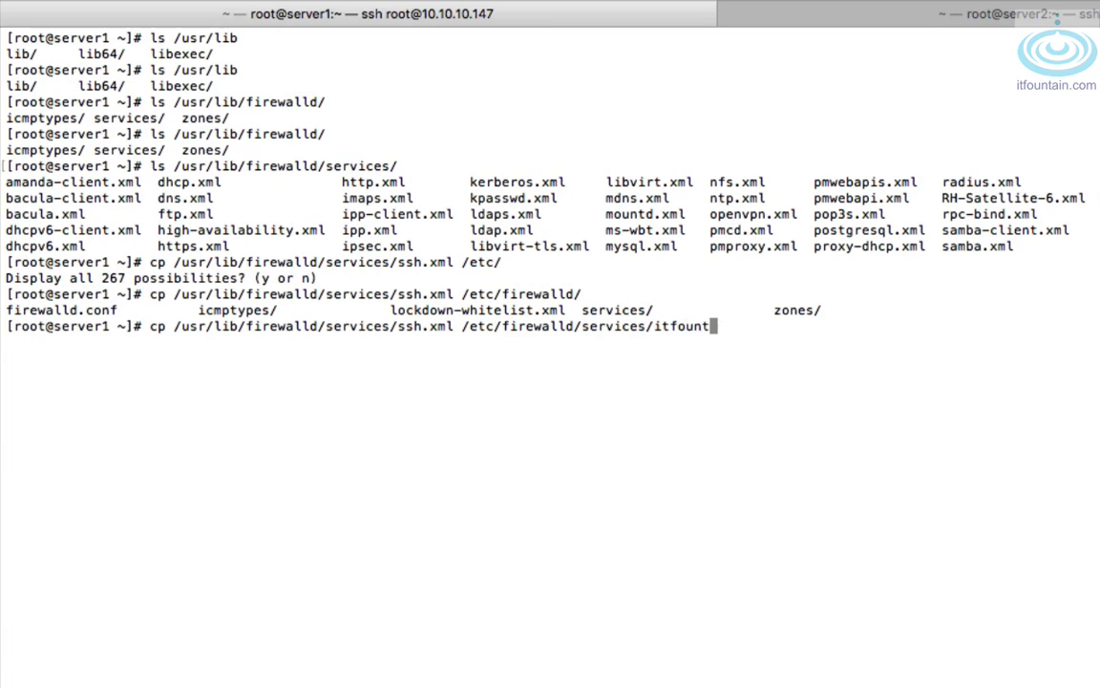
{"action": "type", "text": "ain."}
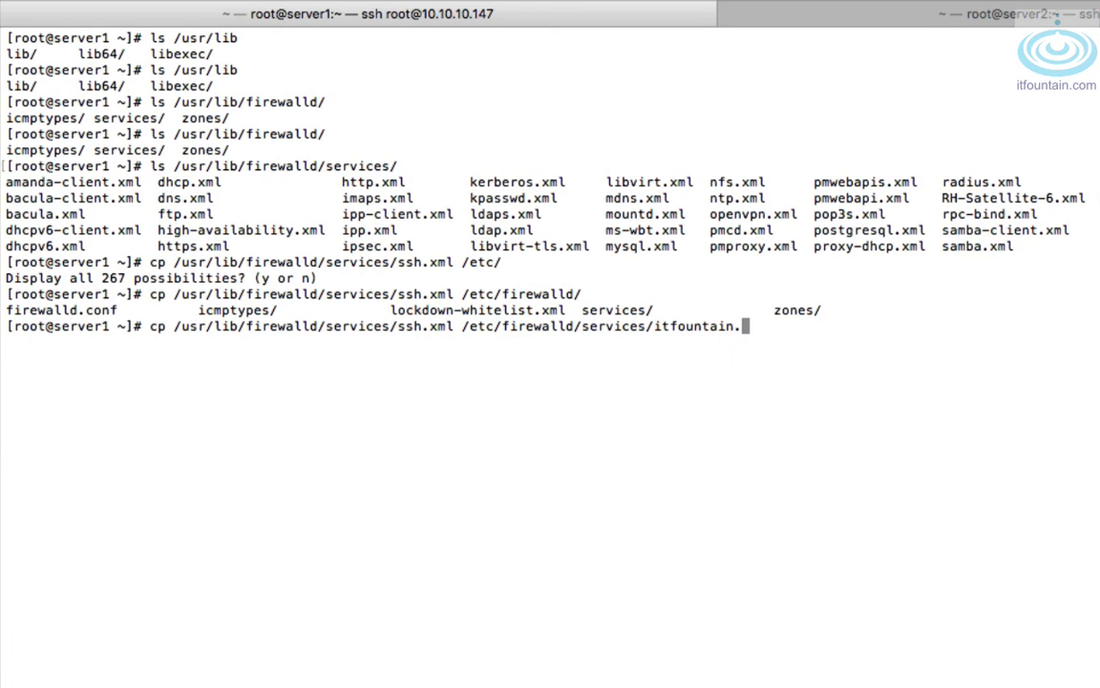
{"action": "type", "text": "xml"}
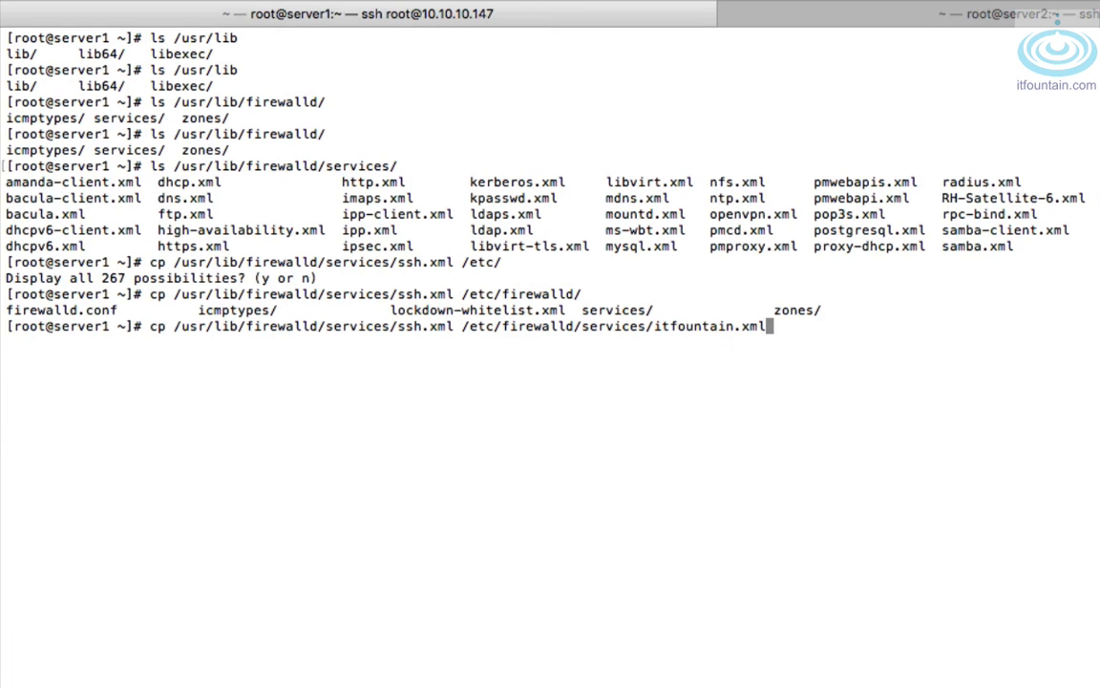
{"action": "key", "text": "Return"}
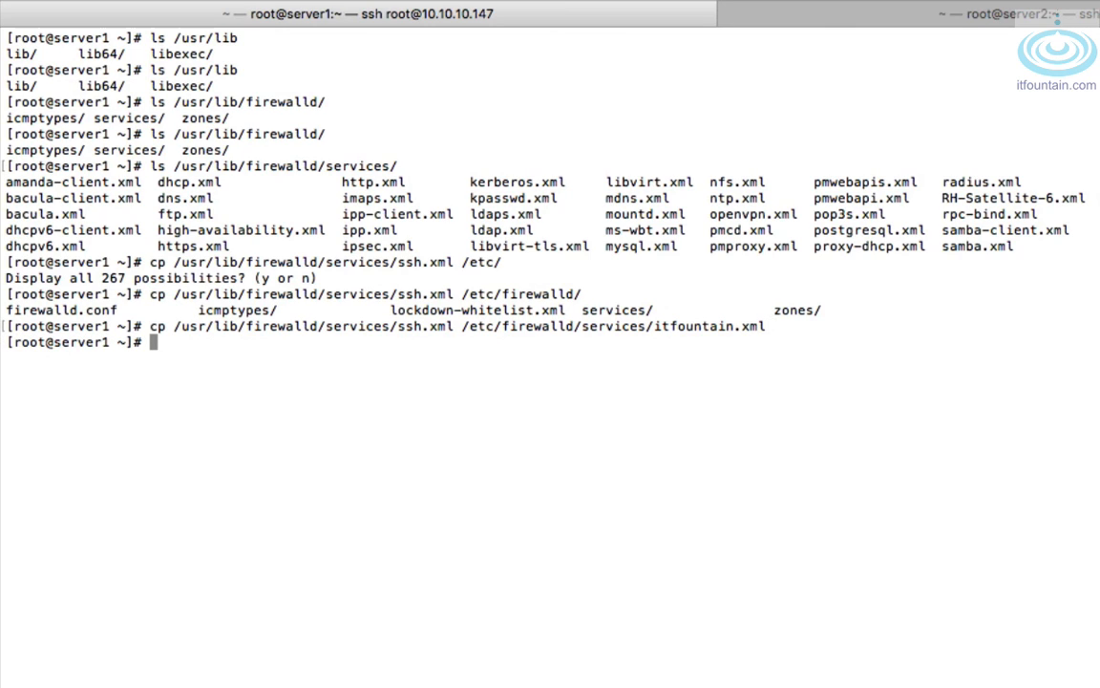
Open /etc/firewalld/services/itfountain.xml in vim.
{"action": "type", "text": "v"}
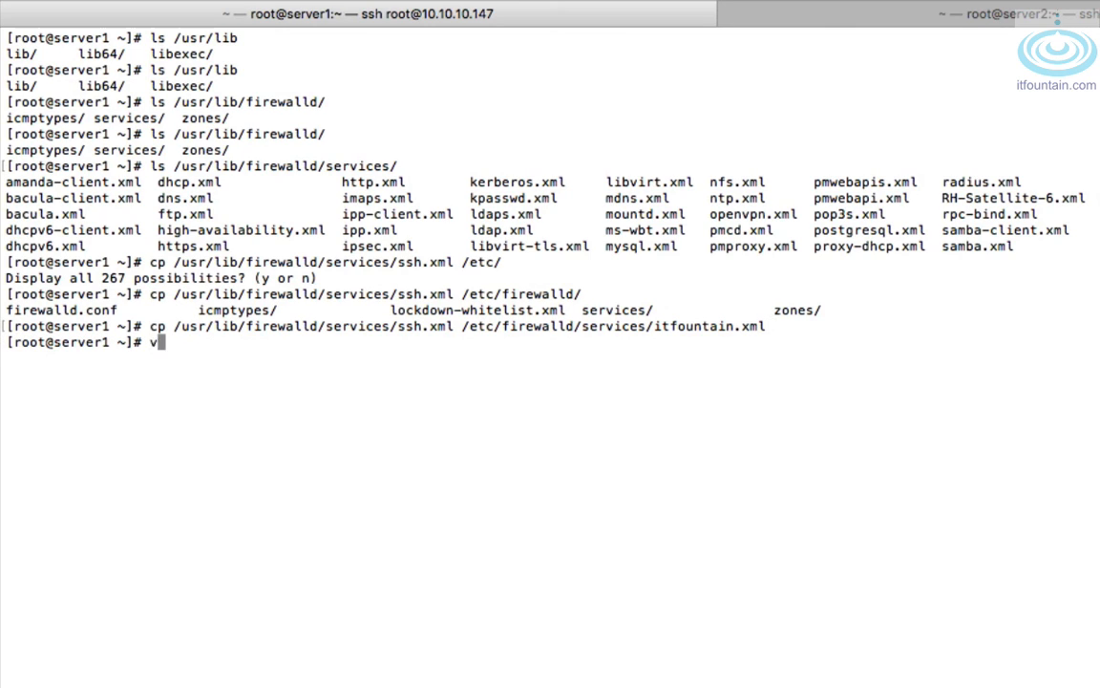
{"action": "type", "text": "im"}
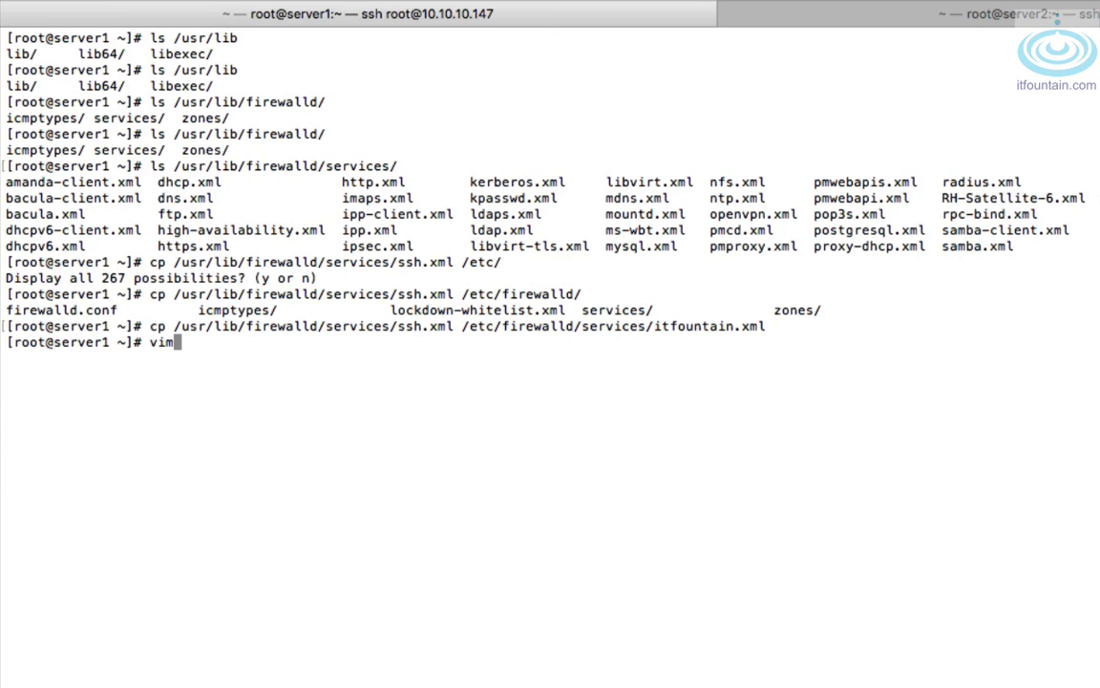
{"action": "type", "text": "/etc/"}
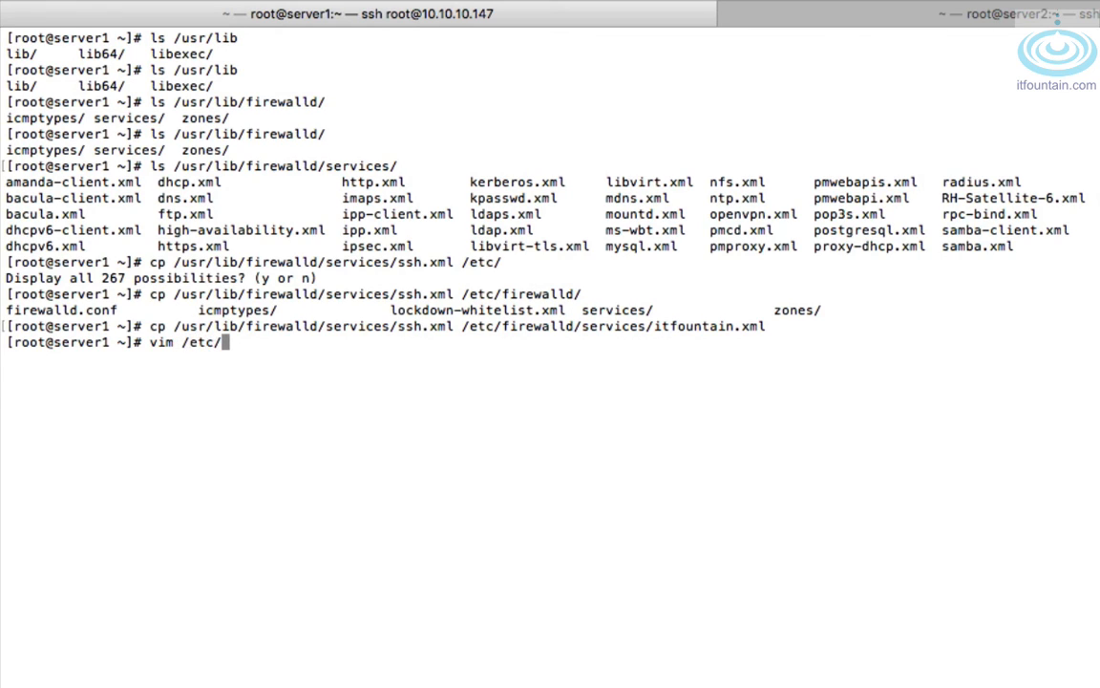
{"action": "type", "text": "firewalld/"}
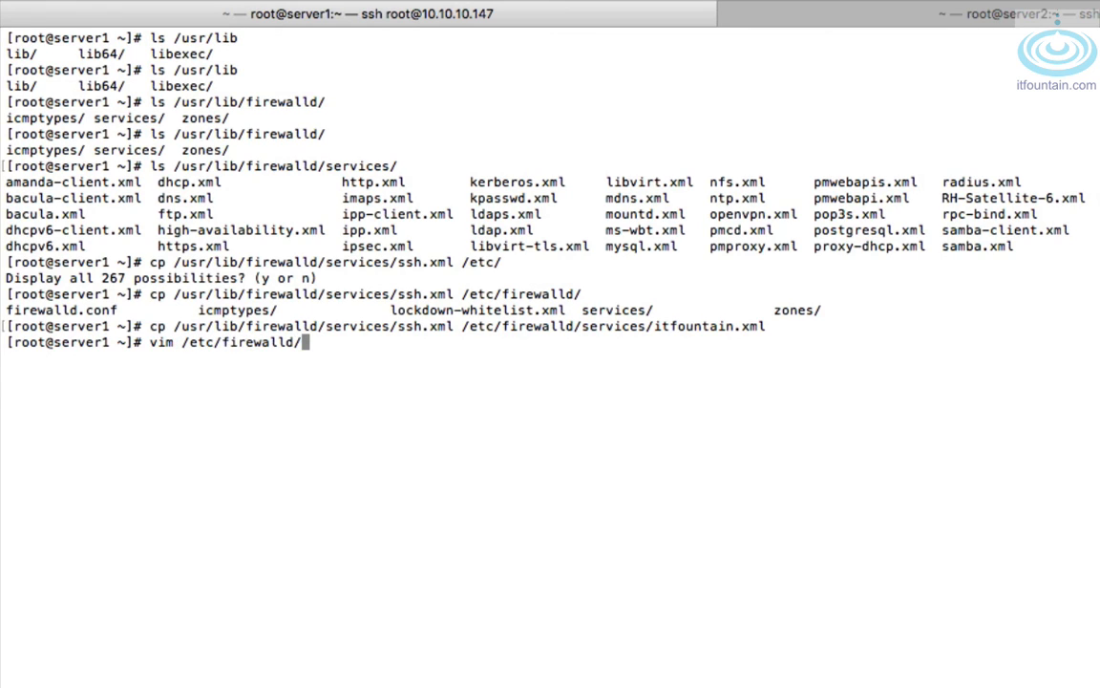
{"action": "type", "text": "services/"}
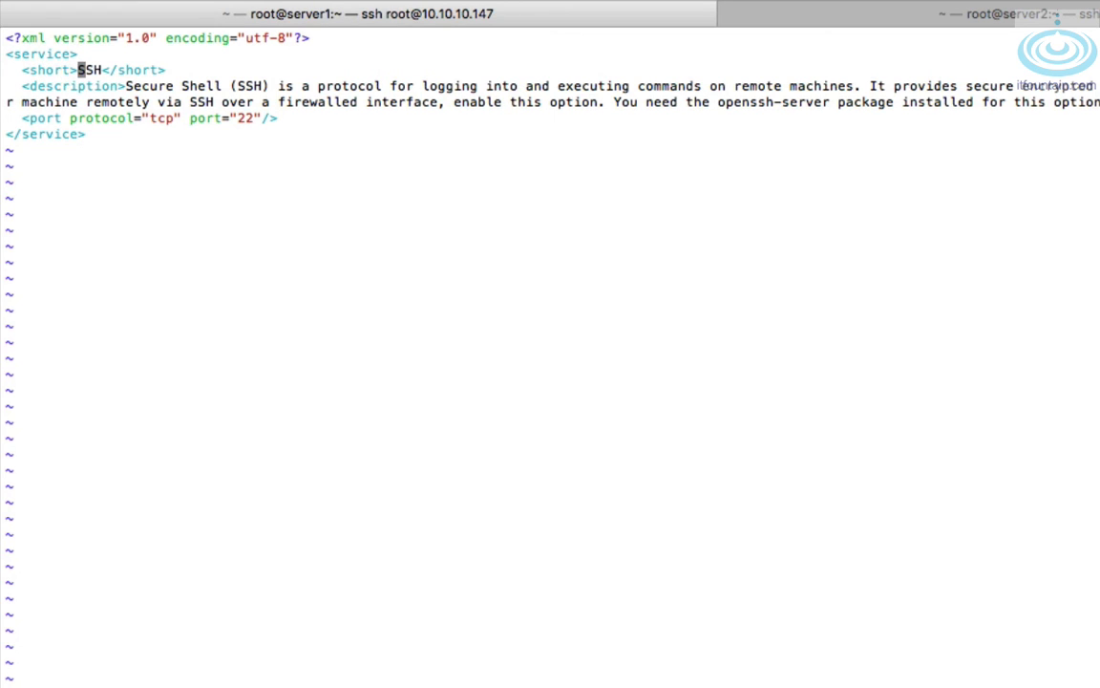
Change the service's <short> name to ITFountain.
{"action": "type", "text": "ITF"}
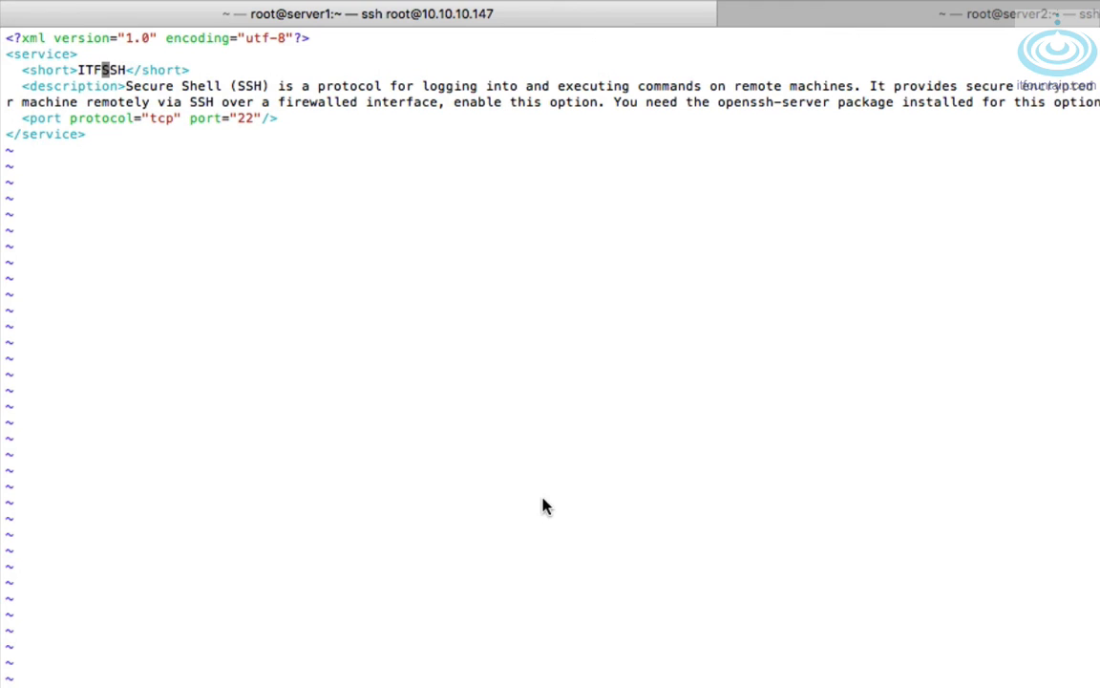
{"action": "type", "text": "ountain"}
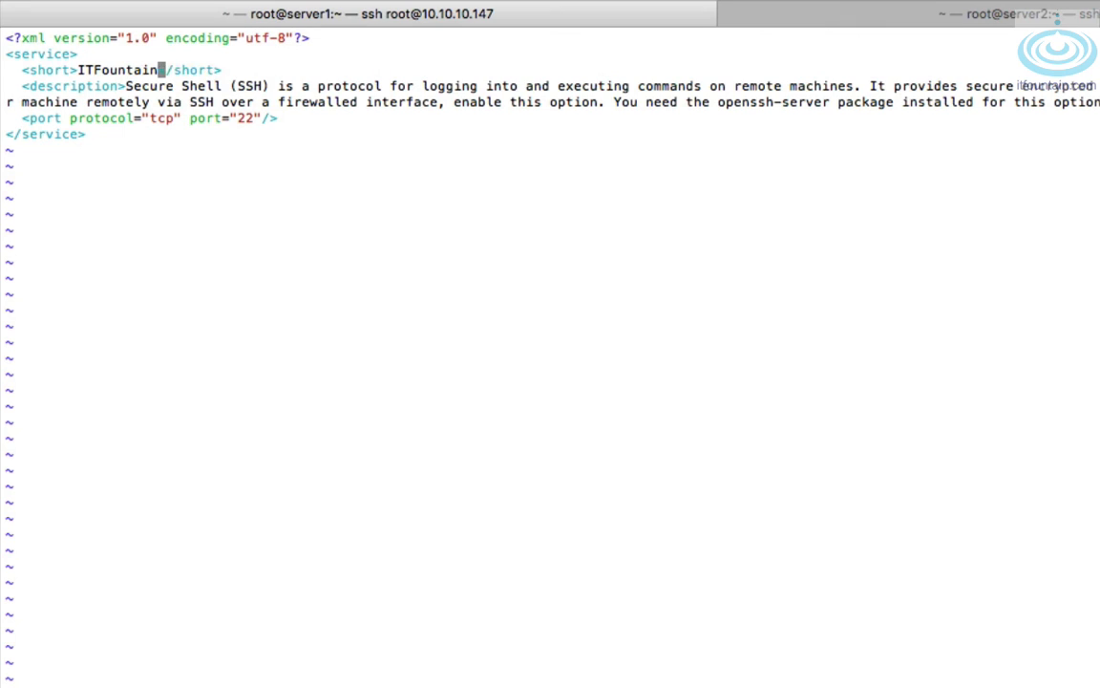
{"action": "mouse_move", "coordinate": [267, 180]}
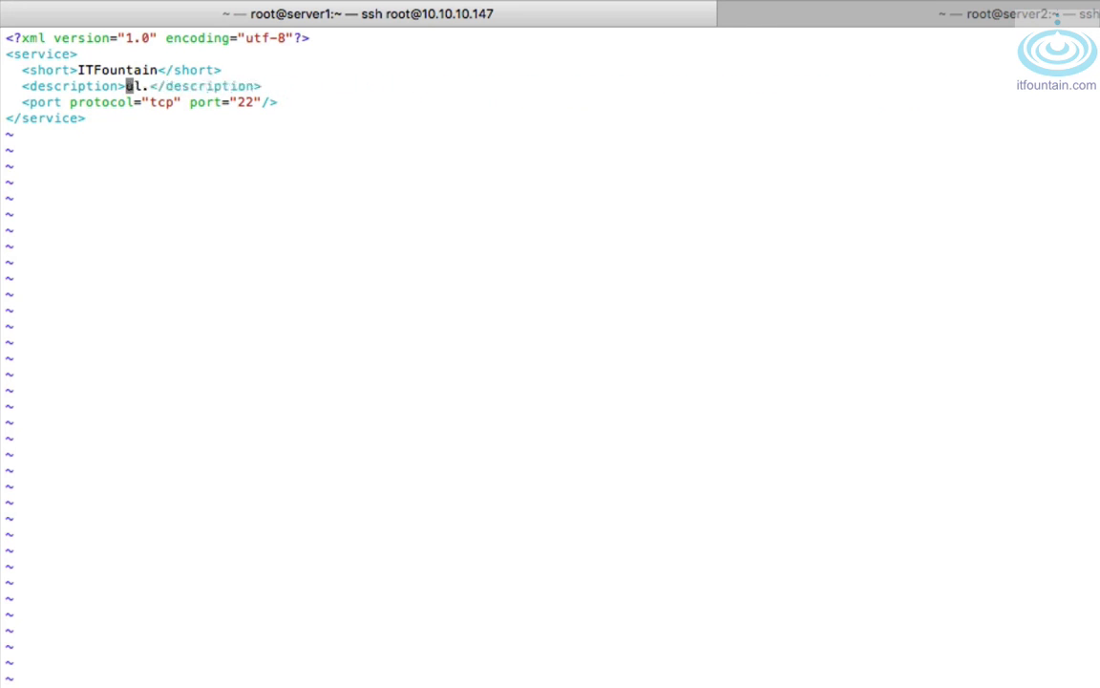
Set the description to 'IT Fountain Test Rule.', adjust the port and save with :wq.
{"action": "type", "text": "OT"}
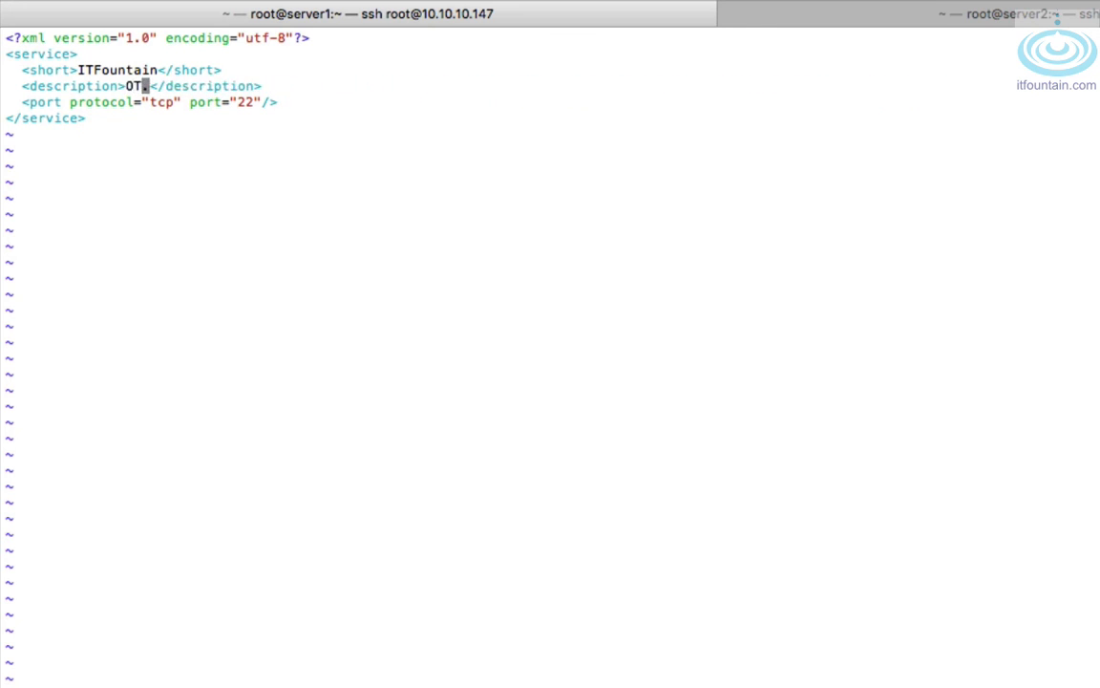
{"action": "type", "text": "IT Fount"}
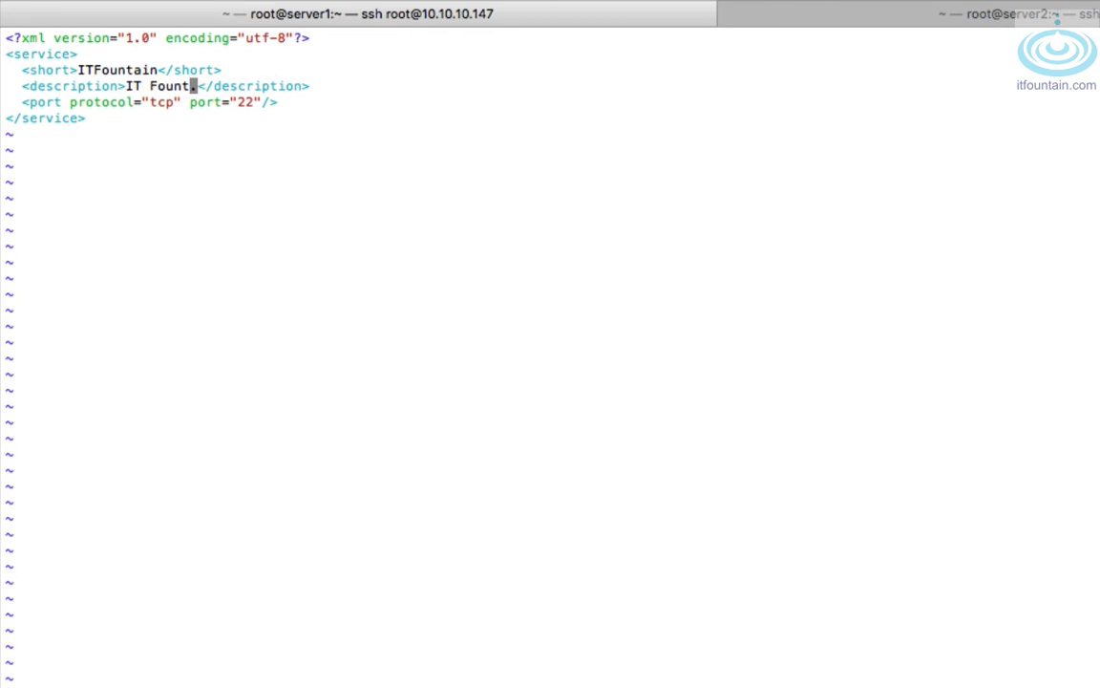
{"action": "type", "text": "ain Test"}
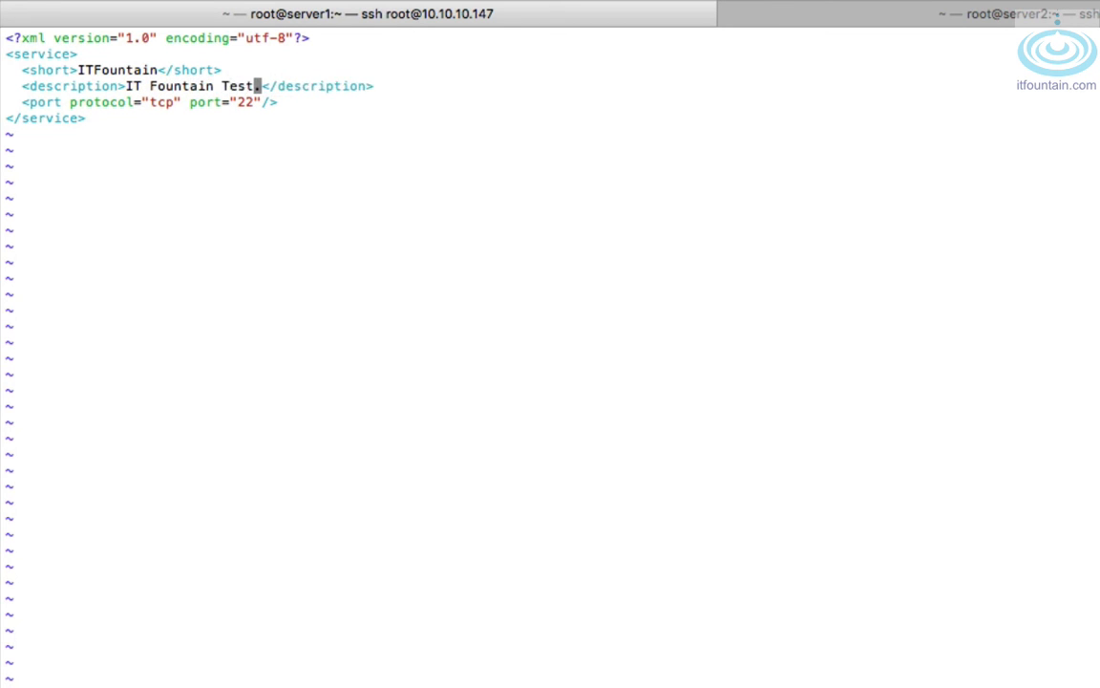
{"action": "type", "text": "Rule"}
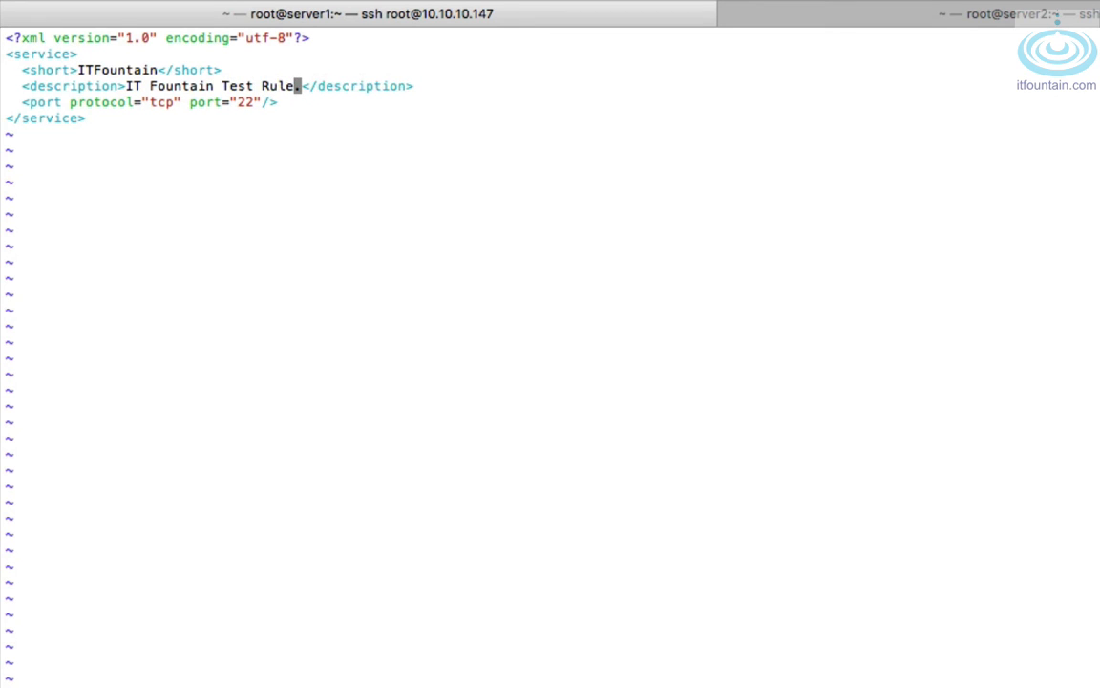
{"action": "type", "text": "."}
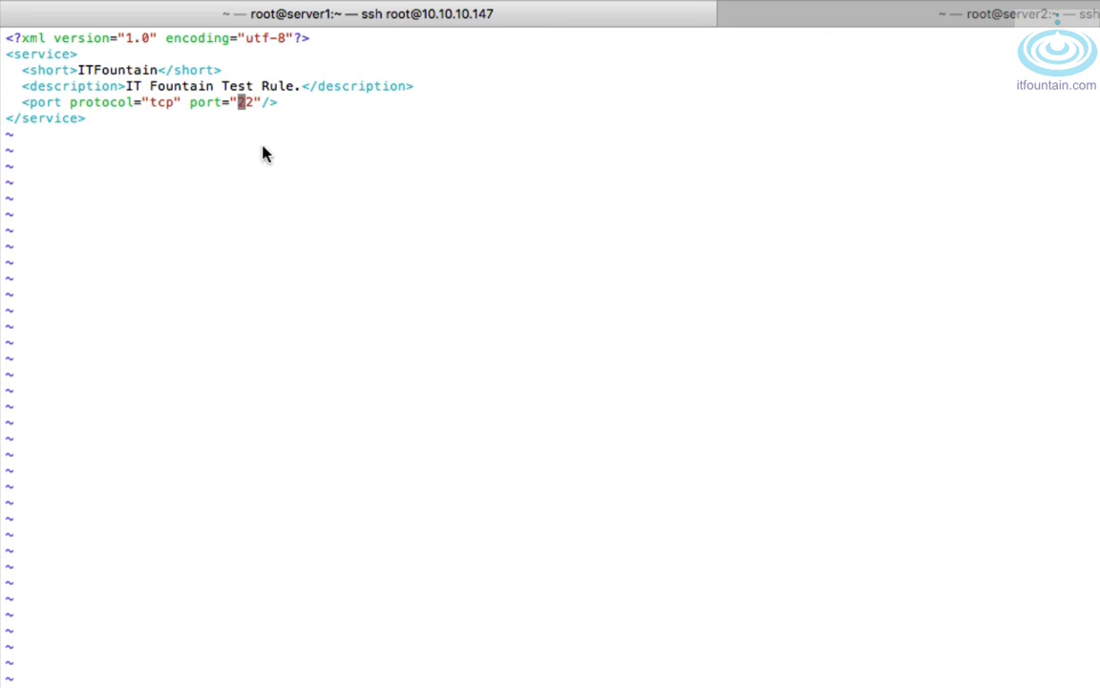
{"action": "type", "text": "11"}
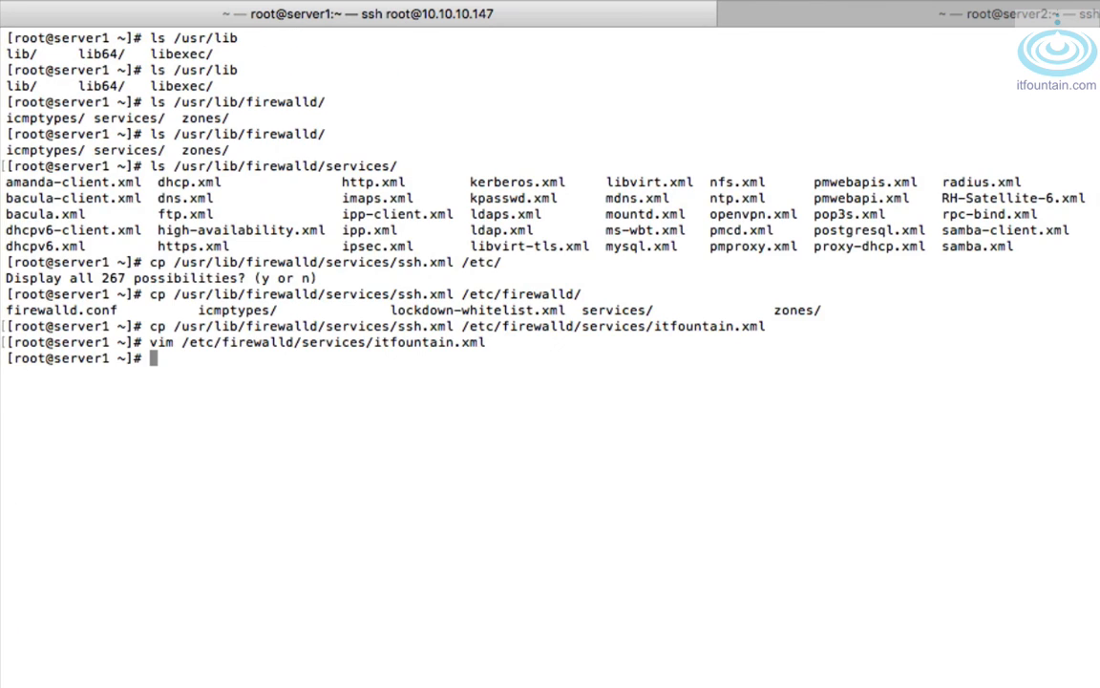
Reload firewalld with firewall-cmd --reload, returning success.
{"action": "type", "text": "firewall-c"}
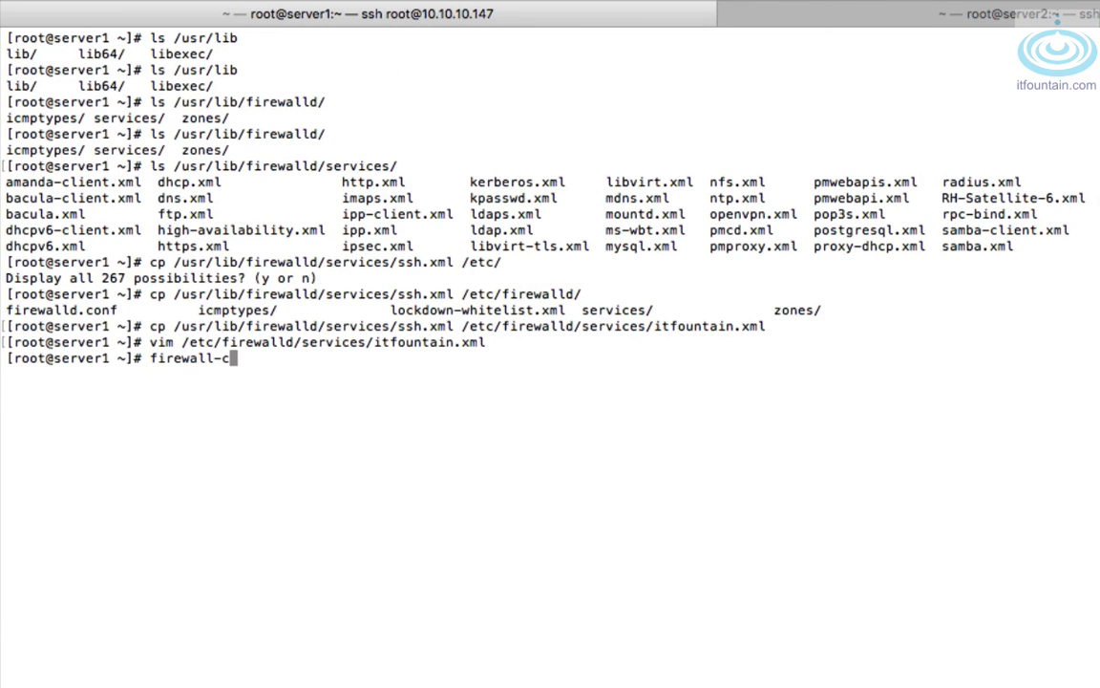
{"action": "type", "text": "md -"}
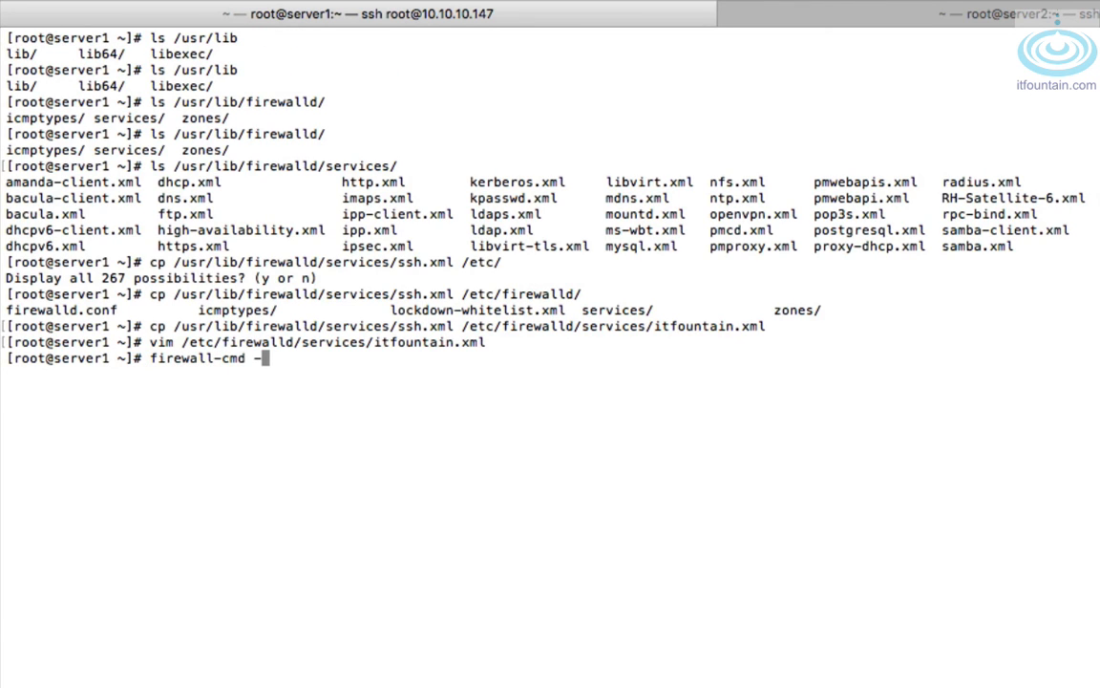
{"action": "type", "text": "-reload"}
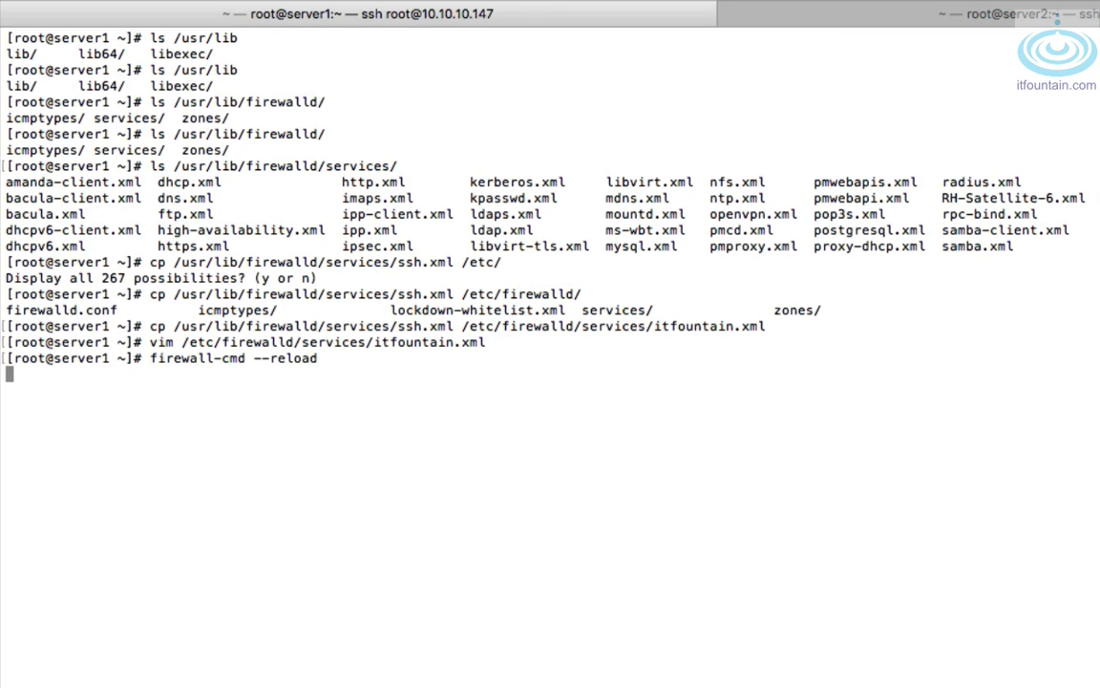
{"action": "key", "text": "Return"}
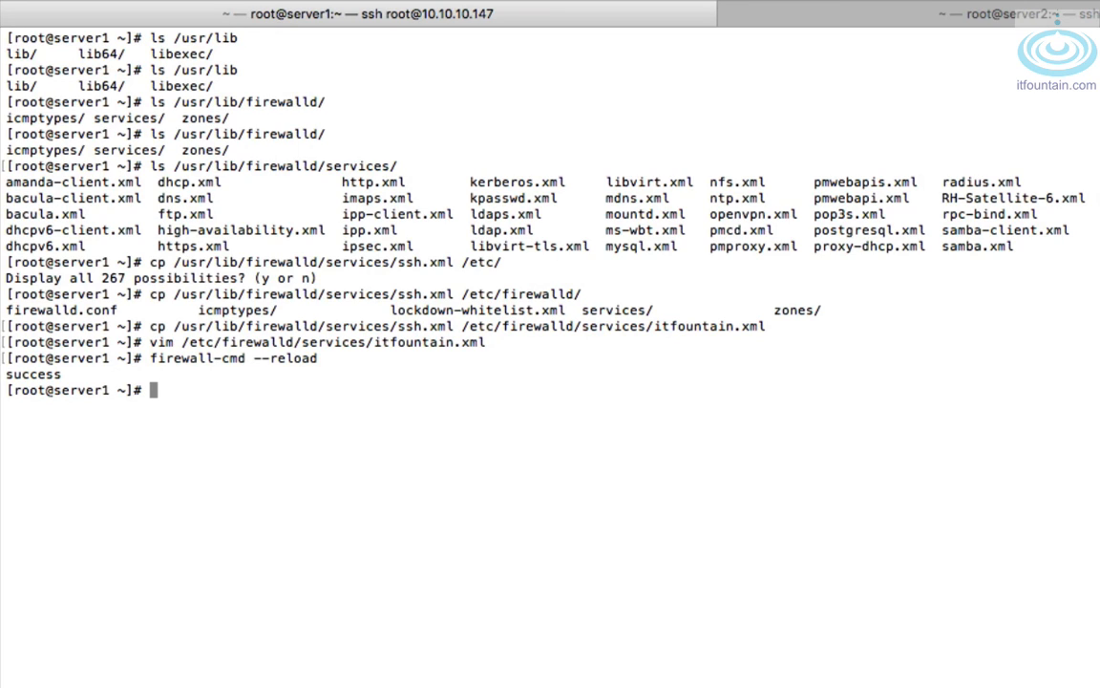
List active services (dhcpv6-client dns ntp ssh), then all available services, confirming itfountain appears.
{"action": "type", "text": "firewall"}
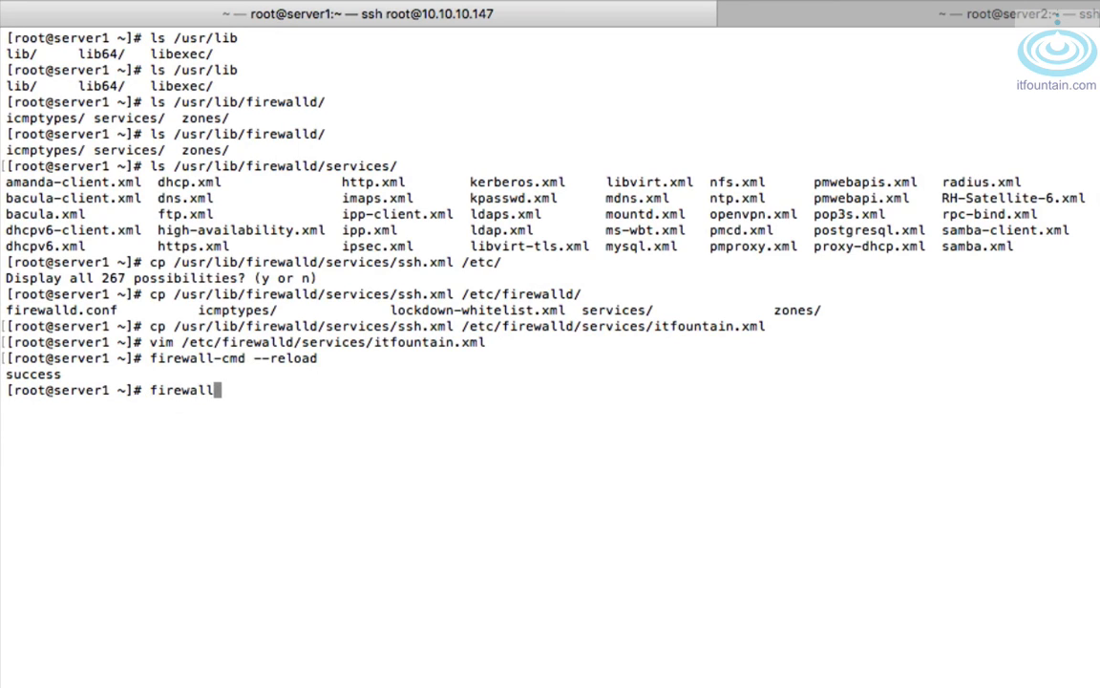
{"action": "type", "text": "c"}
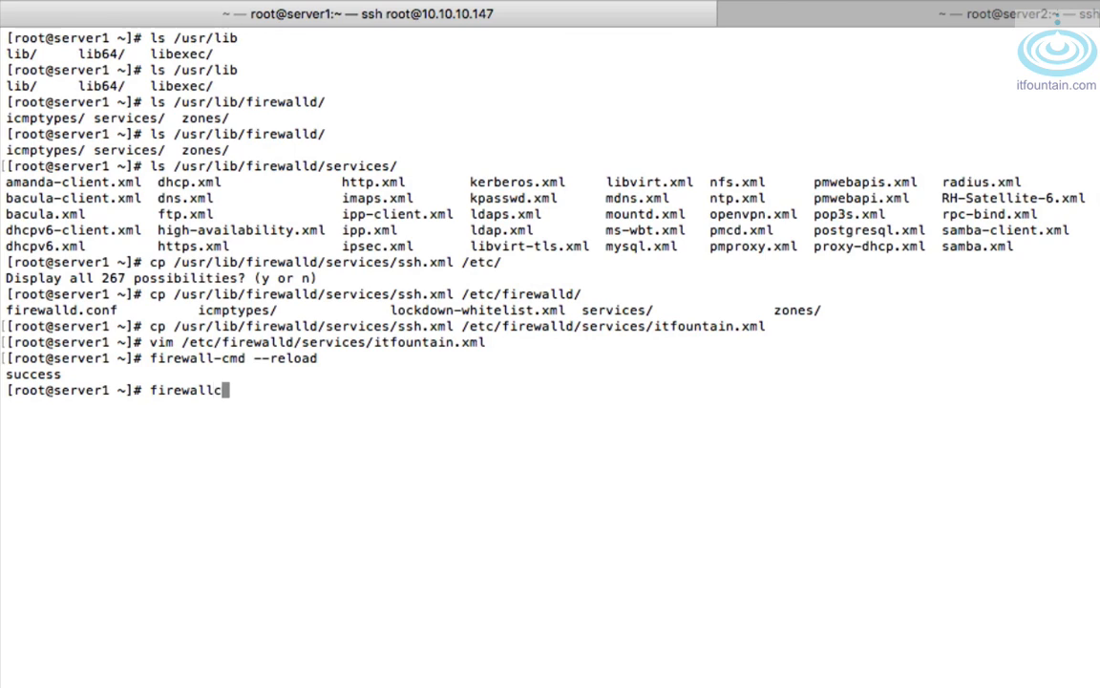
{"action": "type", "text": "-cmd --"}
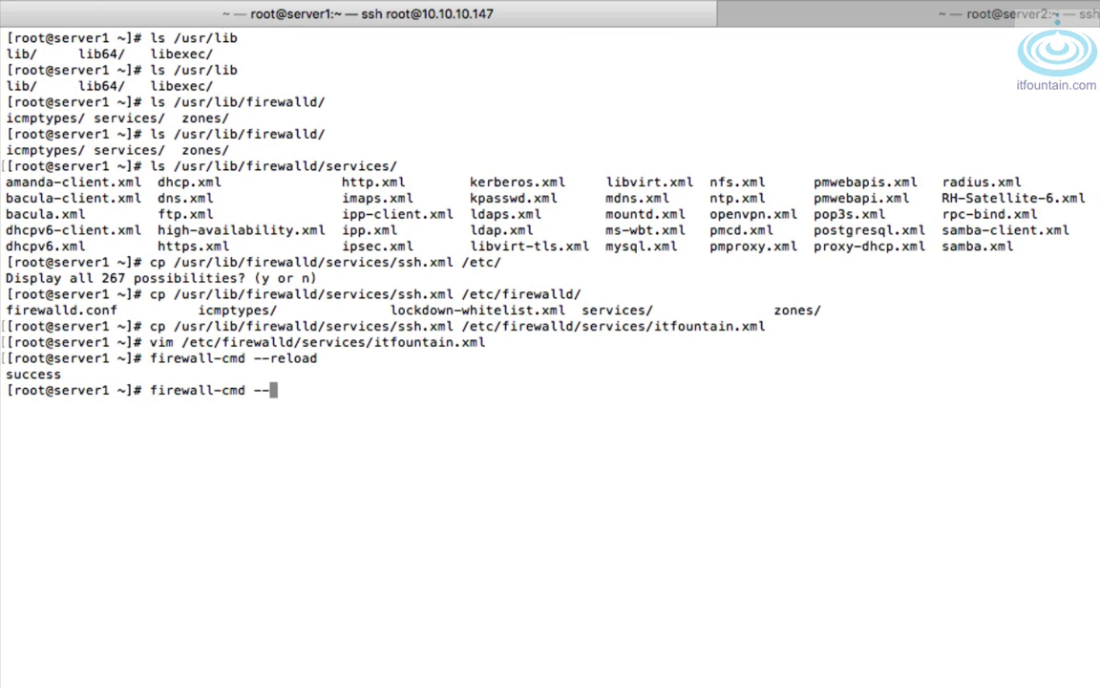
{"action": "type", "text": "list-se"}
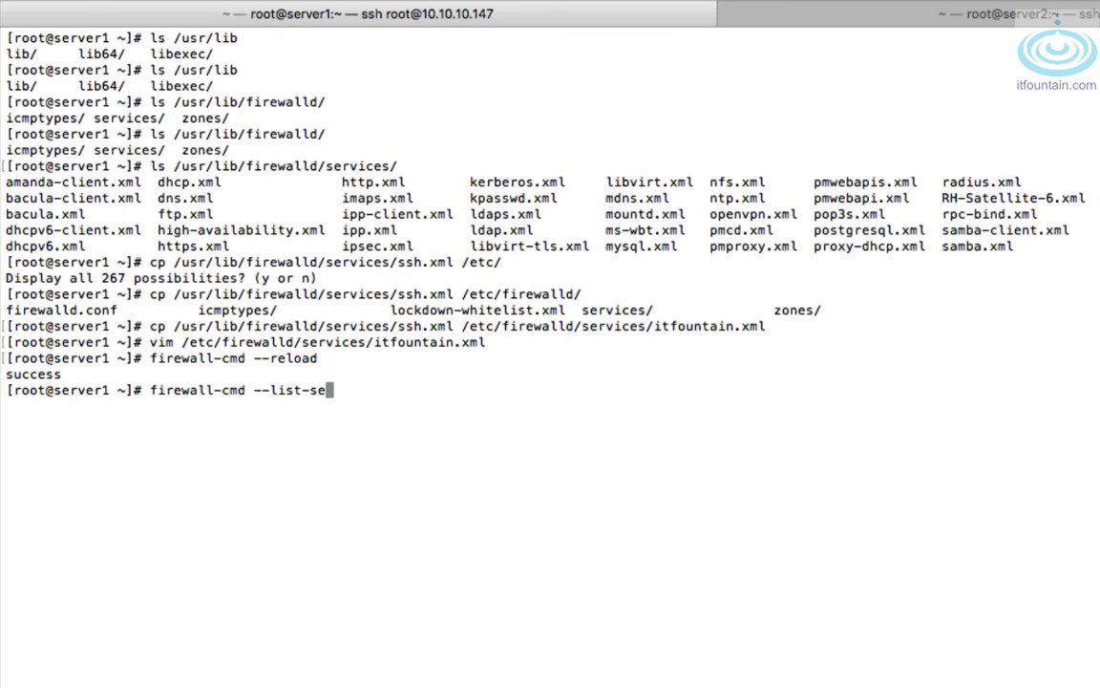
{"action": "key", "text": "Return"}
{"action": "type", "text": "firewall-cmd --get-se"}
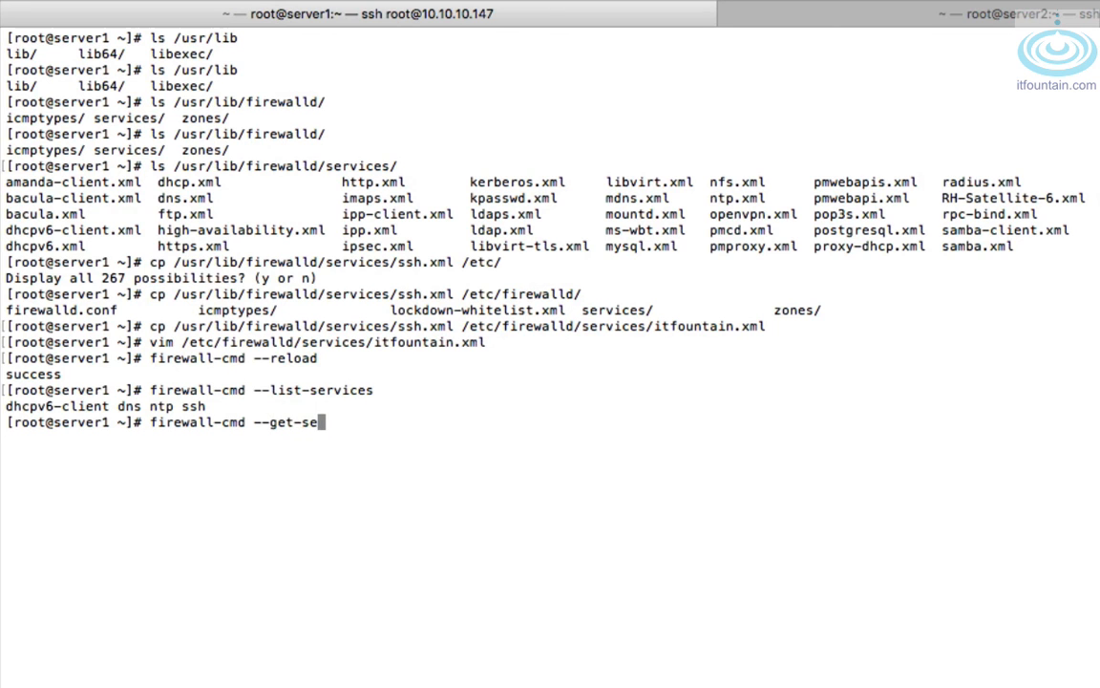
{"action": "key", "text": "Return"}
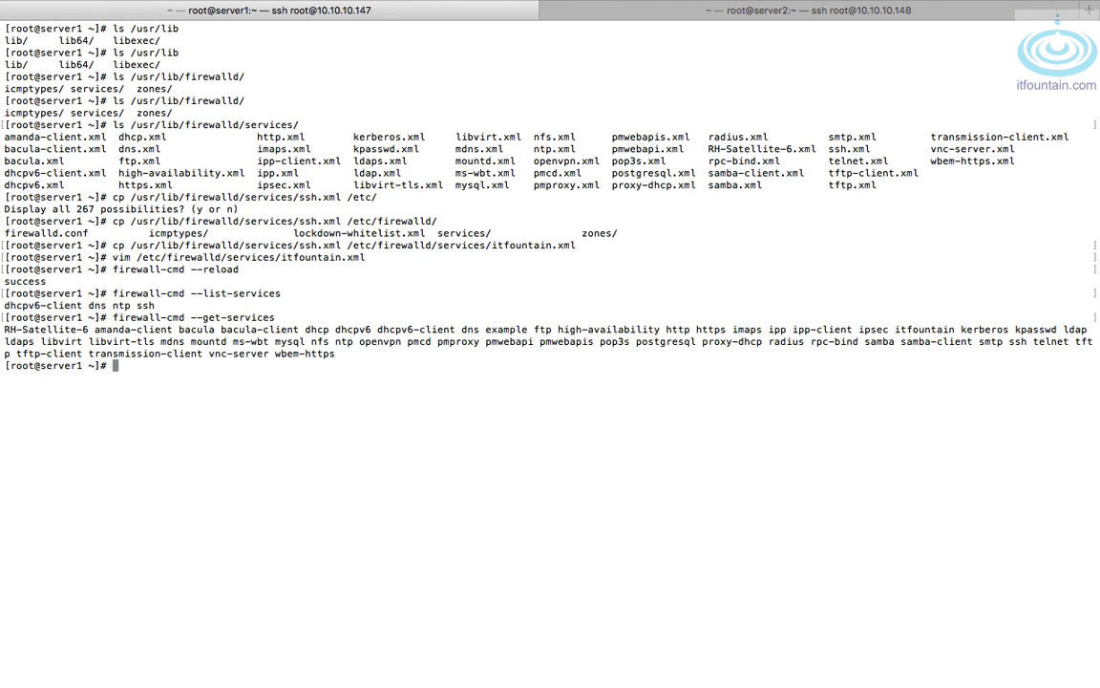
{"action": "mouse_move", "coordinate": [542, 89]}
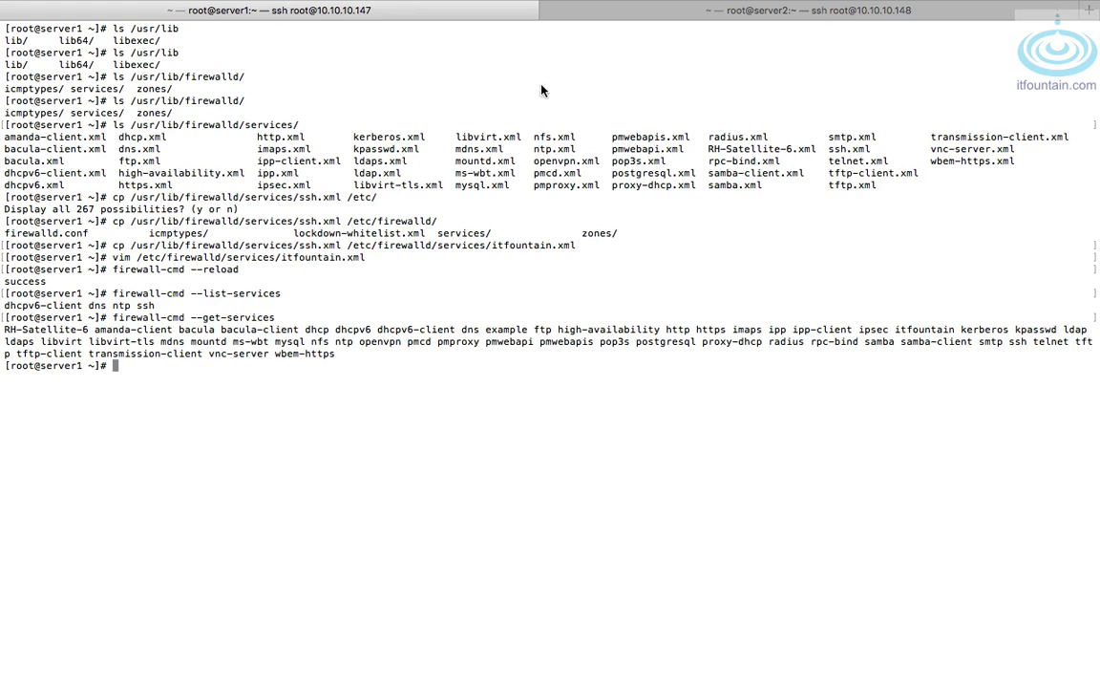
{"action": "mouse_move", "coordinate": [902, 336]}
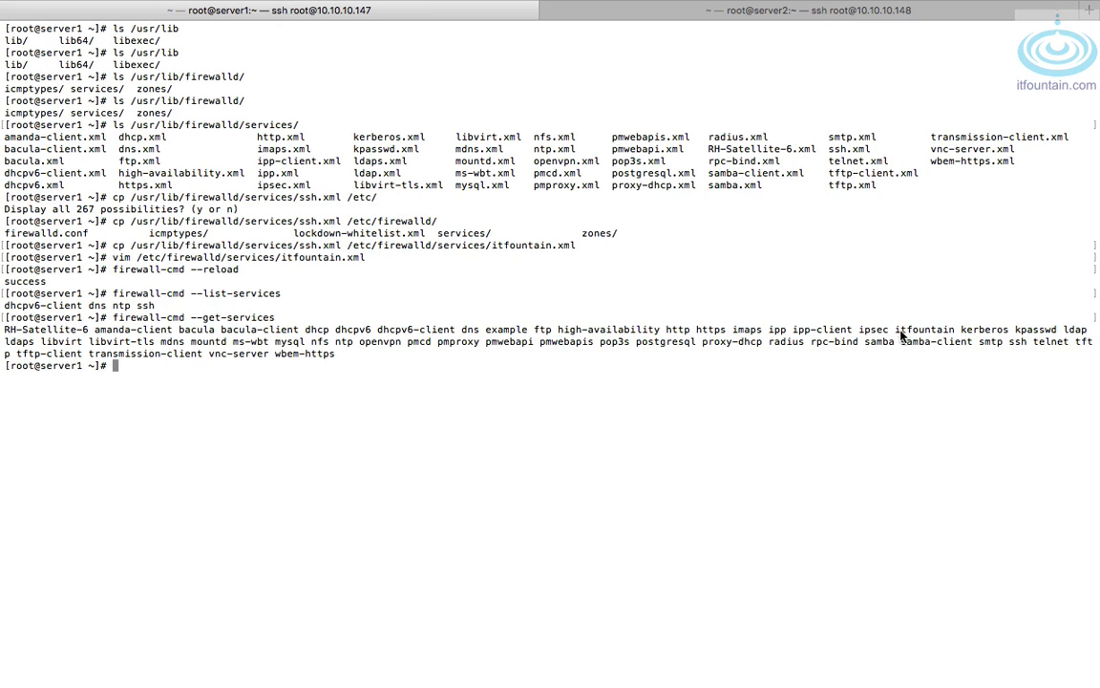